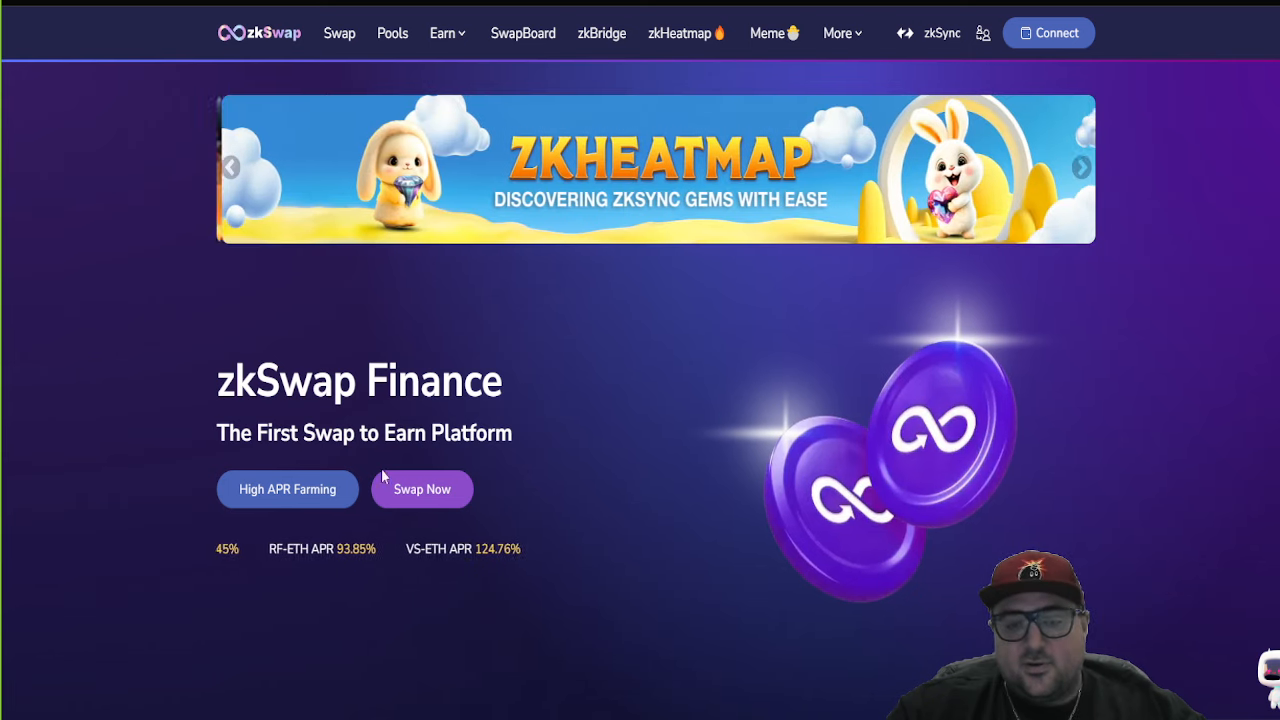
Step: Connect a wallet to zkSwap Finance from the home page header
{"action": "scroll", "scroll_direction": "down", "scroll_amount": 3}
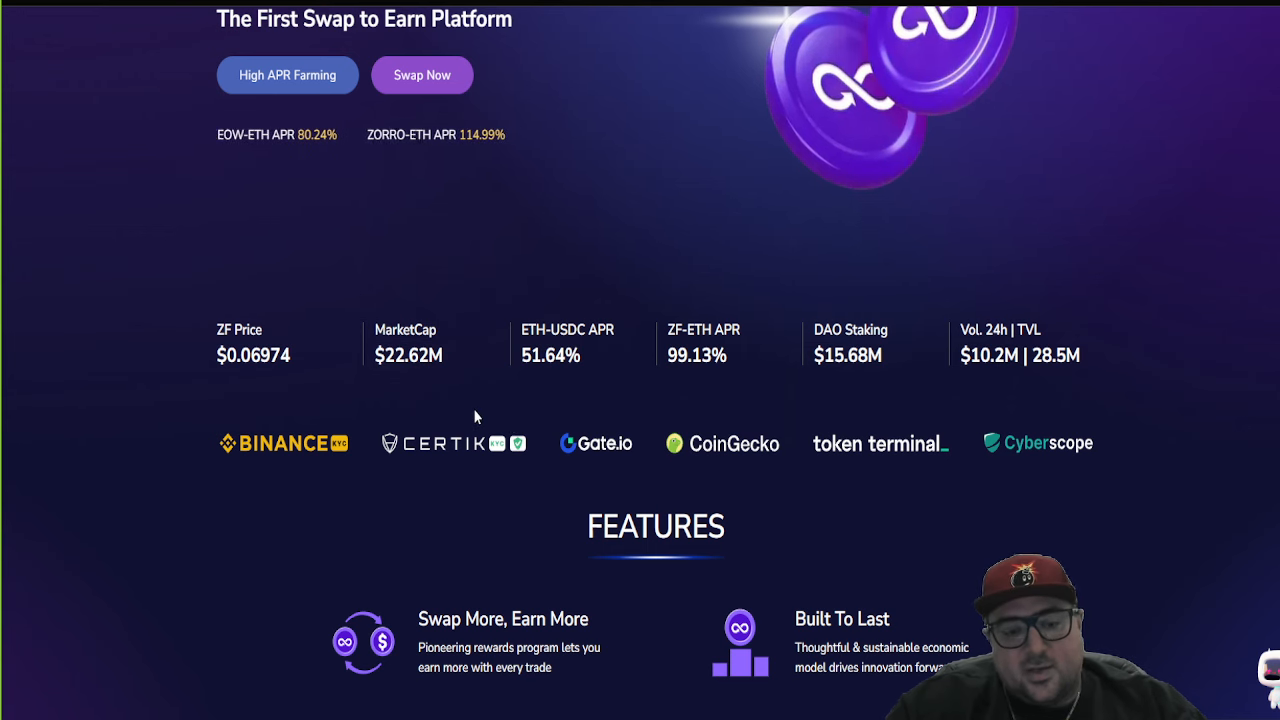
{"action": "scroll", "scroll_direction": "up", "scroll_amount": 3}
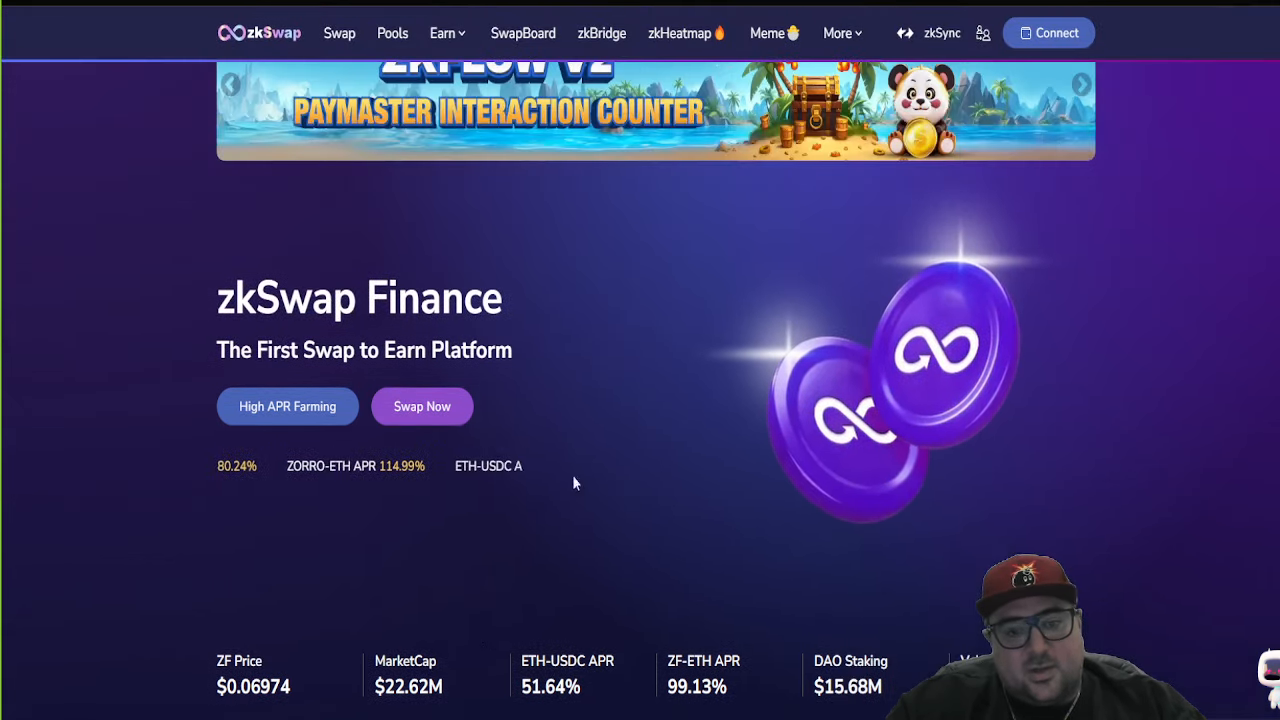
{"action": "scroll", "scroll_direction": "up", "scroll_amount": 3}
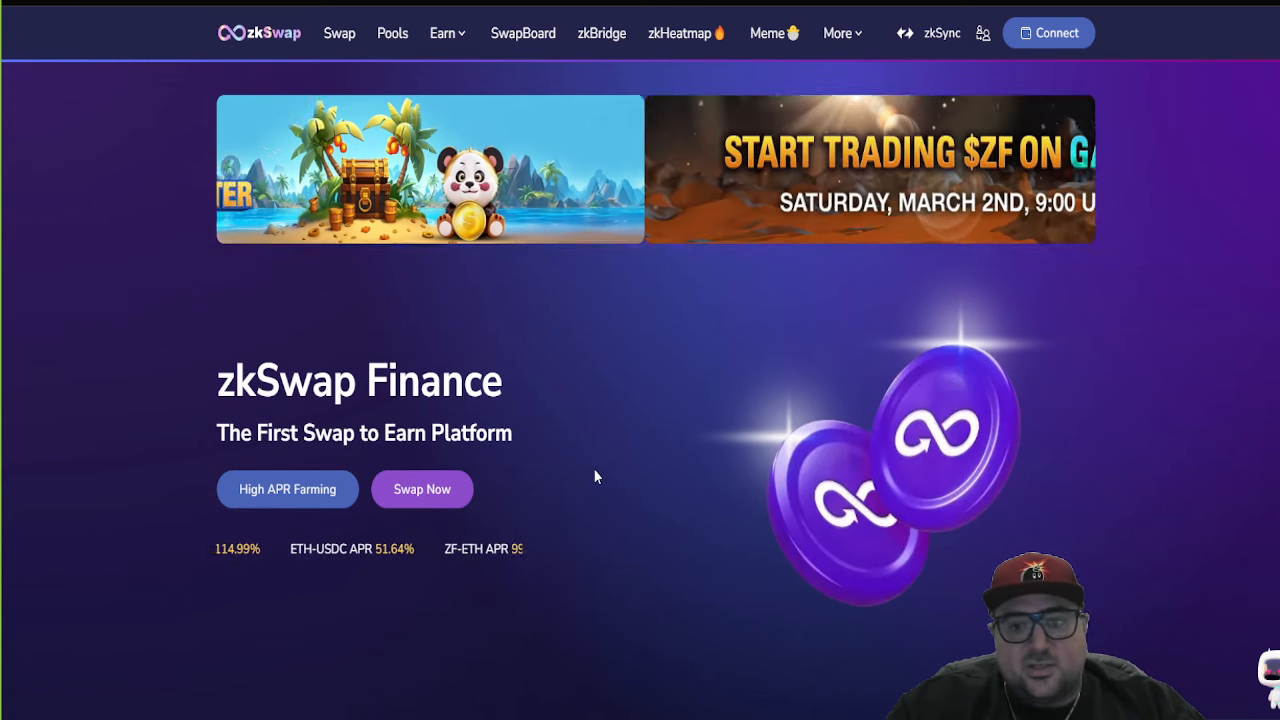
{"action": "left_click", "coordinate": [1048, 32]}
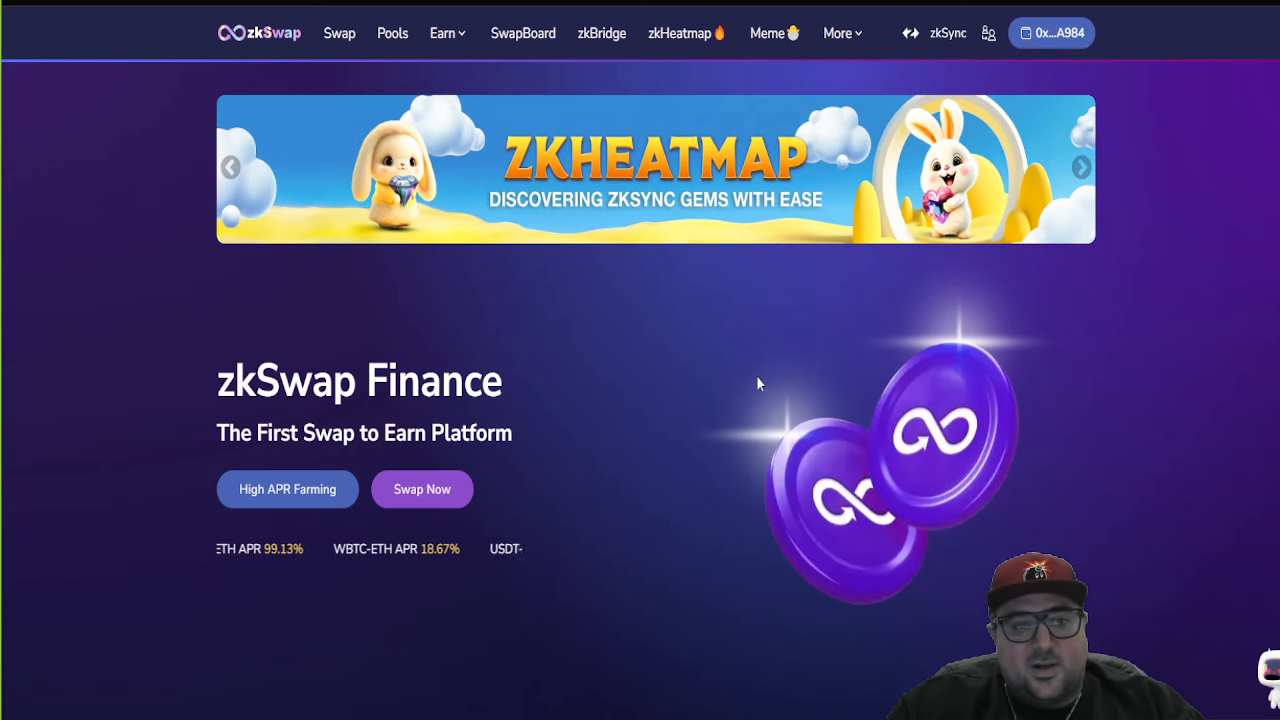
Step: Review the ZF price, market cap, APR and staking stats row on the home page
{"action": "scroll", "scroll_direction": "down", "scroll_amount": 3}
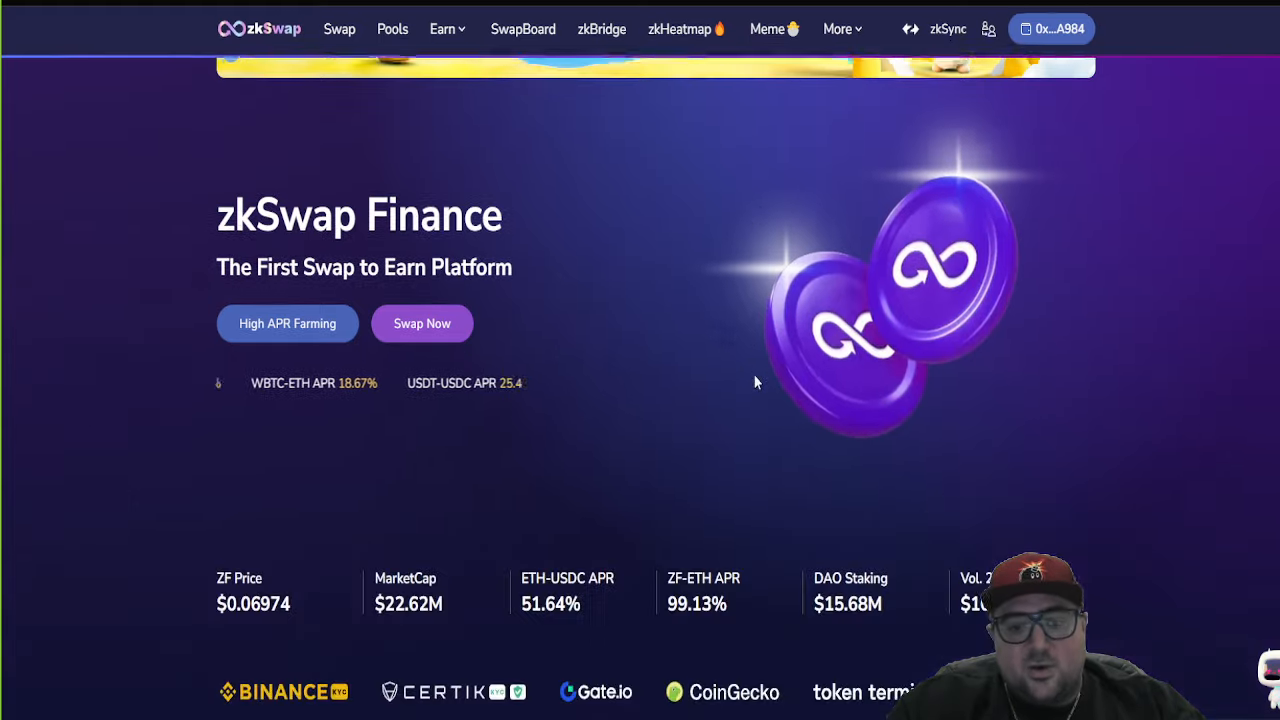
{"action": "scroll", "scroll_direction": "up", "scroll_amount": 3}
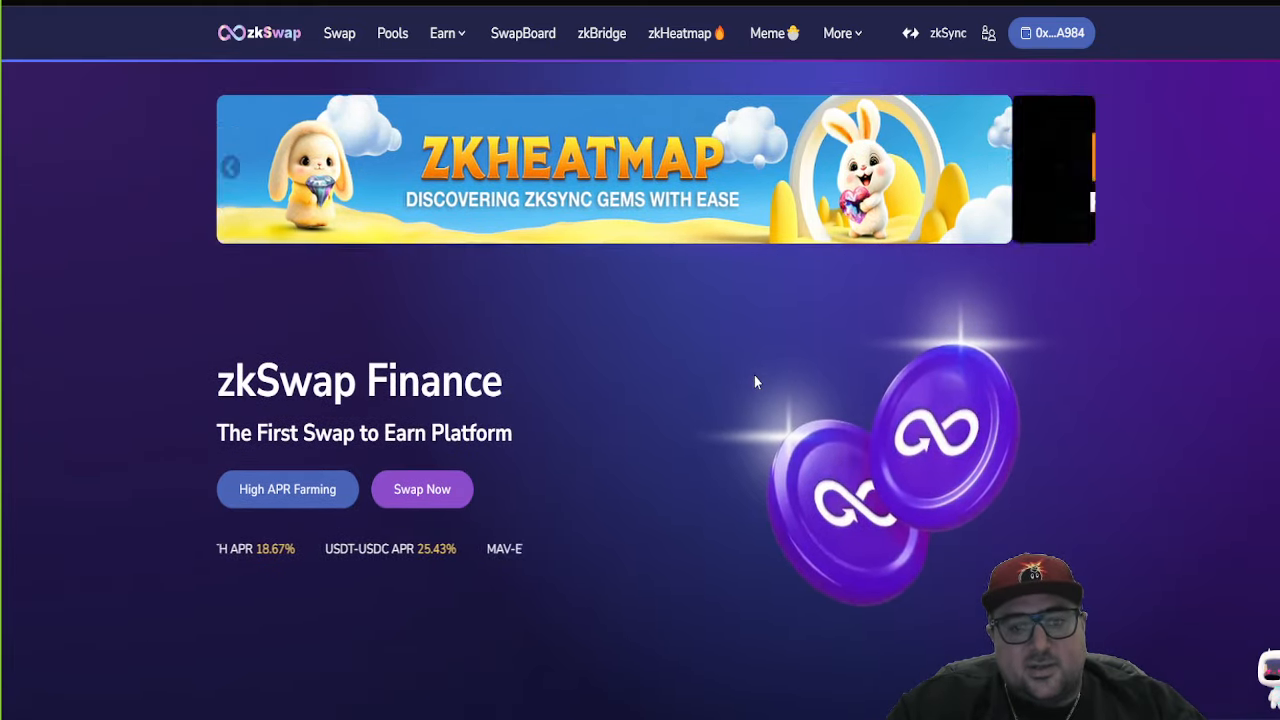
{"action": "scroll", "scroll_direction": "down", "scroll_amount": 3}
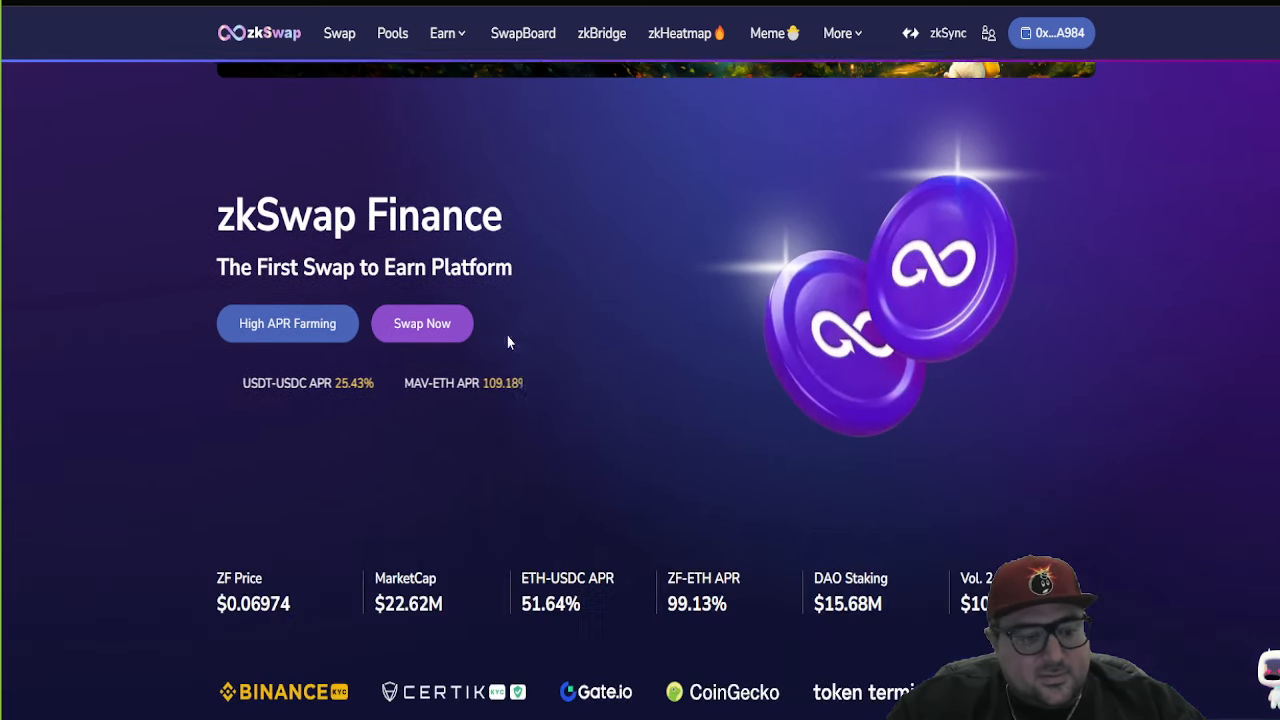
{"action": "left_click", "coordinate": [444, 32]}
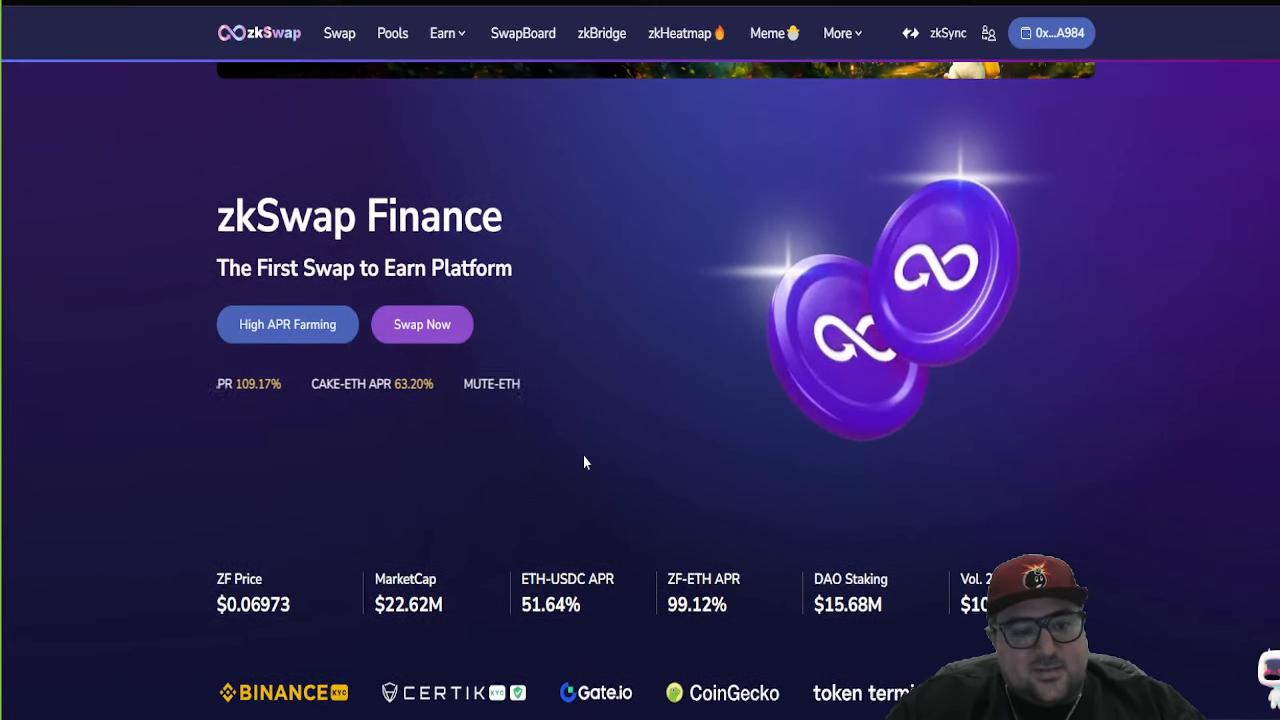
{"action": "scroll", "scroll_direction": "up", "scroll_amount": 3}
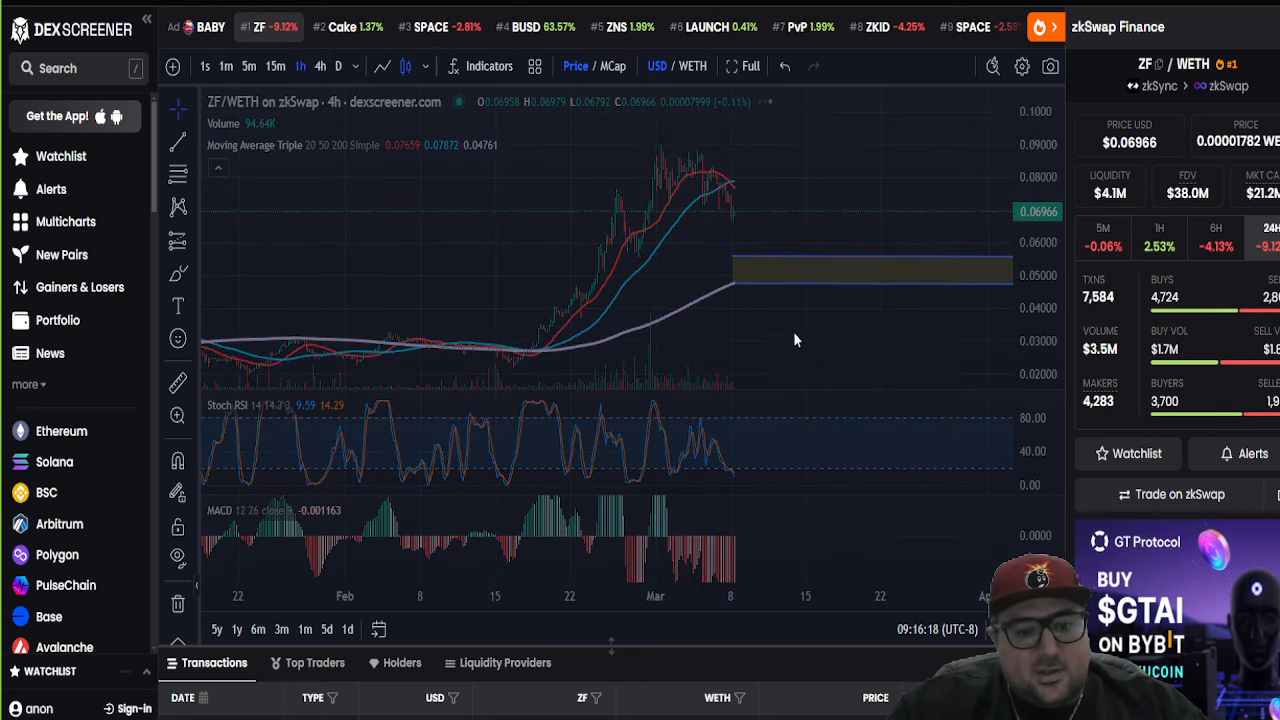
Step: Switch the ZF/WETH chart to hourly candles
{"action": "left_click", "coordinate": [300, 66]}
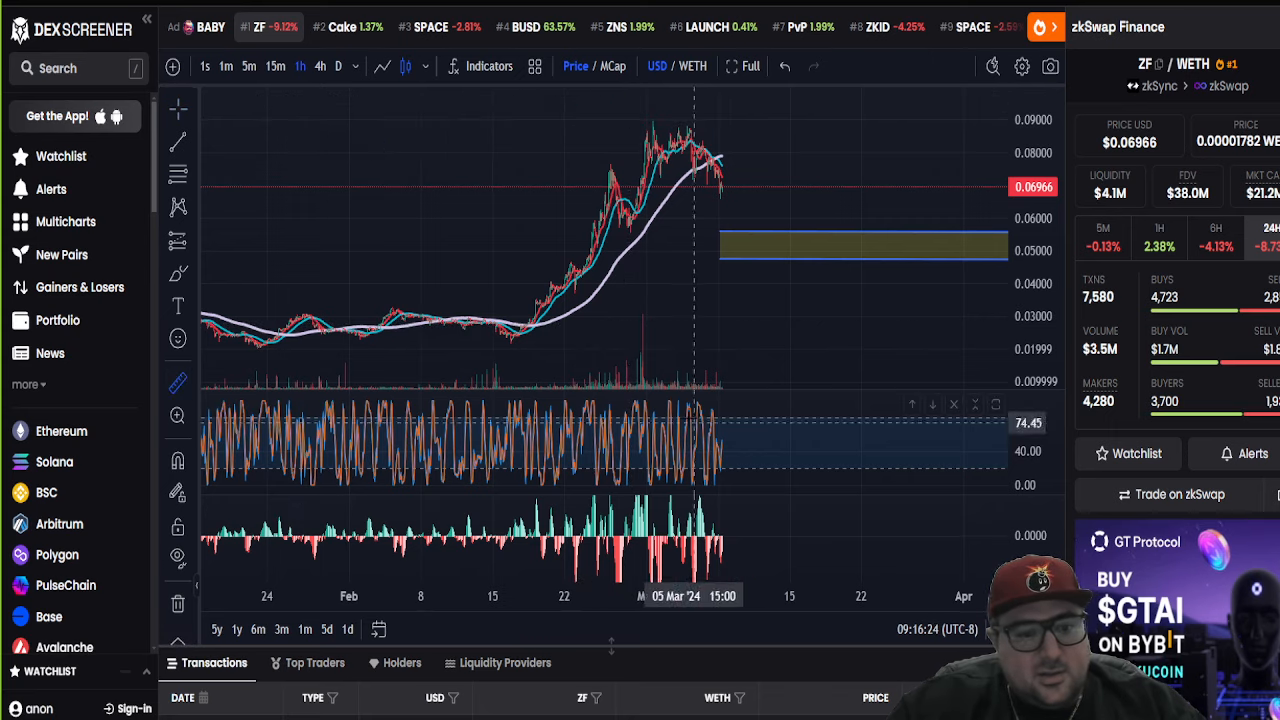
{"action": "mouse_move", "coordinate": [510, 340]}
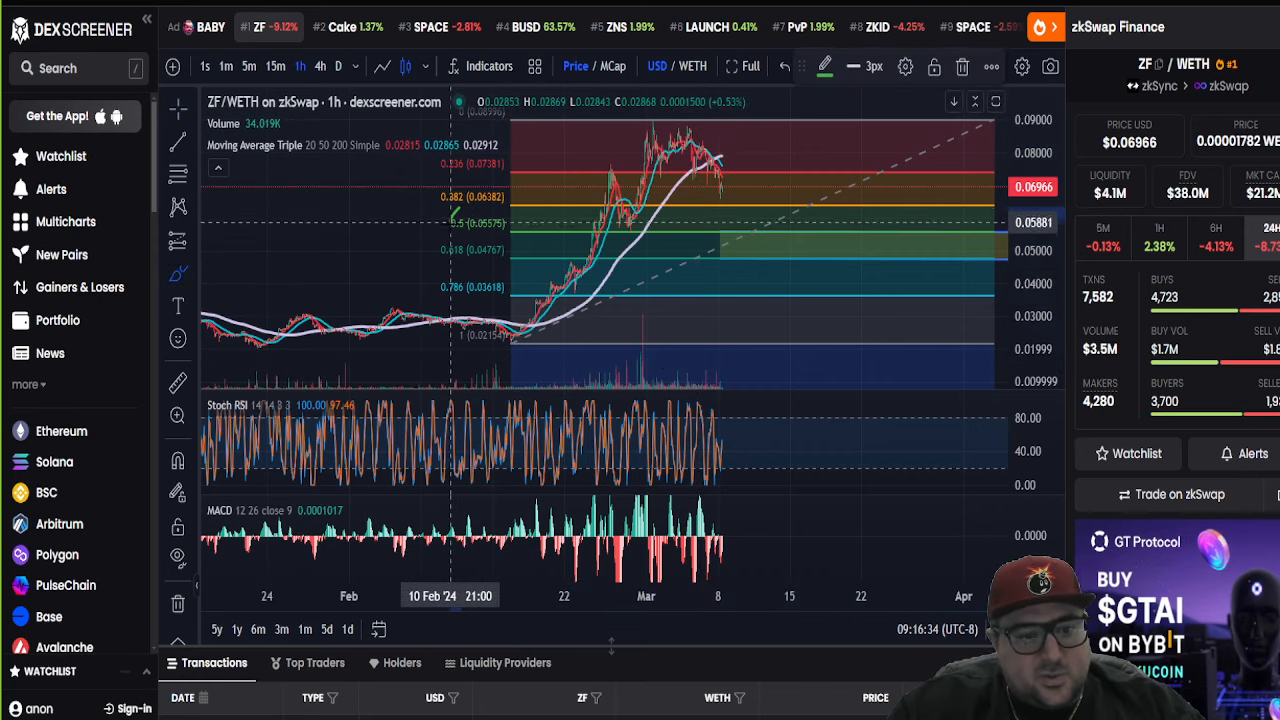
{"action": "mouse_move", "coordinate": [456, 230]}
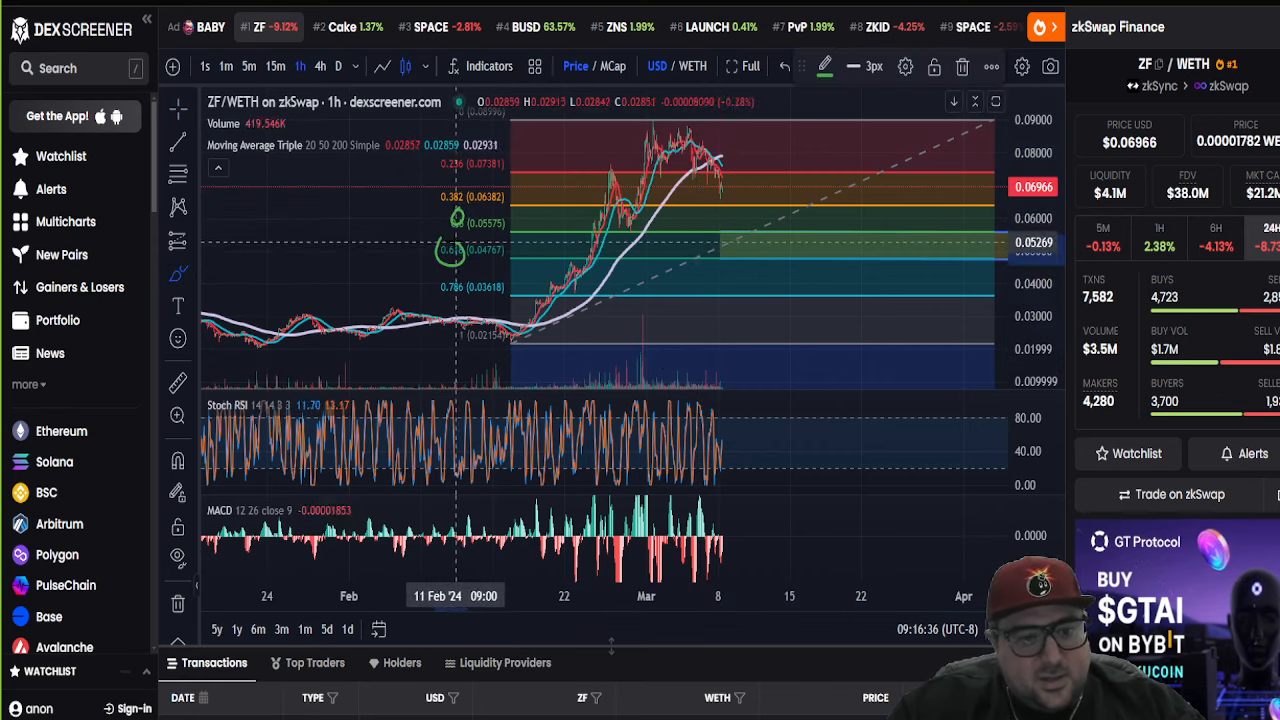
{"action": "mouse_move", "coordinate": [458, 256]}
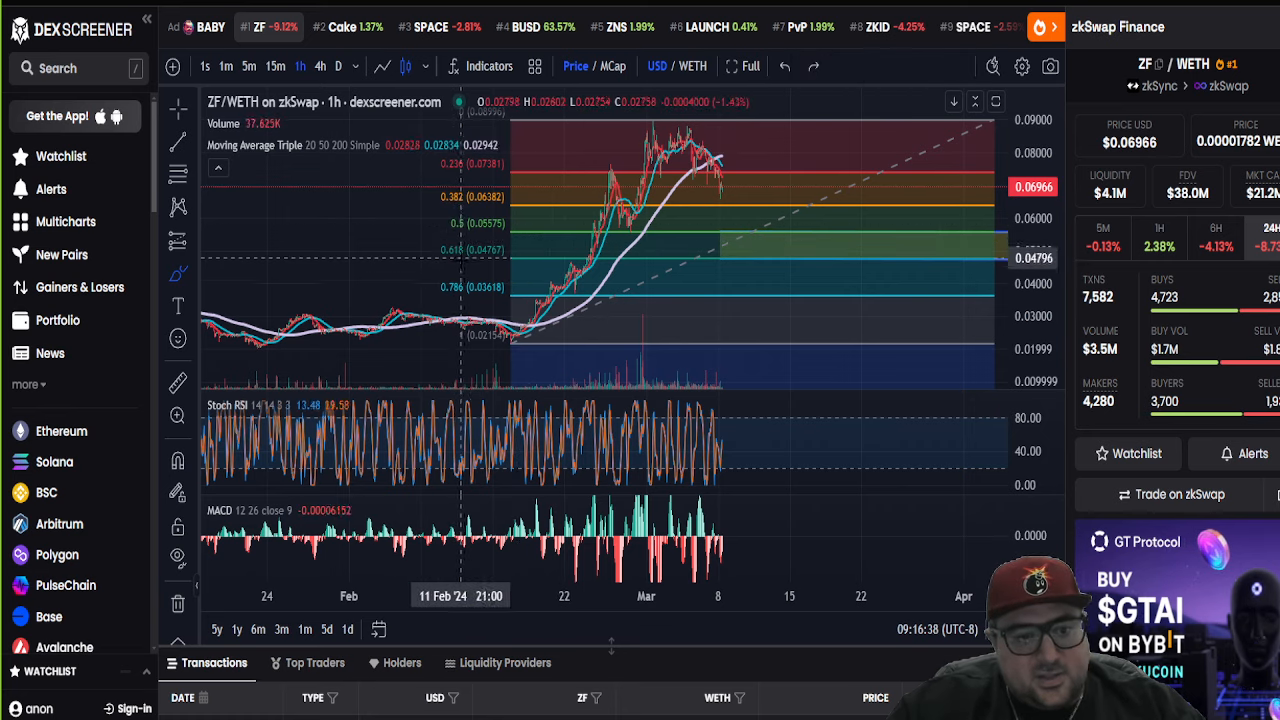
{"action": "mouse_move", "coordinate": [712, 232]}
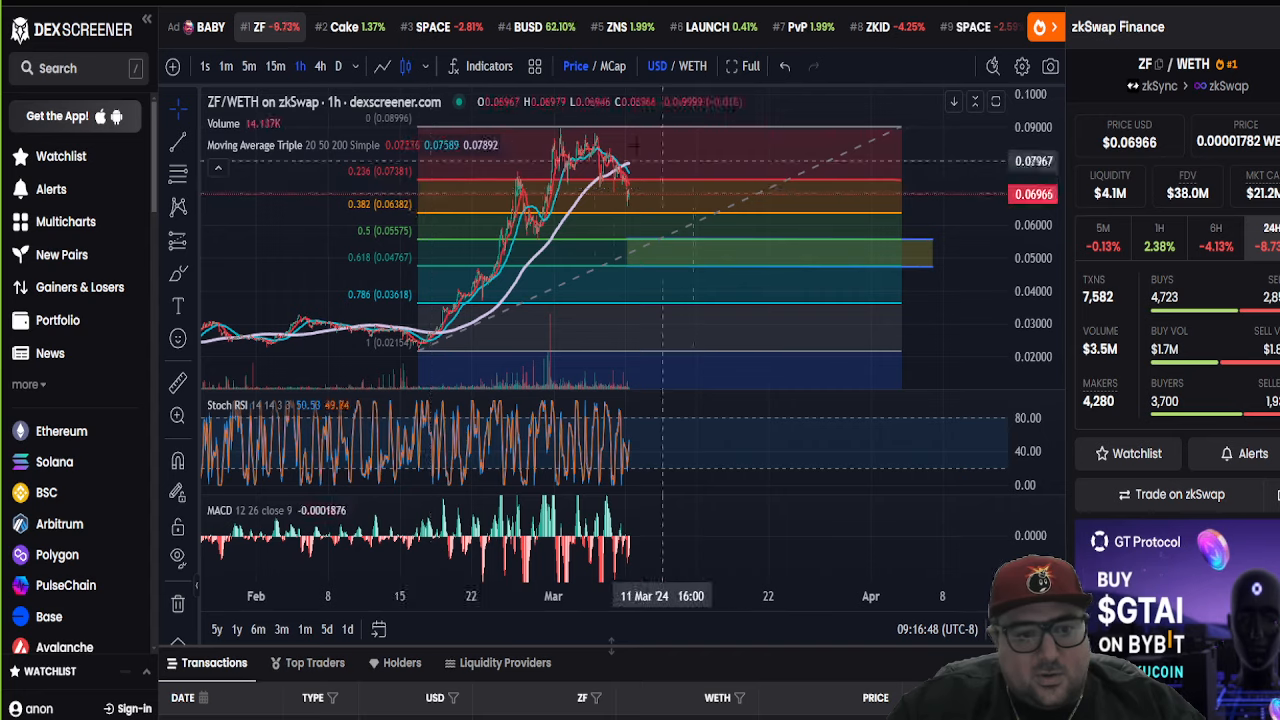
{"action": "mouse_move", "coordinate": [612, 232]}
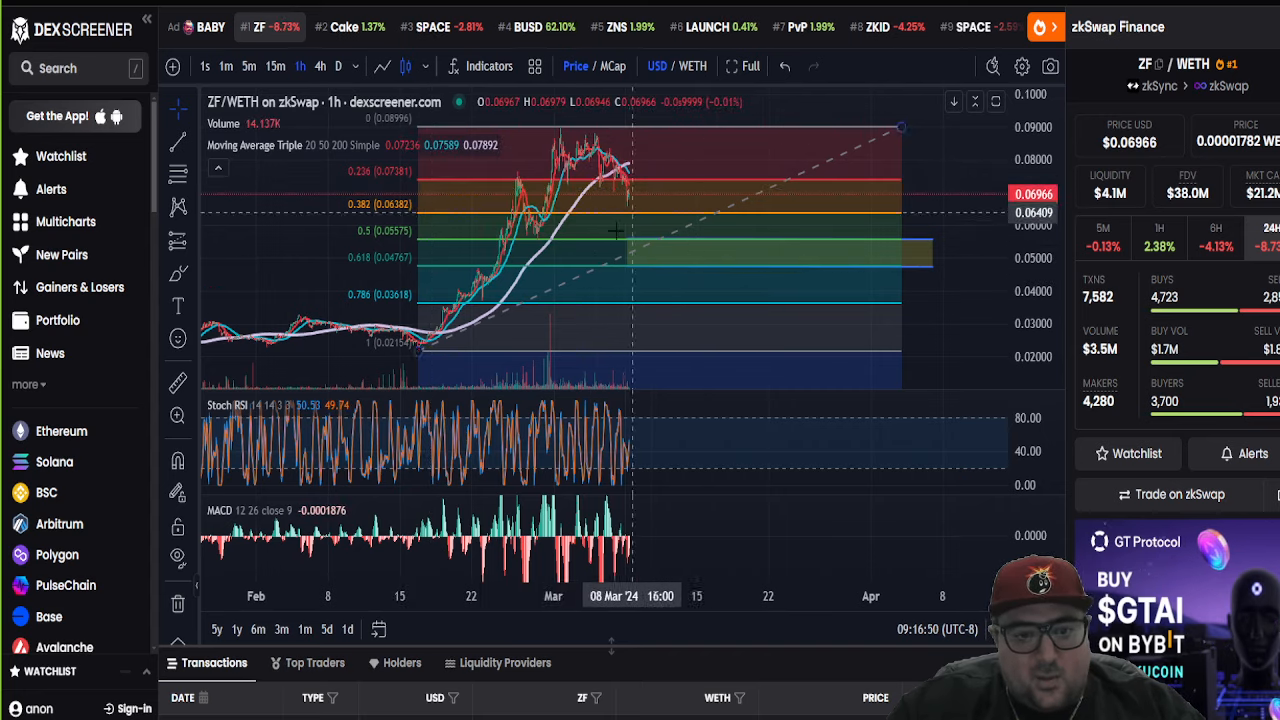
{"action": "mouse_move", "coordinate": [670, 256]}
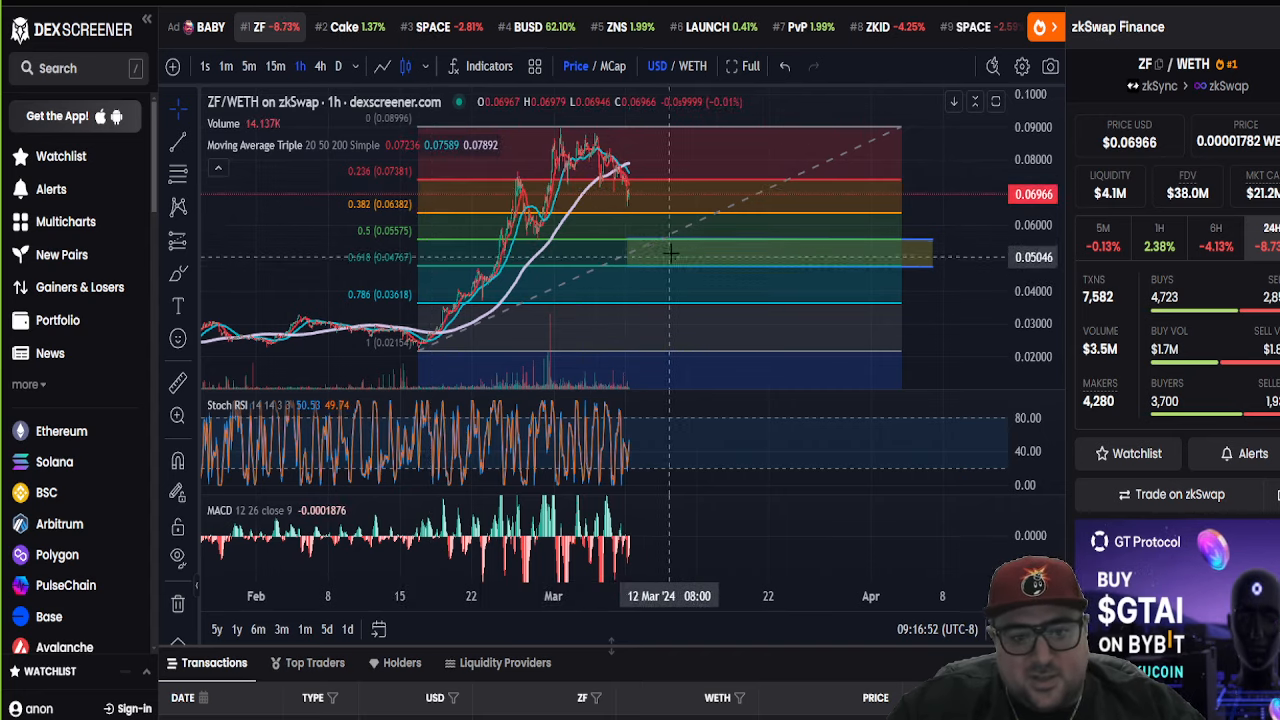
{"action": "mouse_move", "coordinate": [650, 244]}
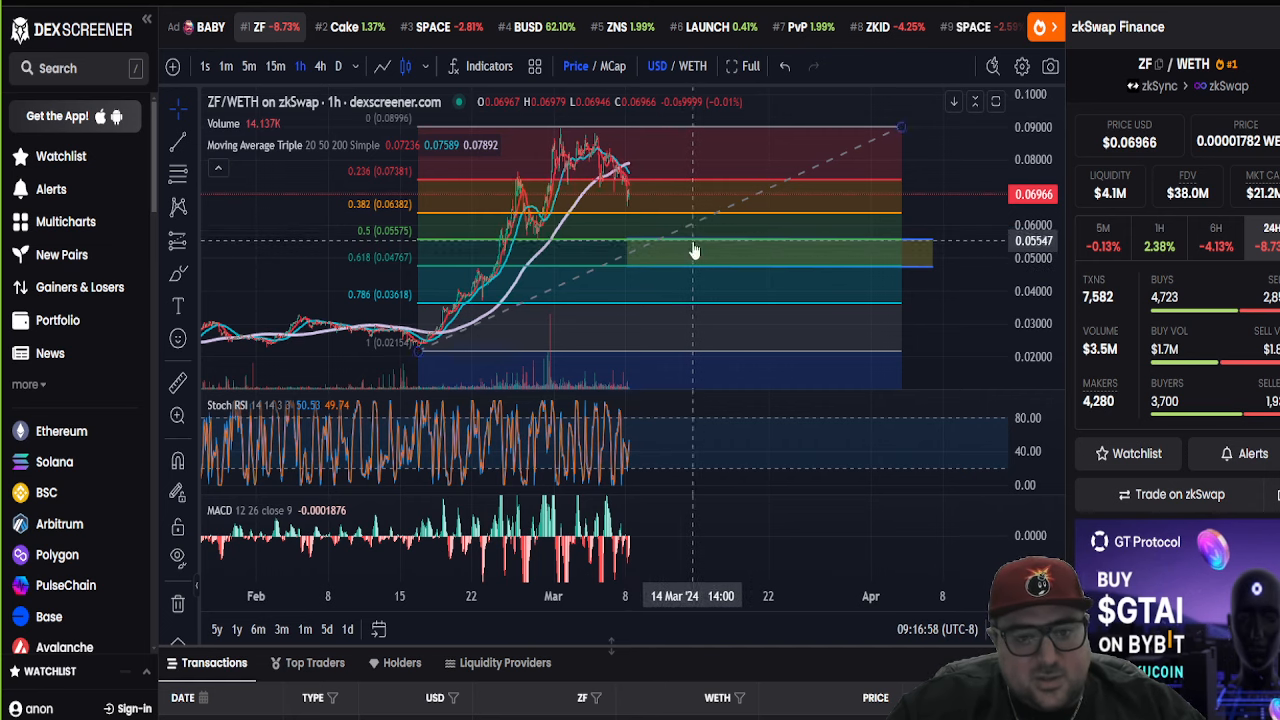
{"action": "mouse_move", "coordinate": [648, 256]}
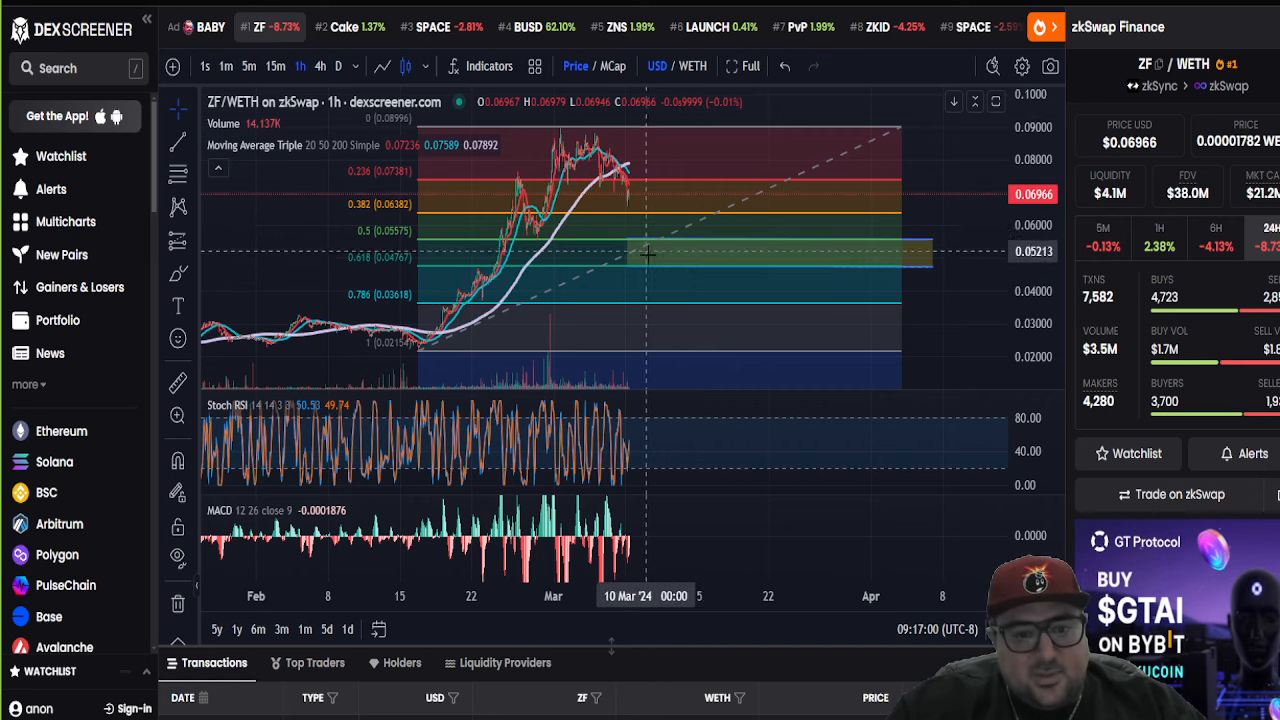
{"action": "mouse_move", "coordinate": [656, 270]}
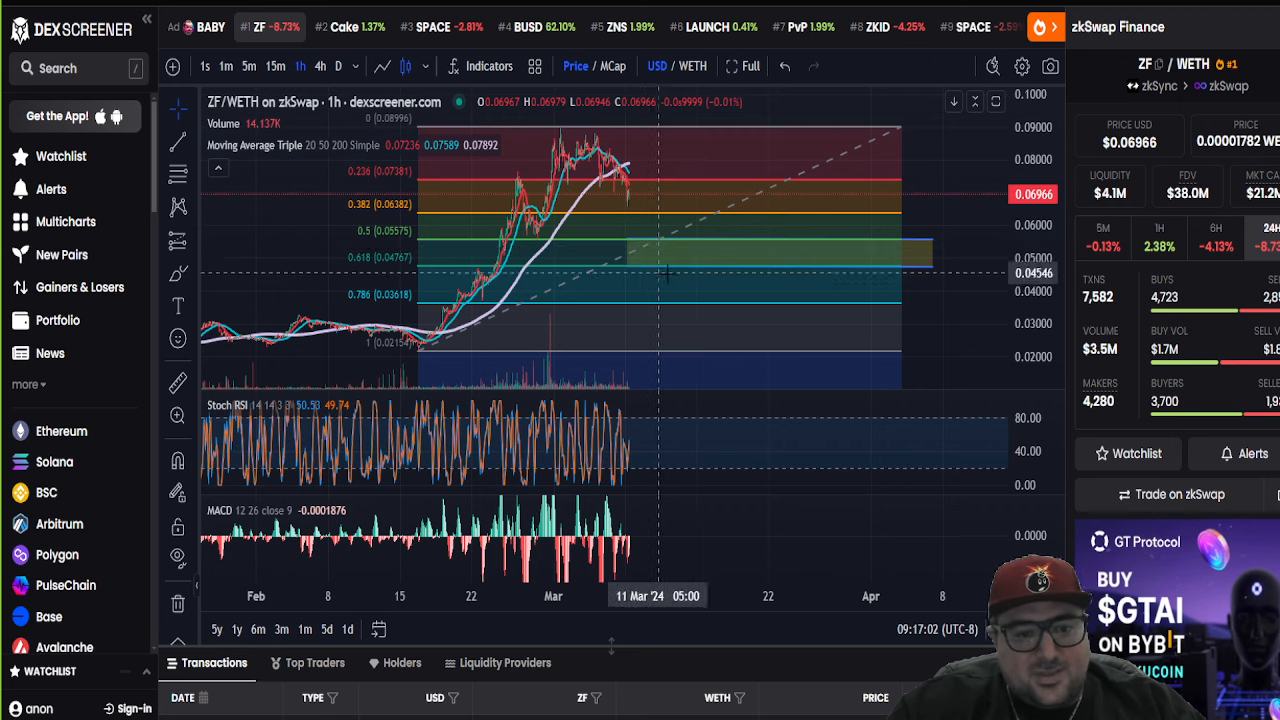
{"action": "mouse_move", "coordinate": [664, 244]}
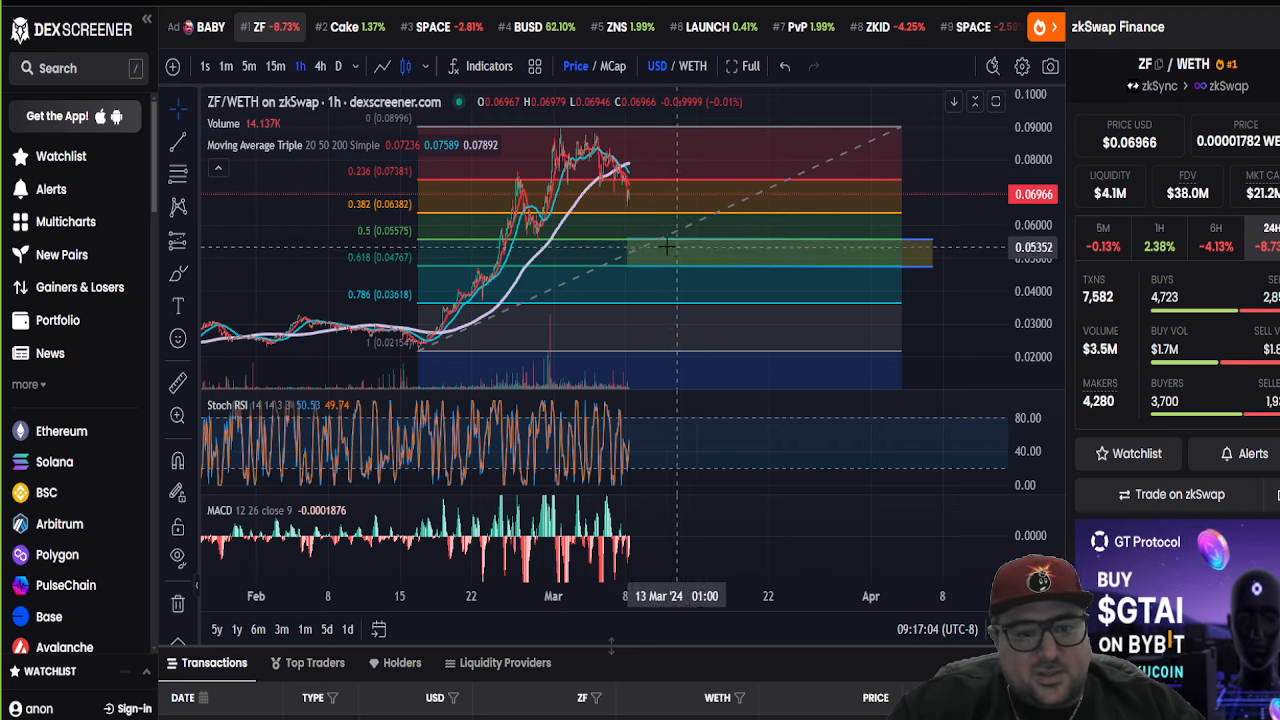
{"action": "mouse_move", "coordinate": [688, 272]}
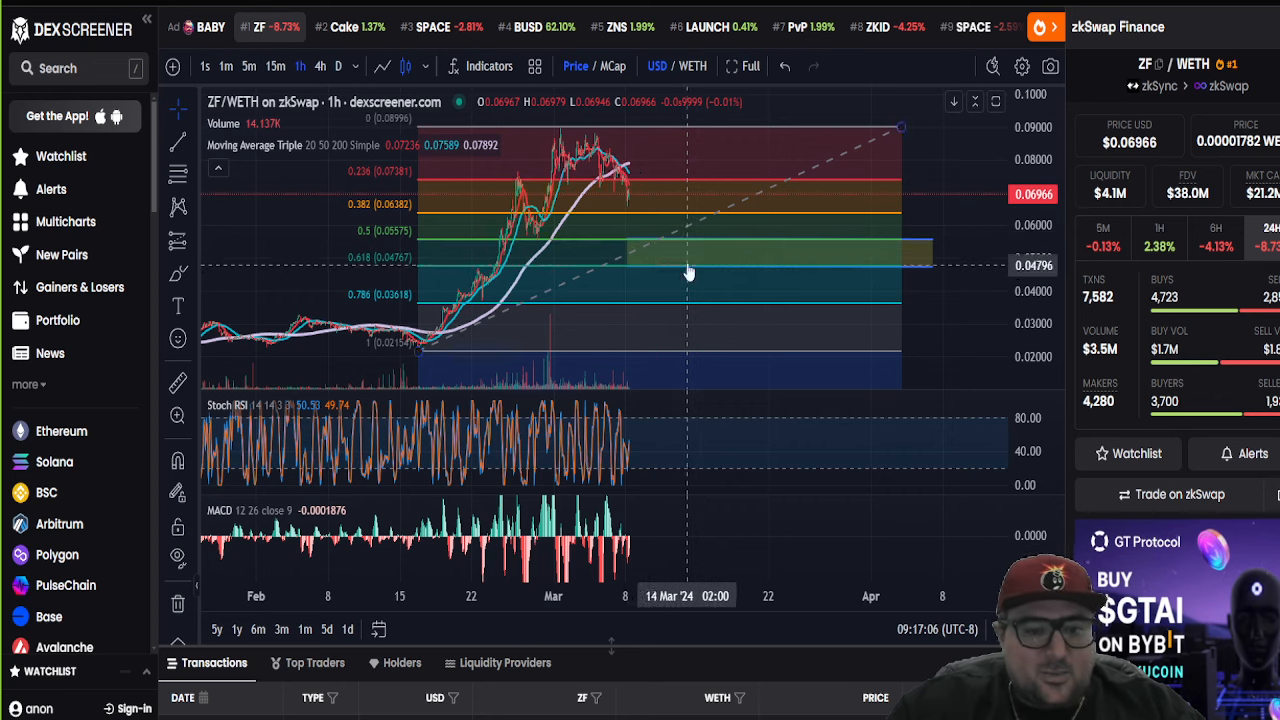
{"action": "mouse_move", "coordinate": [610, 248]}
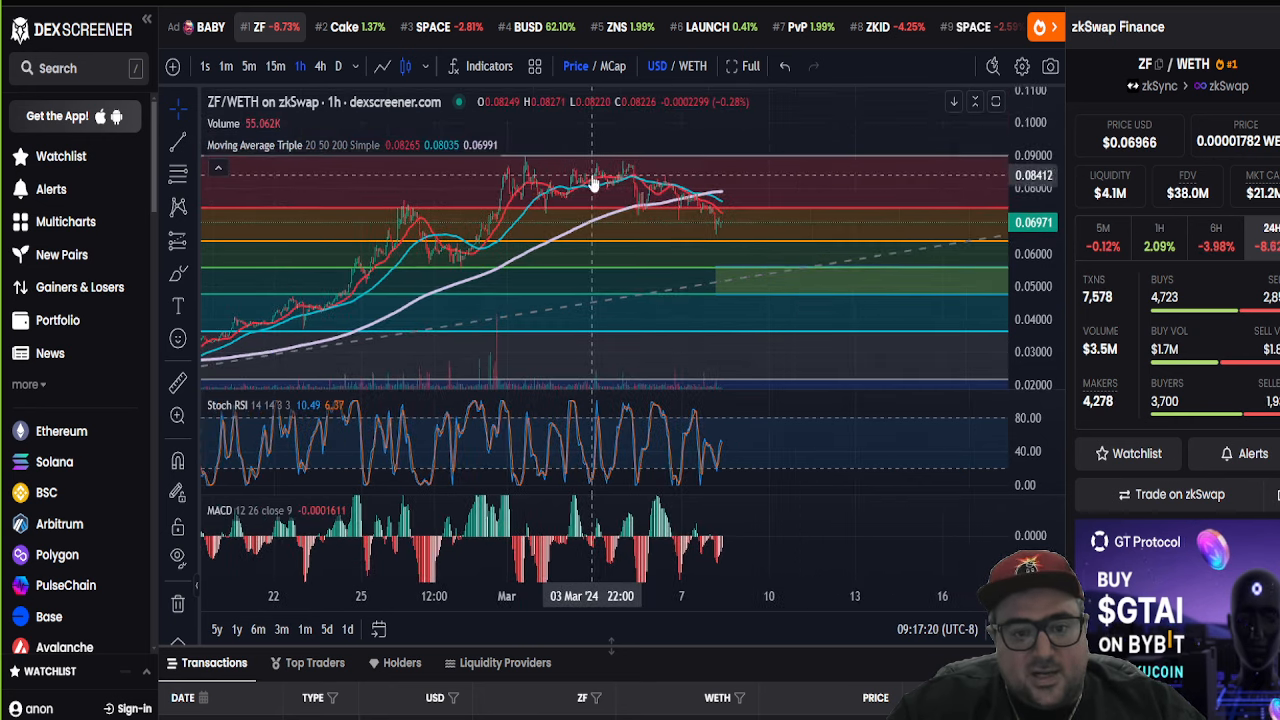
{"action": "mouse_move", "coordinate": [740, 216]}
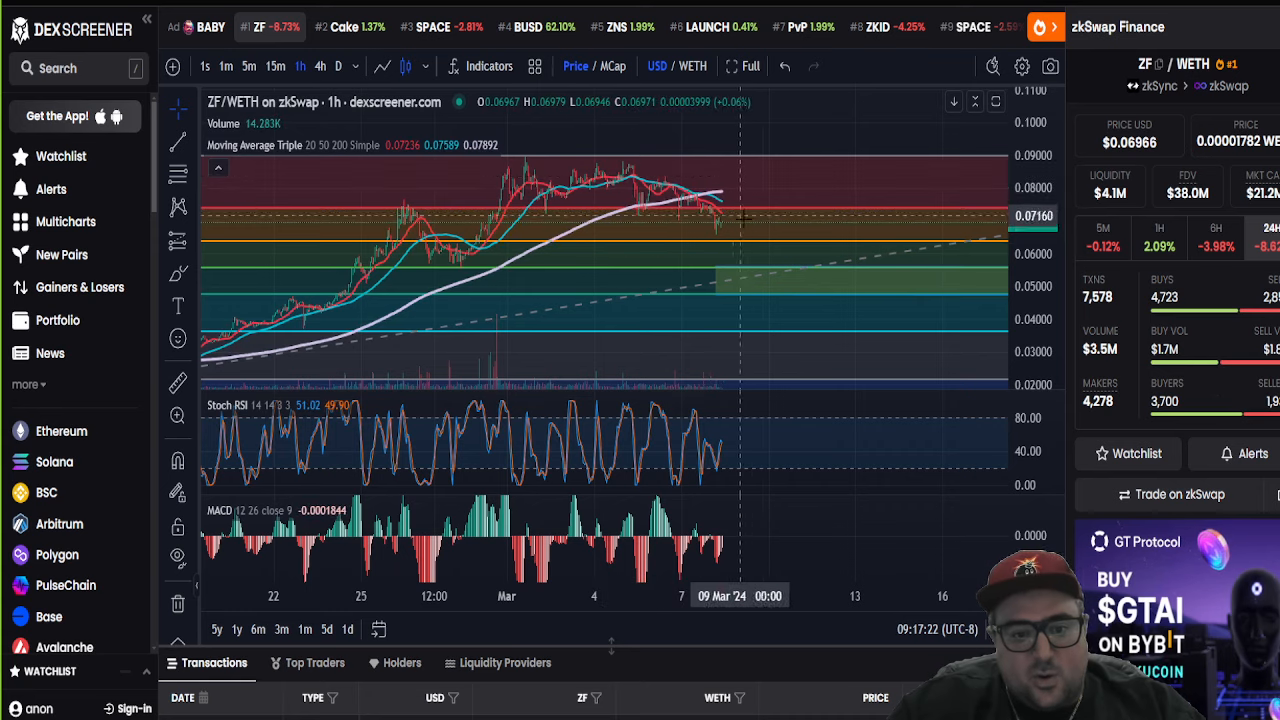
{"action": "mouse_move", "coordinate": [598, 224]}
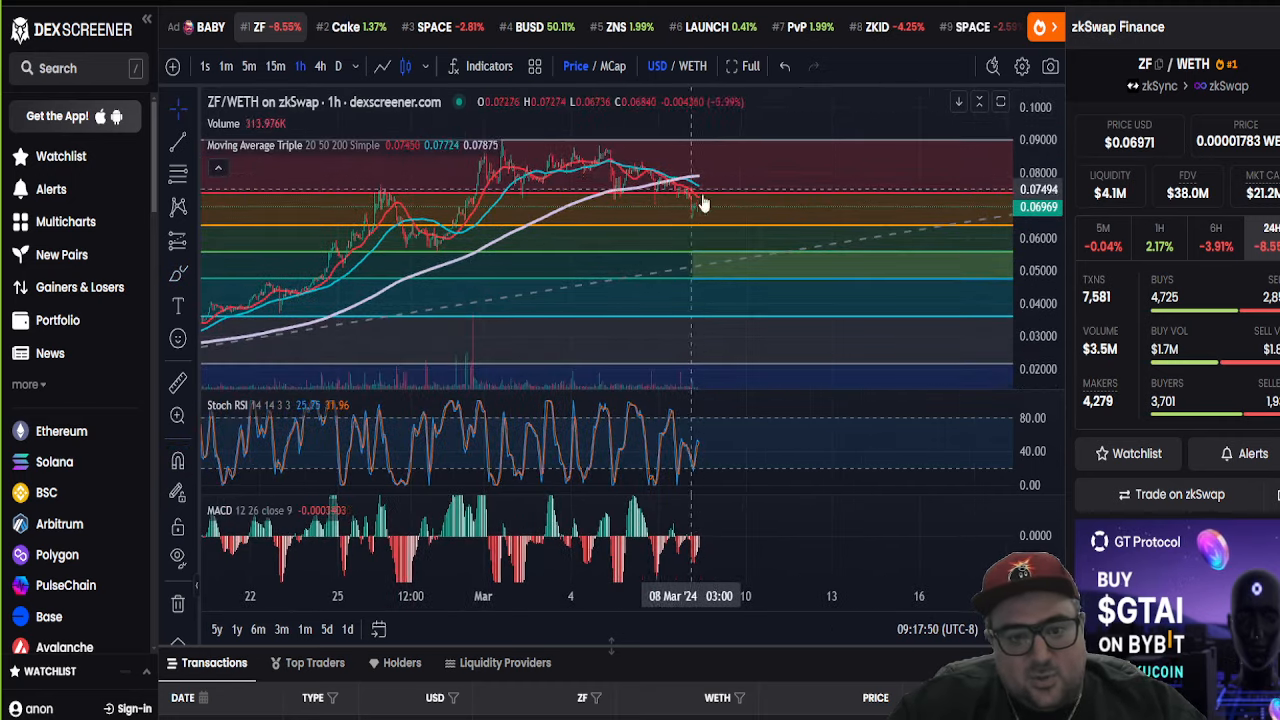
{"action": "mouse_move", "coordinate": [698, 212]}
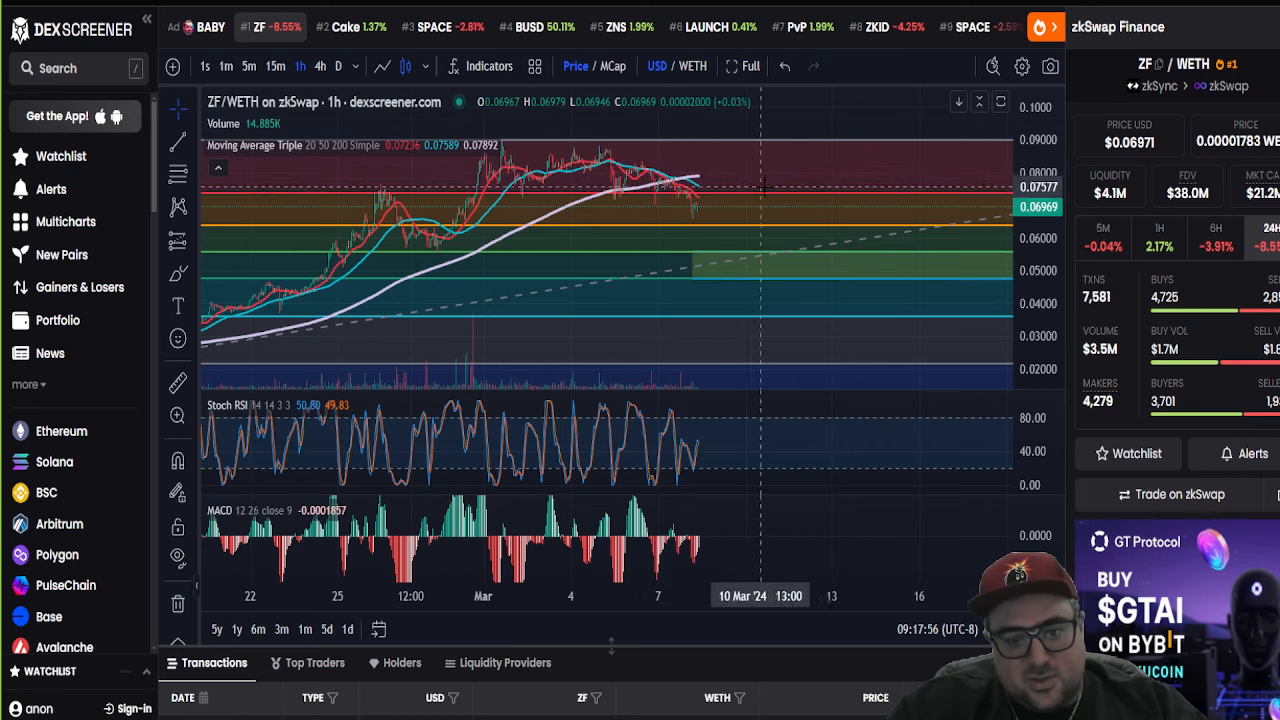
{"action": "mouse_move", "coordinate": [624, 198]}
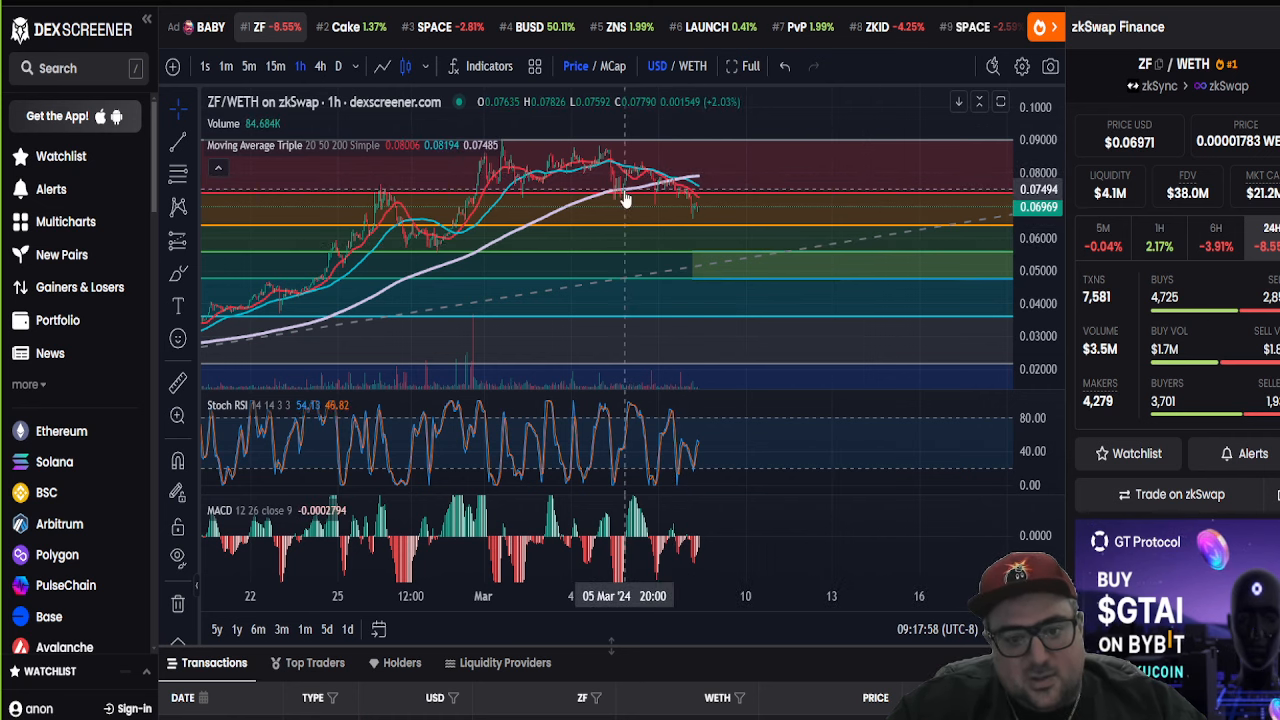
{"action": "mouse_move", "coordinate": [676, 188]}
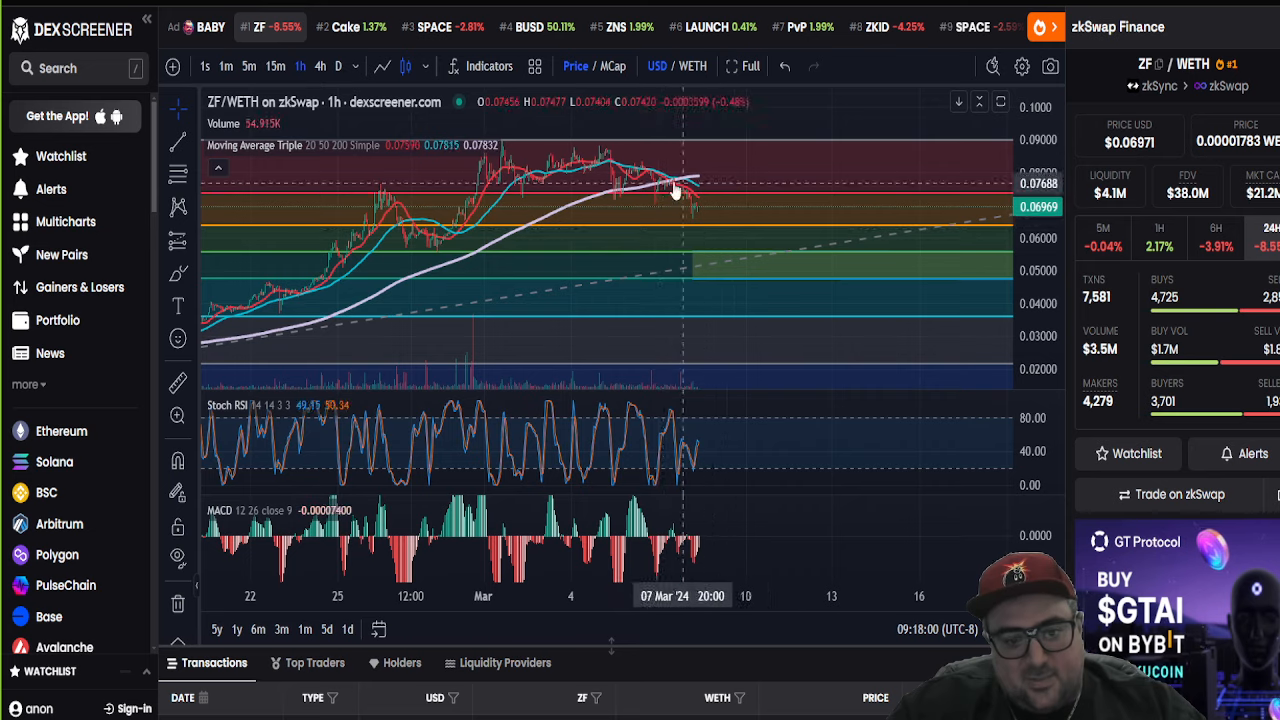
{"action": "mouse_move", "coordinate": [742, 266]}
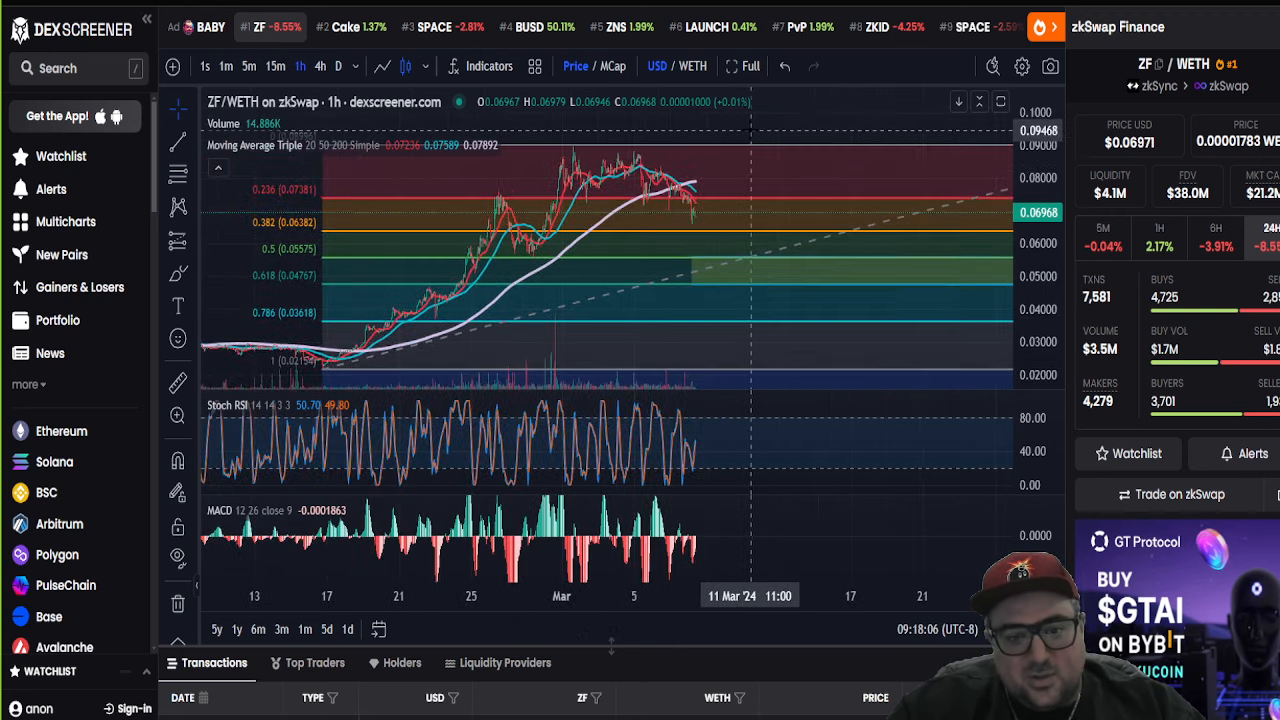
{"action": "mouse_move", "coordinate": [750, 276]}
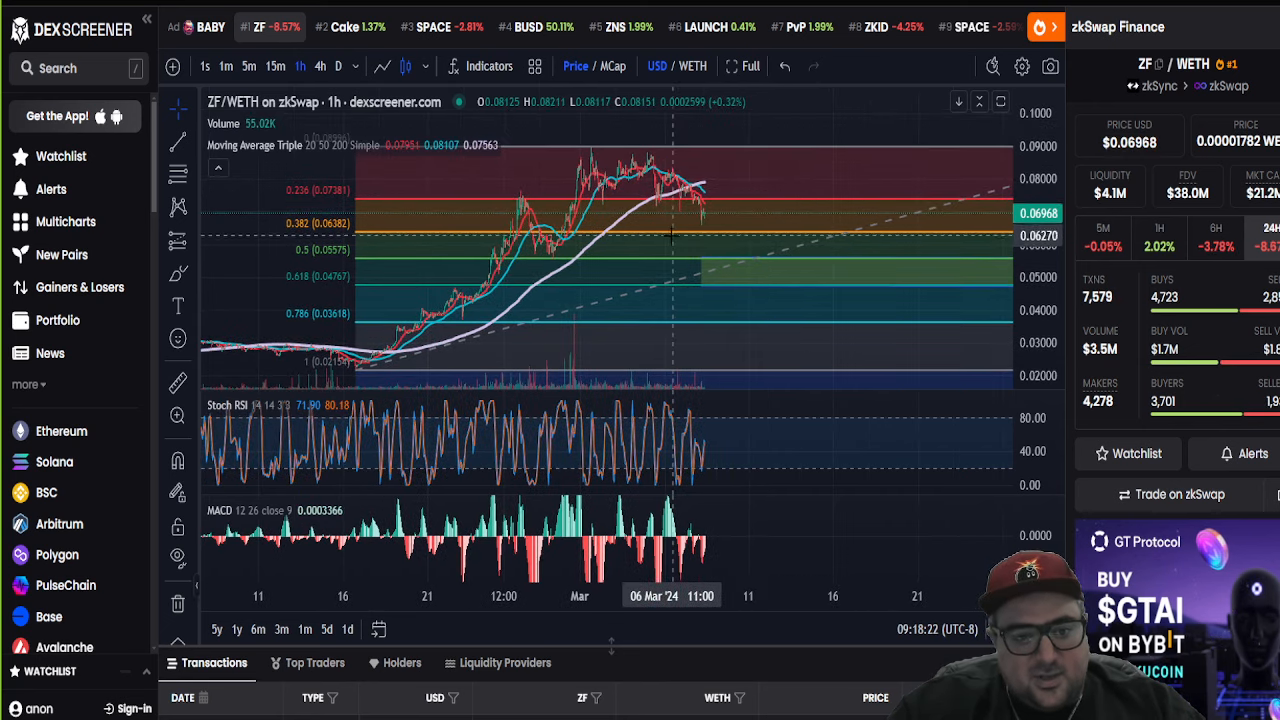
{"action": "mouse_move", "coordinate": [736, 236]}
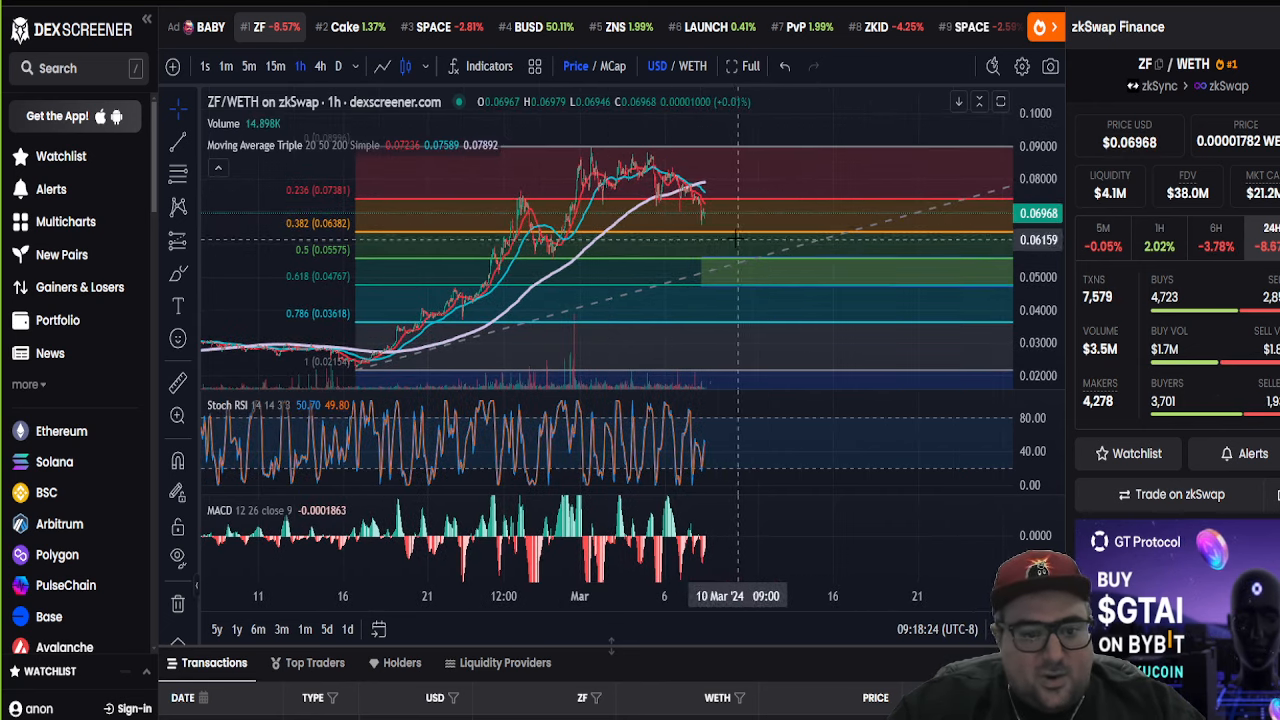
{"action": "mouse_move", "coordinate": [728, 268]}
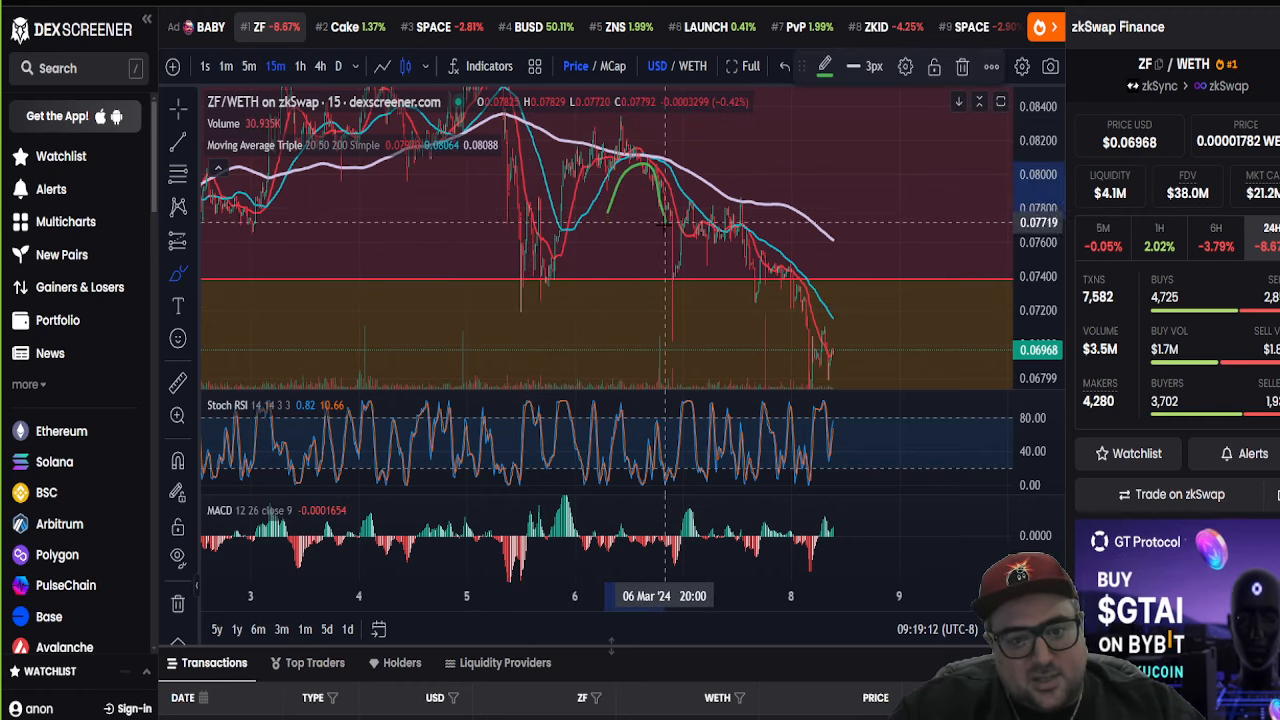
{"action": "mouse_move", "coordinate": [760, 264]}
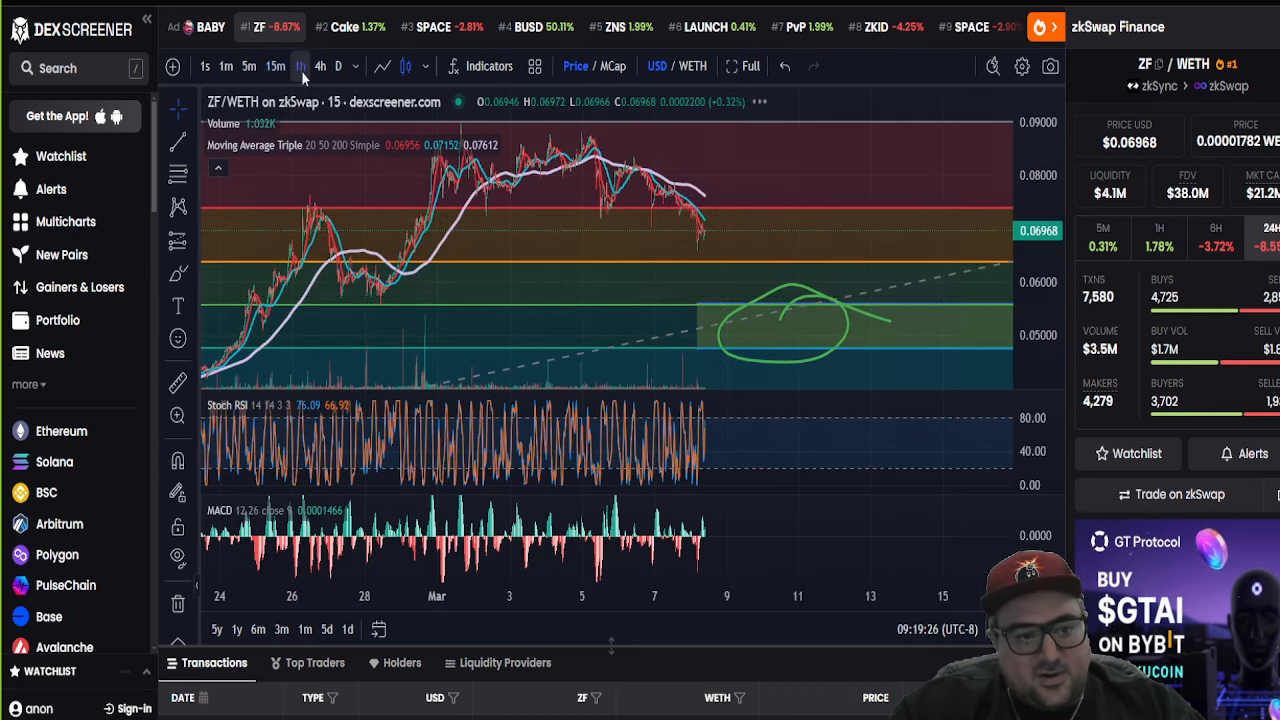
Step: Switch the ZF/WETH chart to 15-minute candles
{"action": "left_click", "coordinate": [300, 66]}
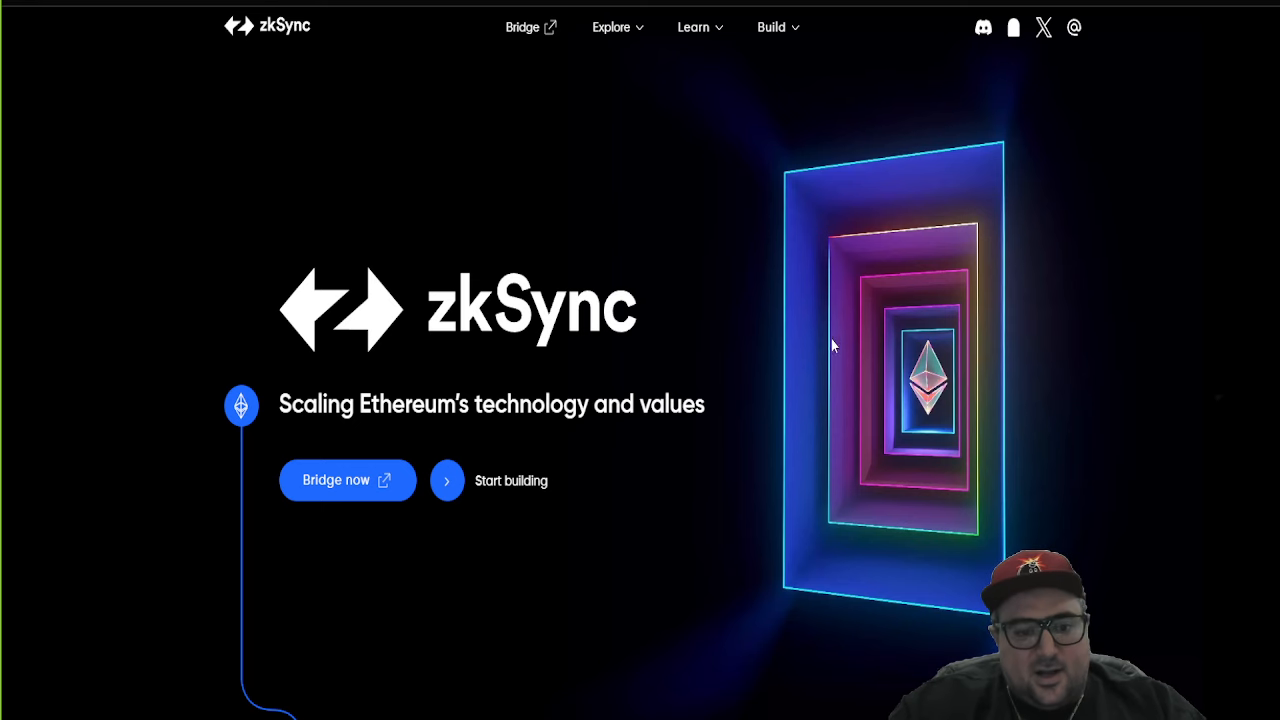
Step: Scroll the zkSync homepage down to the Scaling Freedom mission and 'We stand for' values
{"action": "scroll", "scroll_direction": "down", "scroll_amount": 3}
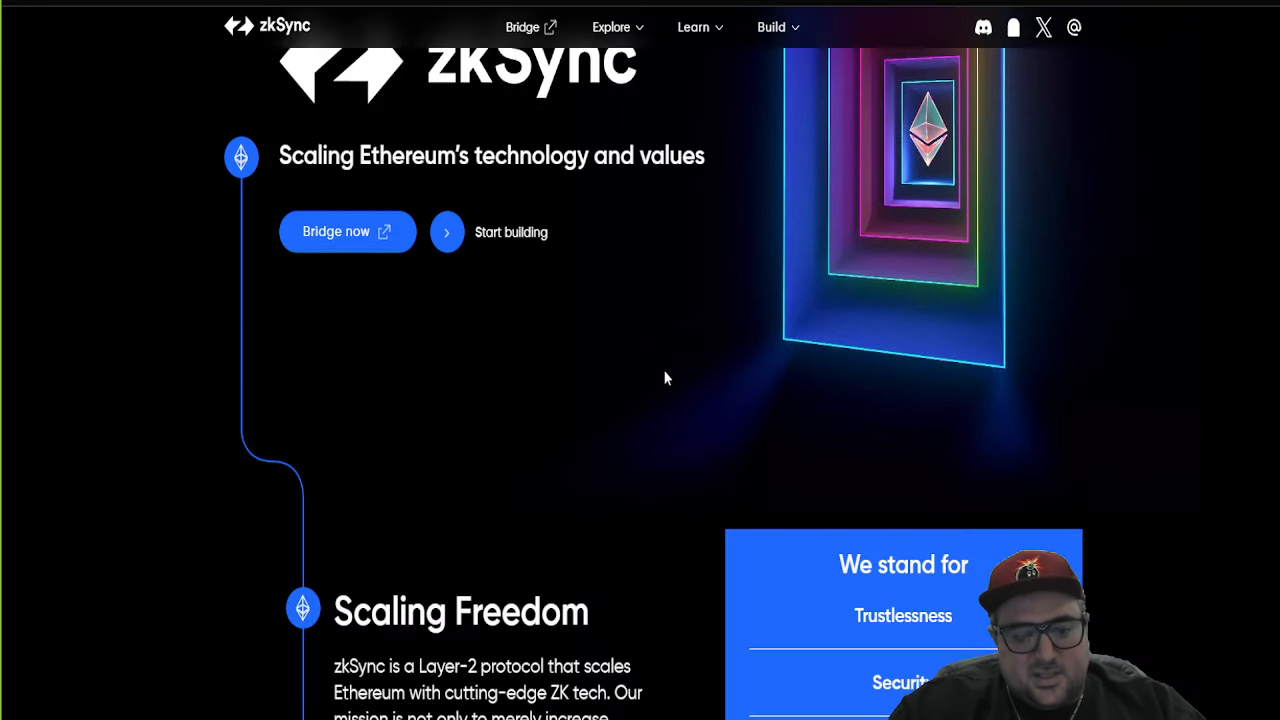
{"action": "scroll", "scroll_direction": "down", "scroll_amount": 3}
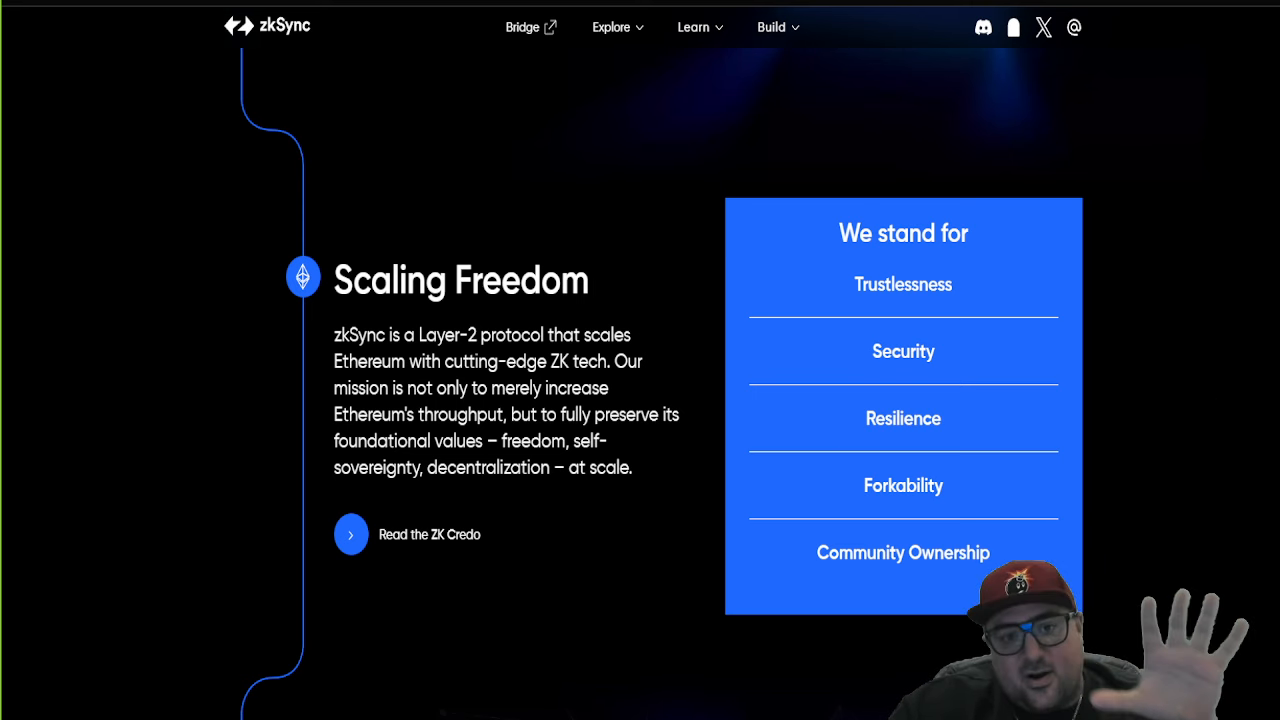
{"action": "mouse_move", "coordinate": [412, 32]}
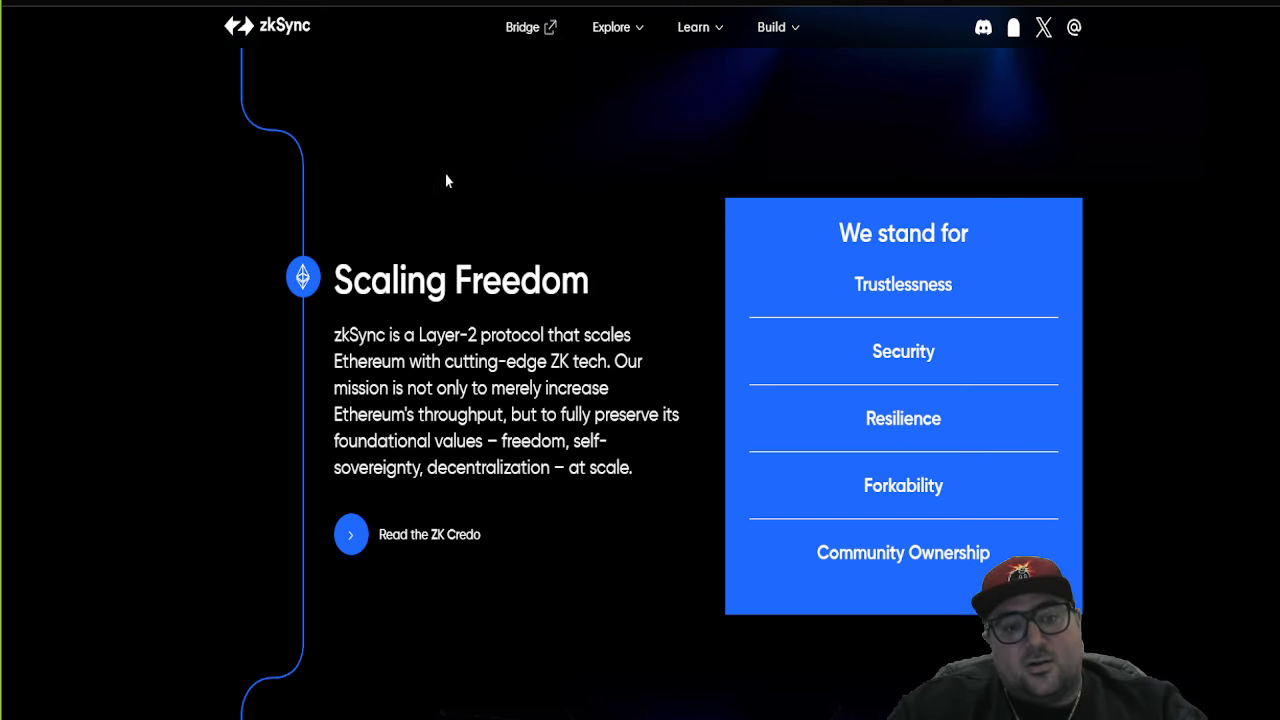
{"action": "mouse_move", "coordinate": [500, 180]}
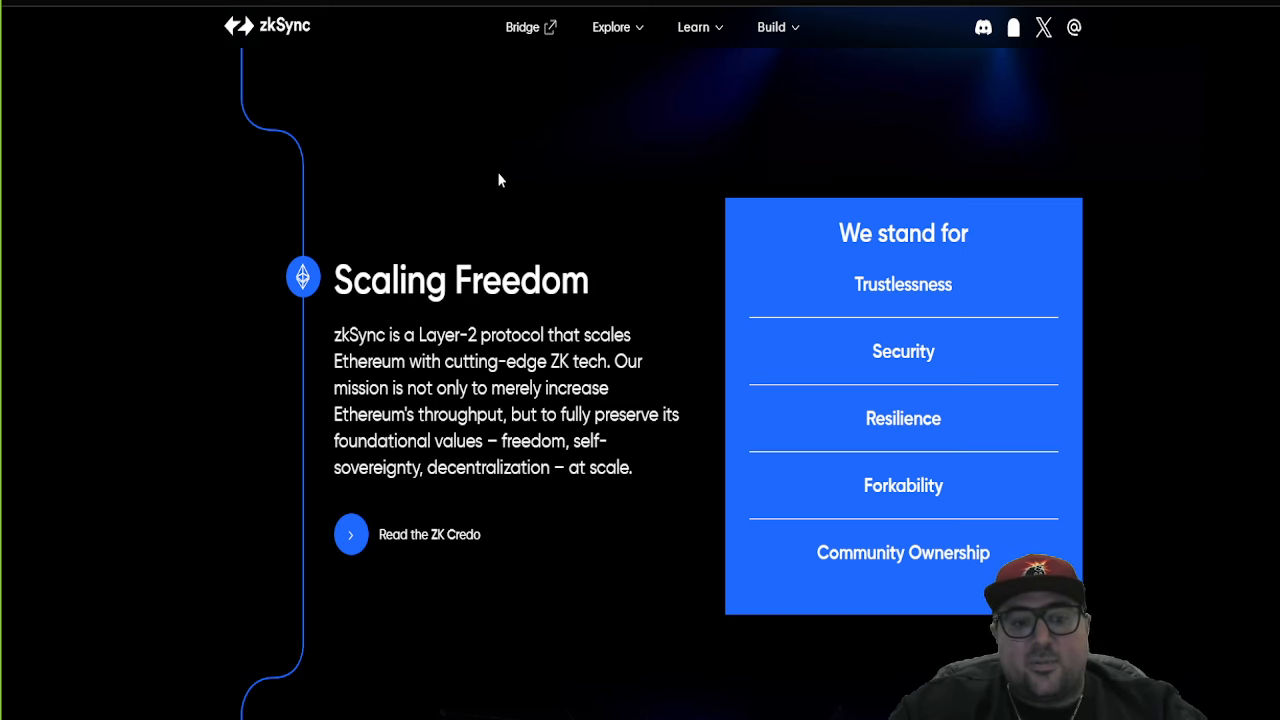
{"action": "scroll", "scroll_direction": "down", "scroll_amount": 3}
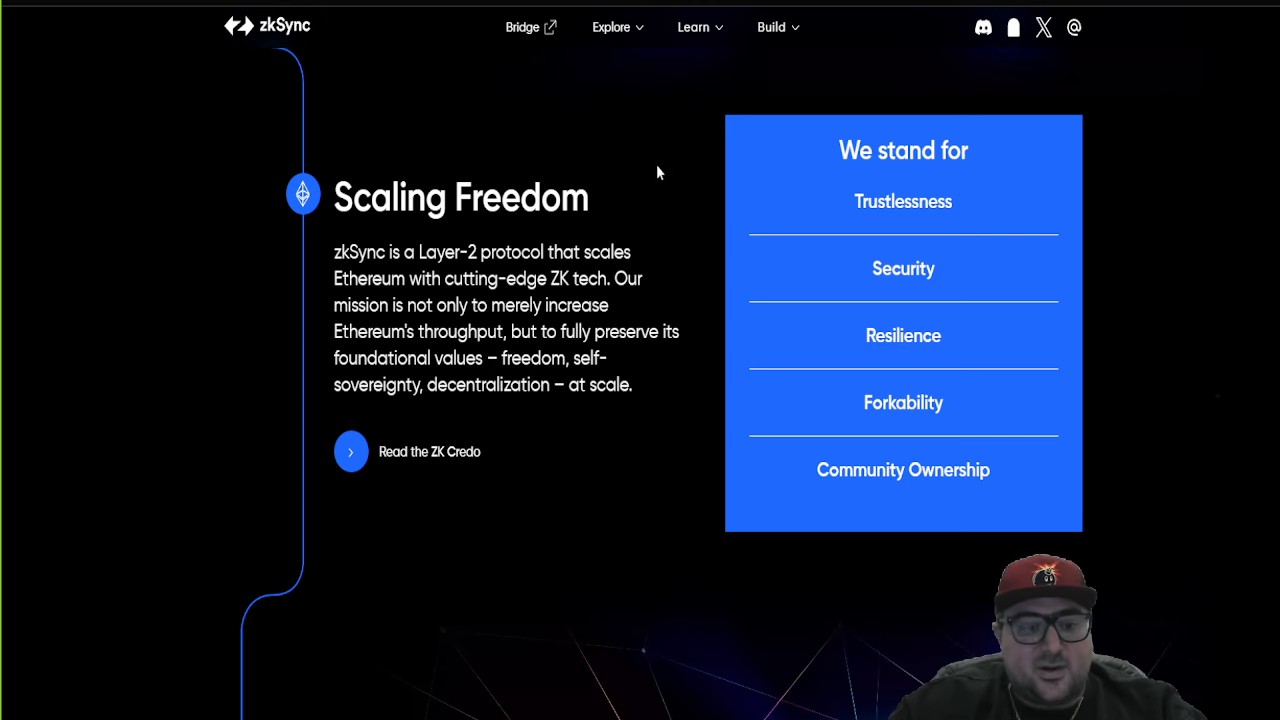
{"action": "mouse_move", "coordinate": [650, 172]}
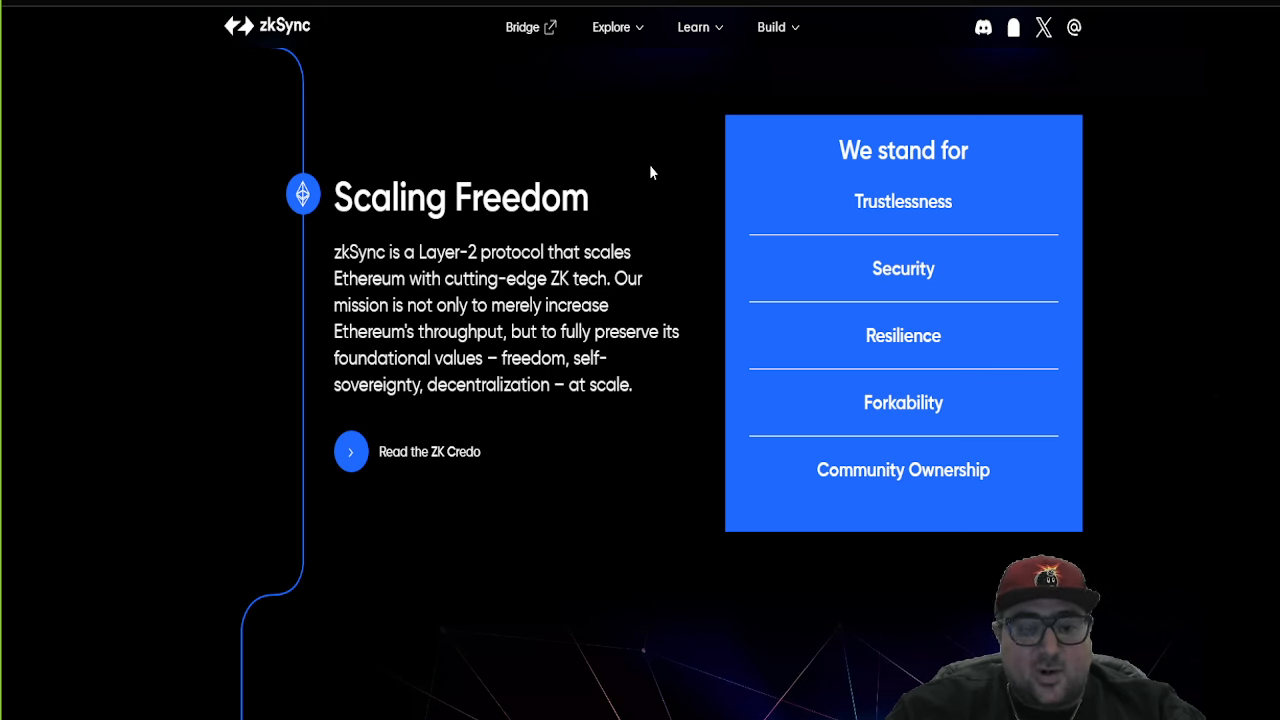
{"action": "mouse_move", "coordinate": [528, 410]}
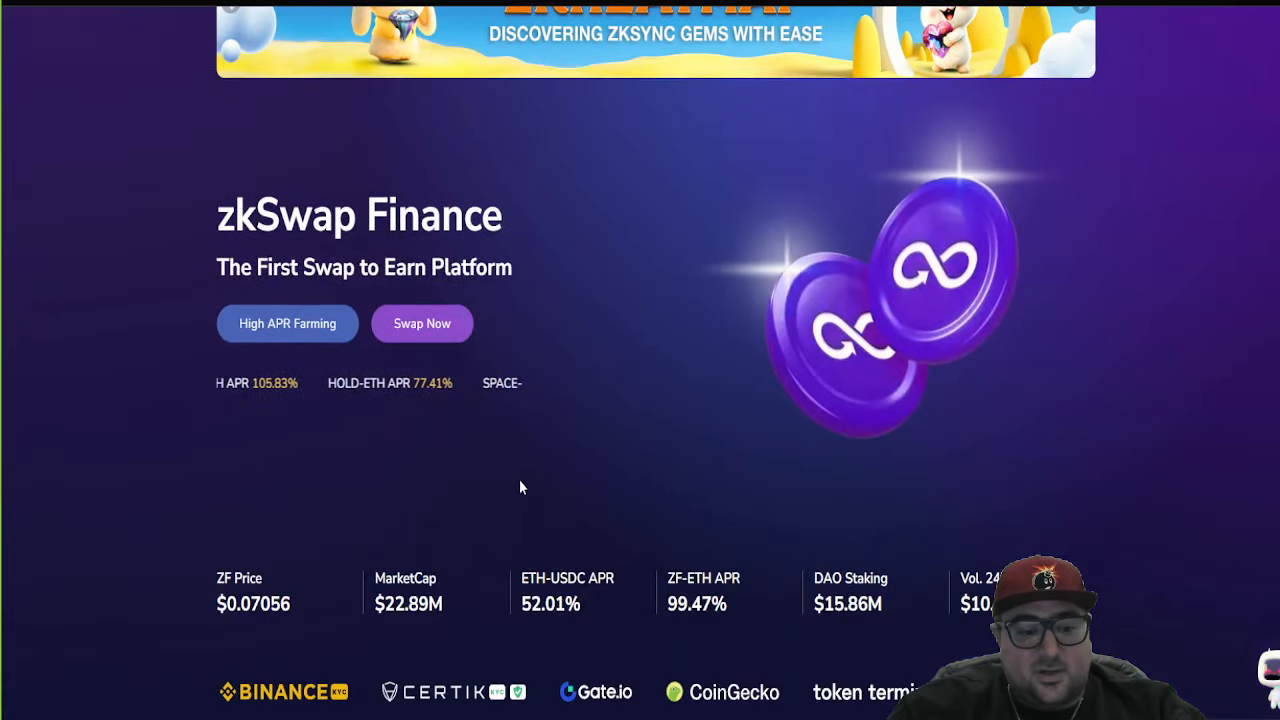
Step: Browse the zkSwap Finance homepage features and partners sections
{"action": "scroll", "scroll_direction": "down", "scroll_amount": 3}
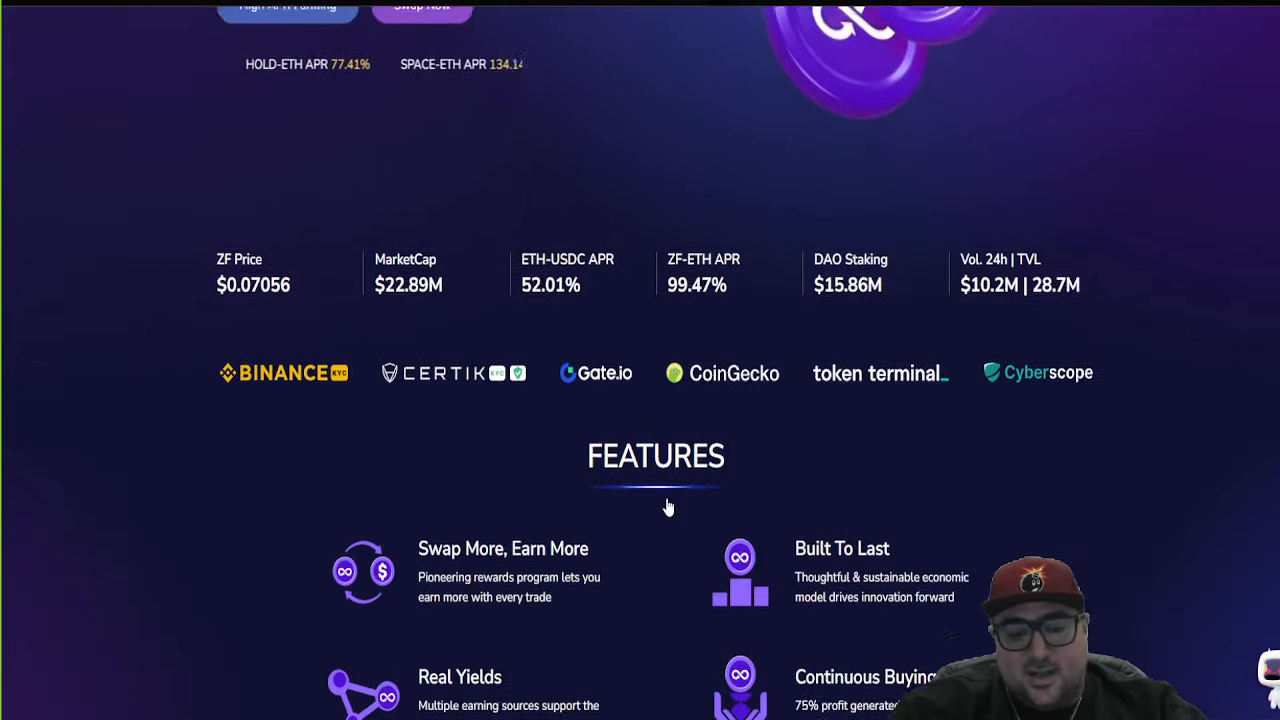
{"action": "scroll", "scroll_direction": "down", "scroll_amount": 3}
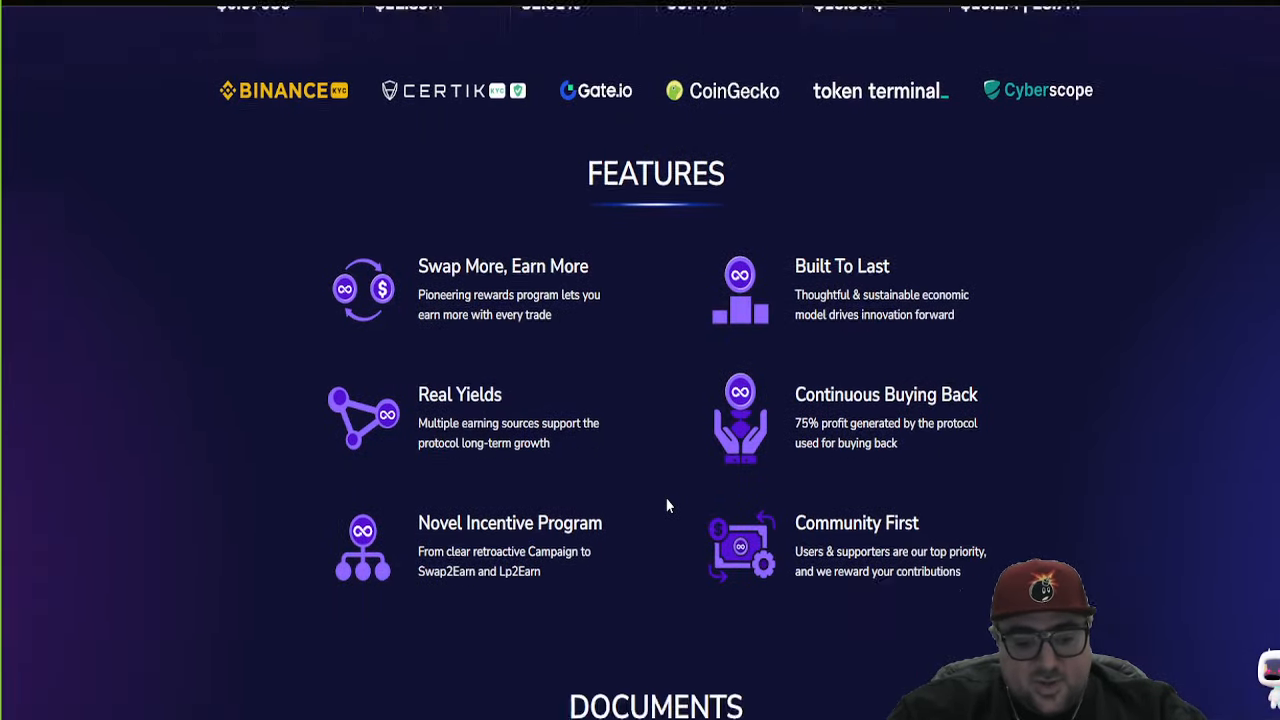
{"action": "scroll", "scroll_direction": "down", "scroll_amount": 3}
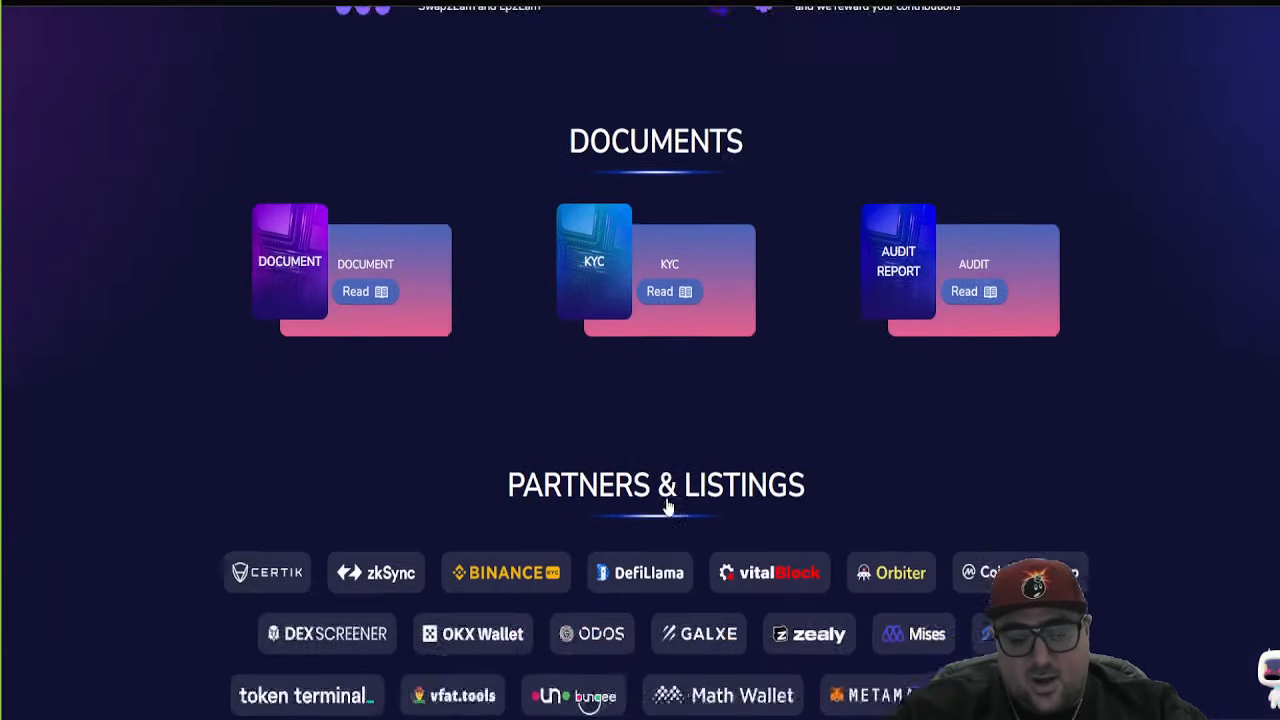
{"action": "scroll", "scroll_direction": "down", "scroll_amount": 3}
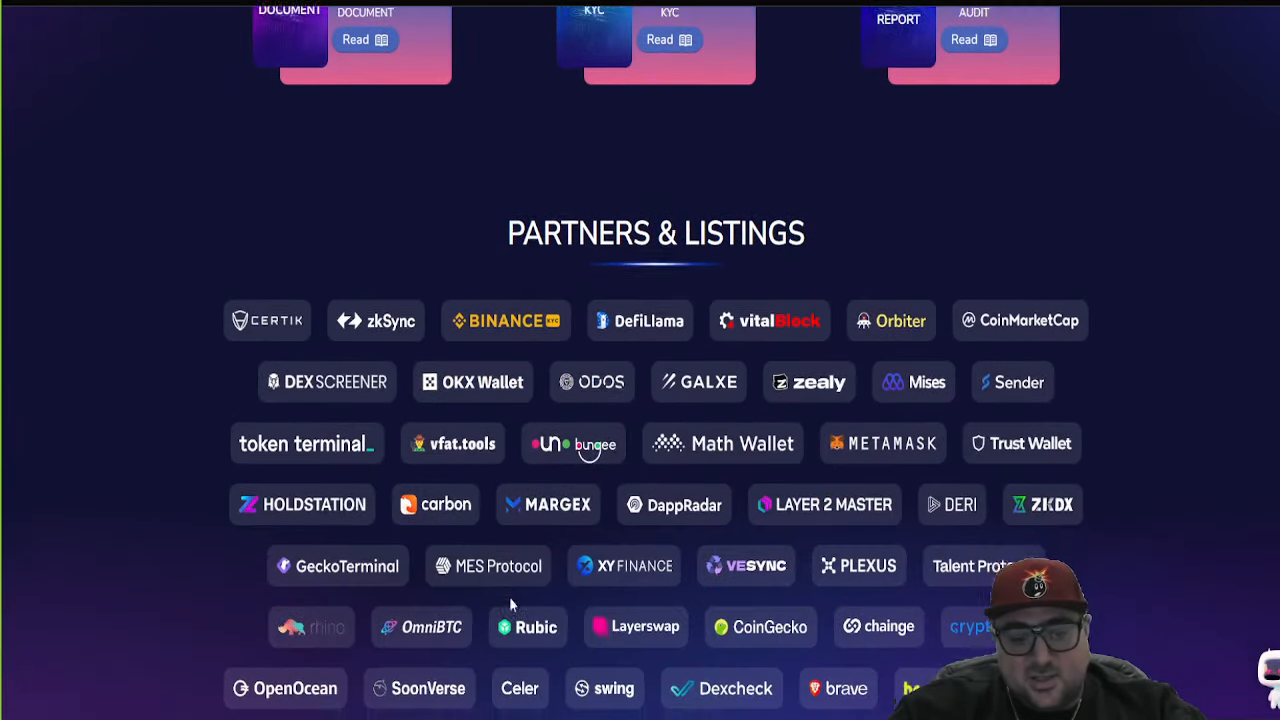
{"action": "scroll", "scroll_direction": "up", "scroll_amount": 3}
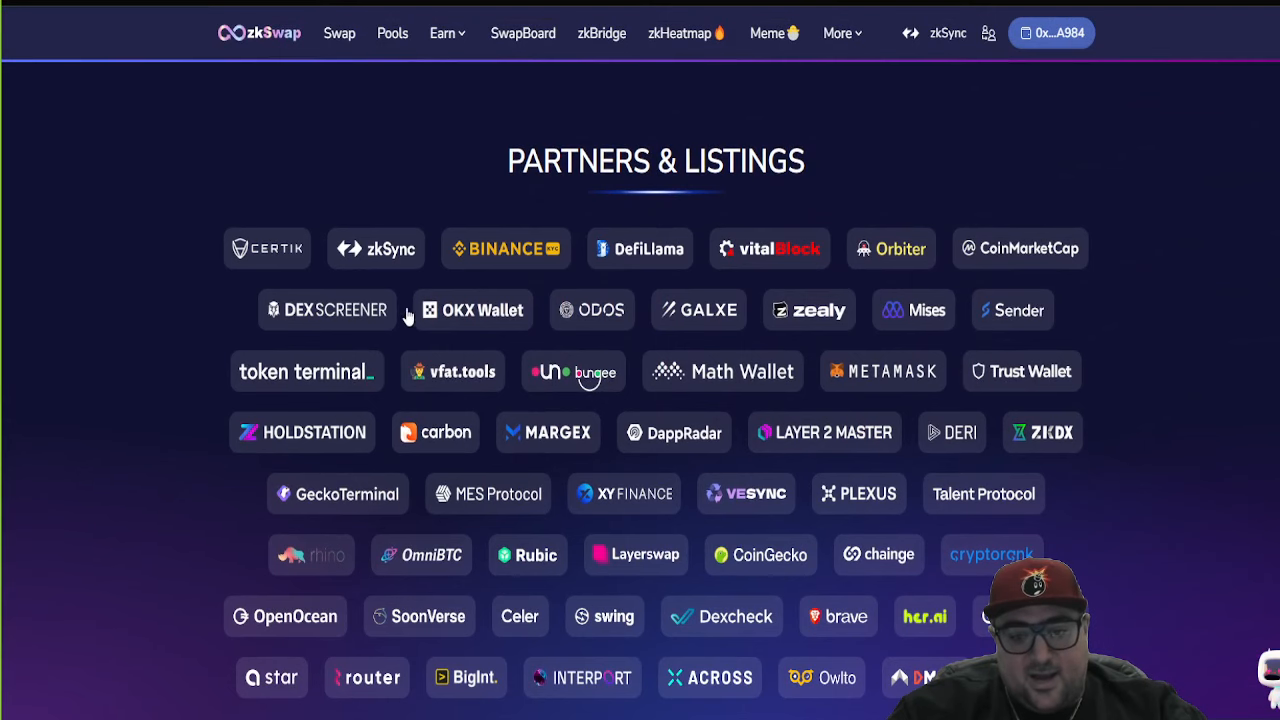
{"action": "mouse_move", "coordinate": [344, 422]}
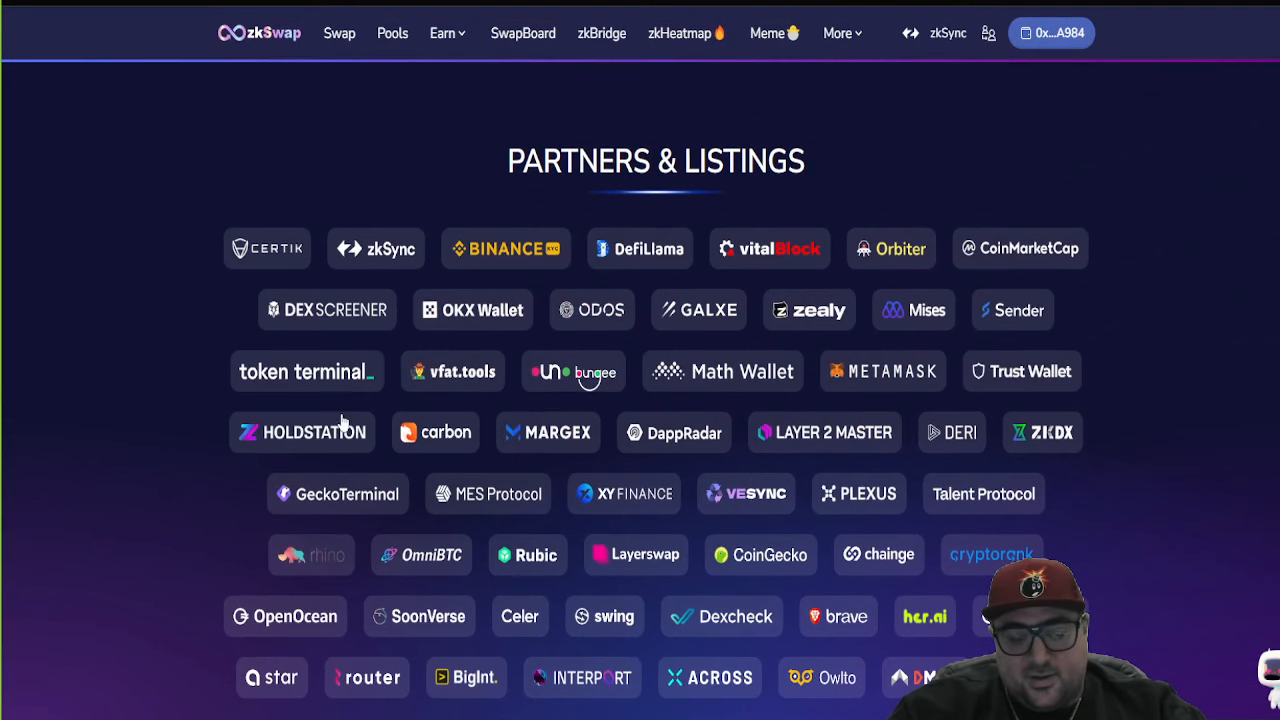
{"action": "mouse_move", "coordinate": [140, 424]}
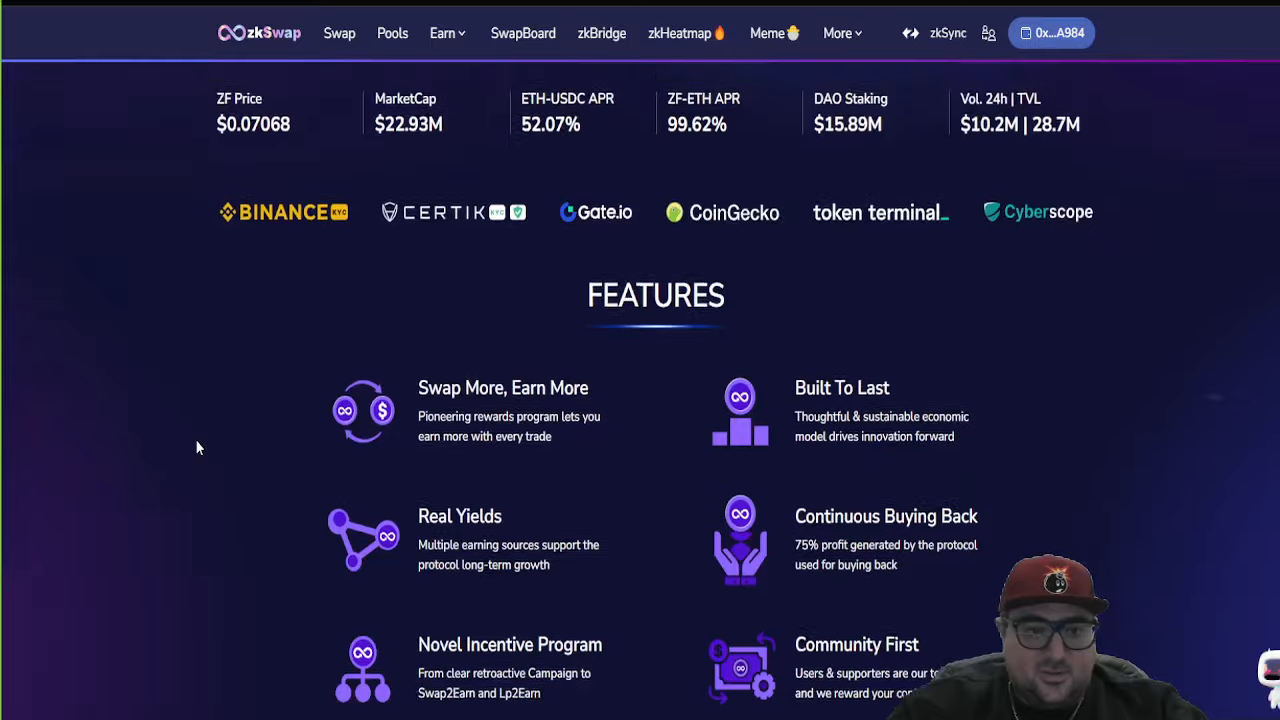
Step: Go to the SwapBoard page showing zkPoint stats and top-ranked participant wallets
{"action": "left_click", "coordinate": [522, 32]}
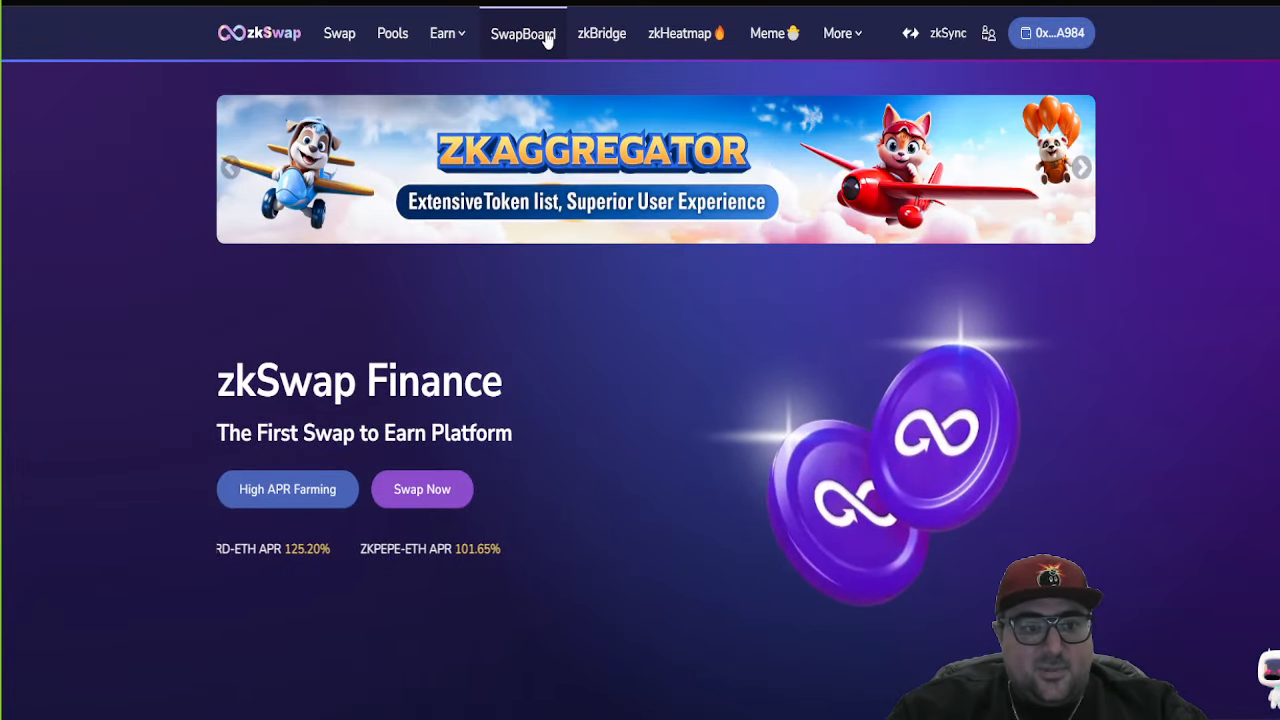
{"action": "left_click", "coordinate": [522, 32]}
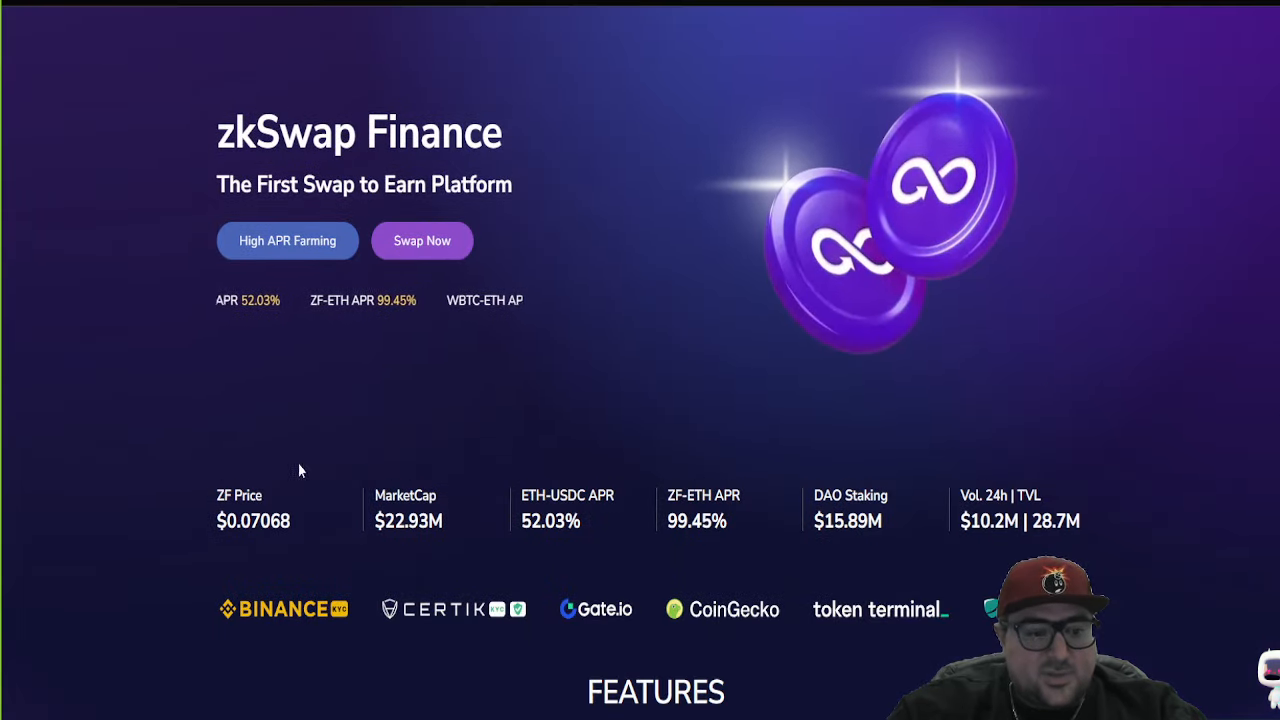
{"action": "scroll", "scroll_direction": "up", "scroll_amount": 3}
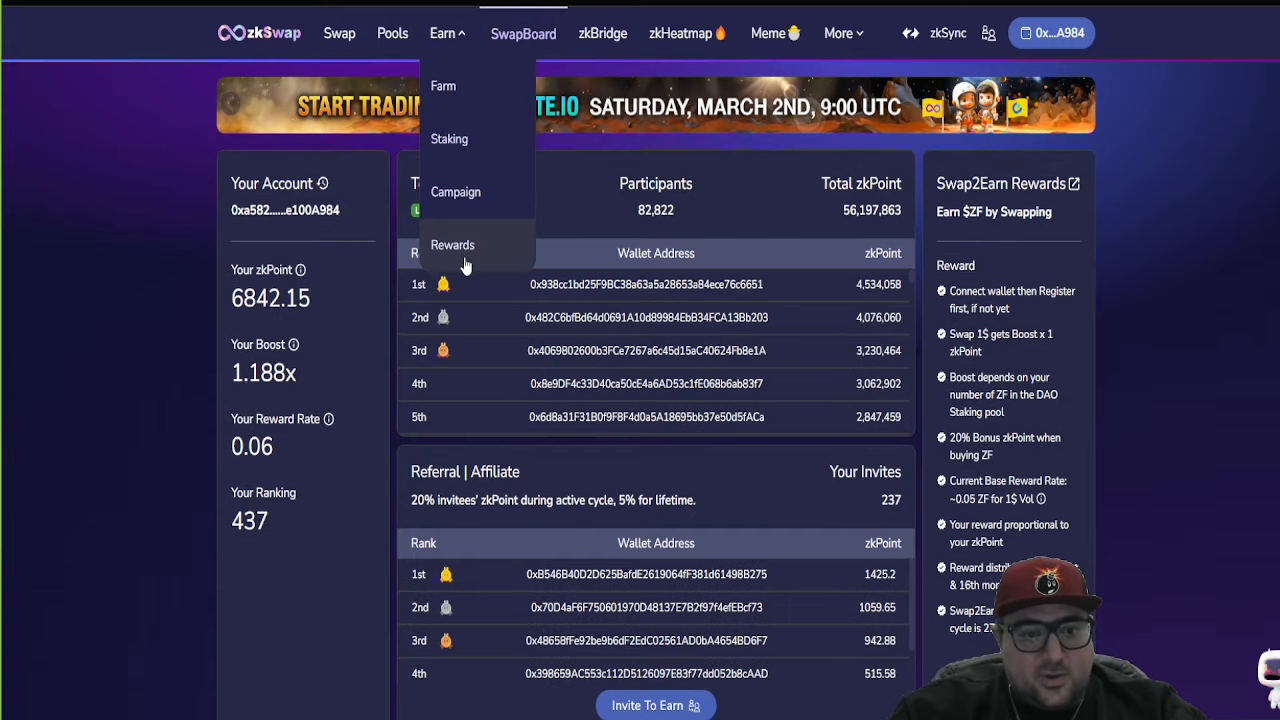
Step: Go to the Earn Rewards page showing 909.12 $ZF claimable from Swap2Earn
{"action": "left_click", "coordinate": [452, 244]}
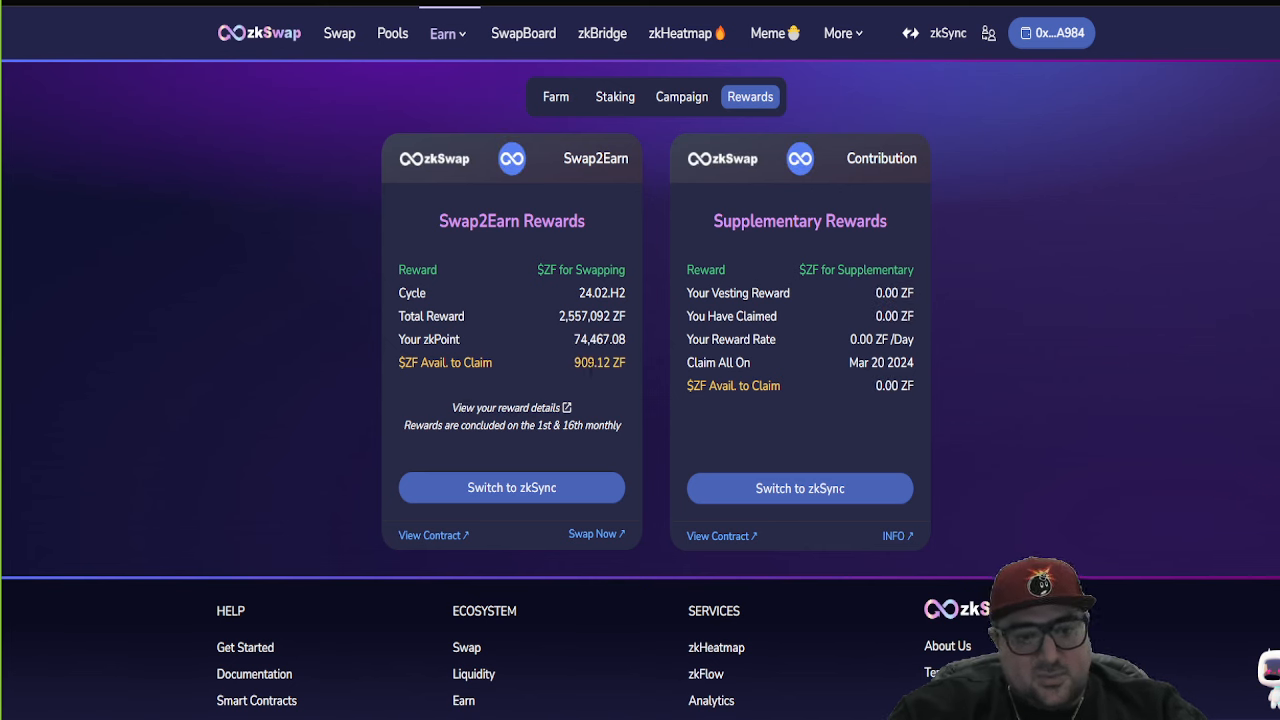
{"action": "mouse_move", "coordinate": [580, 408]}
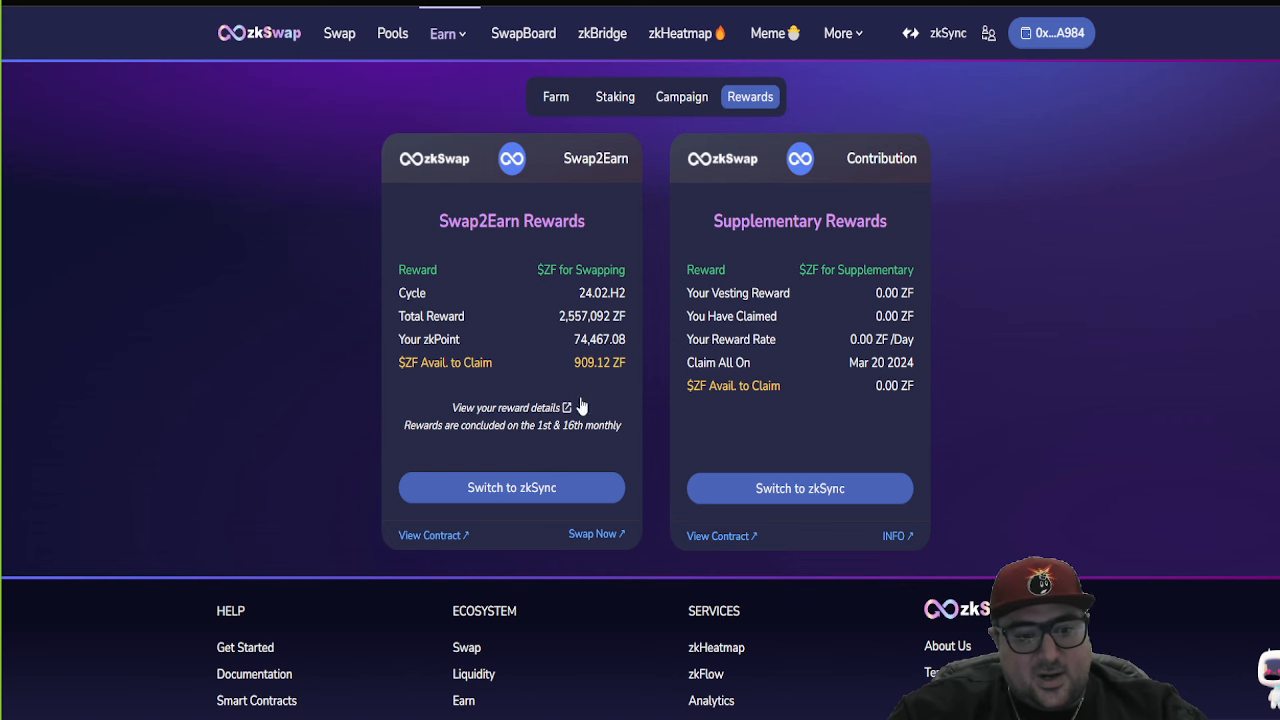
{"action": "mouse_move", "coordinate": [588, 388]}
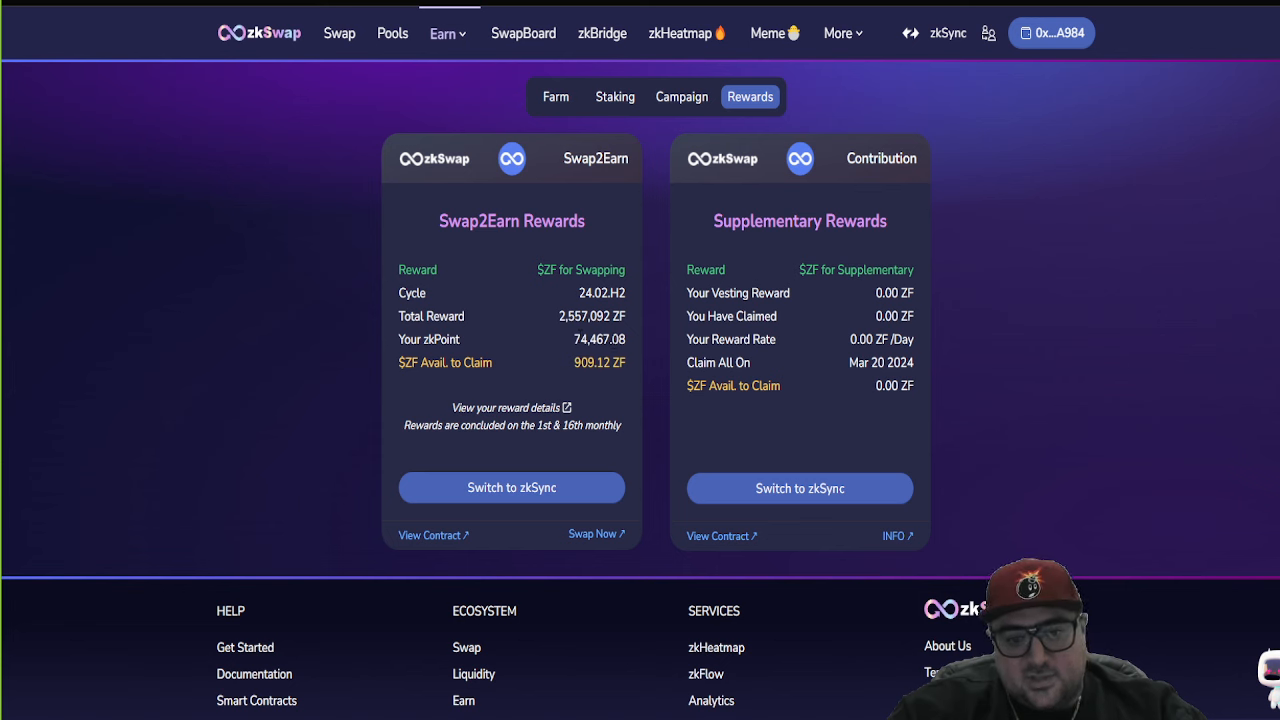
{"action": "mouse_move", "coordinate": [568, 308]}
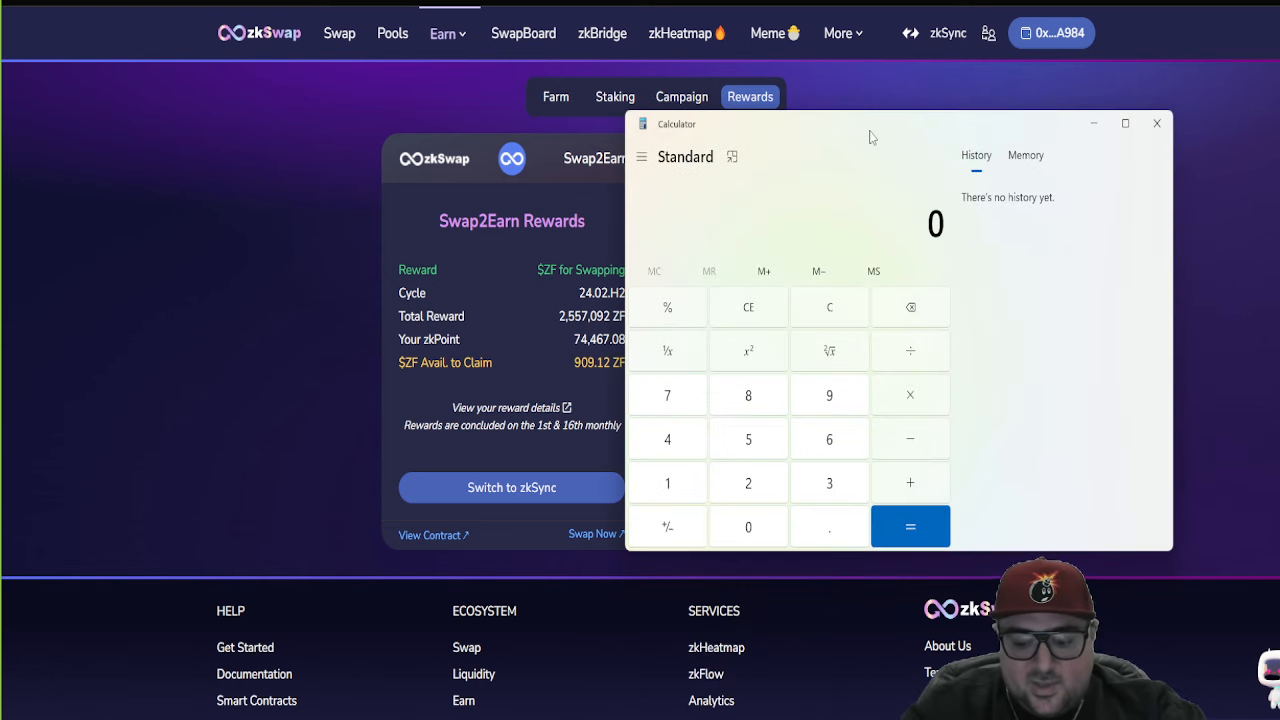
Step: Multiply the claimable 909 ZF by 0.07 in Calculator, then close it
{"action": "left_click", "coordinate": [828, 394]}
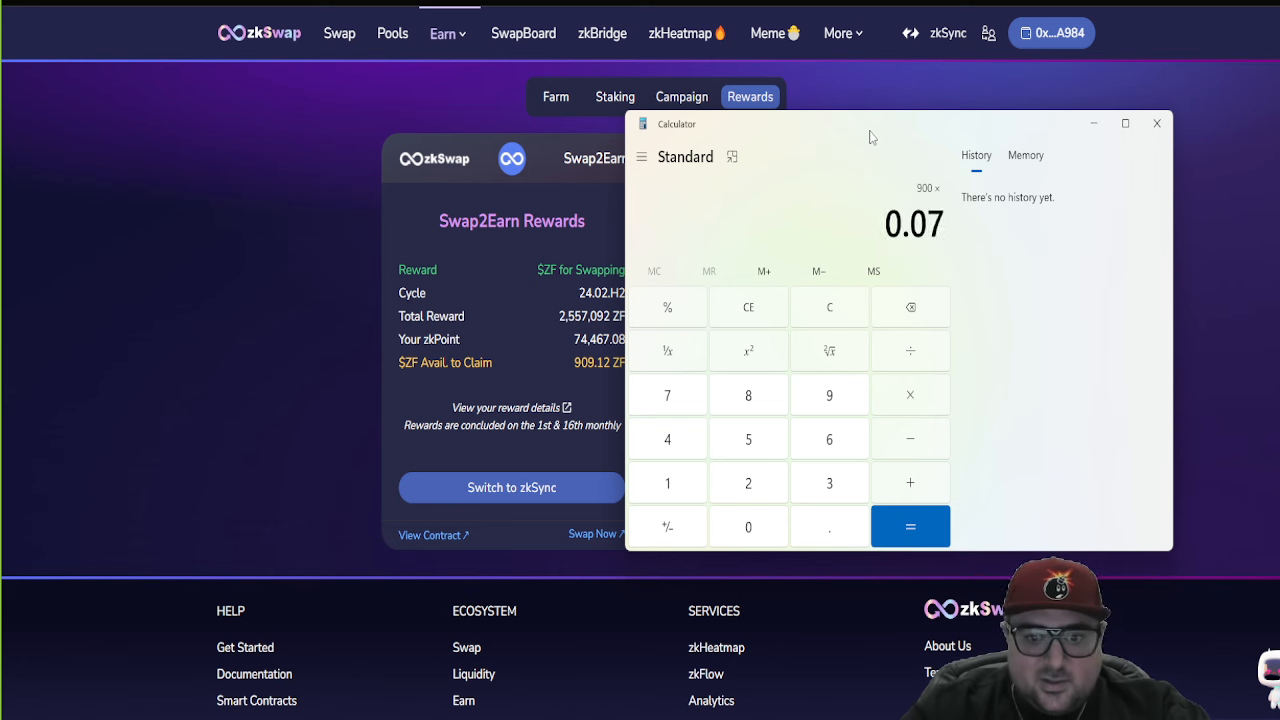
{"action": "left_click", "coordinate": [1156, 124]}
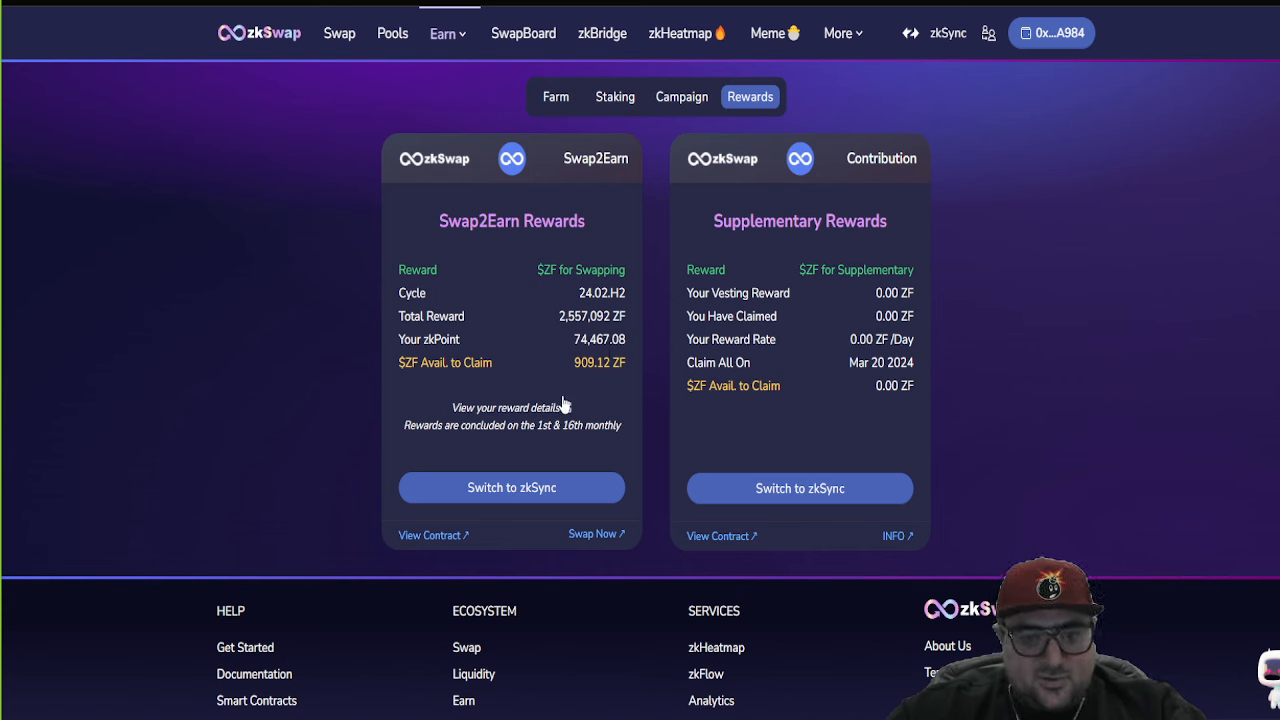
{"action": "mouse_move", "coordinate": [568, 408]}
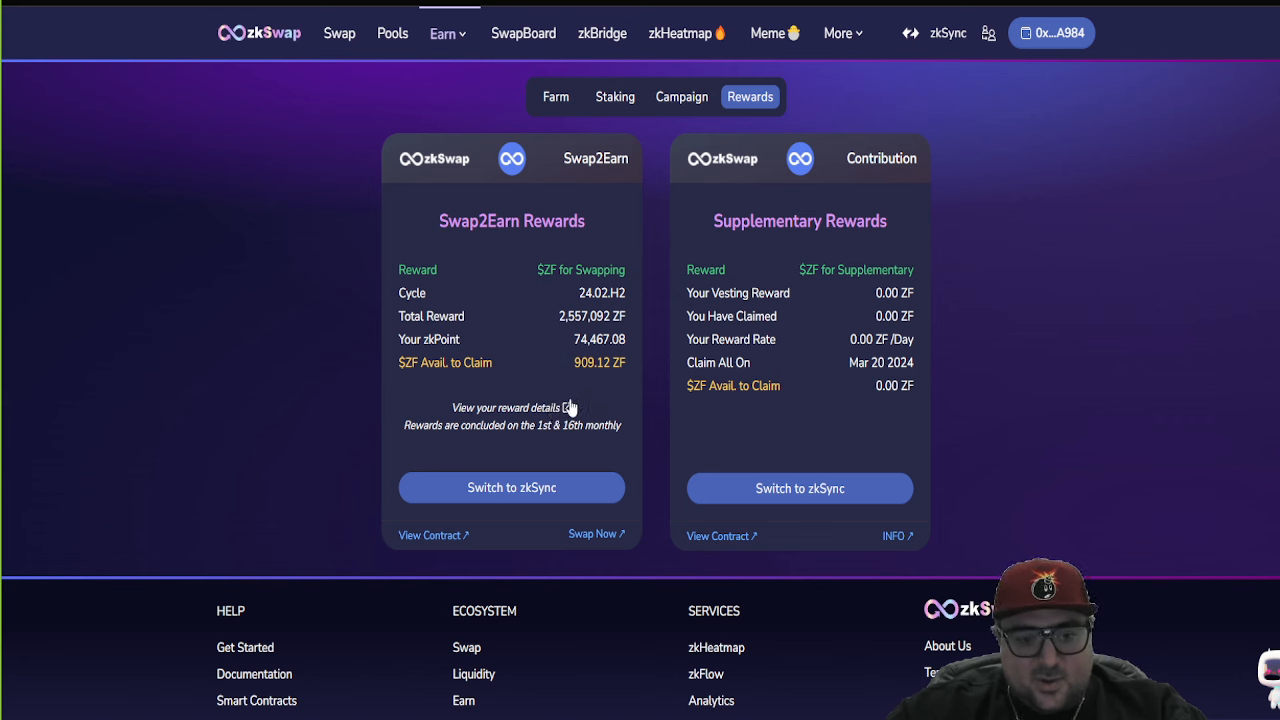
{"action": "mouse_move", "coordinate": [518, 384]}
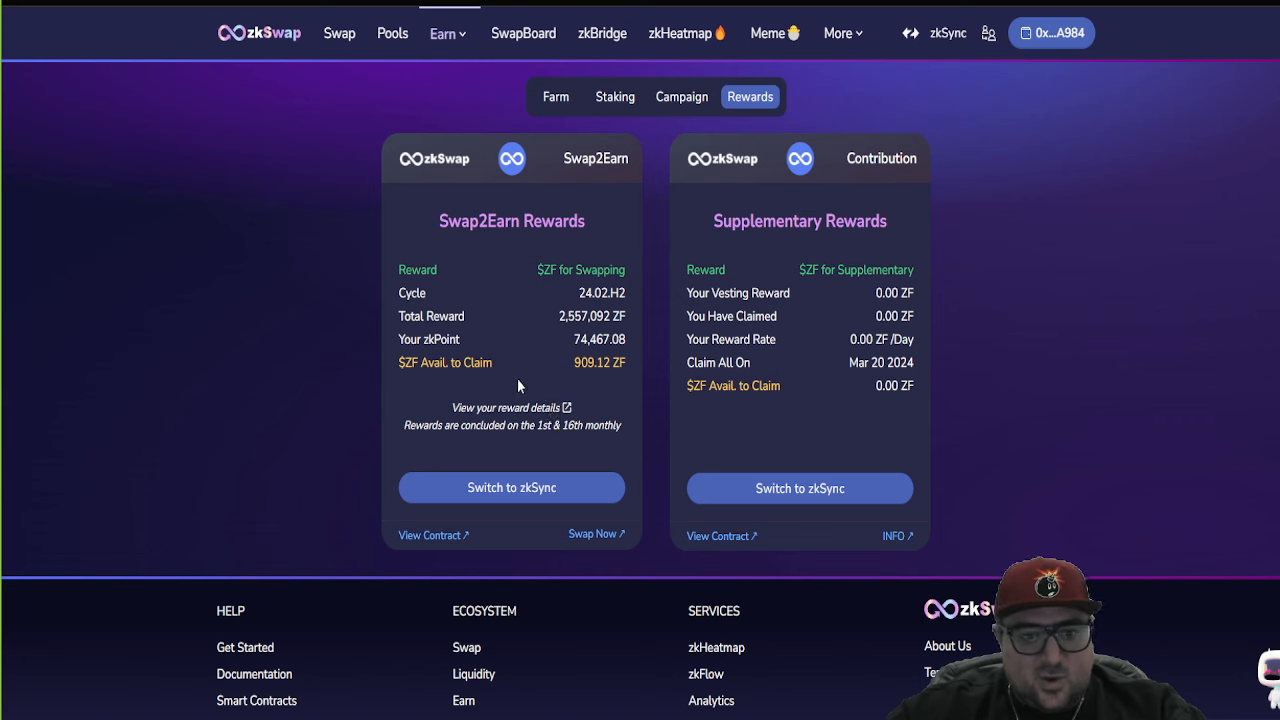
{"action": "mouse_move", "coordinate": [516, 464]}
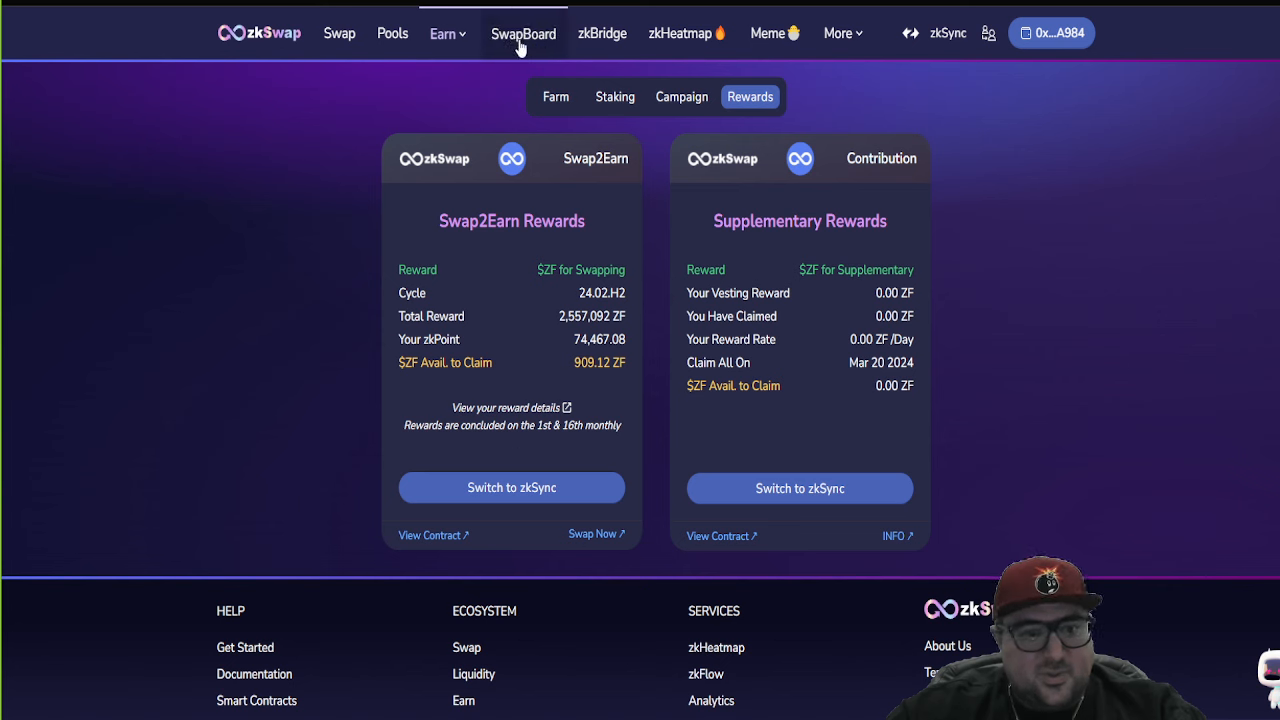
Step: Review the SwapBoard Top Accounts leaderboard and referral rankings for the current cycle
{"action": "left_click", "coordinate": [524, 32]}
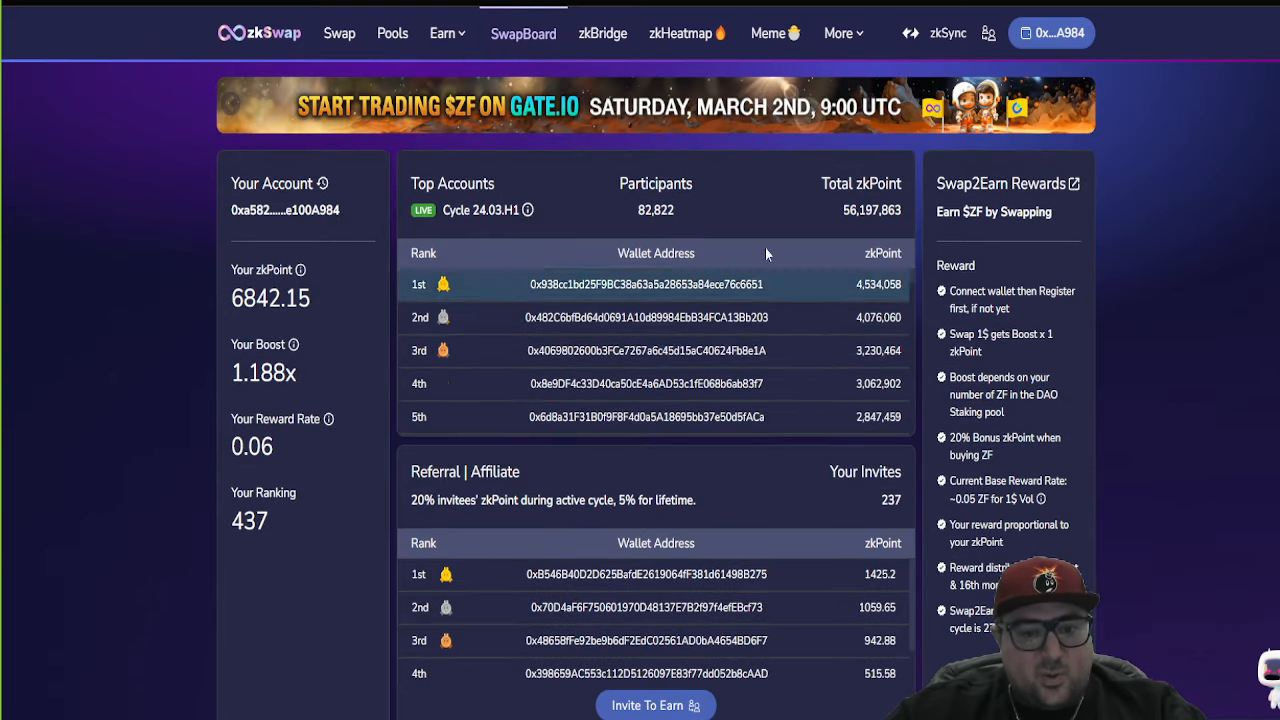
{"action": "mouse_move", "coordinate": [716, 418]}
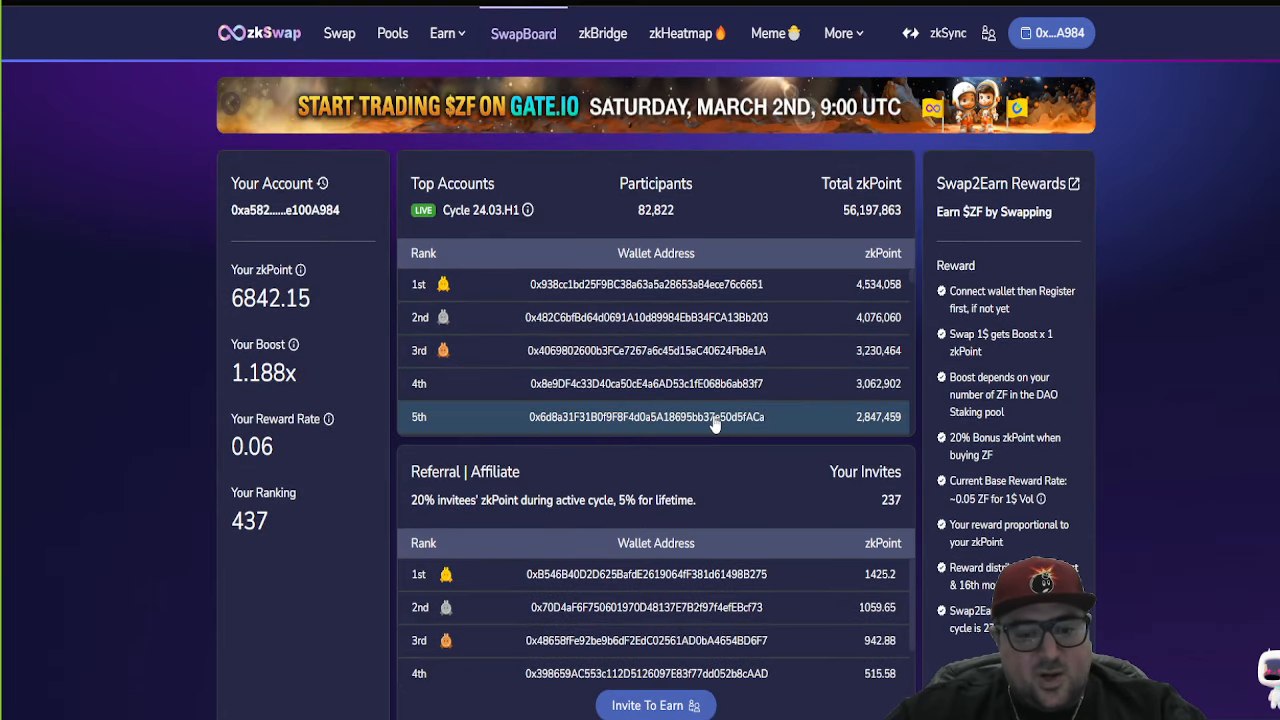
{"action": "mouse_move", "coordinate": [650, 118]}
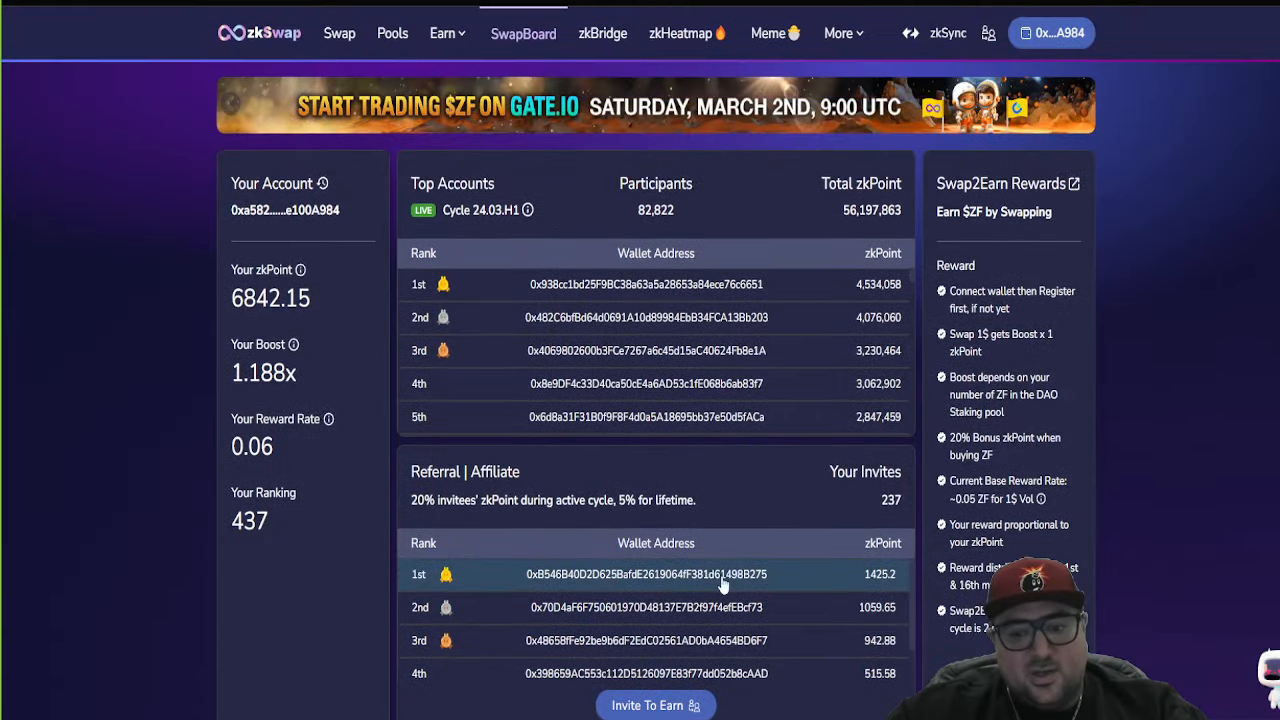
{"action": "mouse_move", "coordinate": [718, 520]}
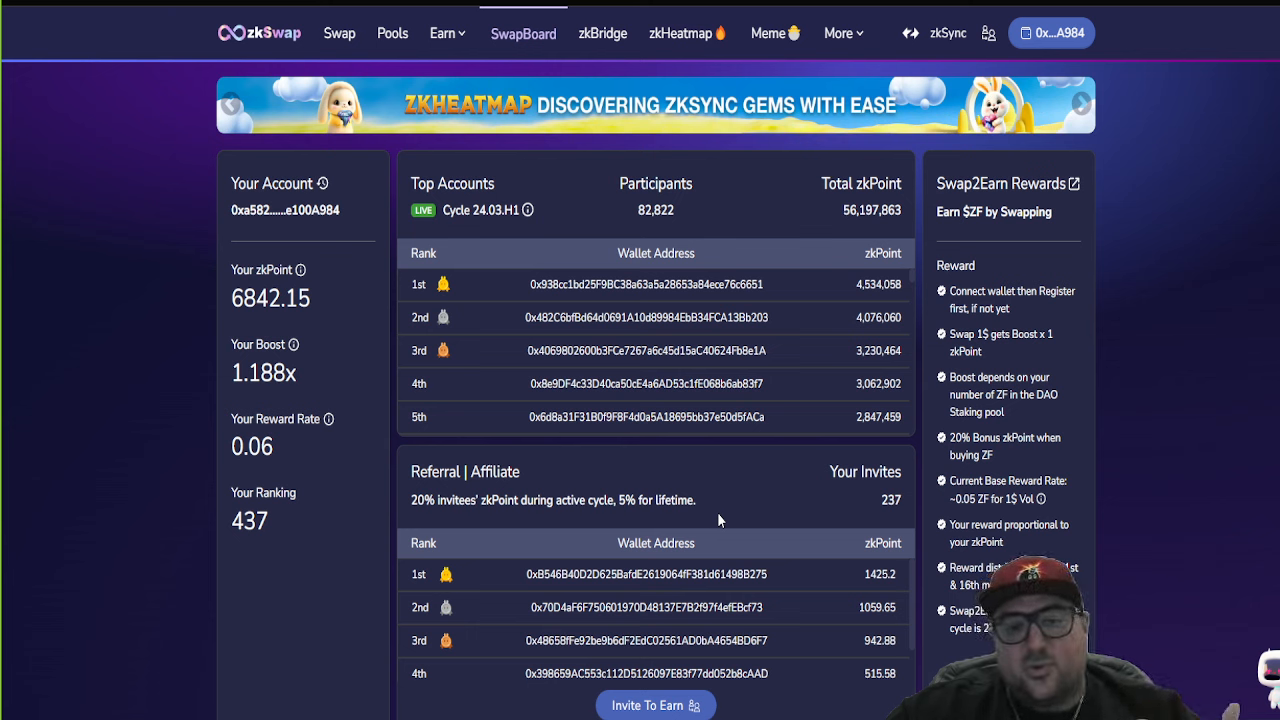
{"action": "mouse_move", "coordinate": [730, 508]}
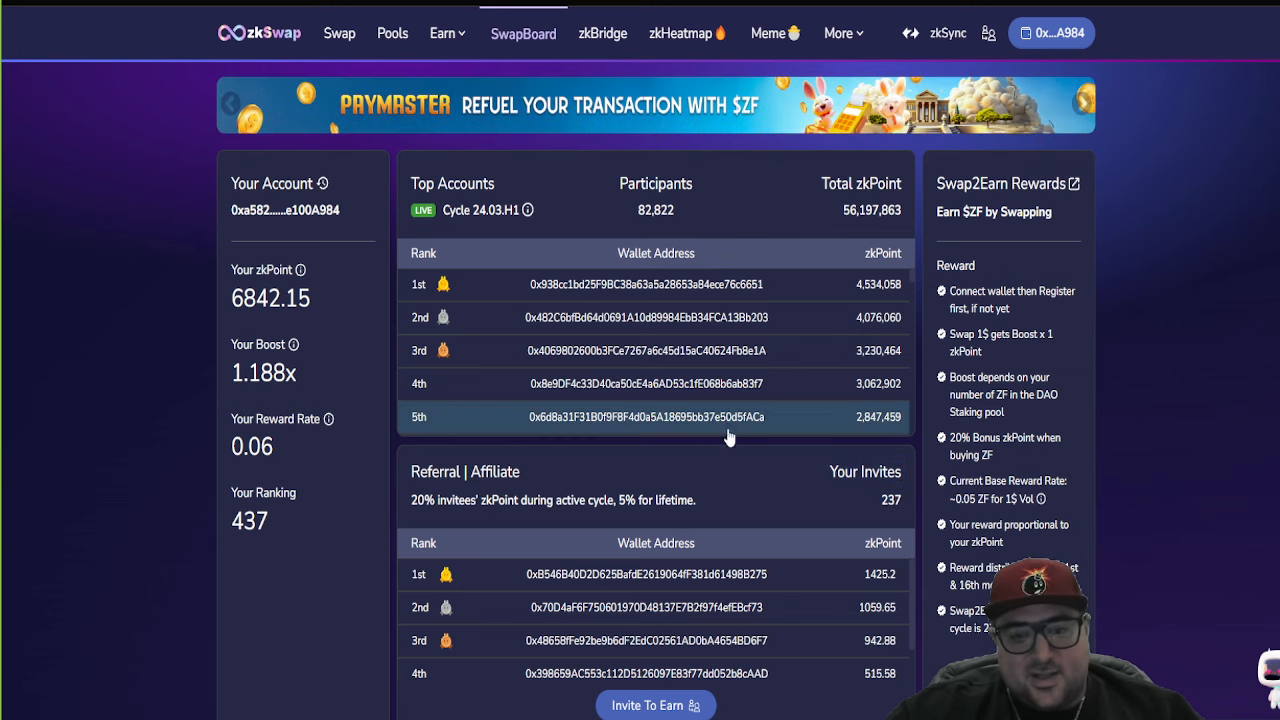
{"action": "mouse_move", "coordinate": [778, 410]}
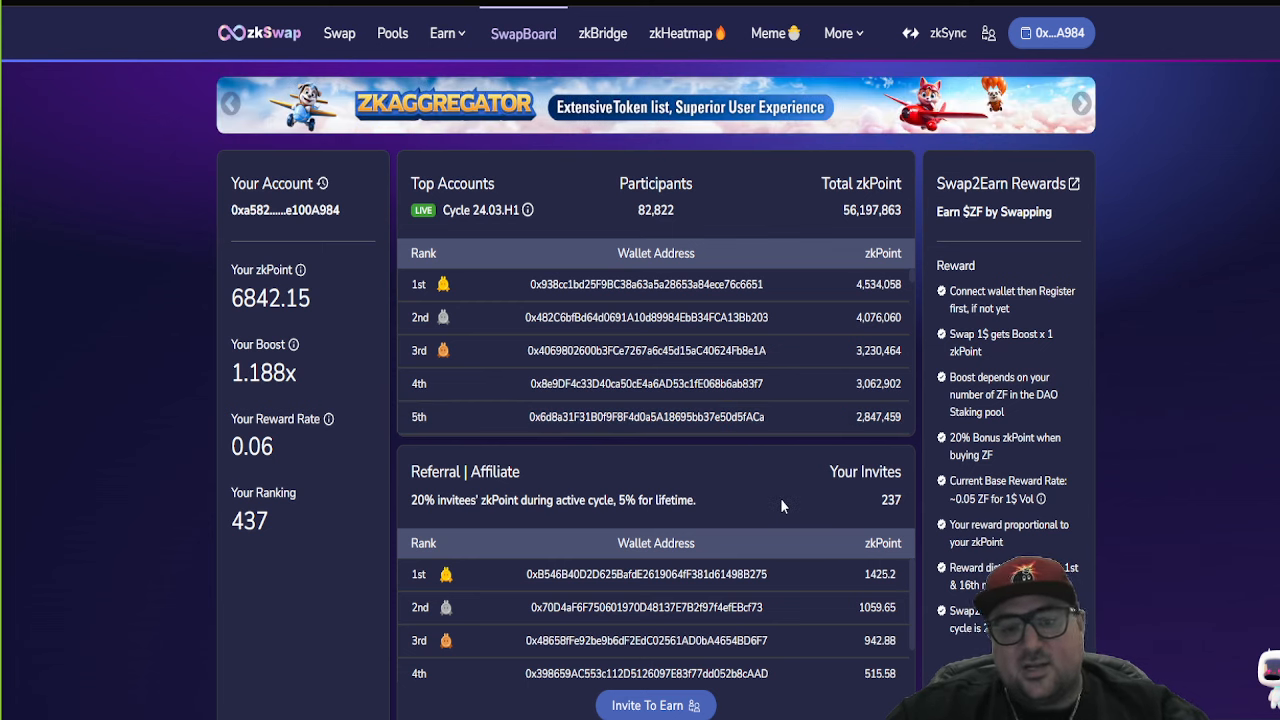
{"action": "scroll", "scroll_direction": "down", "scroll_amount": 3}
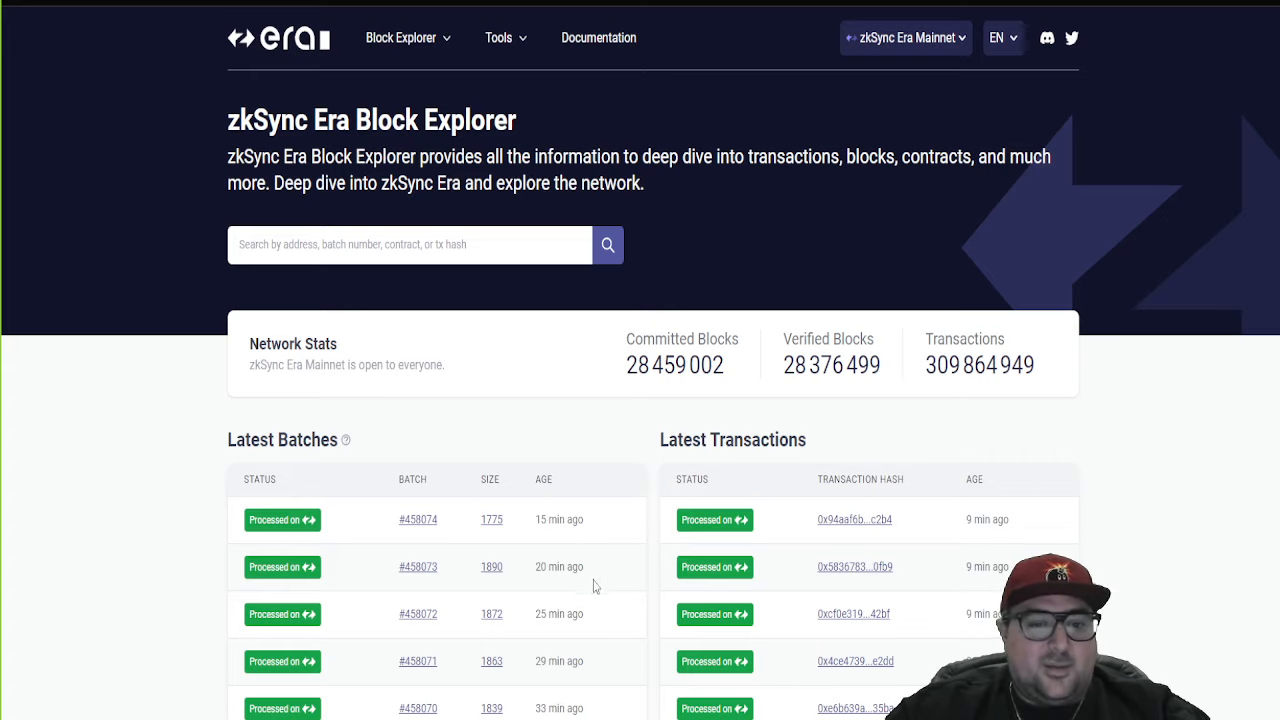
Step: Scroll the zkSync Era Block Explorer down to Latest Batches and Latest Transactions
{"action": "scroll", "scroll_direction": "down", "scroll_amount": 3}
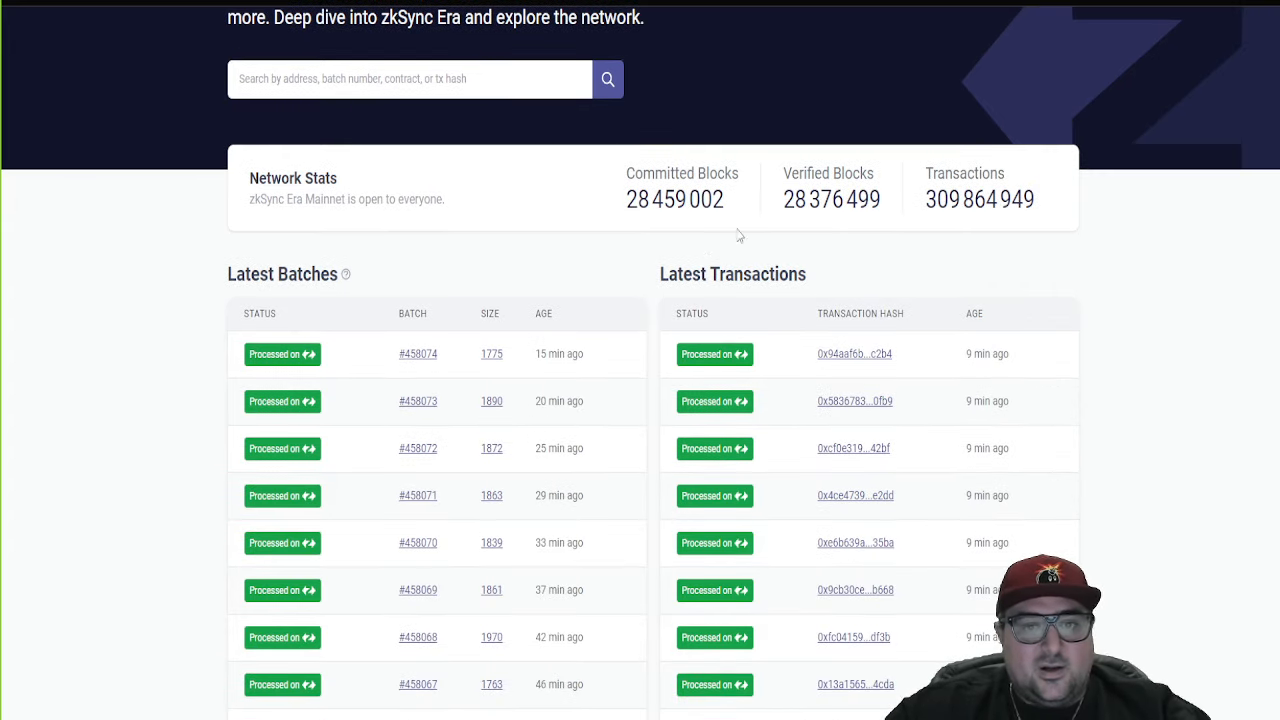
{"action": "scroll", "scroll_direction": "down", "scroll_amount": 3}
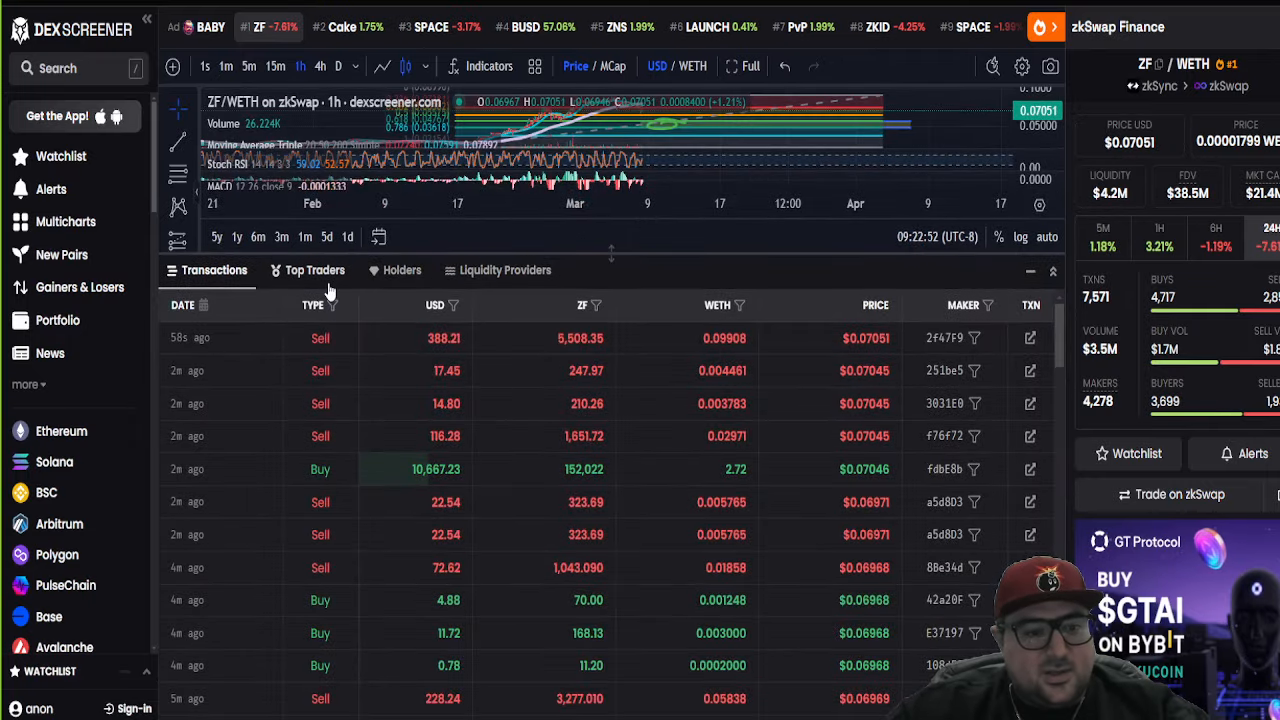
Step: Show the ZF/WETH top traders ranked by profit and browse the first ranks
{"action": "left_click", "coordinate": [316, 270]}
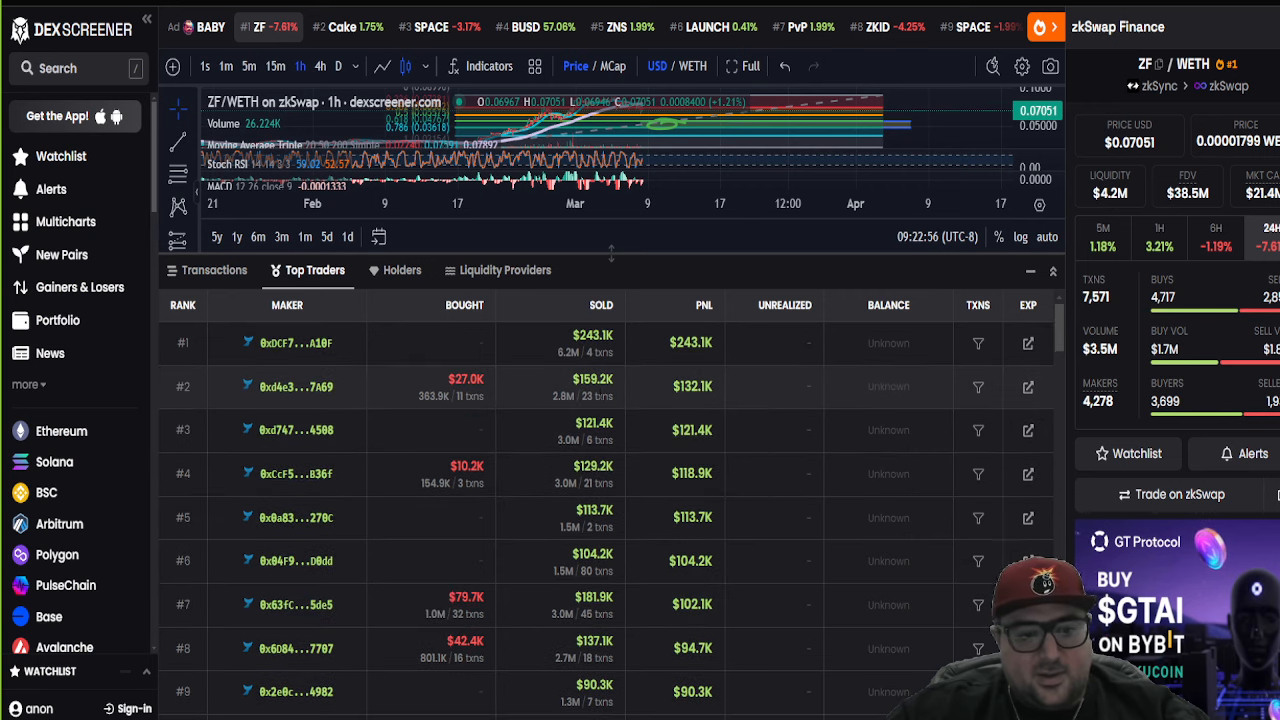
{"action": "mouse_move", "coordinate": [470, 448]}
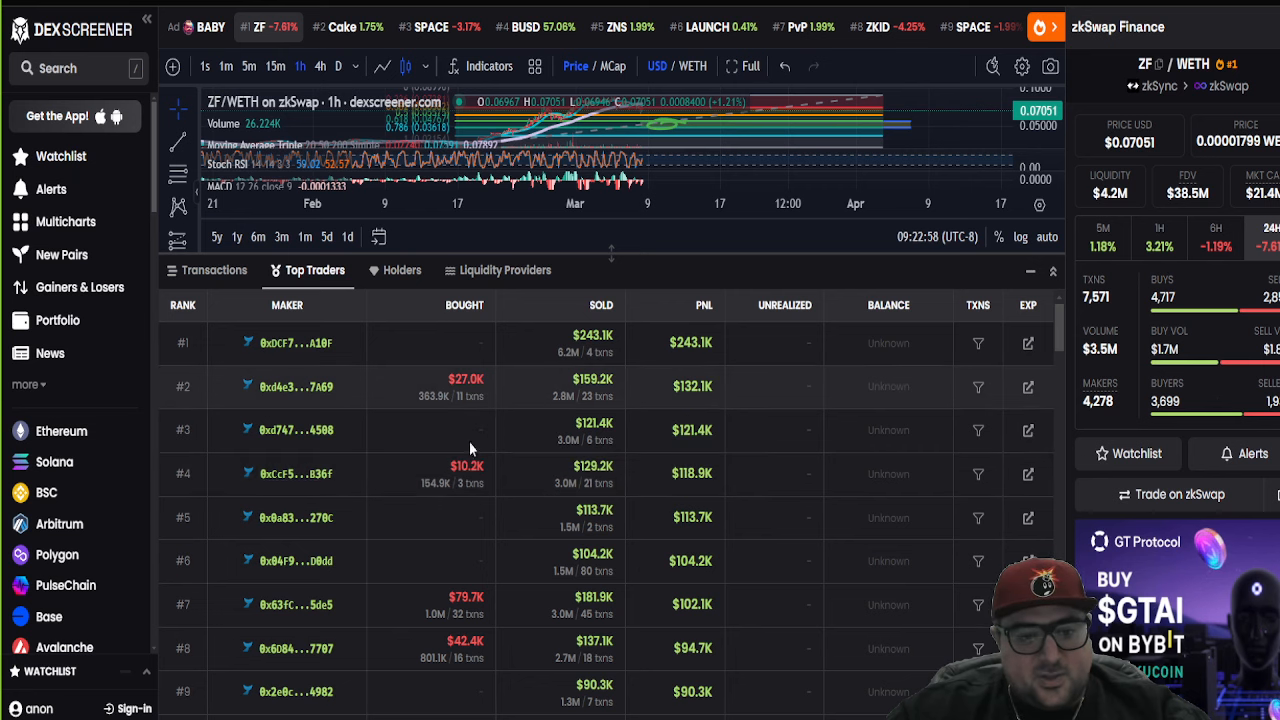
{"action": "mouse_move", "coordinate": [708, 430]}
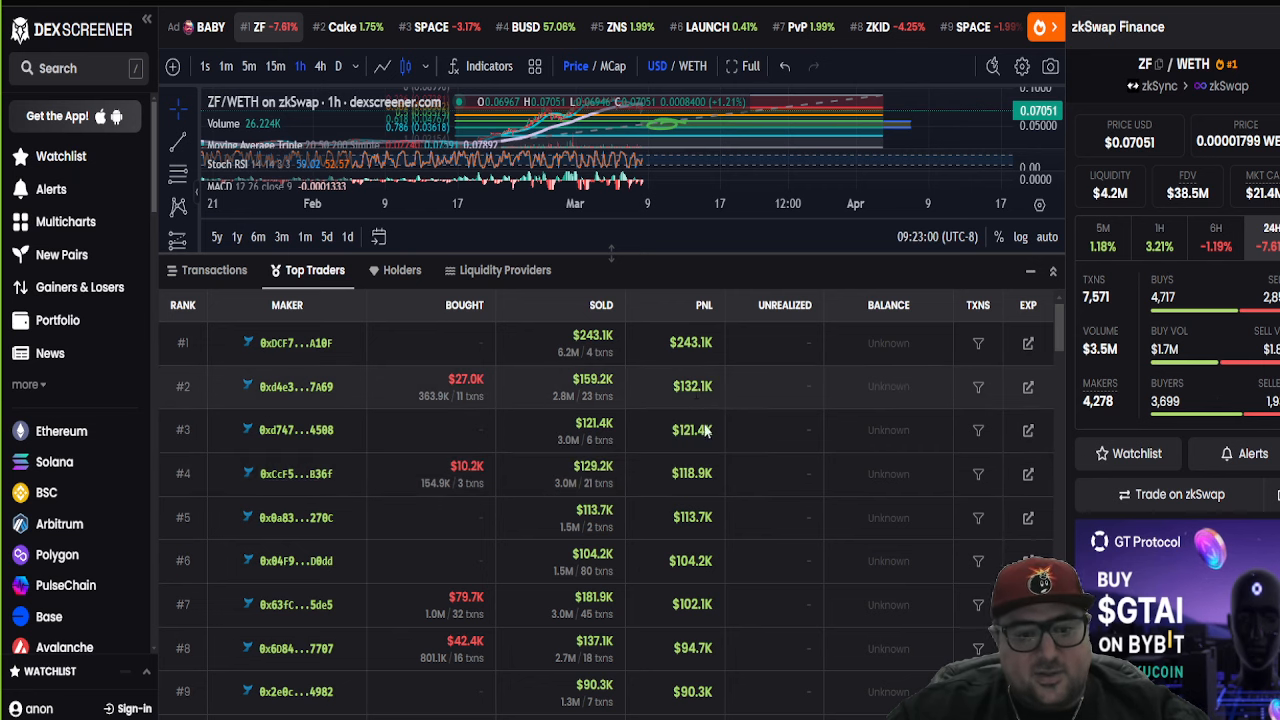
{"action": "scroll", "scroll_direction": "down", "scroll_amount": 3}
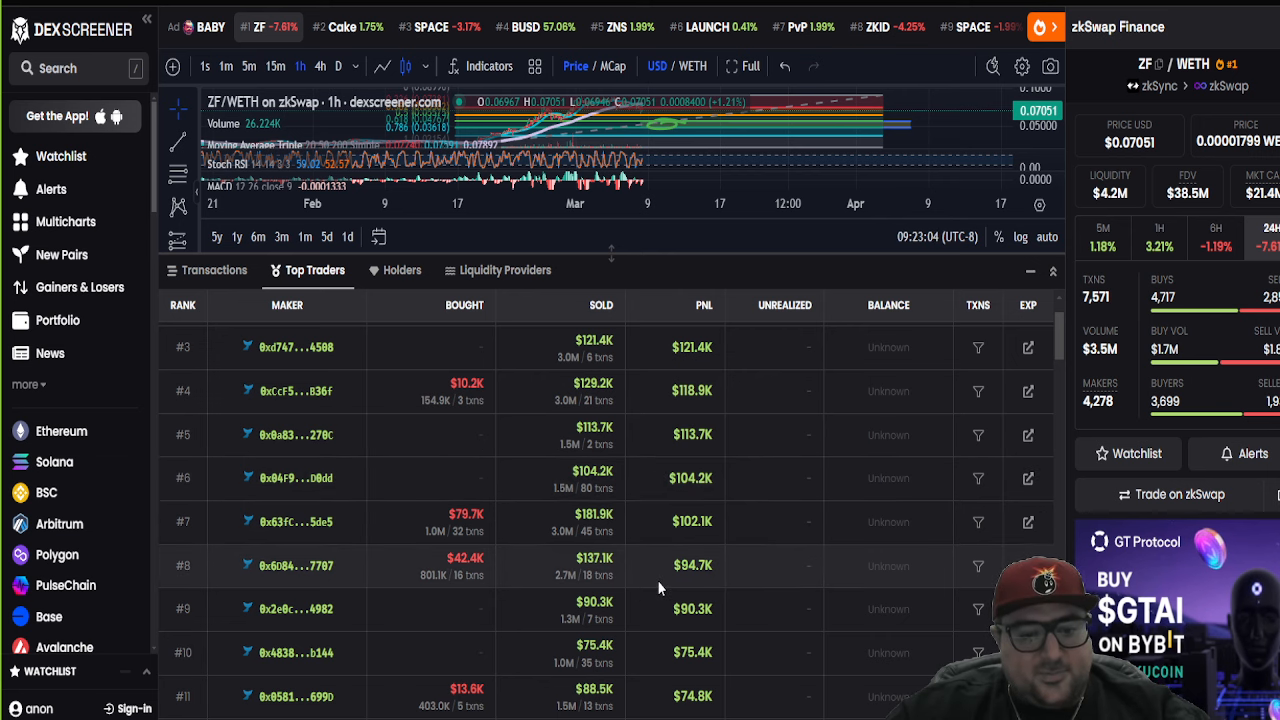
{"action": "scroll", "scroll_direction": "down", "scroll_amount": 3}
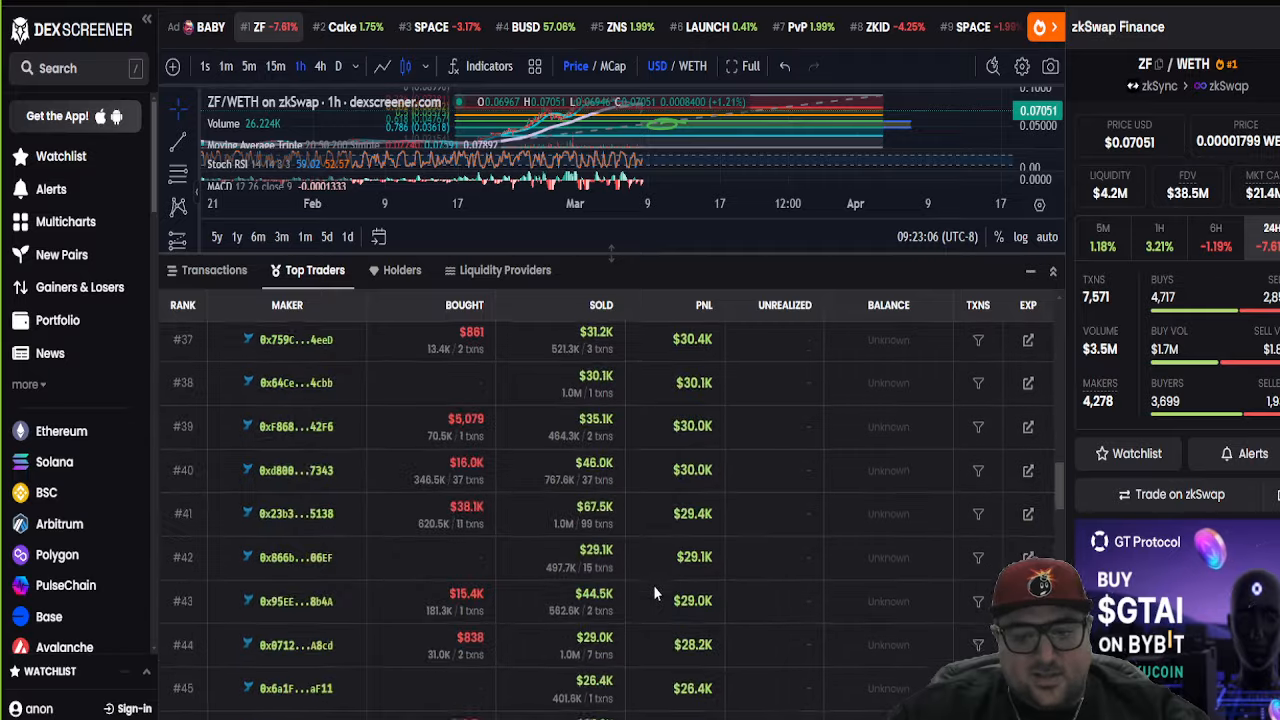
{"action": "scroll", "scroll_direction": "down", "scroll_amount": 3}
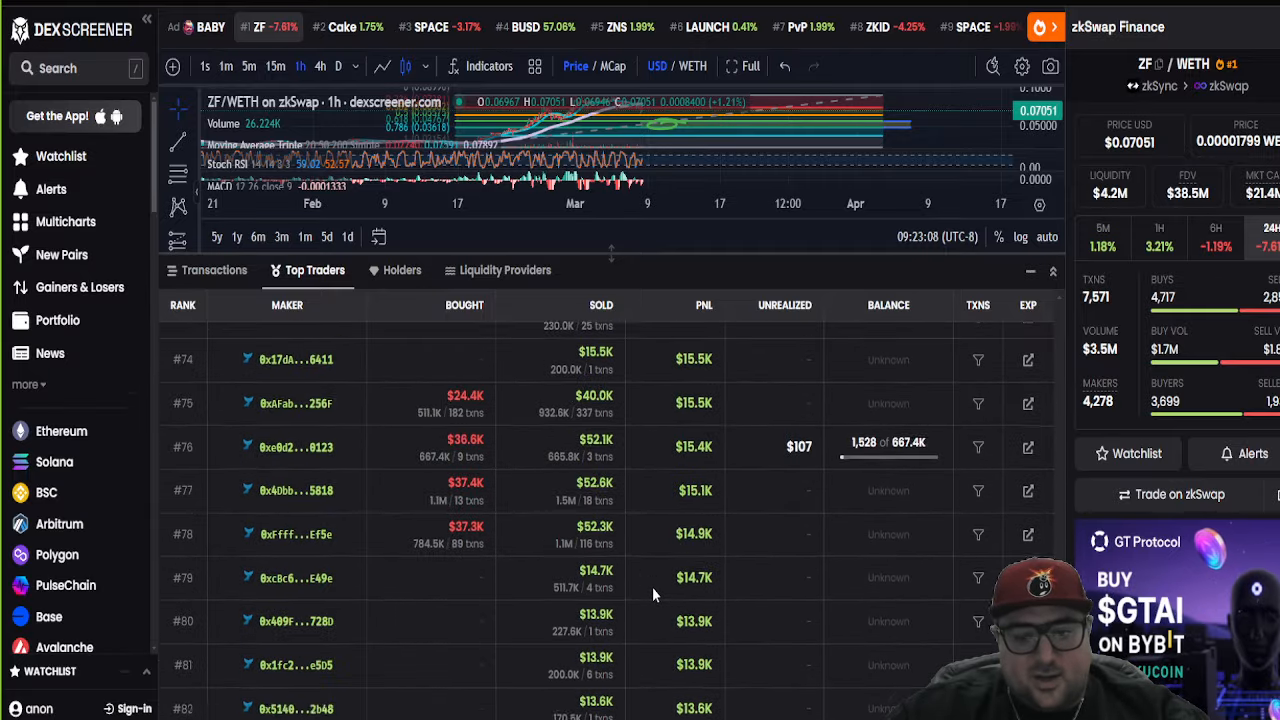
{"action": "scroll", "scroll_direction": "up", "scroll_amount": 3}
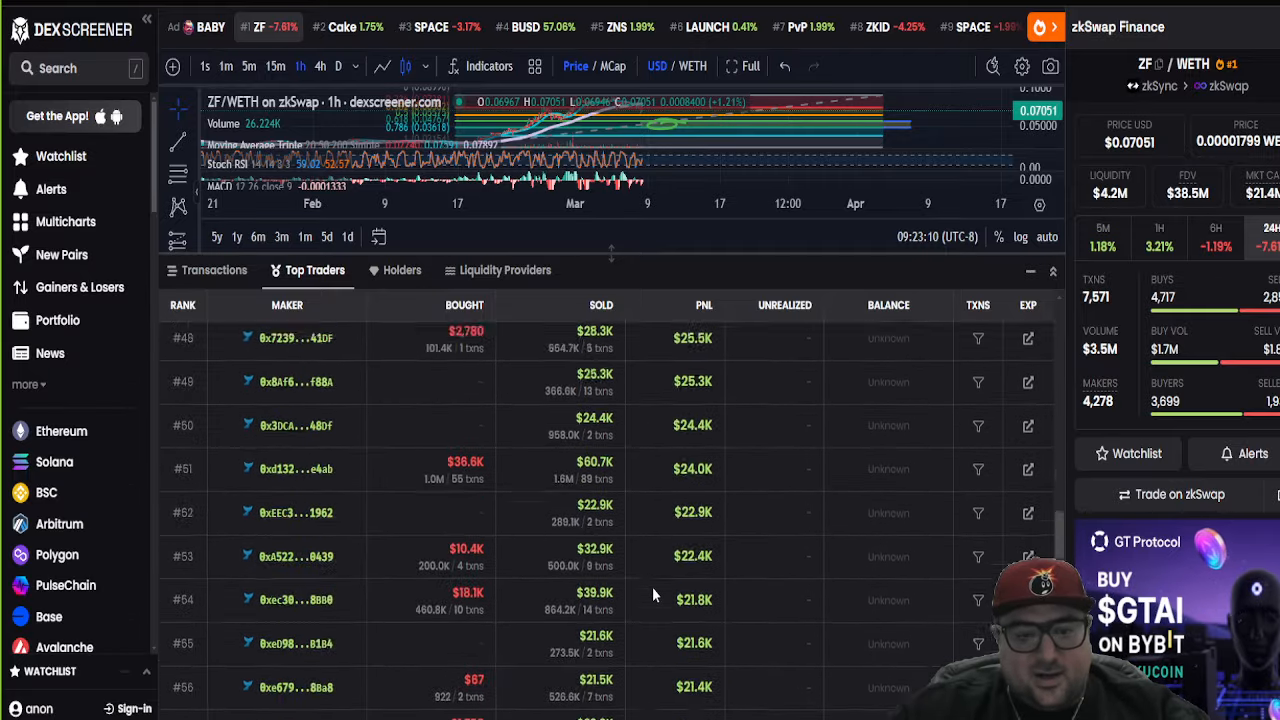
{"action": "scroll", "scroll_direction": "up", "scroll_amount": 3}
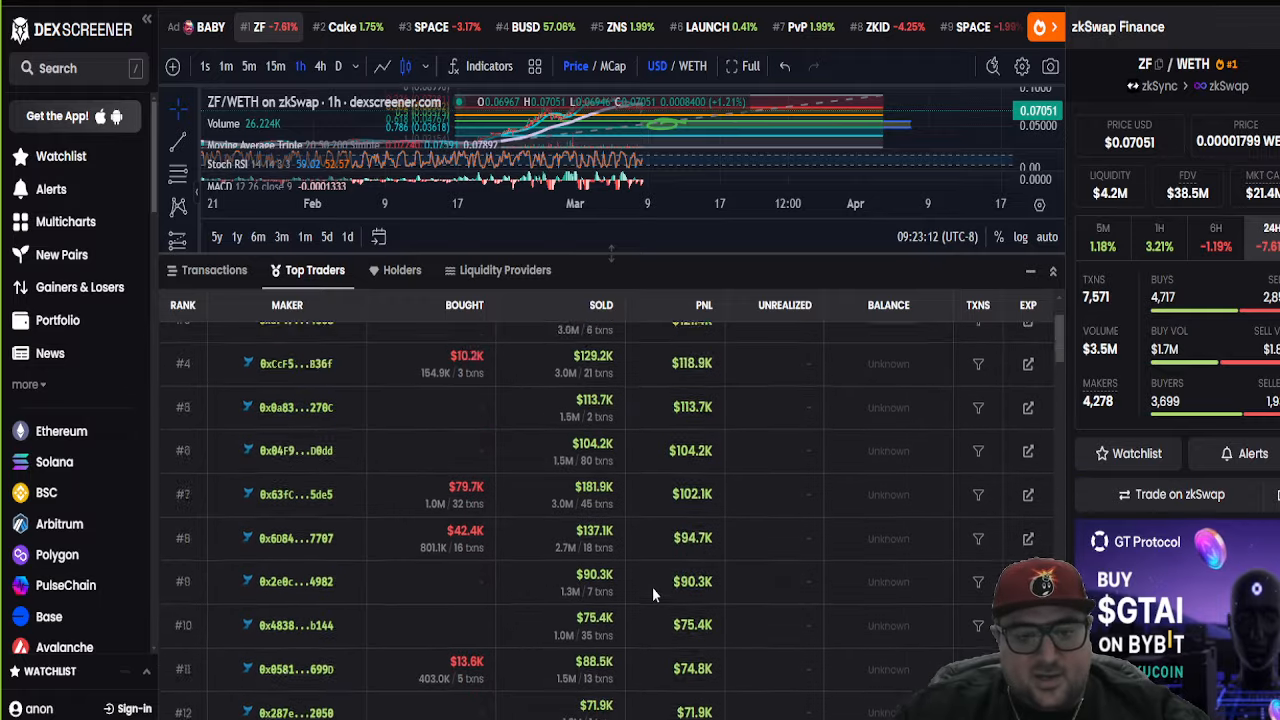
Step: Browse the trader rankings past rank 80, then return to recent transactions
{"action": "scroll", "scroll_direction": "down", "scroll_amount": 3}
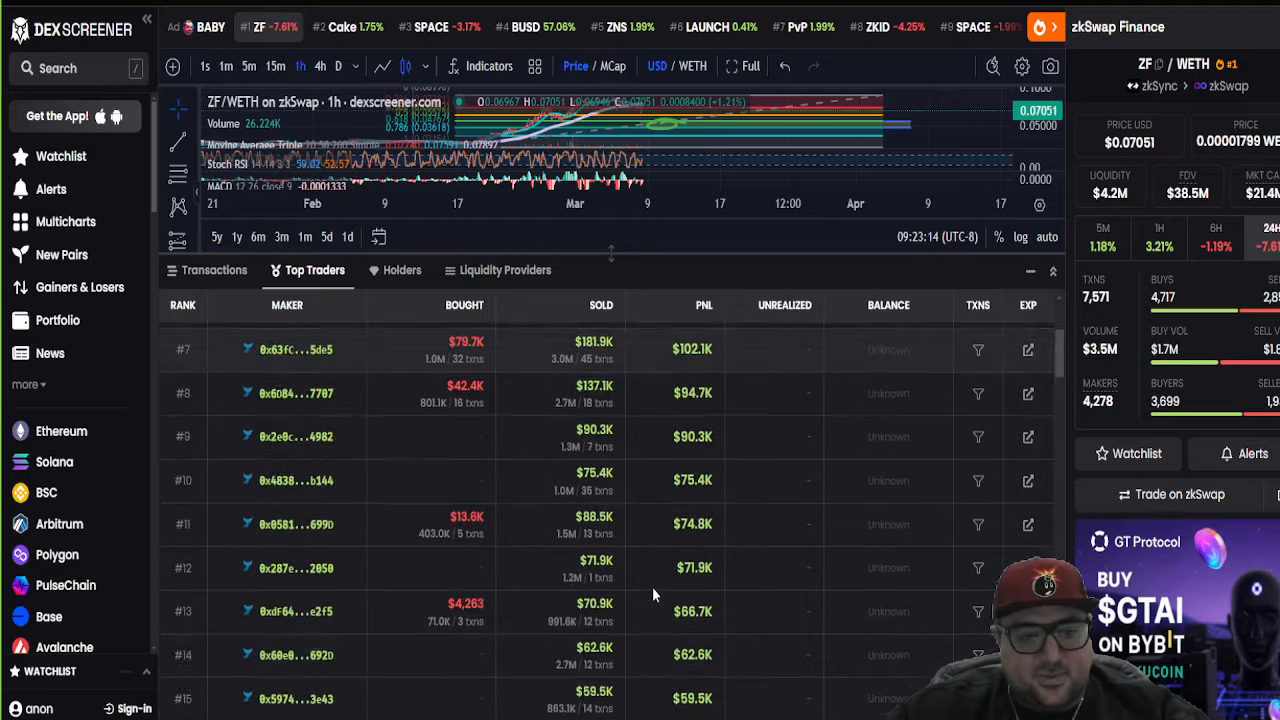
{"action": "scroll", "scroll_direction": "down", "scroll_amount": 3}
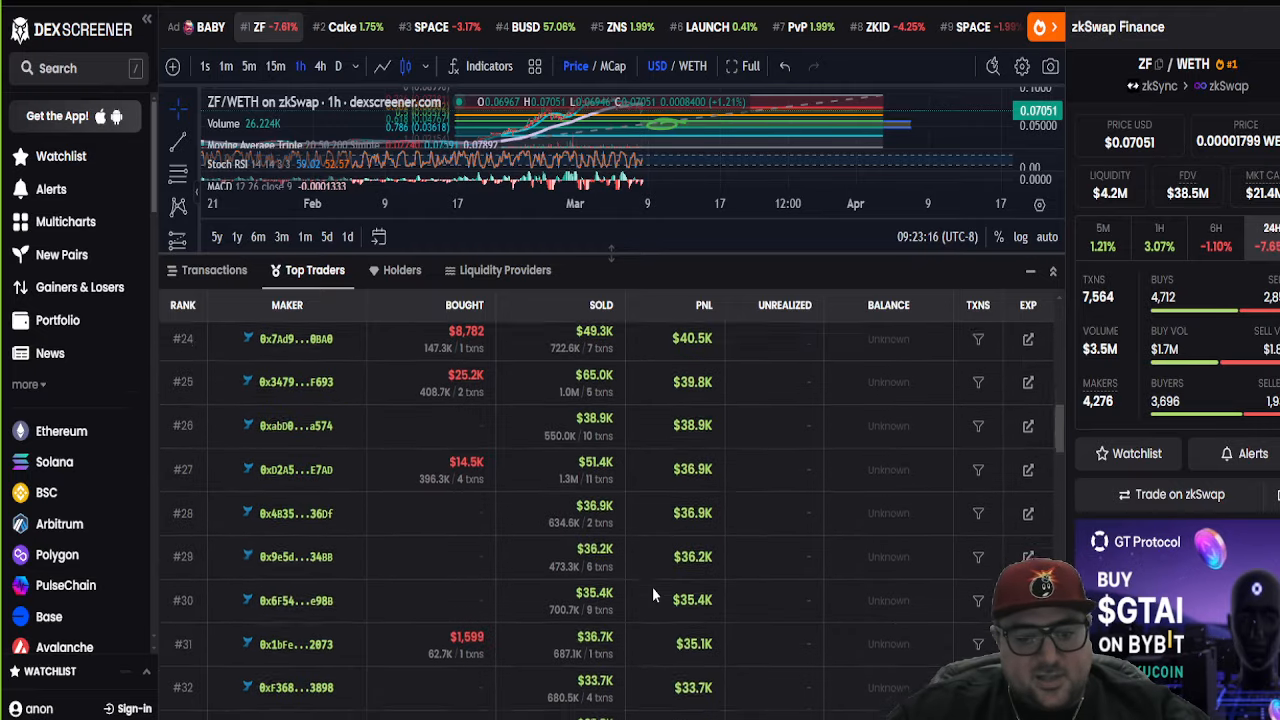
{"action": "scroll", "scroll_direction": "down", "scroll_amount": 3}
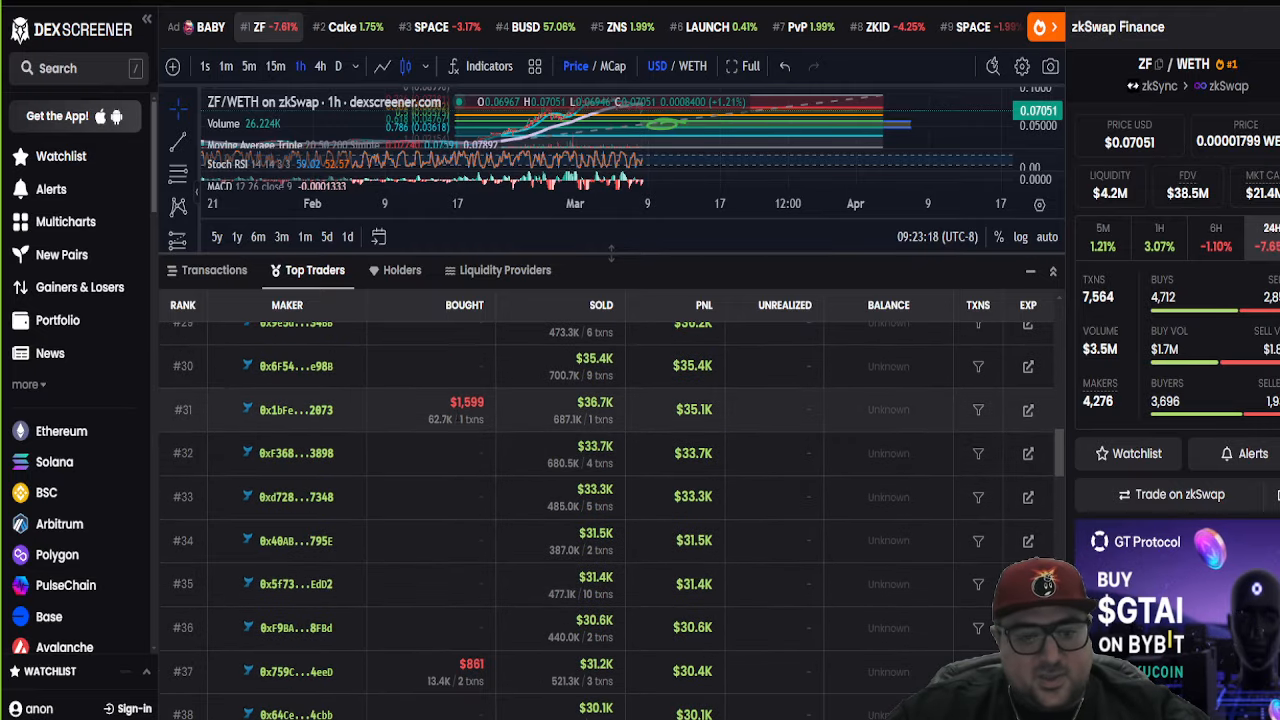
{"action": "scroll", "scroll_direction": "down", "scroll_amount": 3}
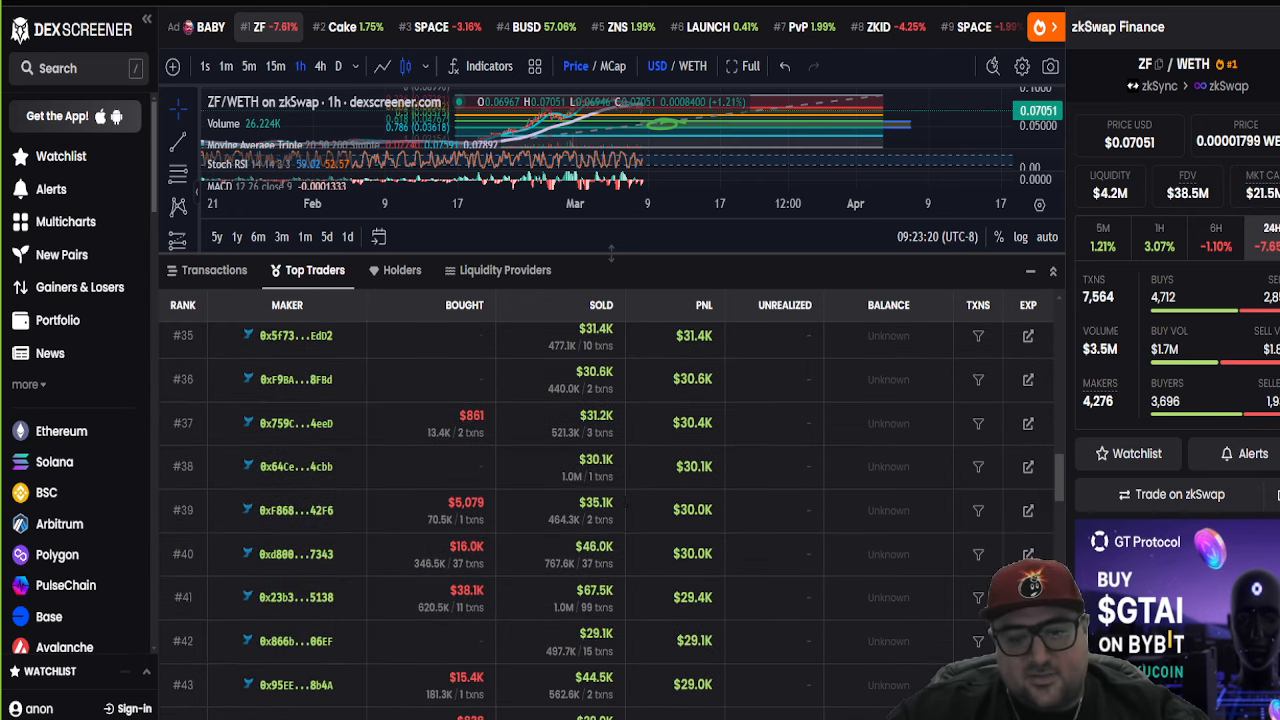
{"action": "mouse_move", "coordinate": [456, 428]}
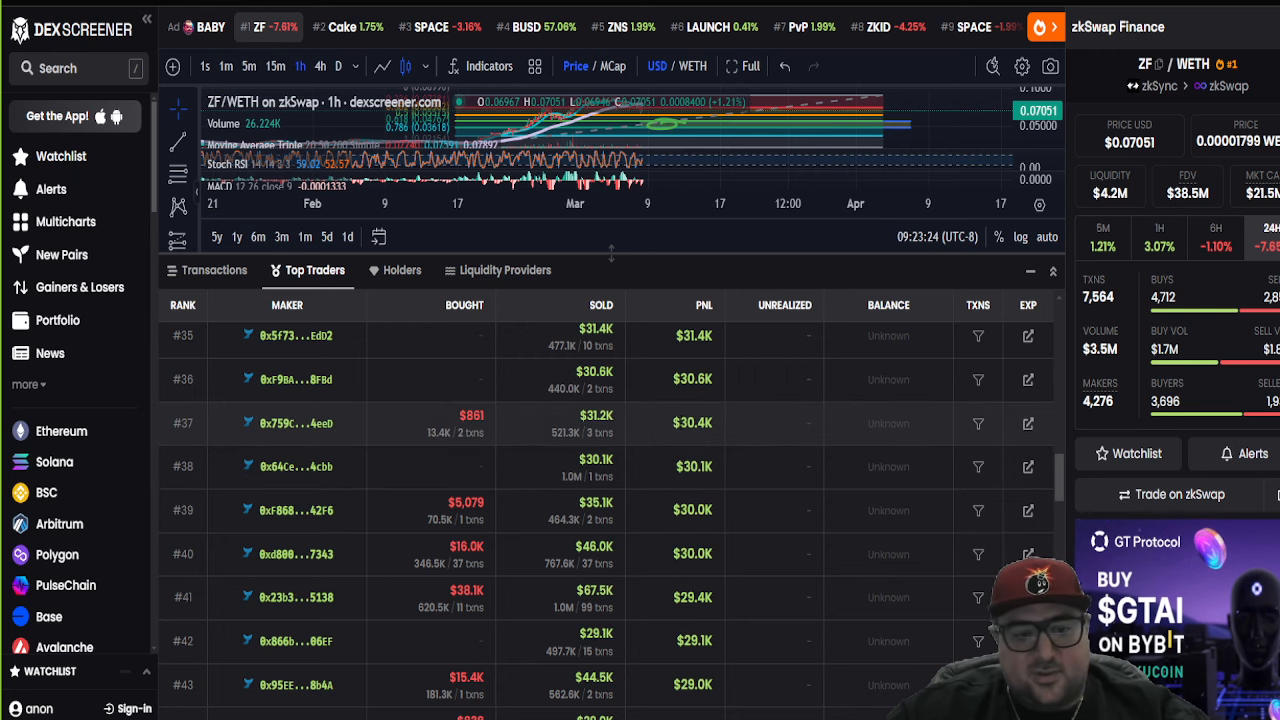
{"action": "scroll", "scroll_direction": "down", "scroll_amount": 3}
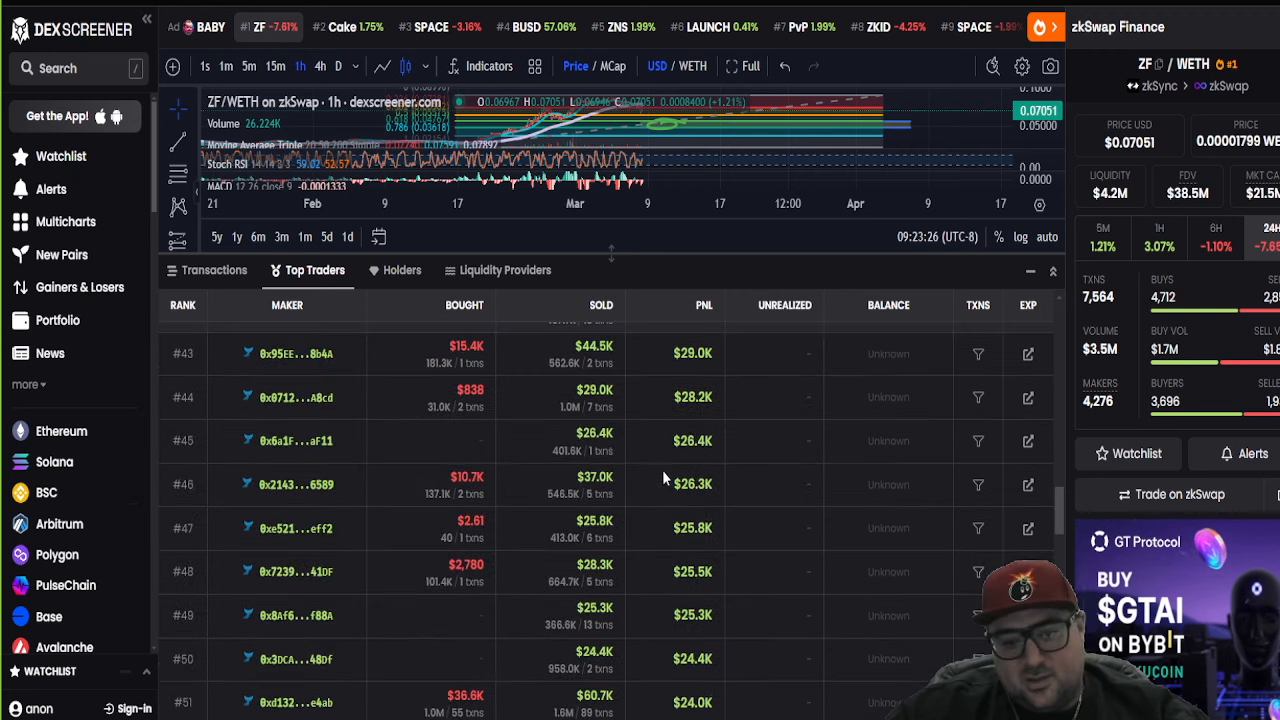
{"action": "scroll", "scroll_direction": "down", "scroll_amount": 3}
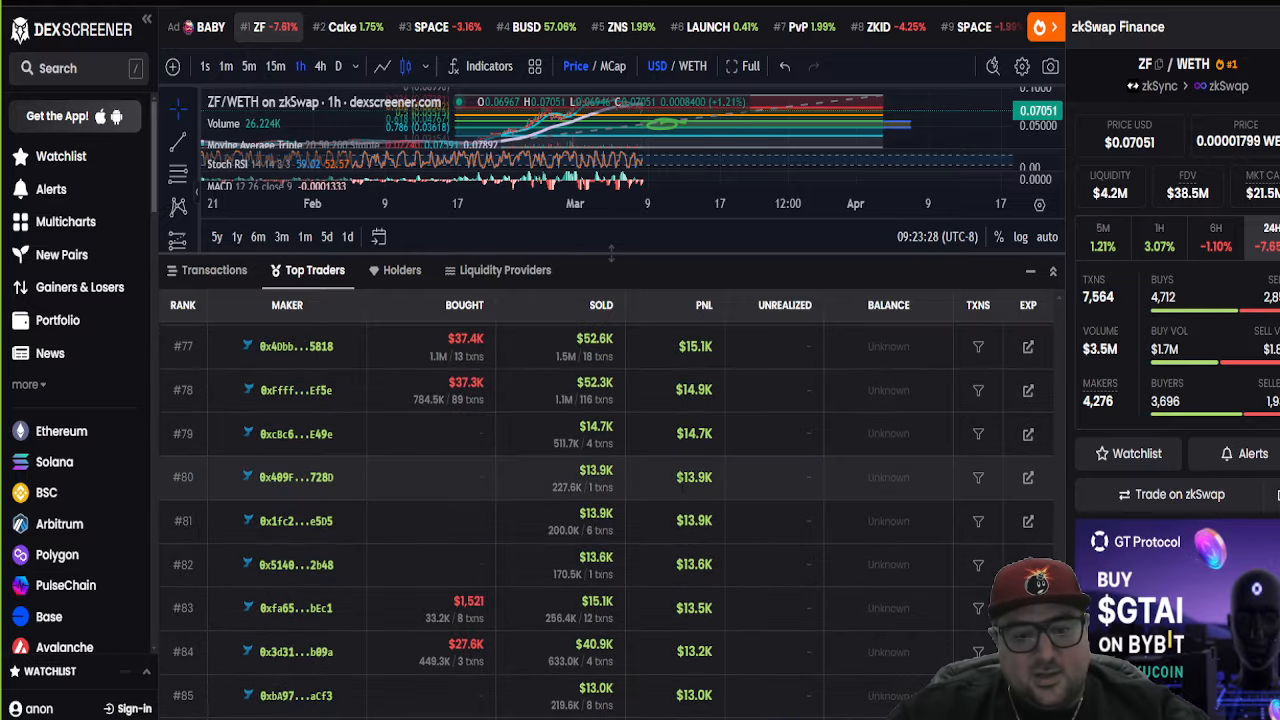
{"action": "scroll", "scroll_direction": "up", "scroll_amount": 3}
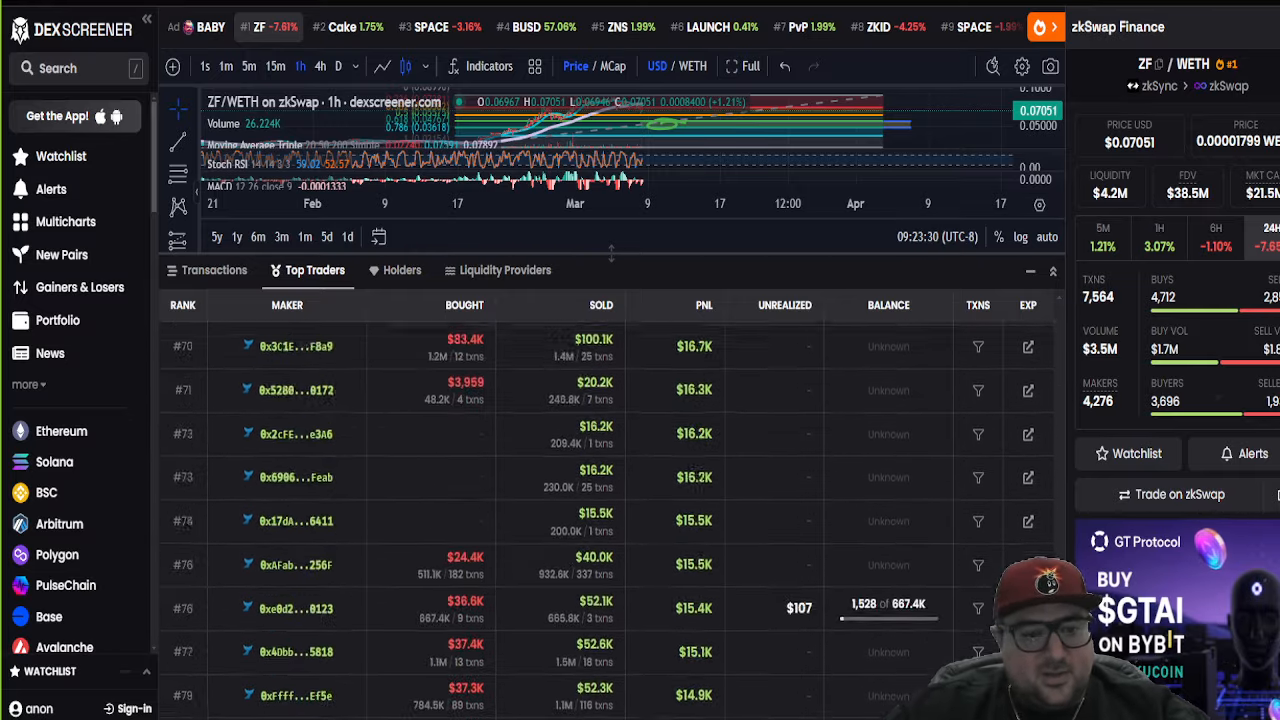
{"action": "left_click", "coordinate": [400, 270]}
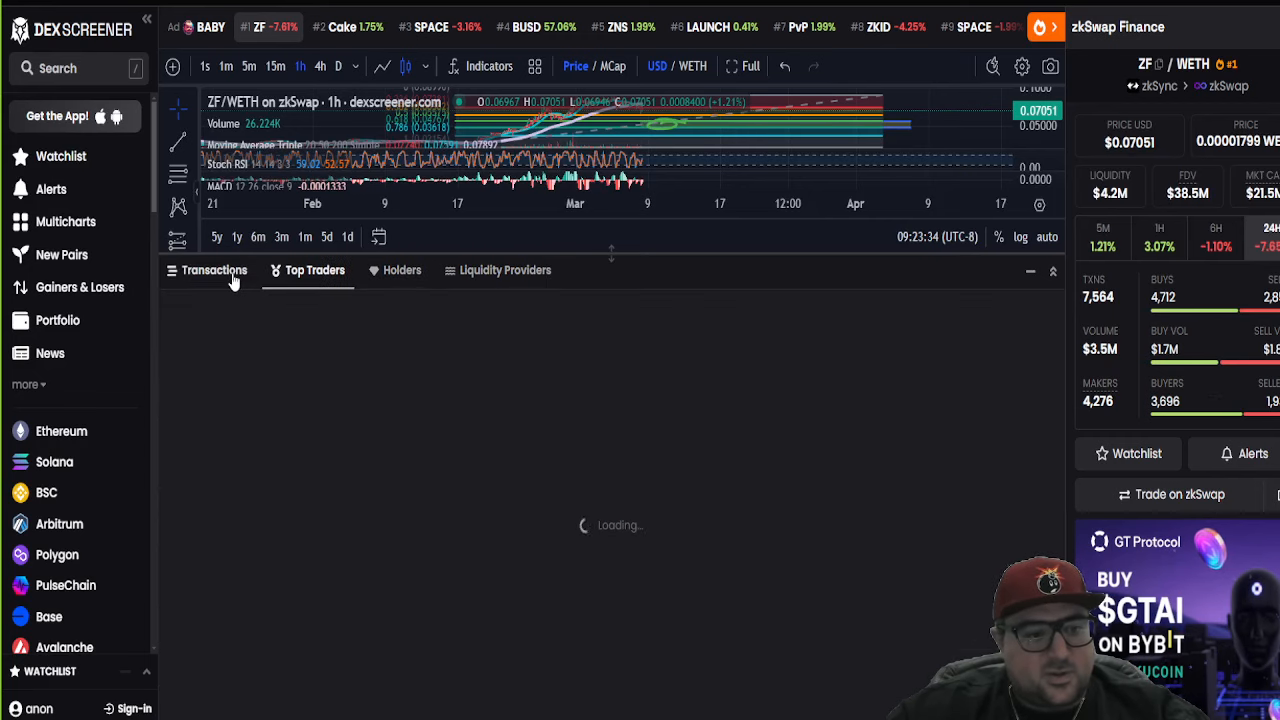
{"action": "left_click", "coordinate": [212, 270]}
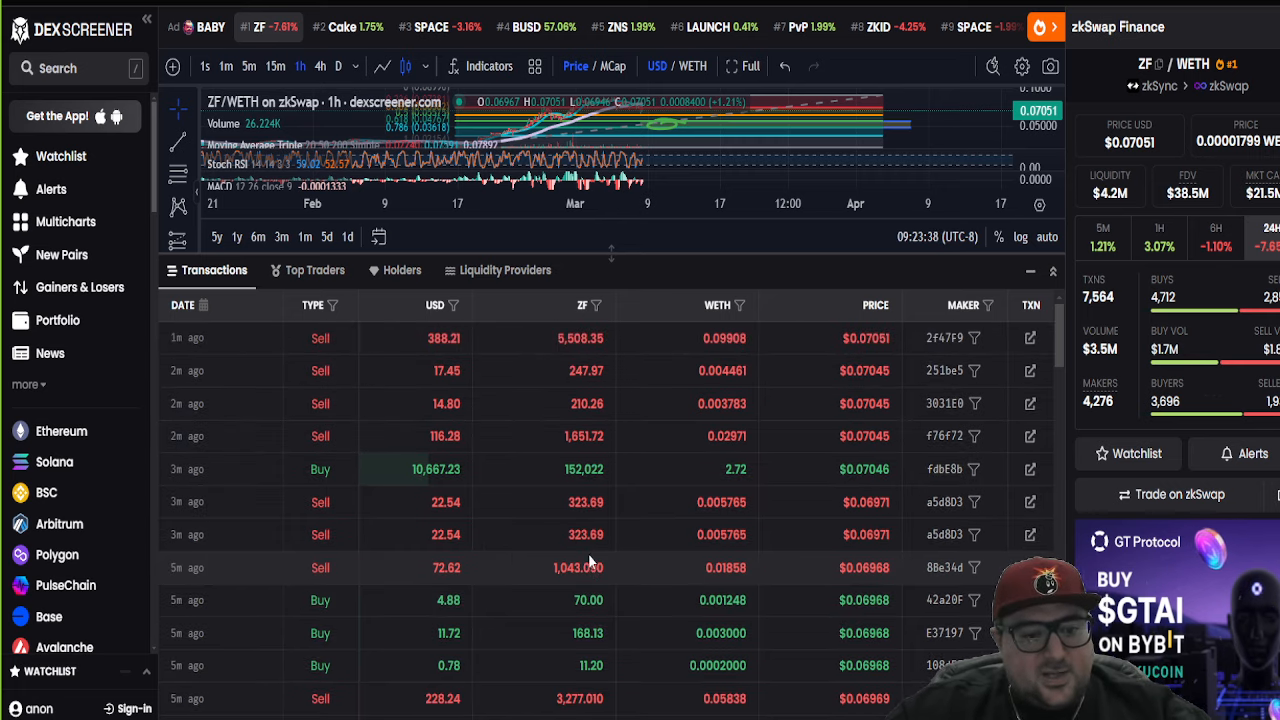
{"action": "scroll", "scroll_direction": "down", "scroll_amount": 3}
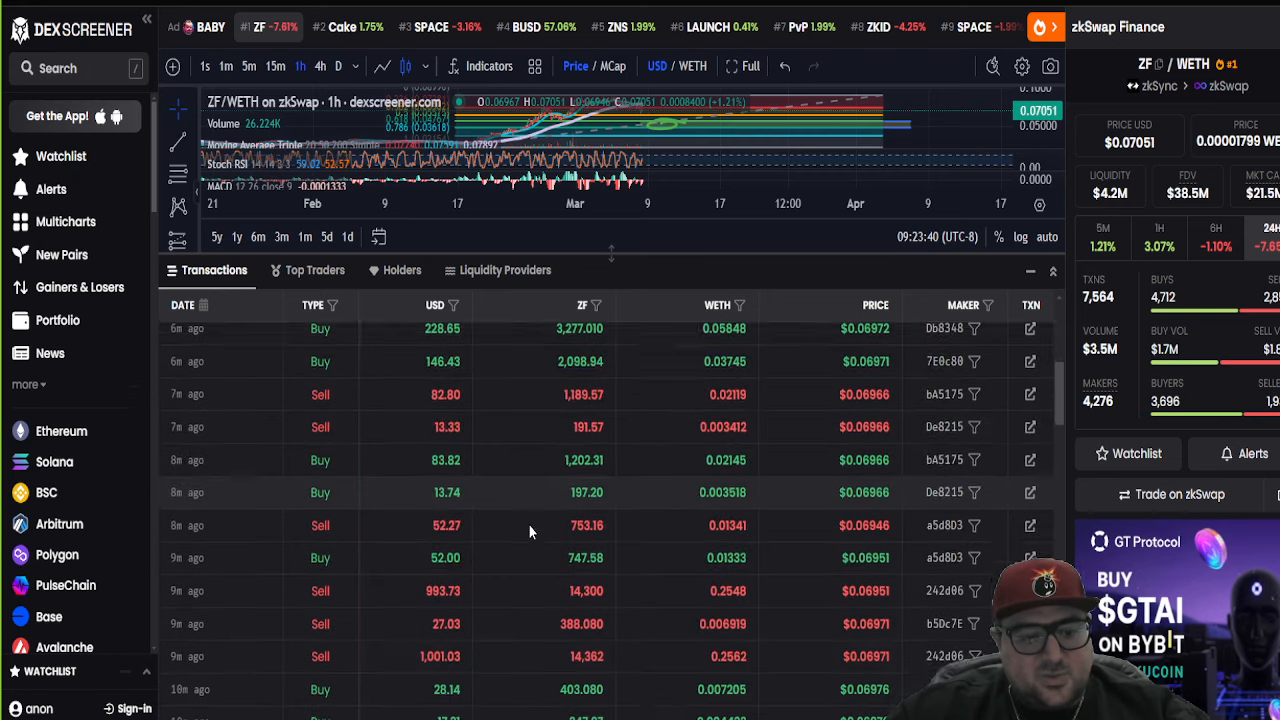
{"action": "scroll", "scroll_direction": "down", "scroll_amount": 3}
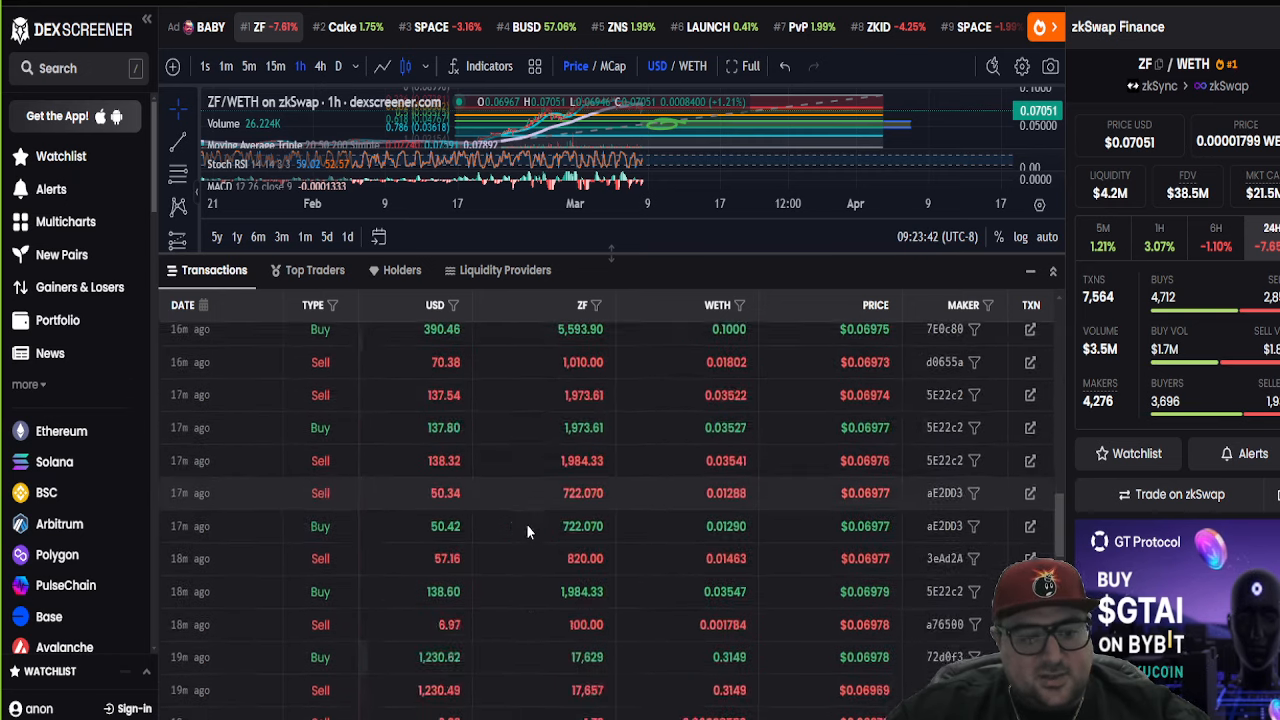
{"action": "scroll", "scroll_direction": "down", "scroll_amount": 3}
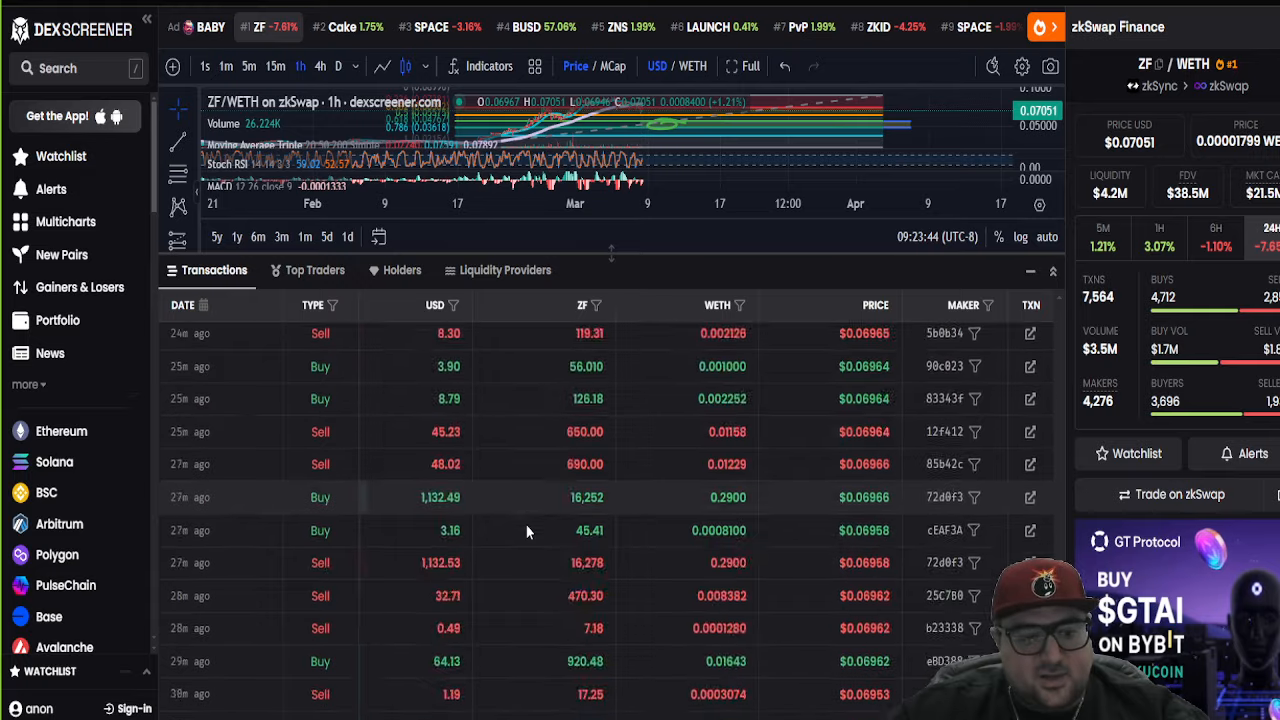
{"action": "scroll", "scroll_direction": "down", "scroll_amount": 3}
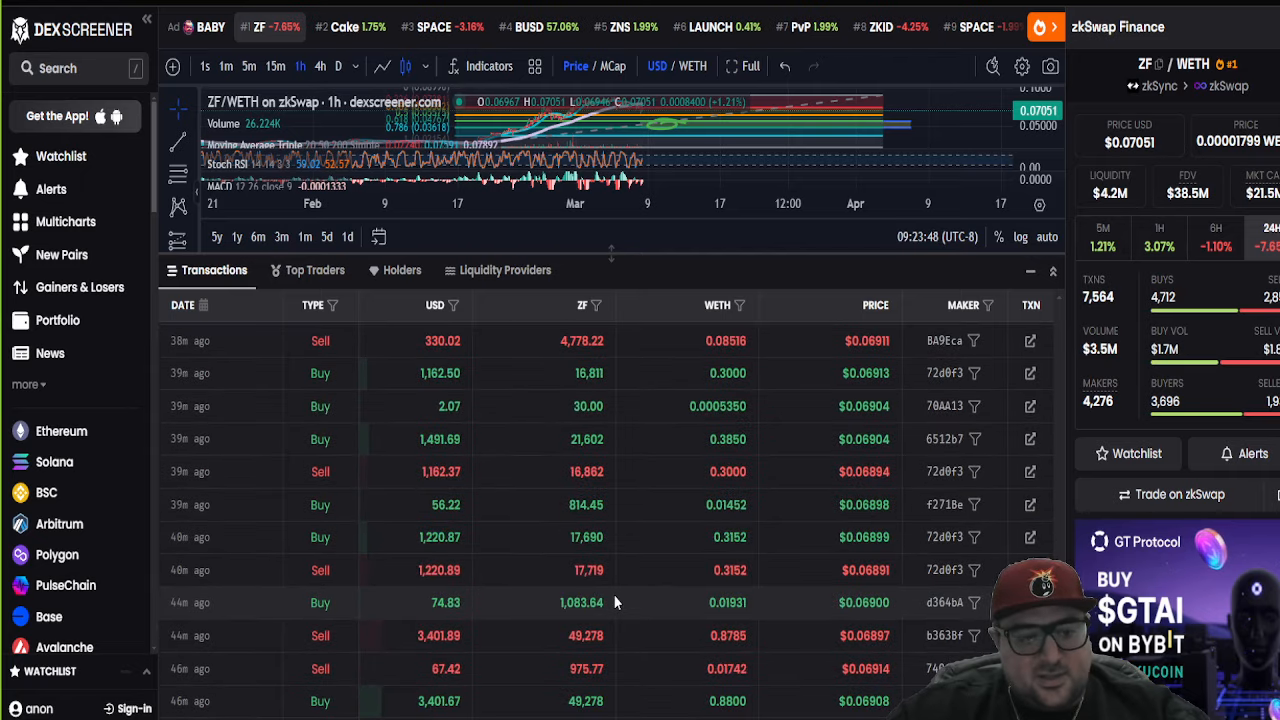
{"action": "scroll", "scroll_direction": "down", "scroll_amount": 3}
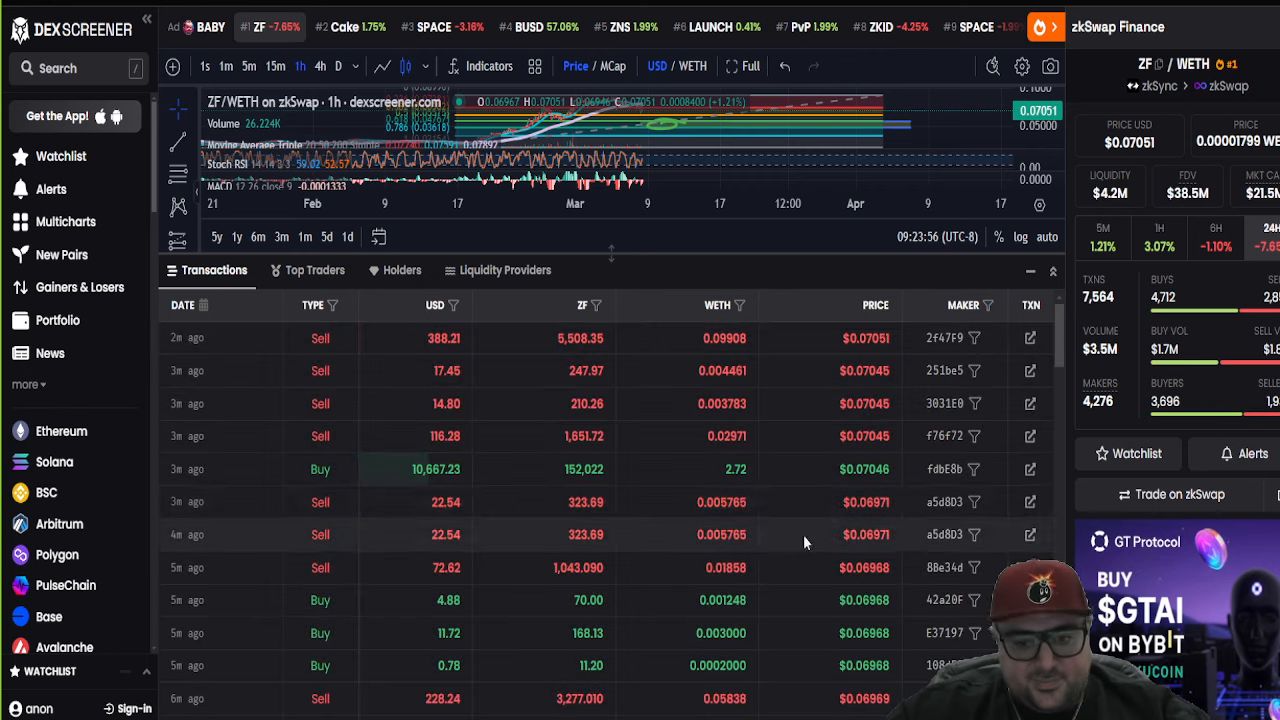
{"action": "scroll", "scroll_direction": "down", "scroll_amount": 3}
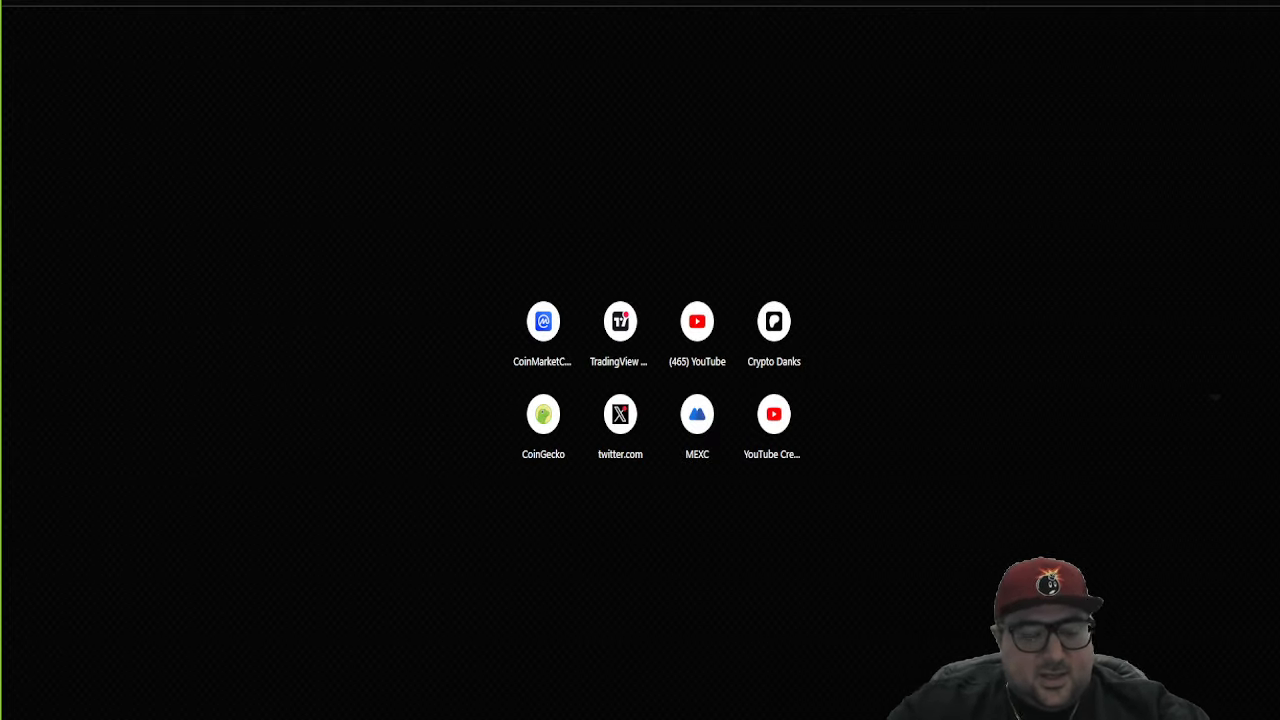
Step: Go to the CoinGecko website from the new tab's address bar
{"action": "type", "text": "coingecko"}
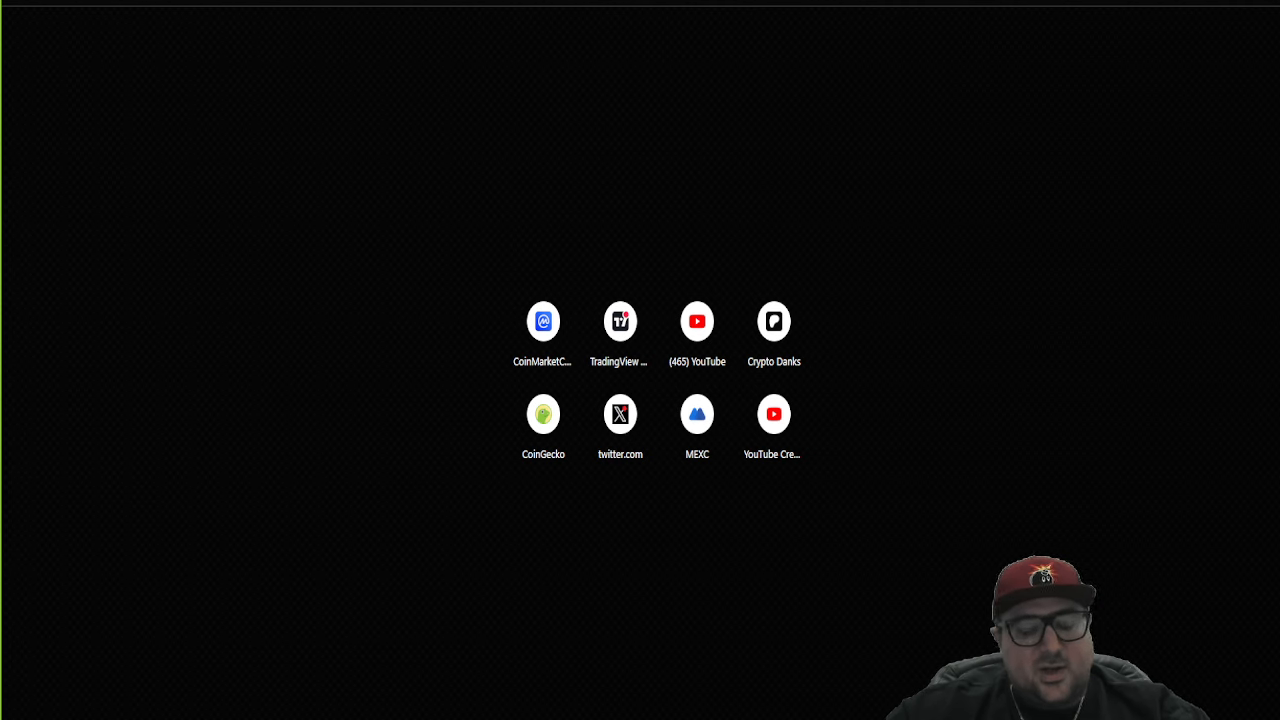
{"action": "left_click", "coordinate": [544, 412]}
{"action": "type", "text": "z"}
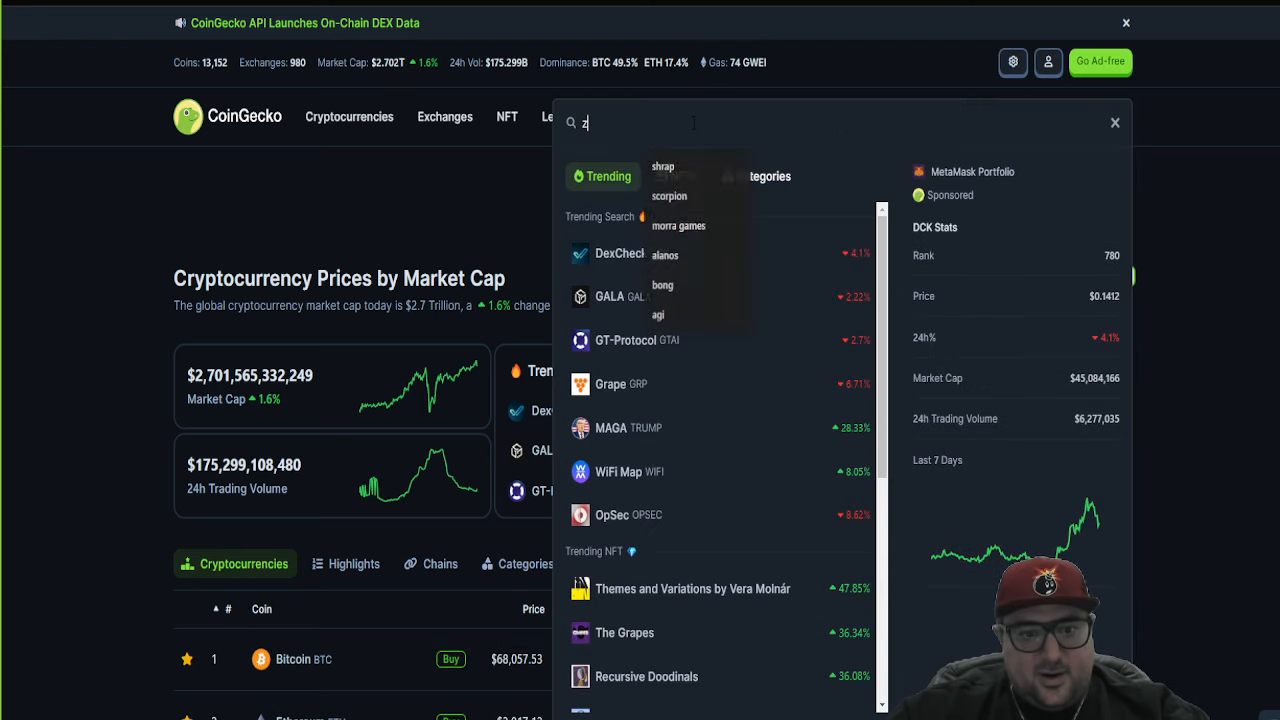
Step: Look up zkSwap Finance (ZF) on CoinGecko, set its price chart to Max and review the stats
{"action": "type", "text": "f"}
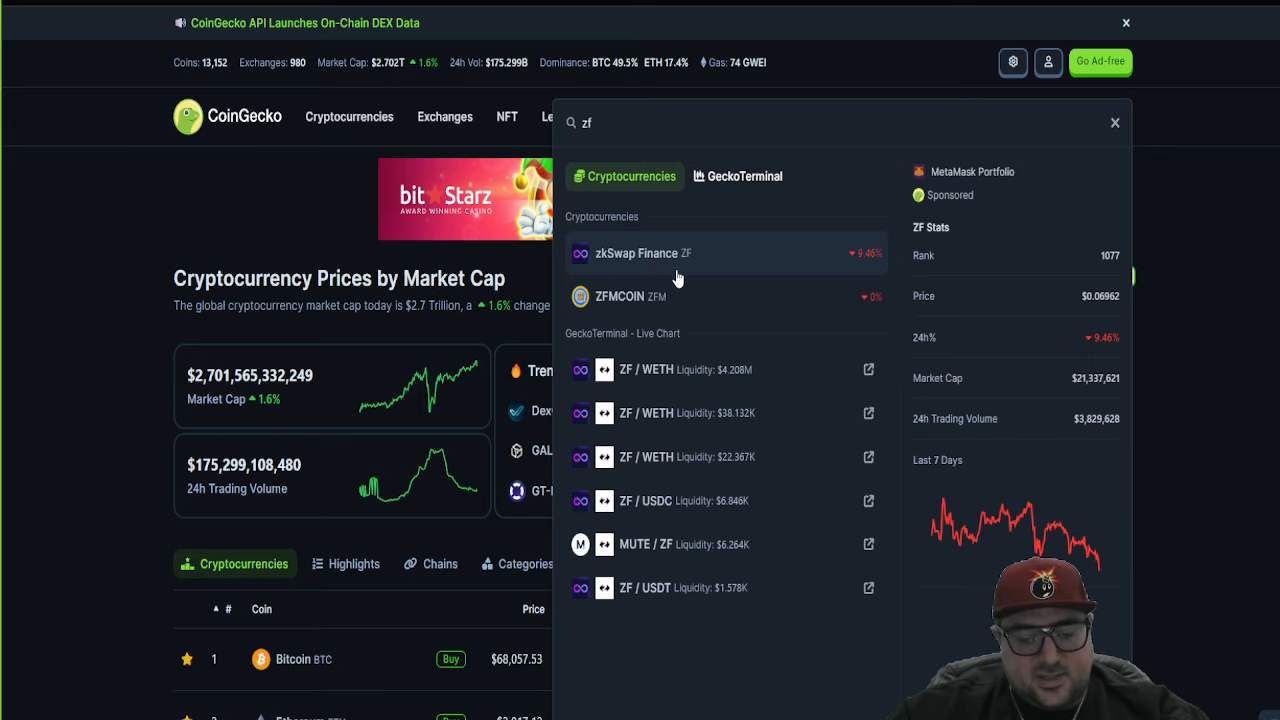
{"action": "left_click", "coordinate": [636, 252]}
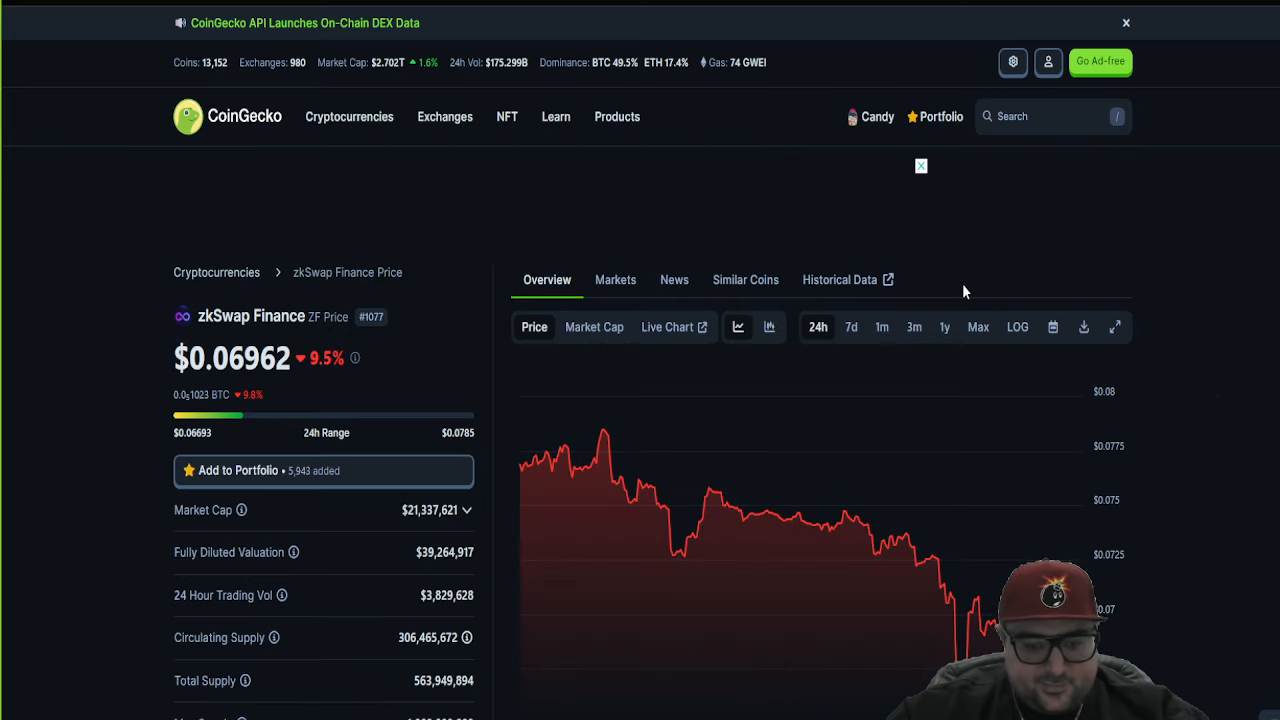
{"action": "left_click", "coordinate": [976, 328]}
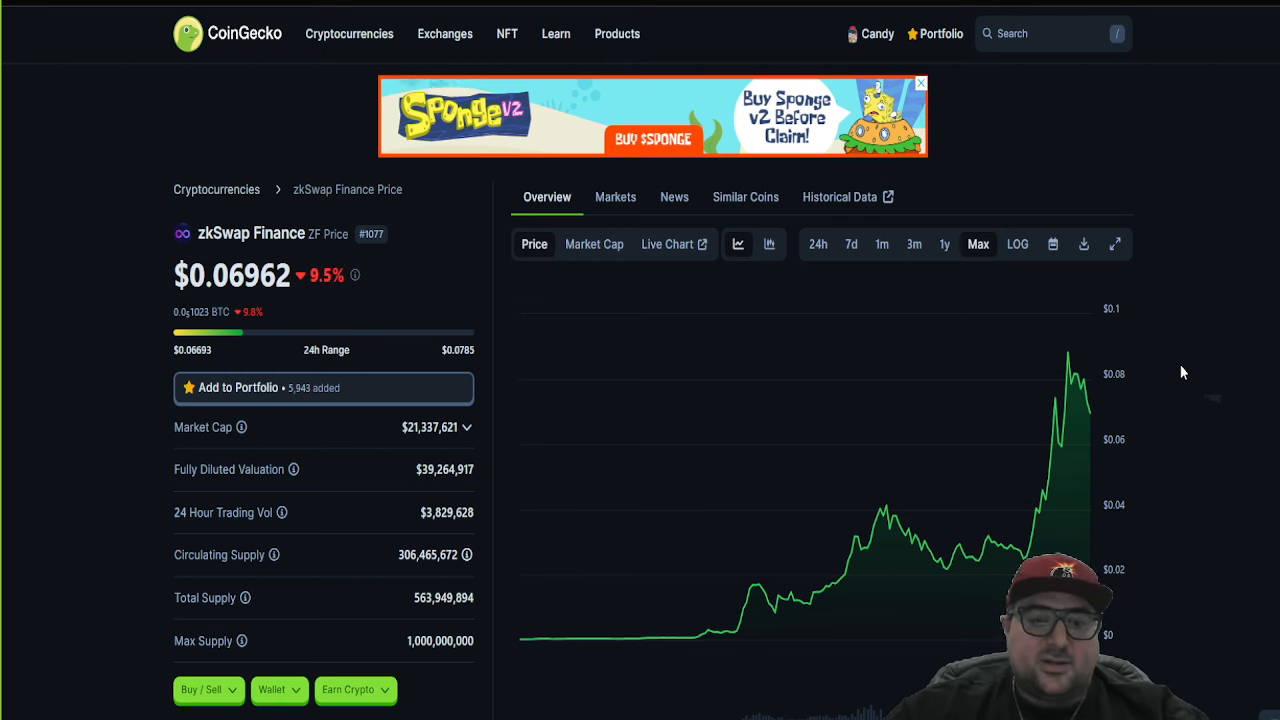
{"action": "mouse_move", "coordinate": [1118, 356]}
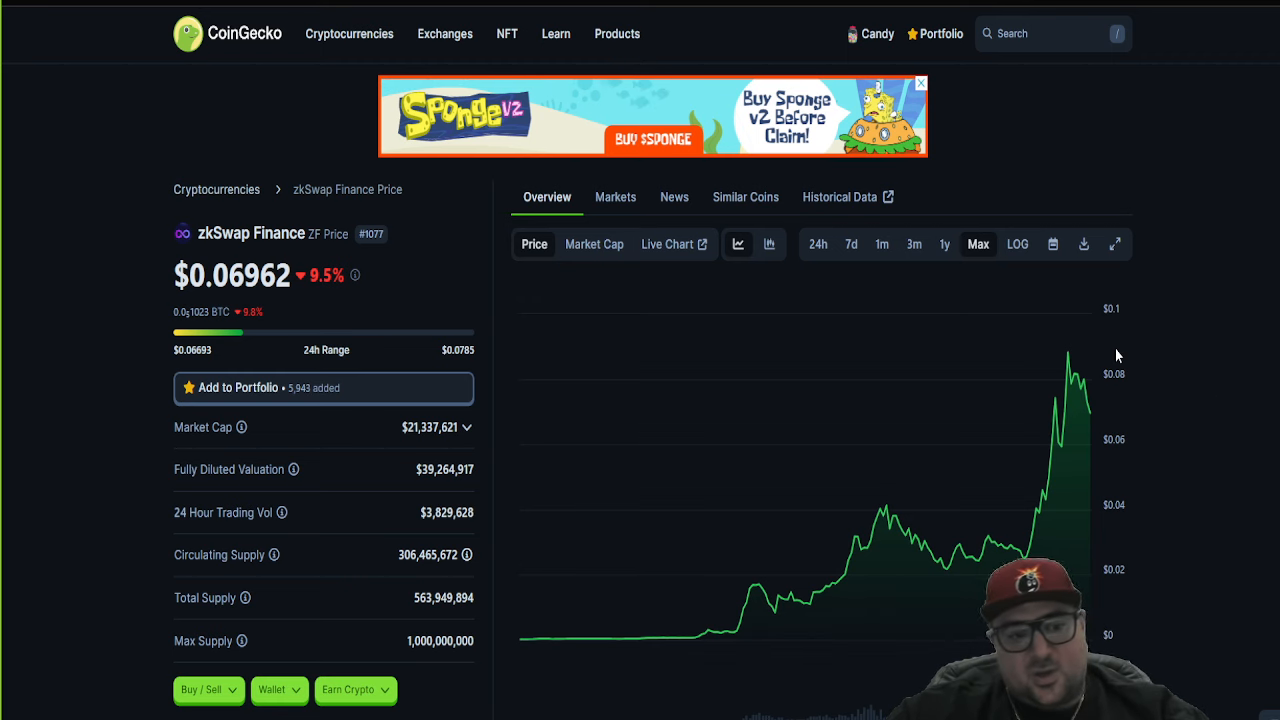
{"action": "scroll", "scroll_direction": "down", "scroll_amount": 3}
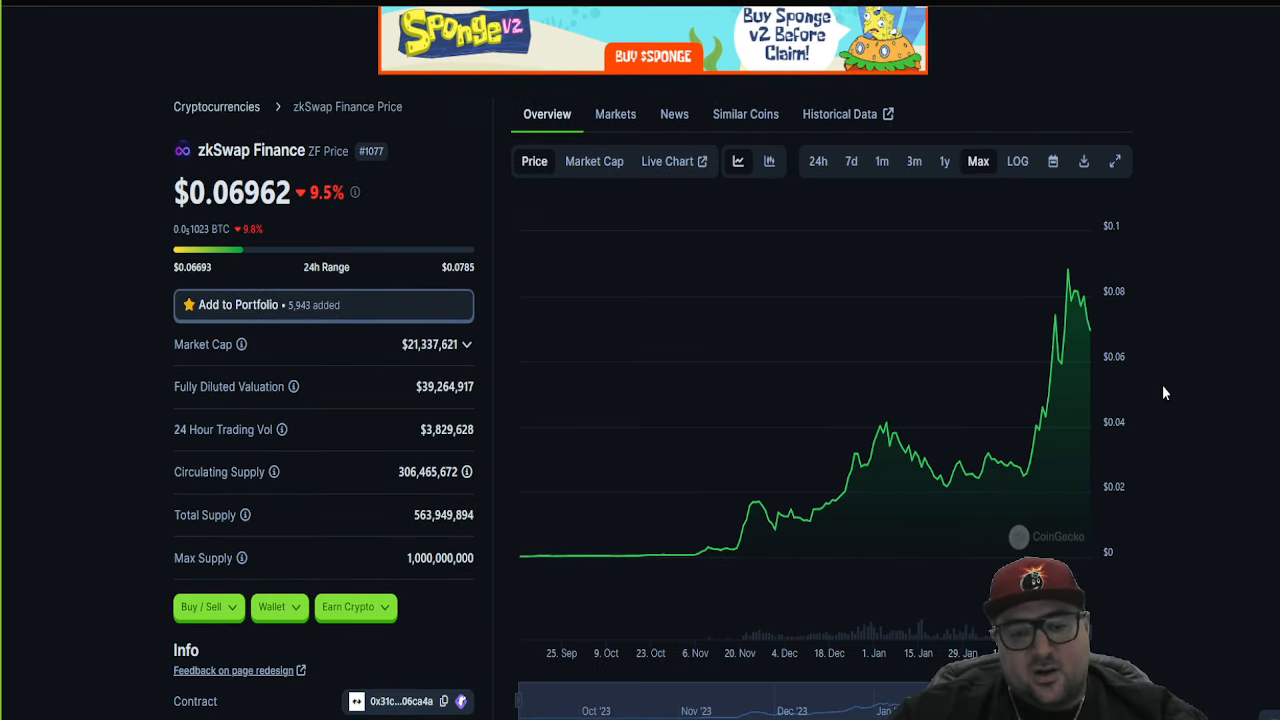
{"action": "scroll", "scroll_direction": "down", "scroll_amount": 3}
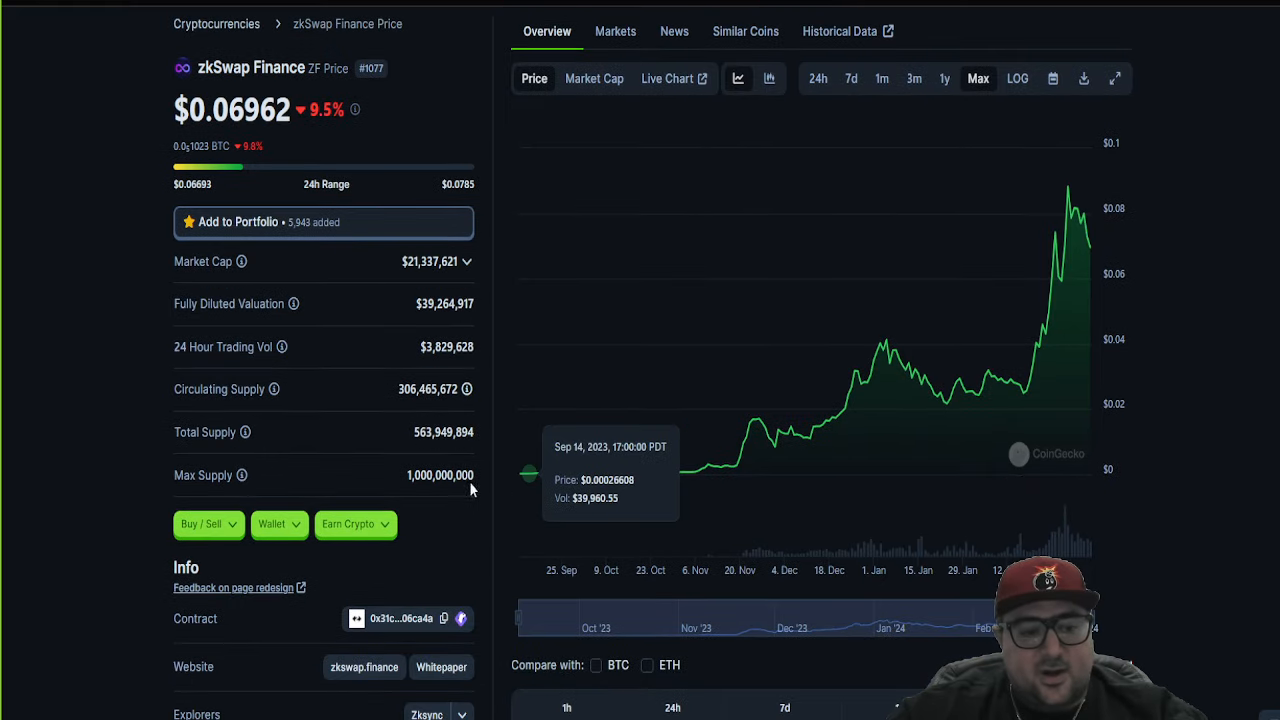
{"action": "mouse_move", "coordinate": [248, 404]}
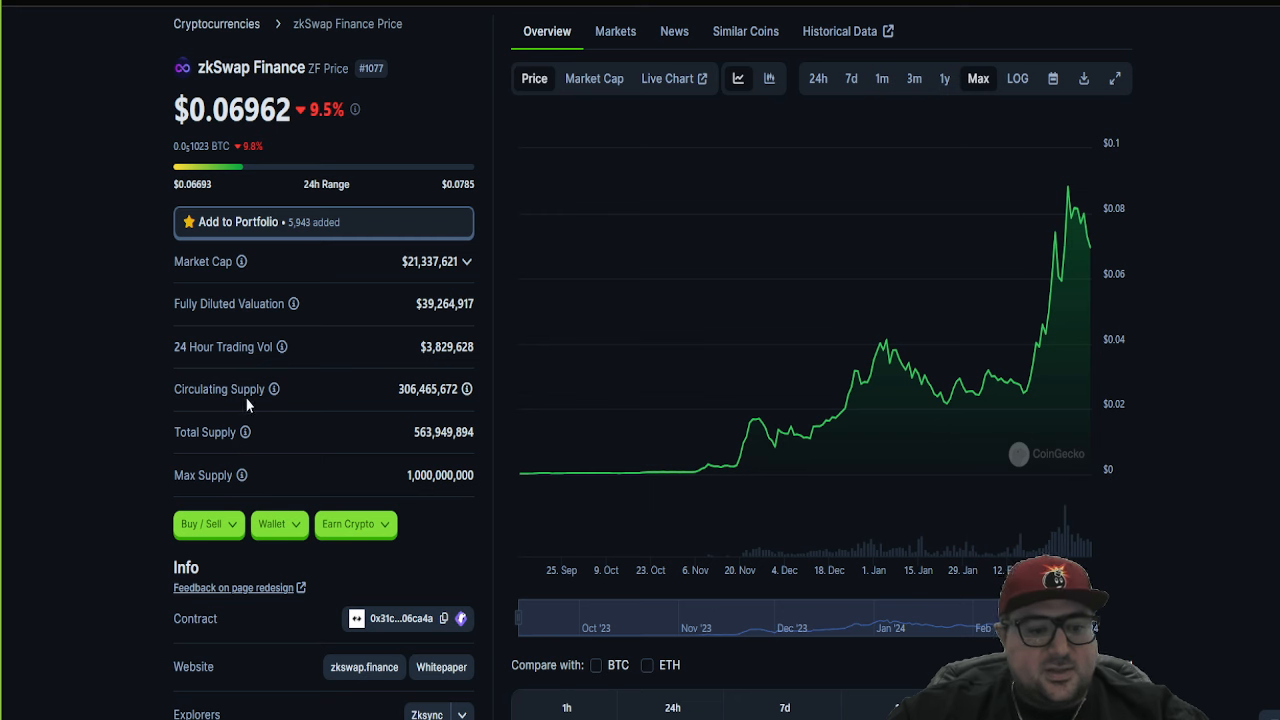
{"action": "mouse_move", "coordinate": [308, 450]}
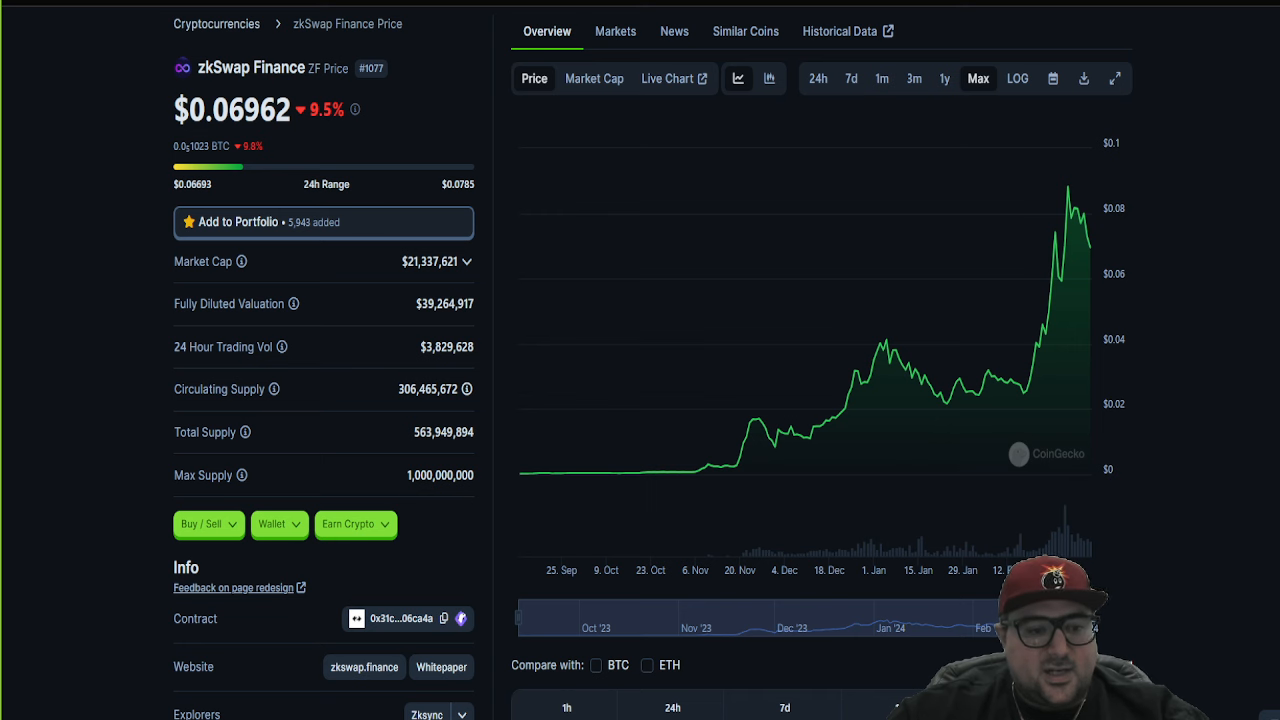
{"action": "mouse_move", "coordinate": [360, 436]}
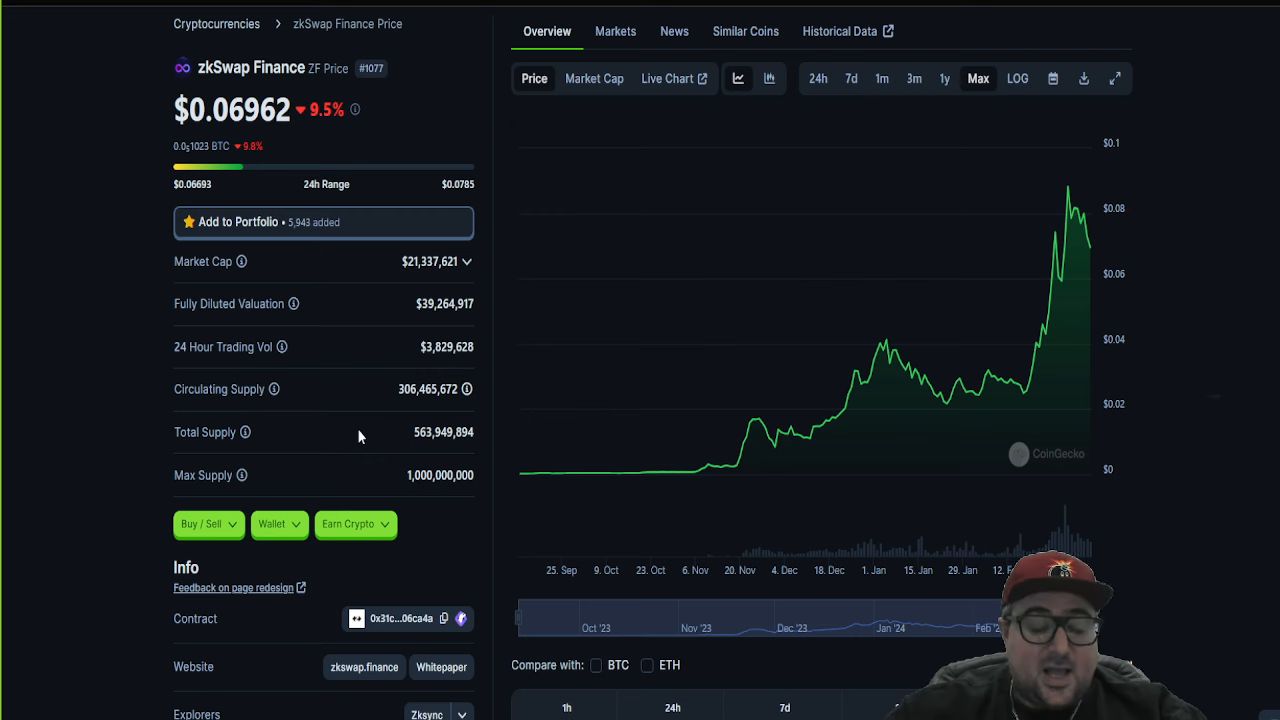
{"action": "mouse_move", "coordinate": [436, 414]}
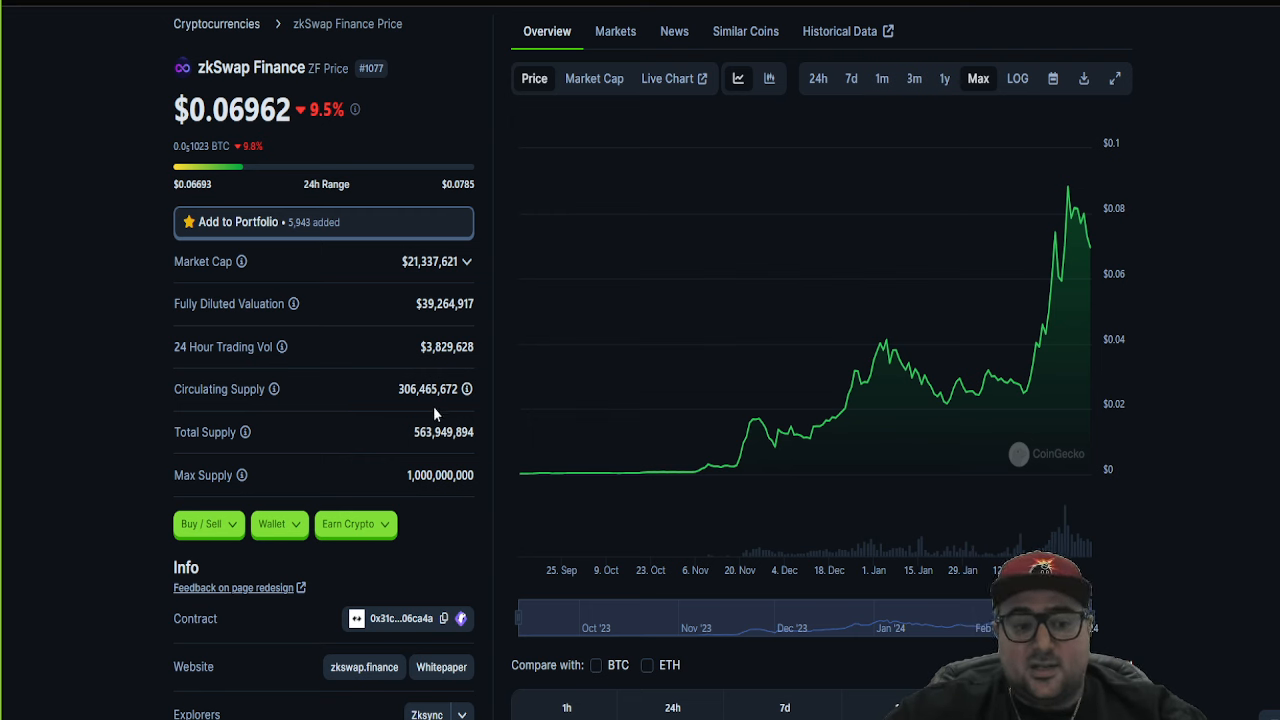
{"action": "mouse_move", "coordinate": [378, 318]}
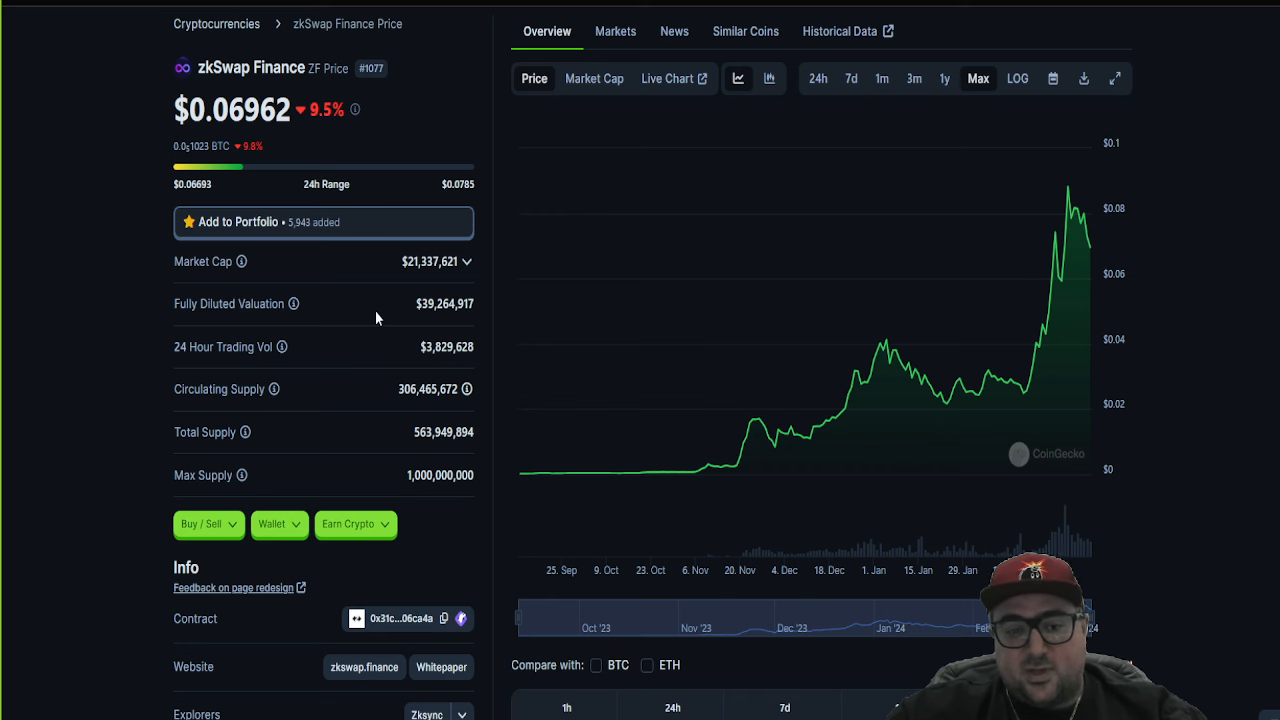
{"action": "mouse_move", "coordinate": [364, 332]}
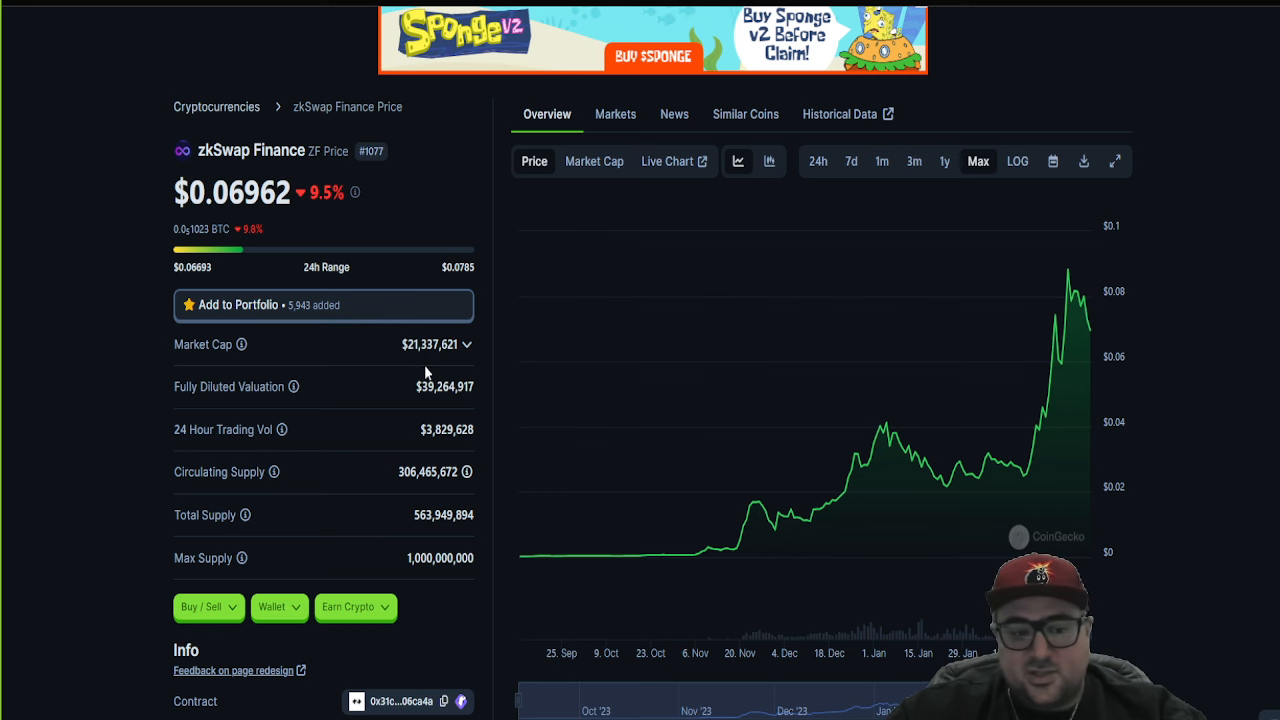
{"action": "scroll", "scroll_direction": "down", "scroll_amount": 3}
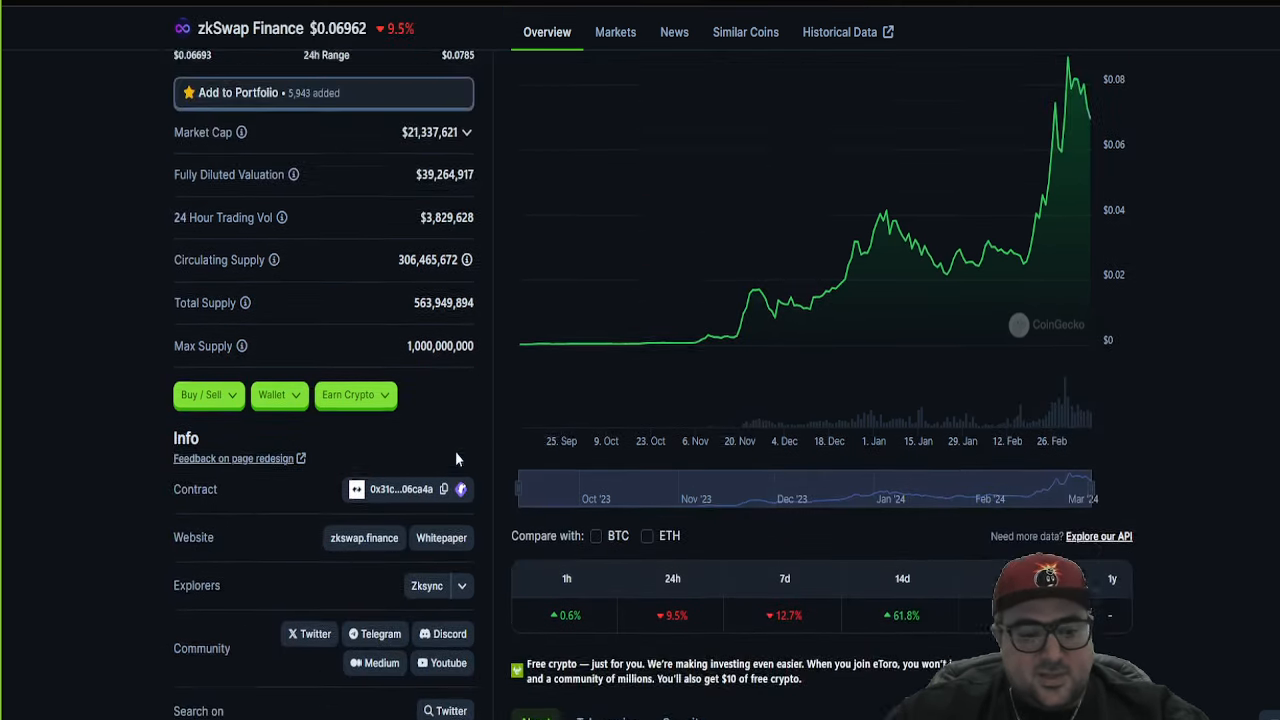
{"action": "scroll", "scroll_direction": "up", "scroll_amount": 3}
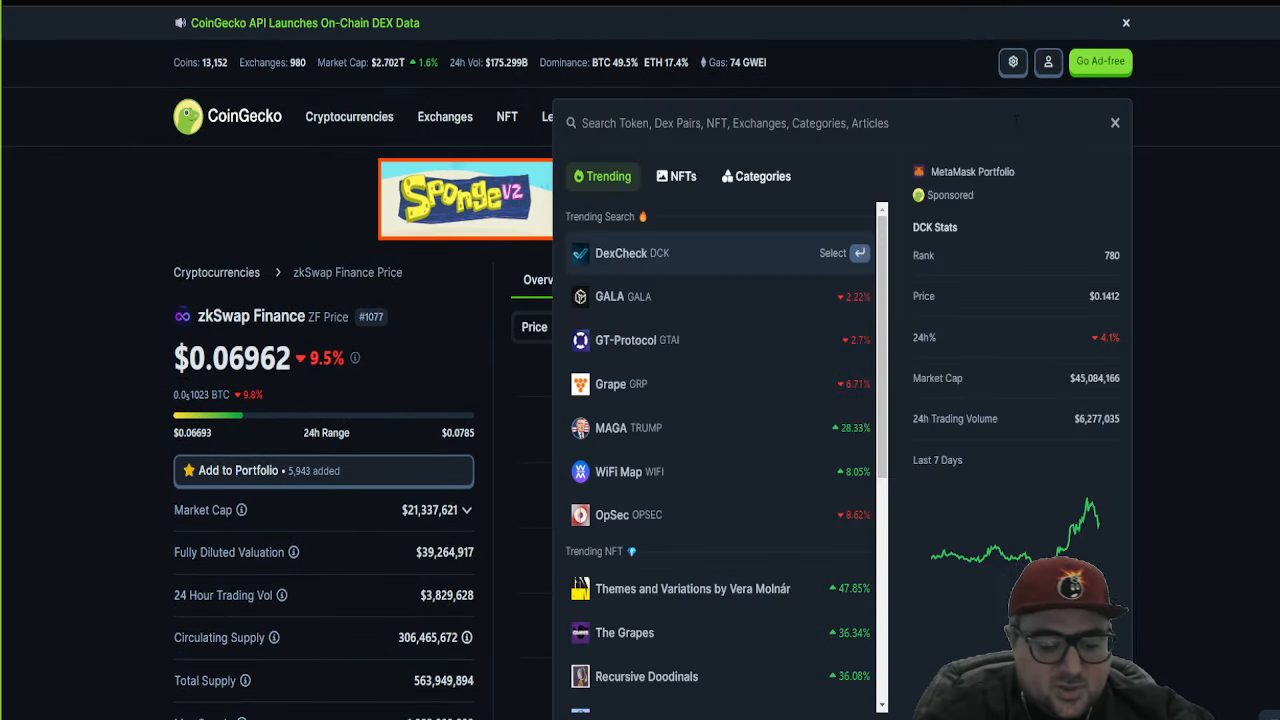
Step: Look up Uniswap (UNI), set its chart to Max and select its max supply figure
{"action": "type", "text": "uun"}
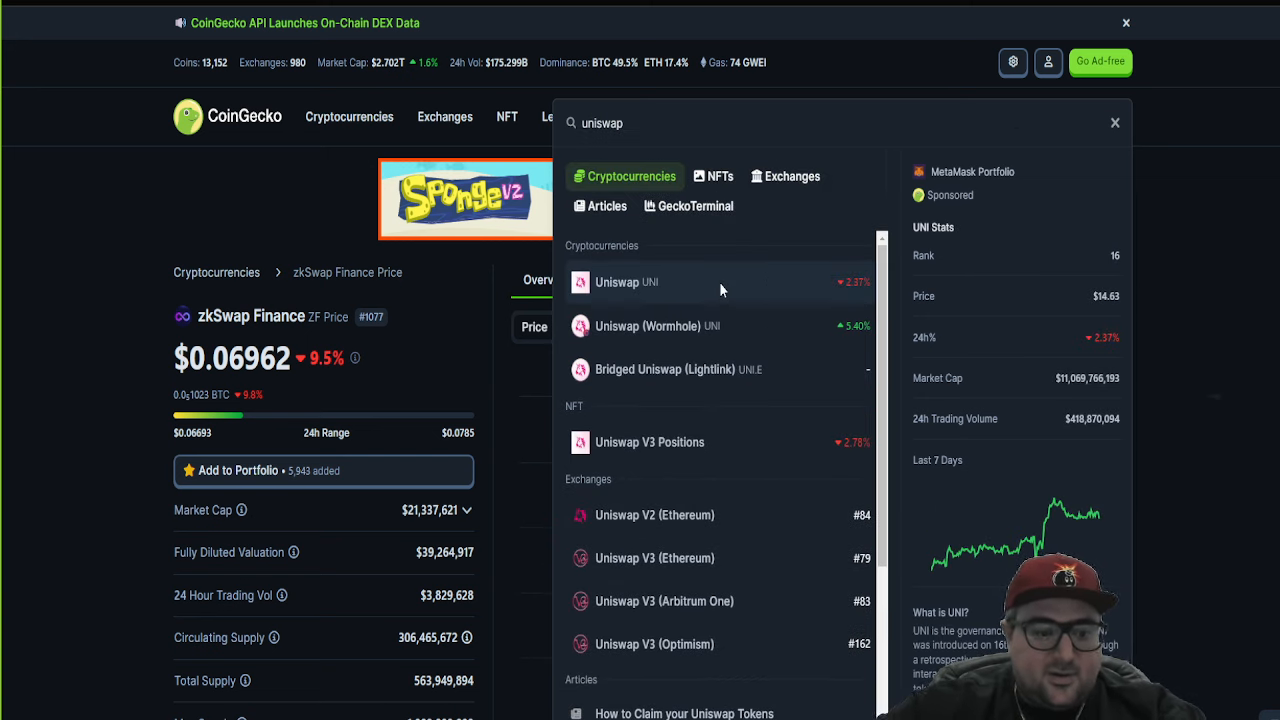
{"action": "left_click", "coordinate": [616, 280]}
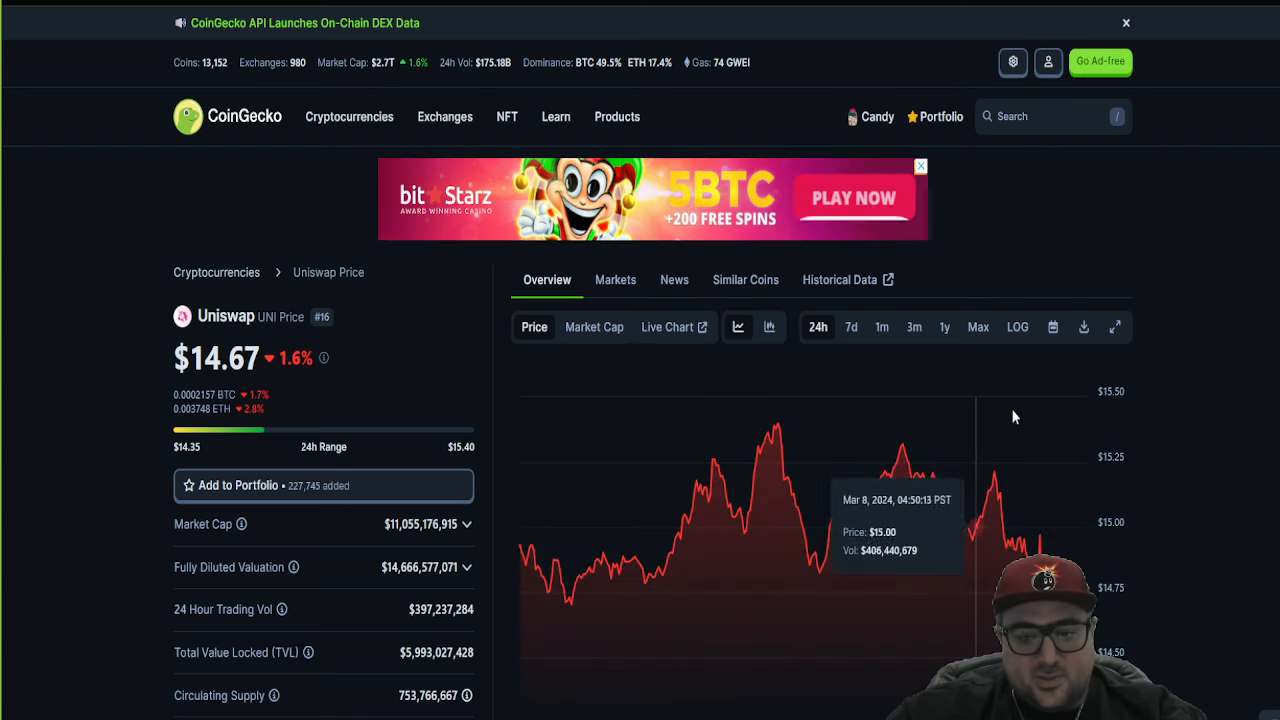
{"action": "left_click", "coordinate": [976, 328]}
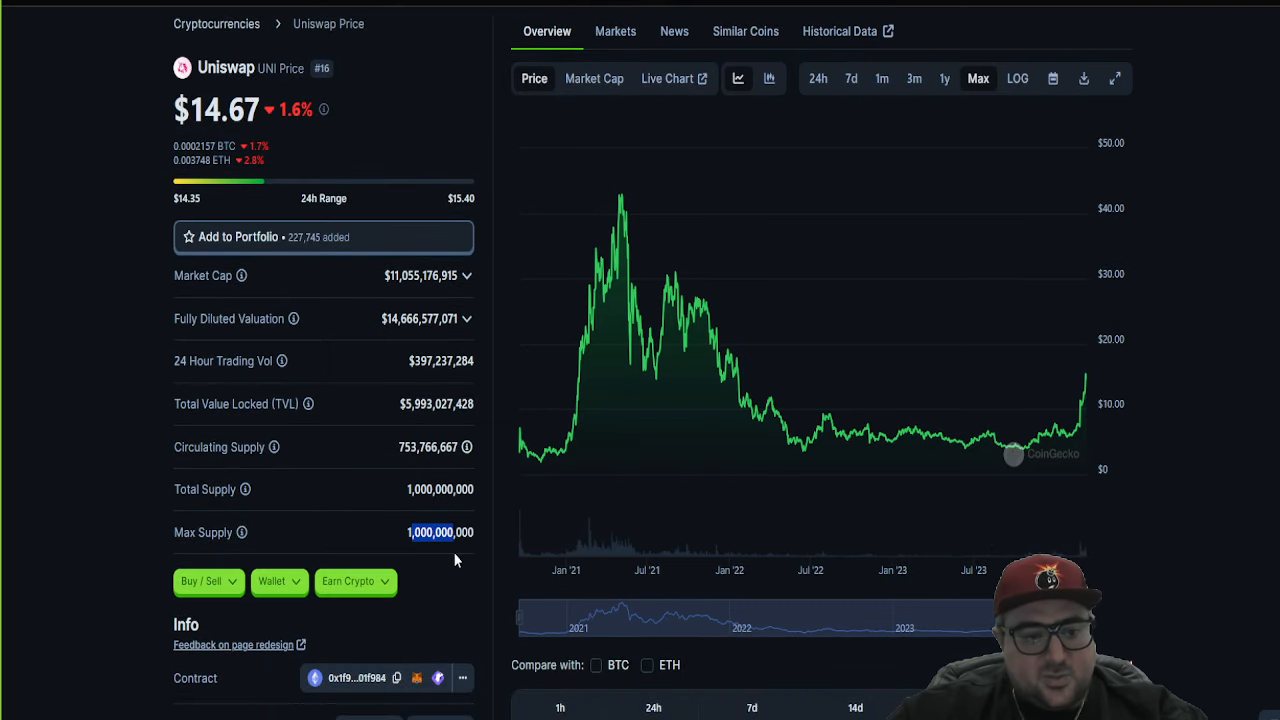
{"action": "double_click", "coordinate": [420, 276]}
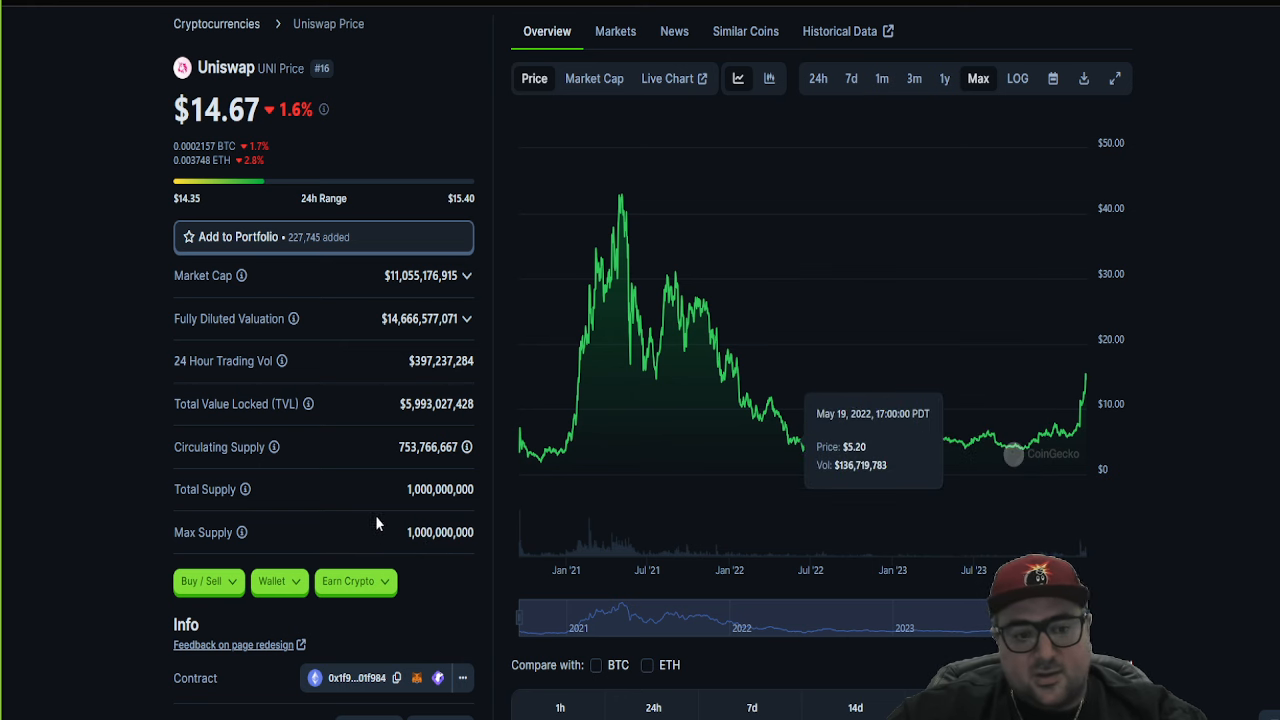
Step: Review the Uniswap page stats and return to the CoinGecko search panel
{"action": "scroll", "scroll_direction": "up", "scroll_amount": 3}
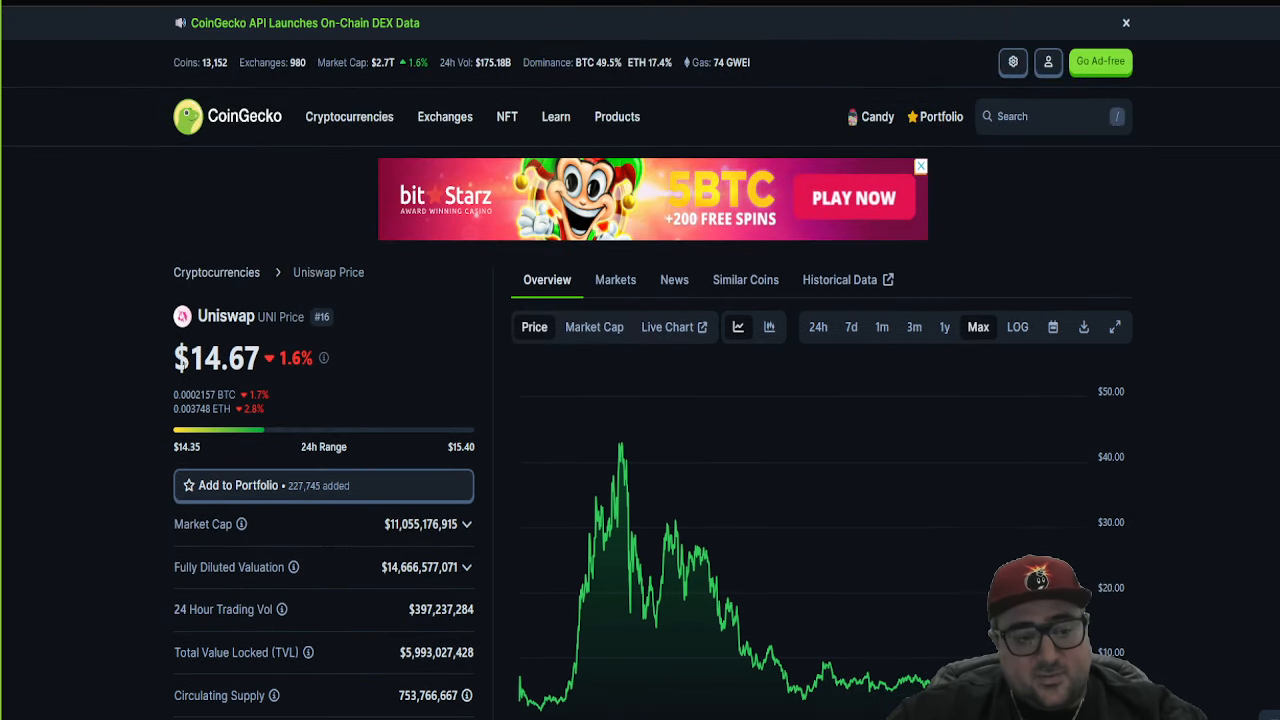
{"action": "scroll", "scroll_direction": "down", "scroll_amount": 3}
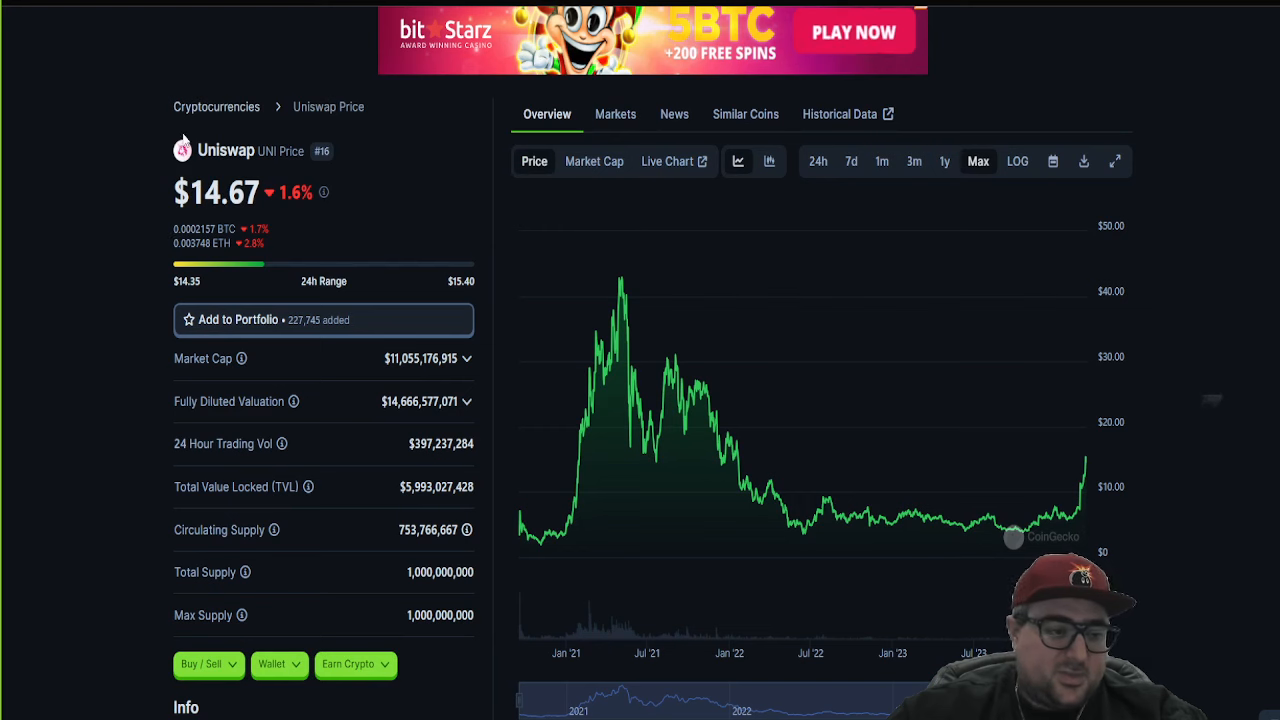
{"action": "mouse_move", "coordinate": [170, 186]}
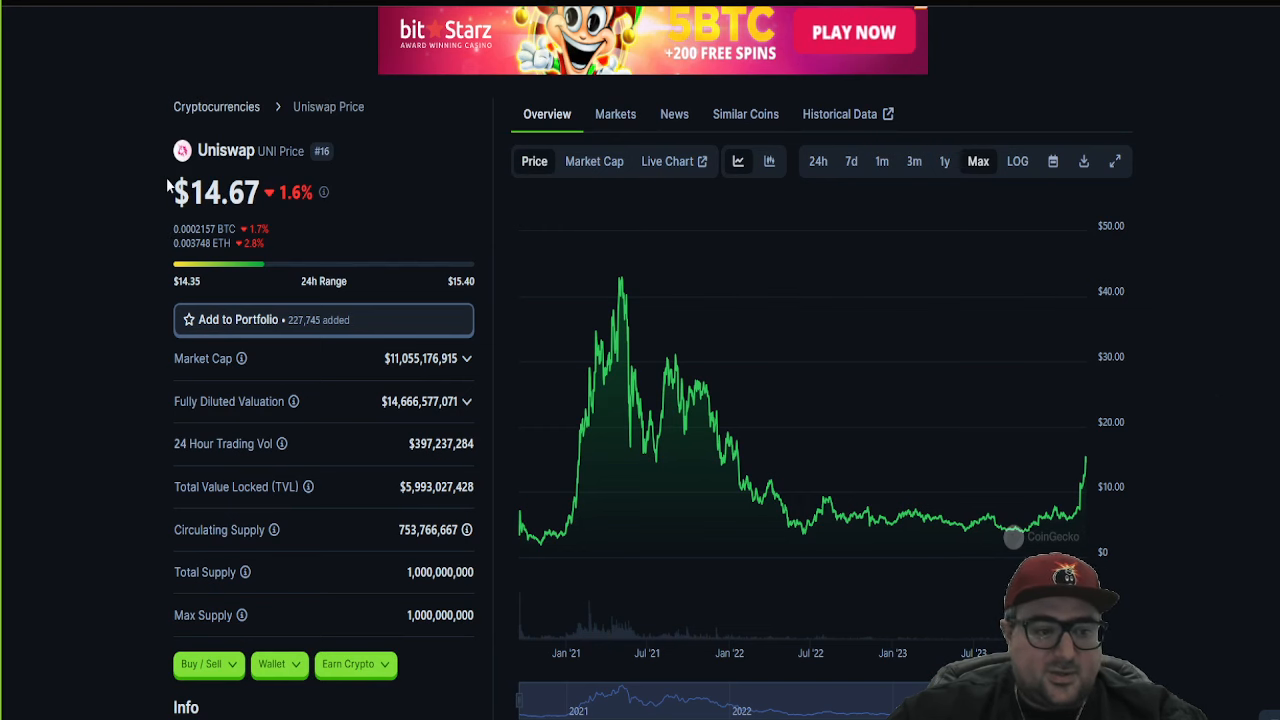
{"action": "mouse_move", "coordinate": [1024, 524]}
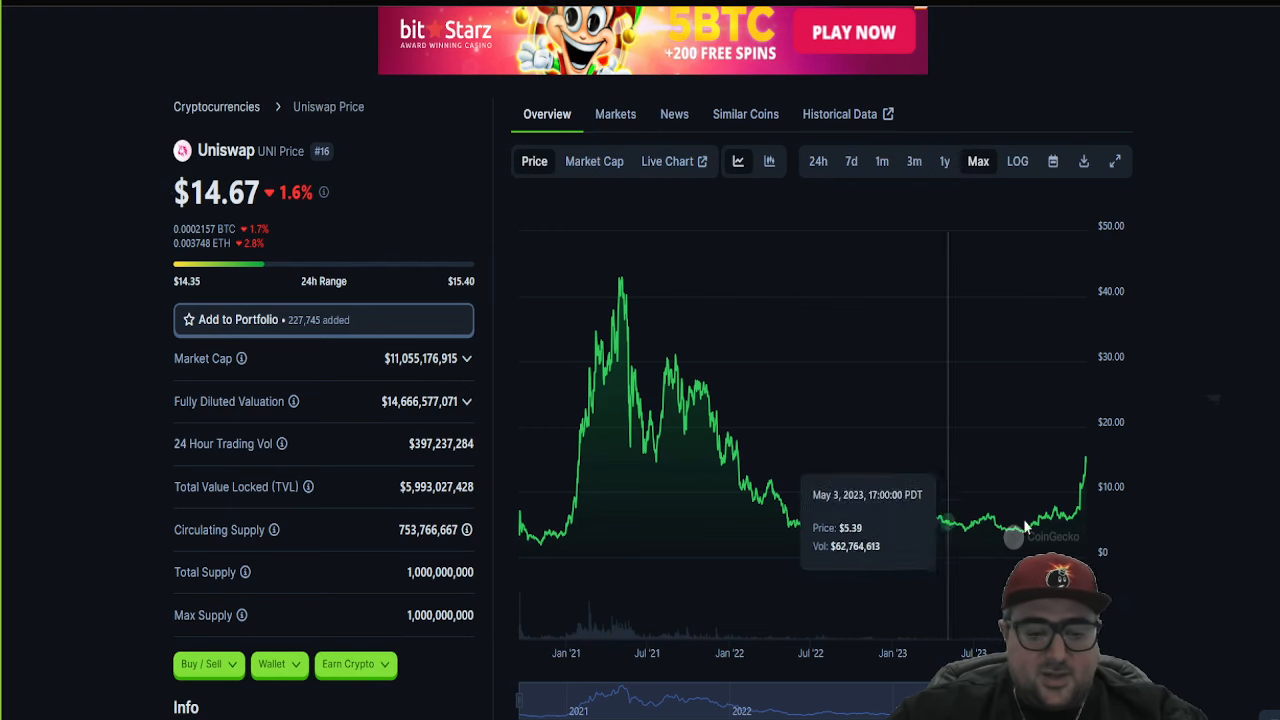
{"action": "scroll", "scroll_direction": "up", "scroll_amount": 3}
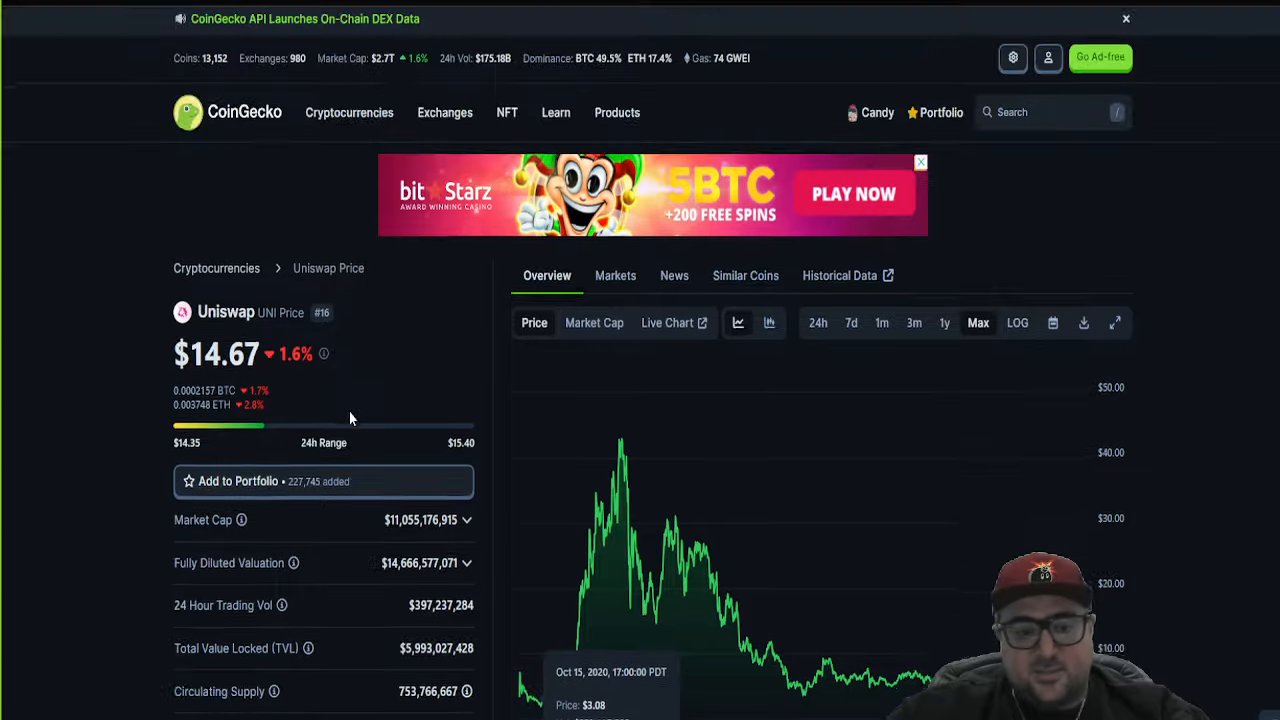
{"action": "scroll", "scroll_direction": "down", "scroll_amount": 3}
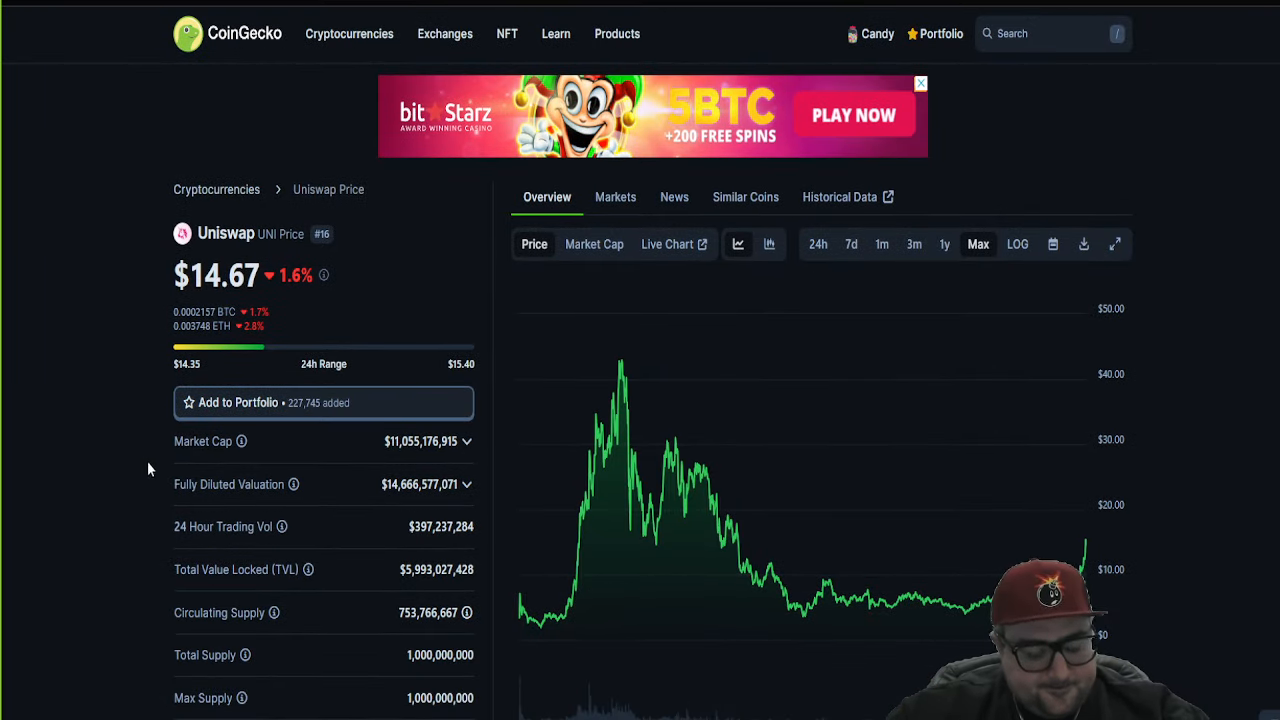
{"action": "left_click", "coordinate": [1050, 32]}
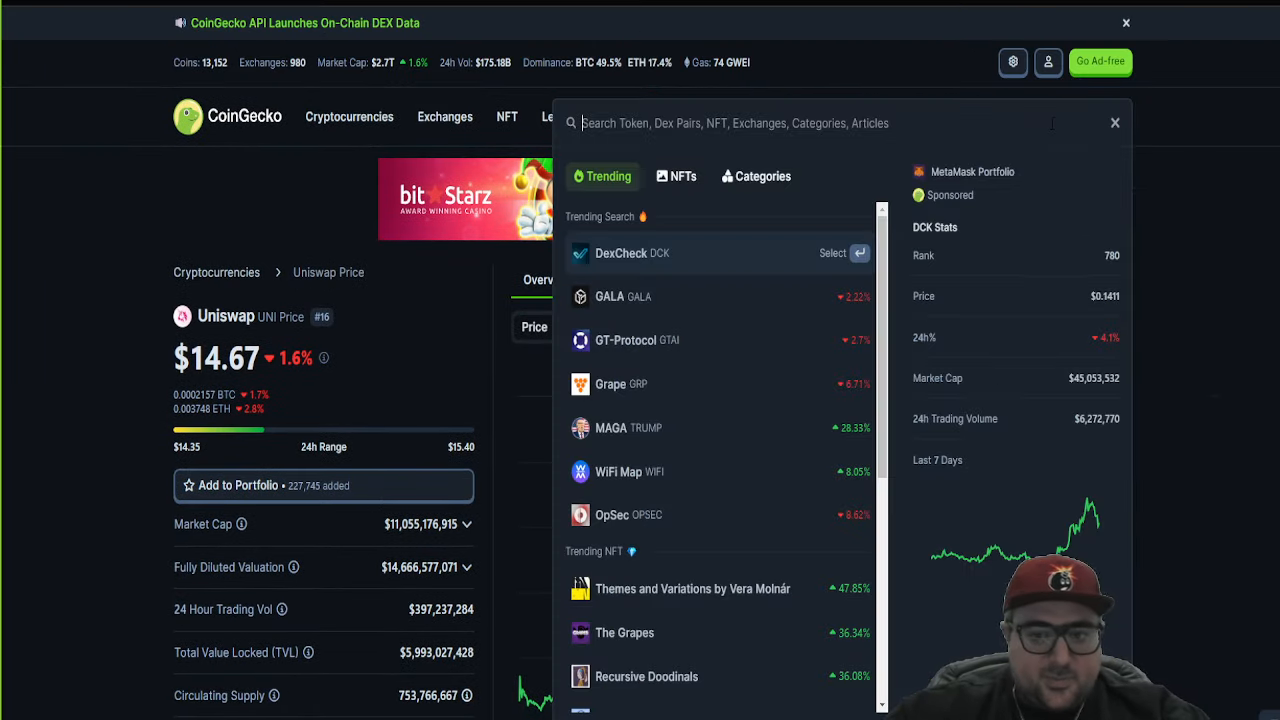
Step: Look up PancakeSwap (CAKE) on CoinGecko and review its price page
{"action": "type", "text": "cake"}
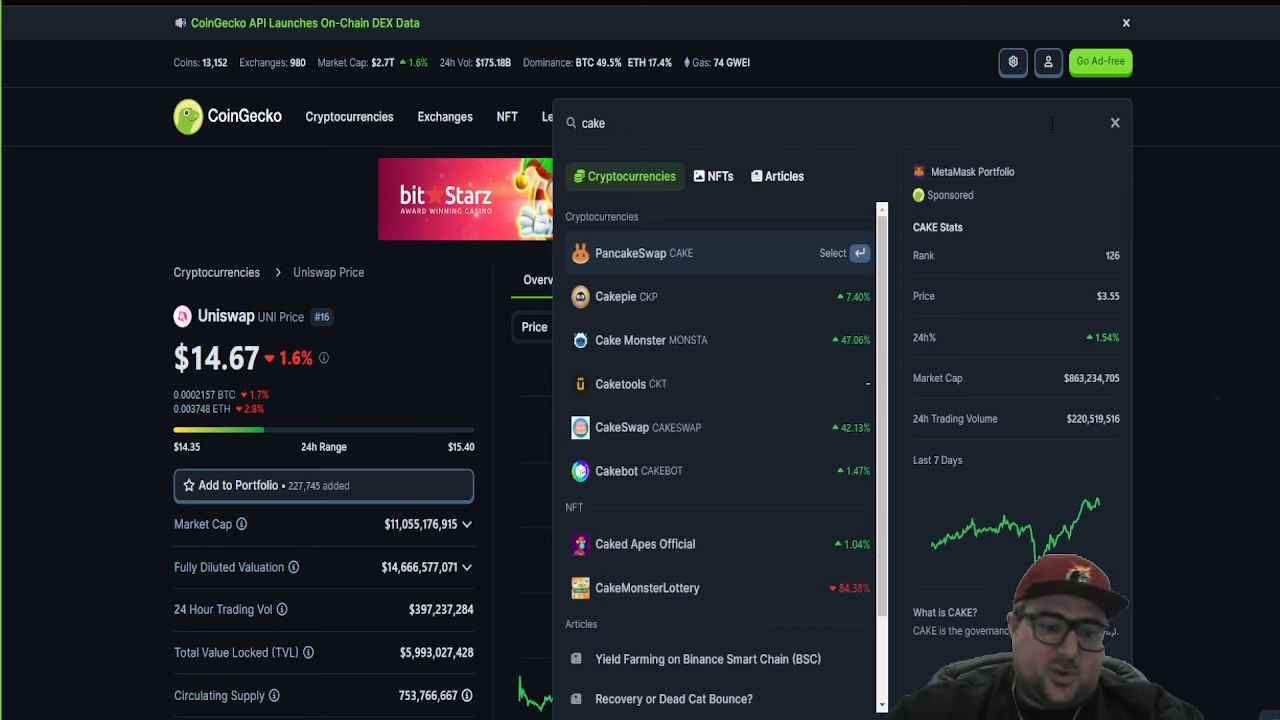
{"action": "left_click", "coordinate": [644, 252]}
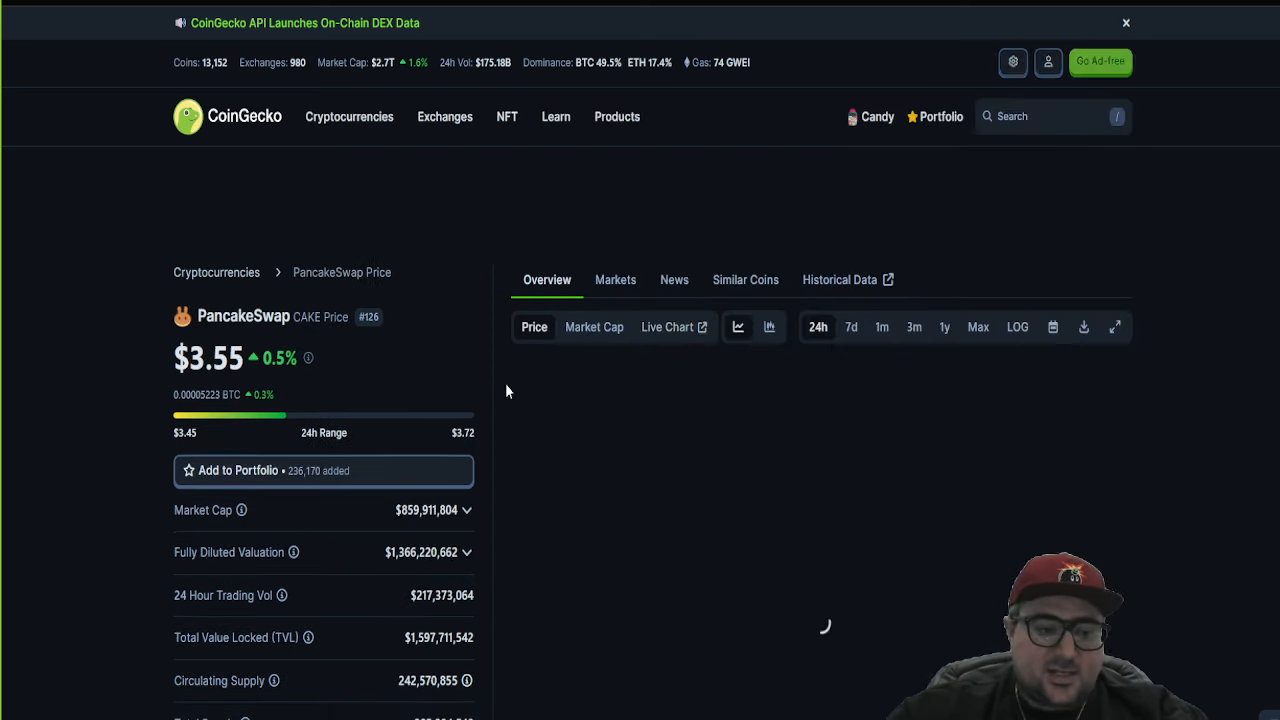
{"action": "scroll", "scroll_direction": "down", "scroll_amount": 3}
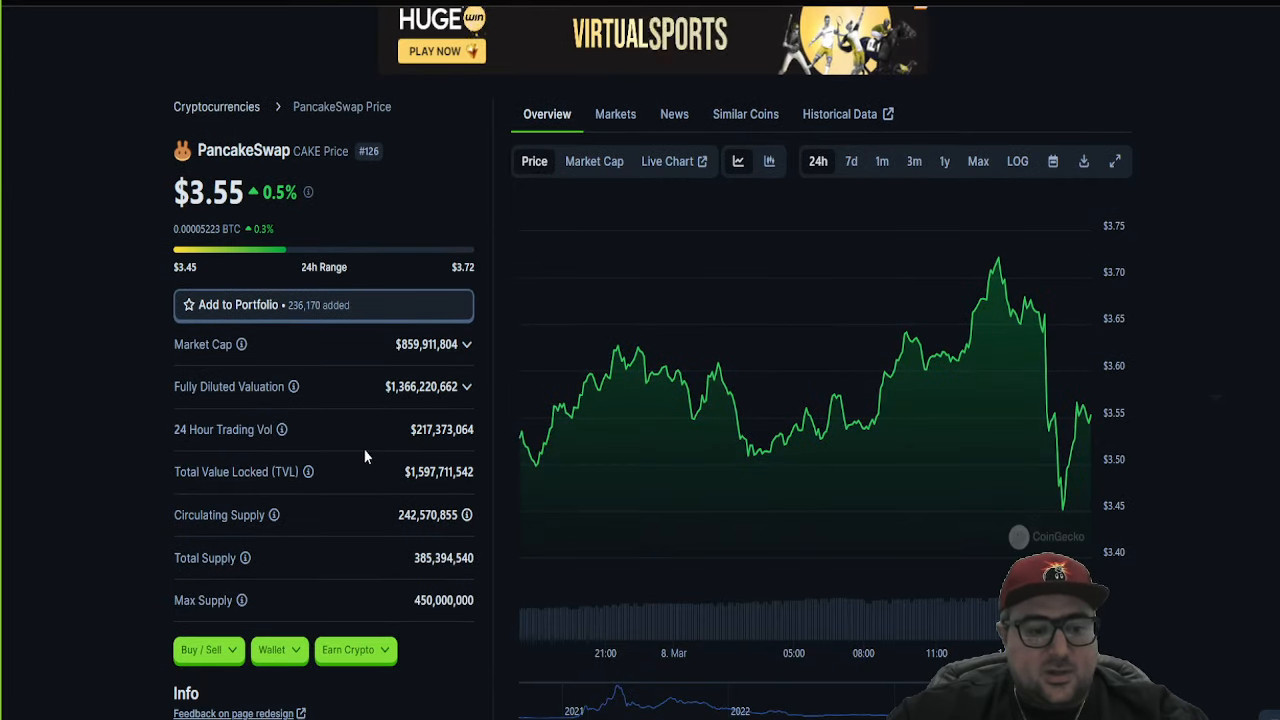
{"action": "double_click", "coordinate": [412, 344]}
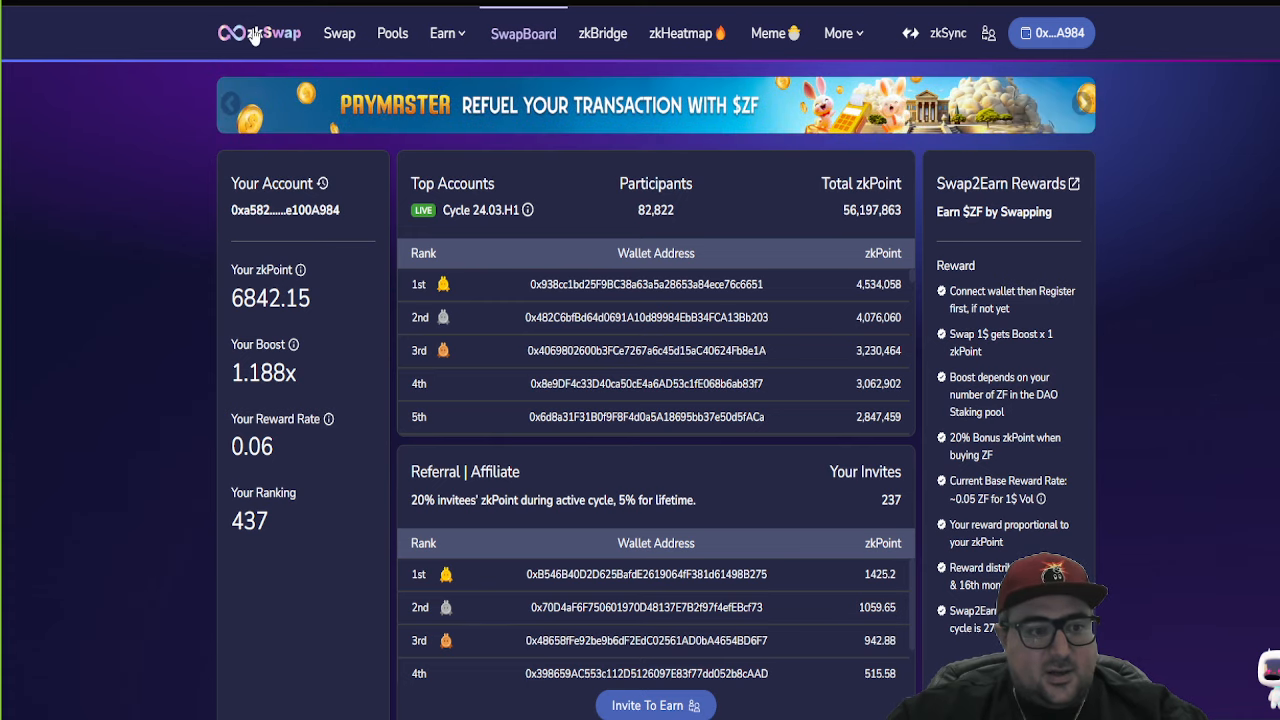
Step: Go to zkSwap Finance's zkBridge page and browse the chains available to bridge from
{"action": "left_click", "coordinate": [260, 32]}
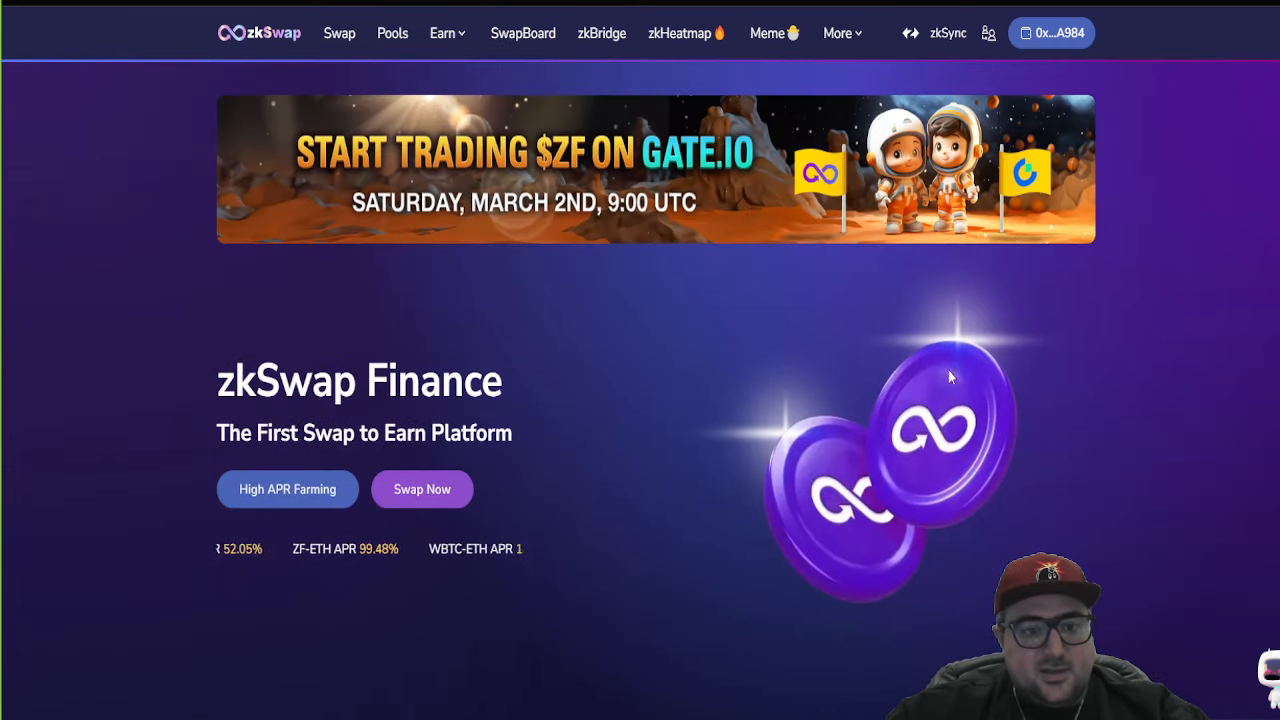
{"action": "left_click", "coordinate": [602, 32]}
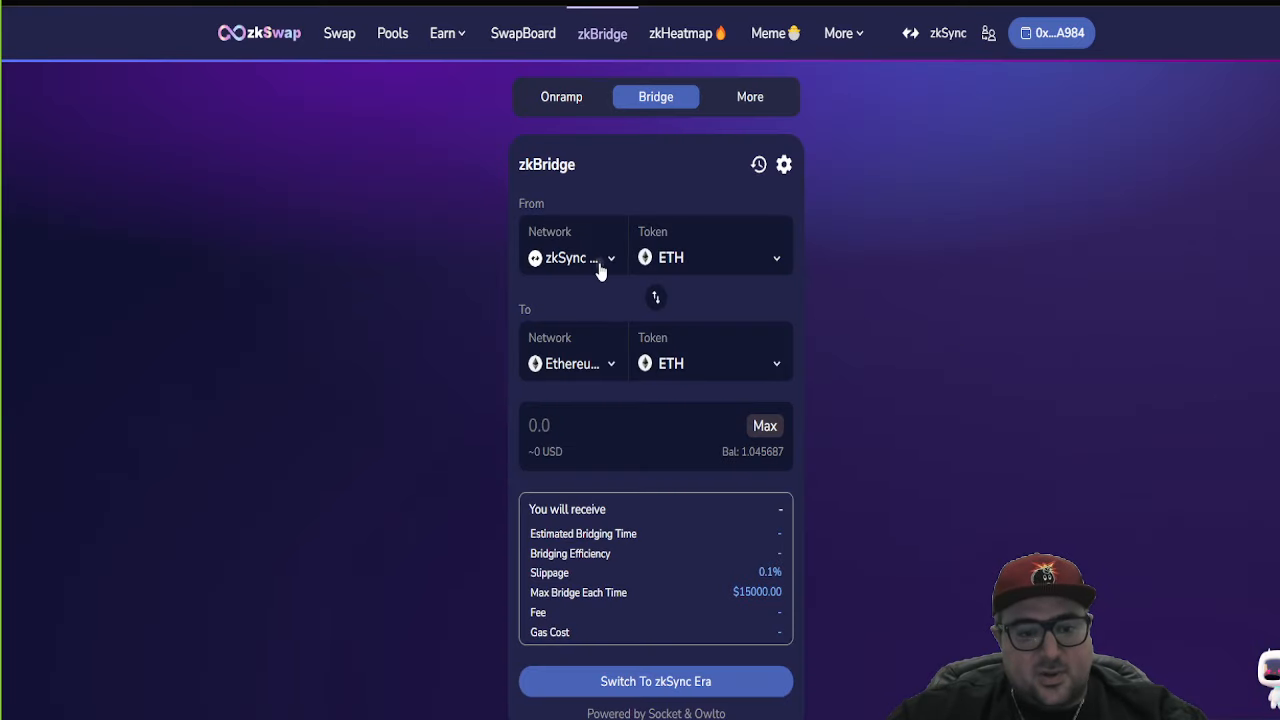
{"action": "left_click", "coordinate": [572, 256]}
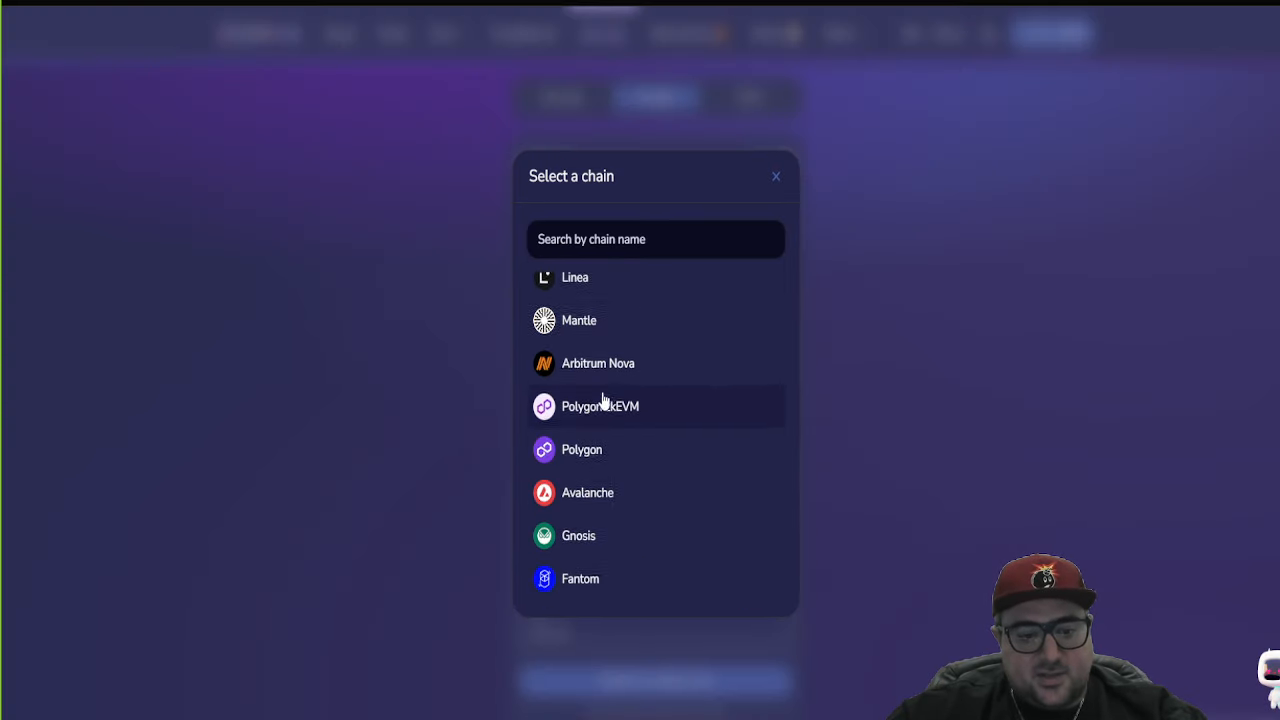
{"action": "scroll", "scroll_direction": "up", "scroll_amount": 3}
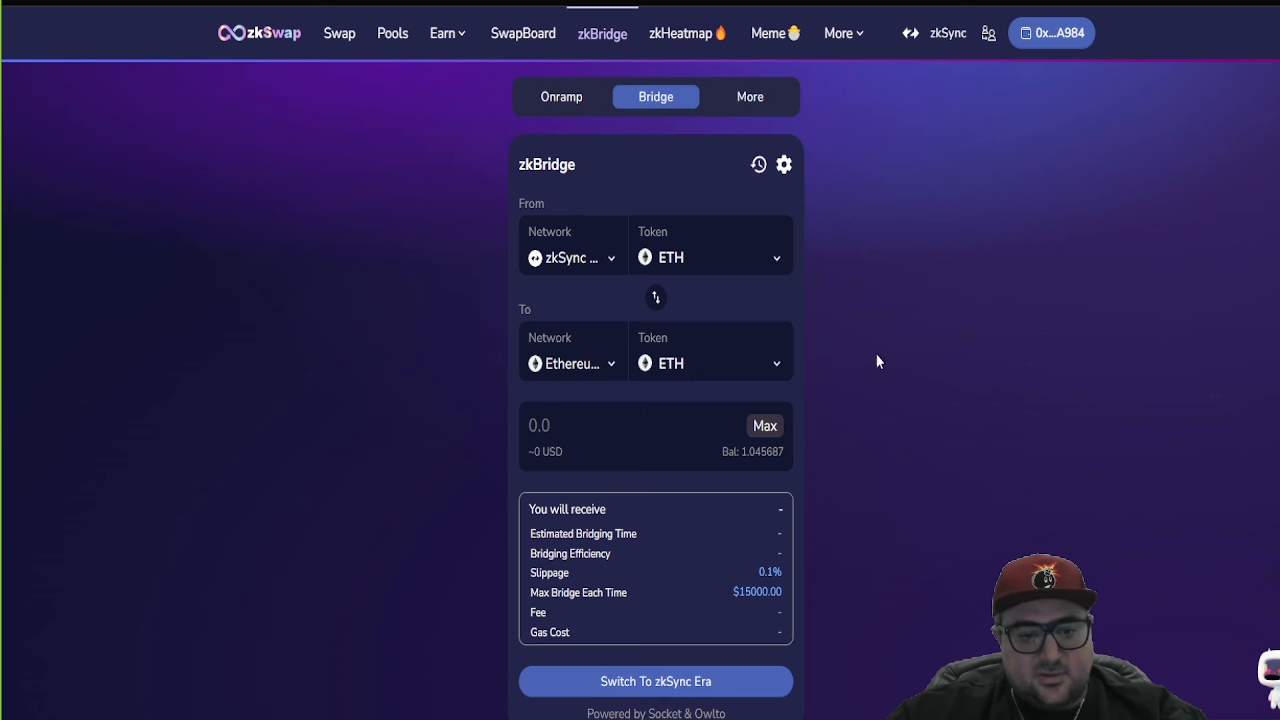
{"action": "mouse_move", "coordinate": [952, 260]}
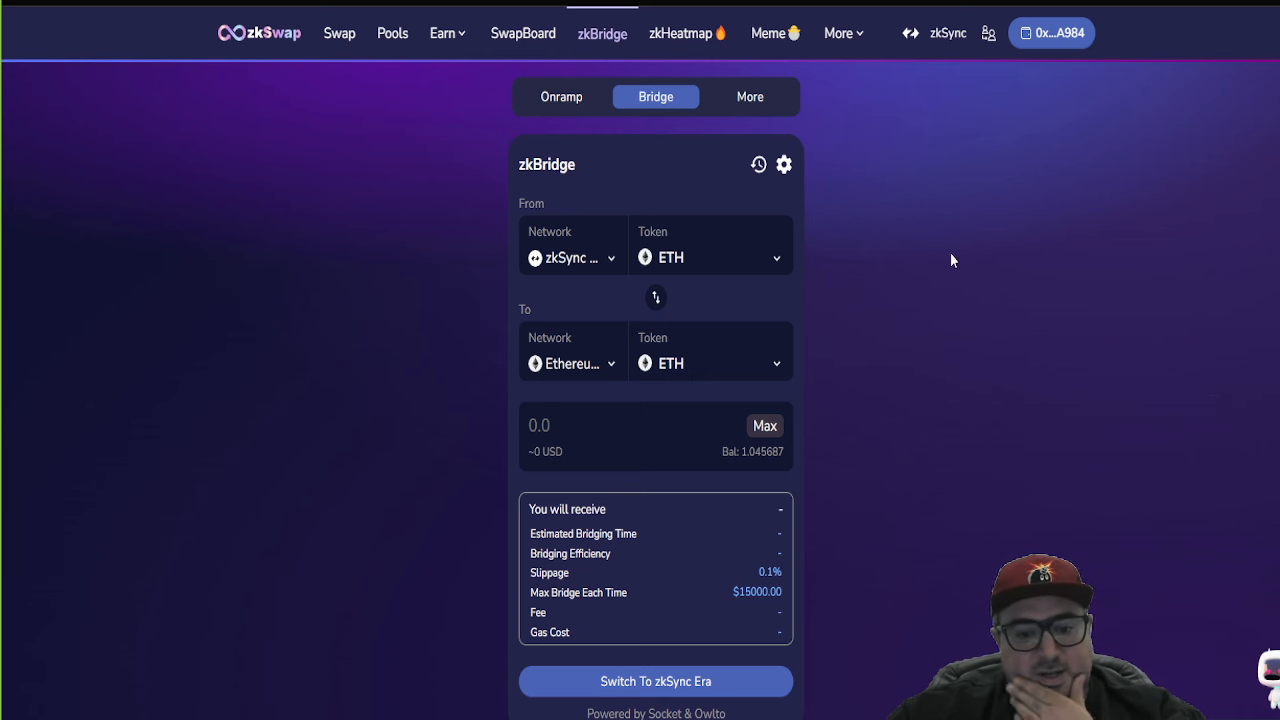
{"action": "mouse_move", "coordinate": [920, 458]}
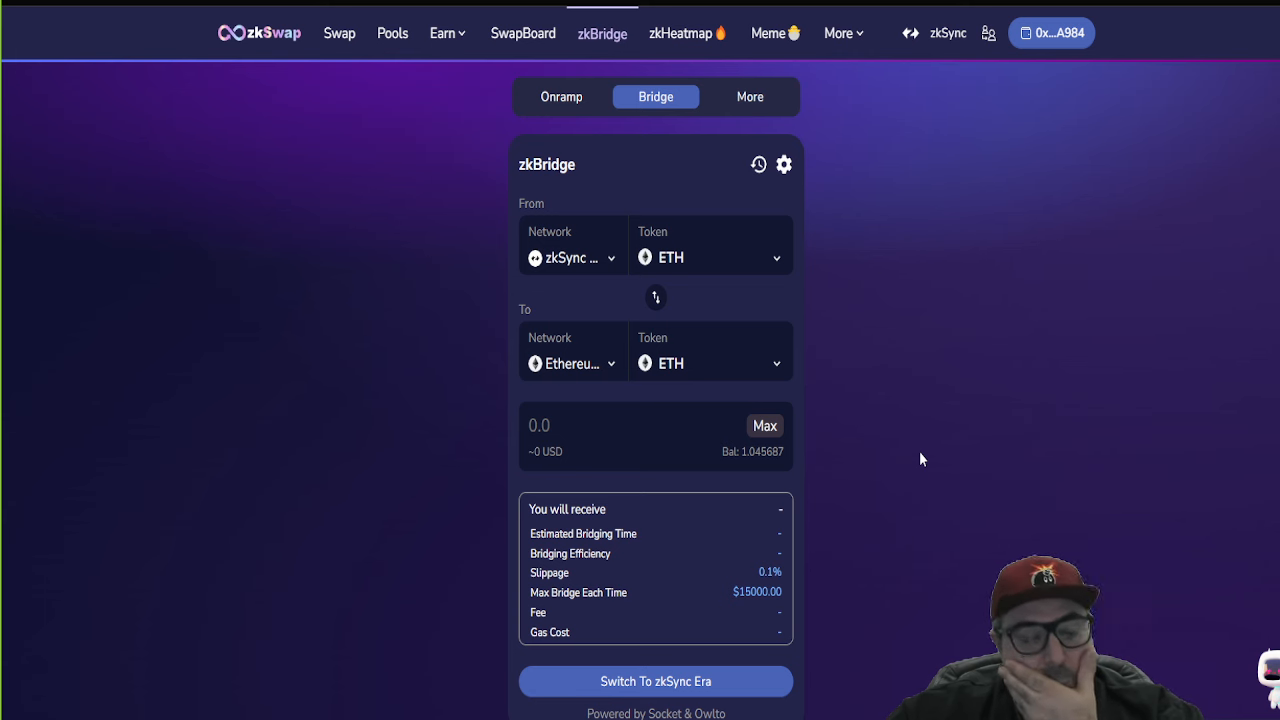
{"action": "mouse_move", "coordinate": [444, 70]}
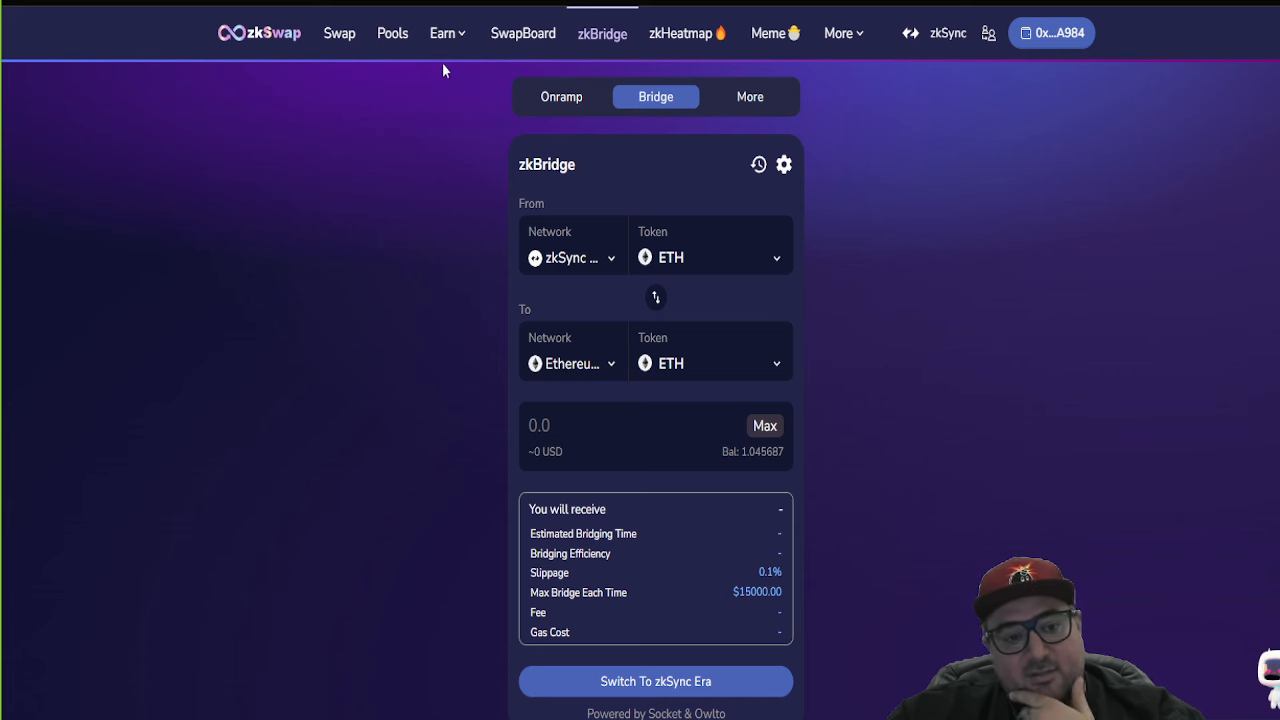
Step: View the ETH-to-ZF Swap page and the network menu listing zkSync, zkSync Testnet and Linea Testnet
{"action": "left_click", "coordinate": [340, 32]}
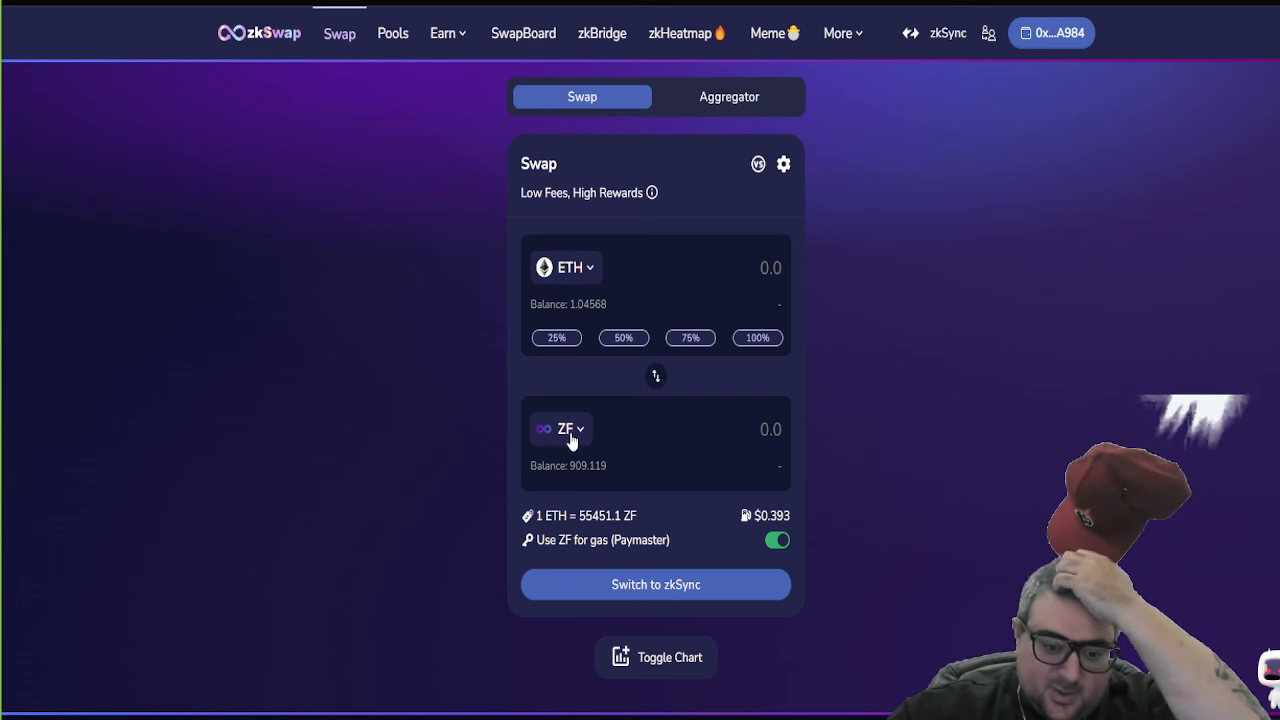
{"action": "mouse_move", "coordinate": [940, 32]}
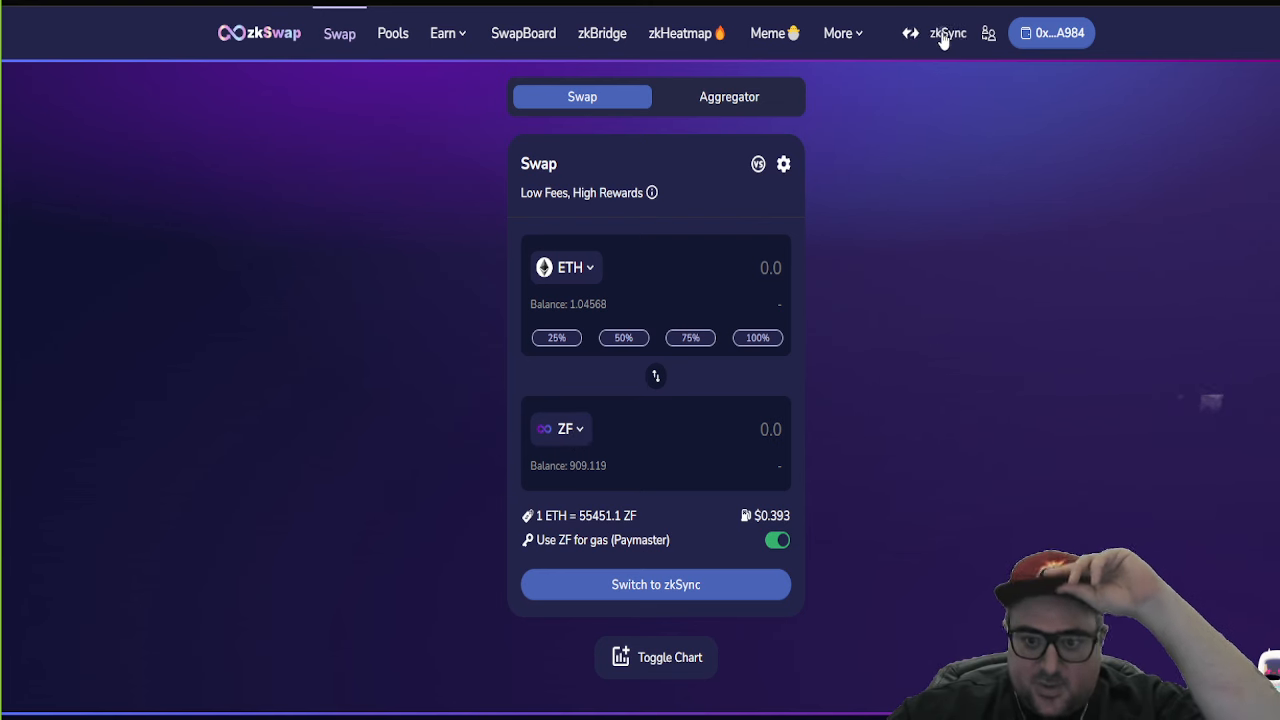
{"action": "left_click", "coordinate": [938, 32]}
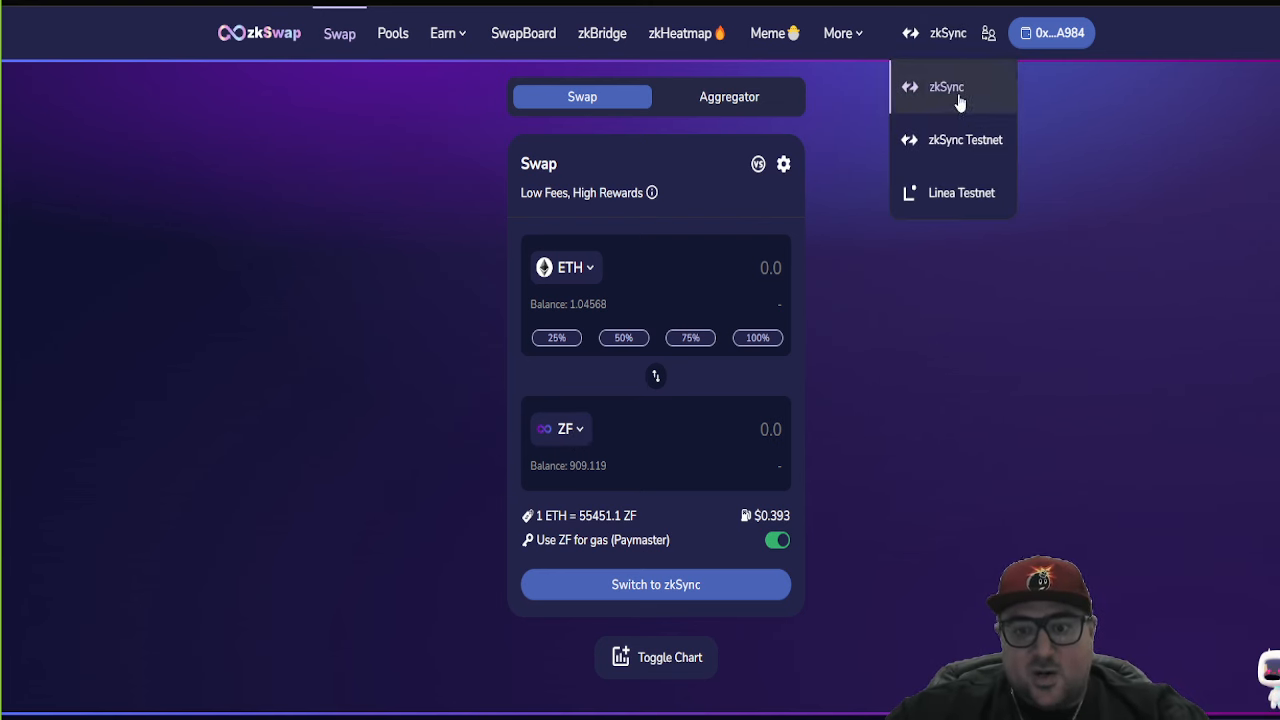
{"action": "mouse_move", "coordinate": [954, 280]}
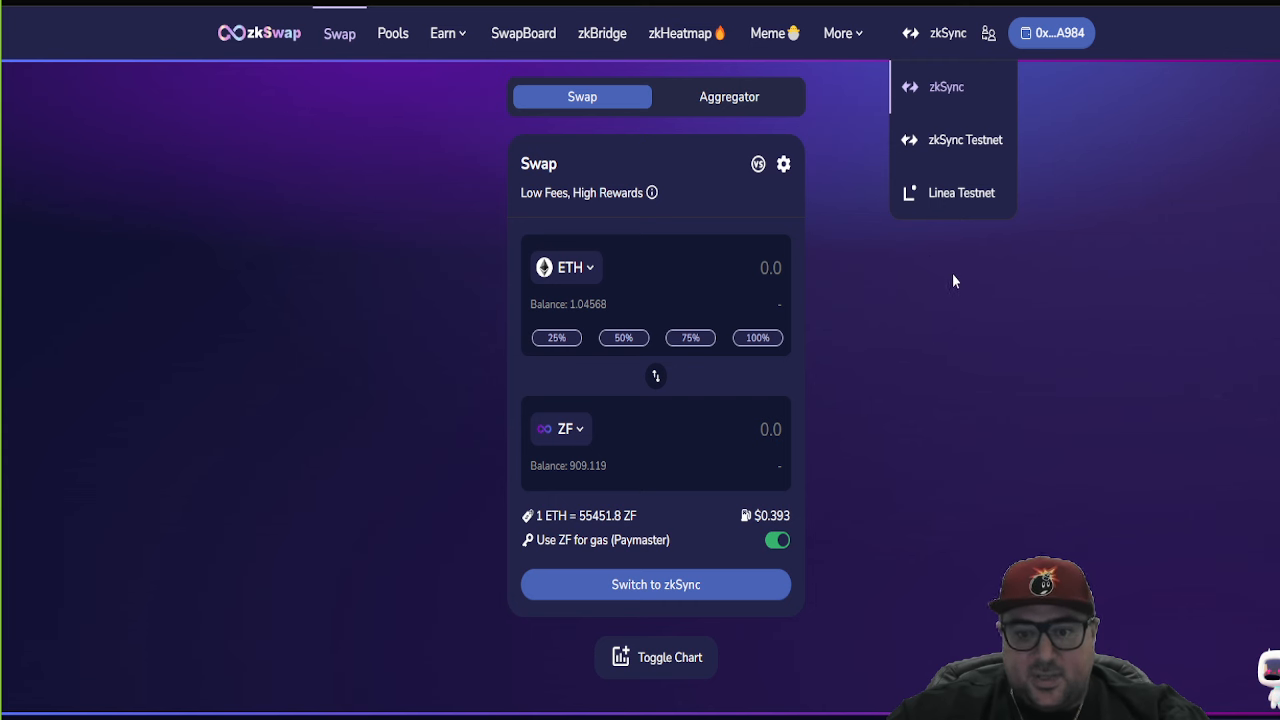
{"action": "mouse_move", "coordinate": [924, 260]}
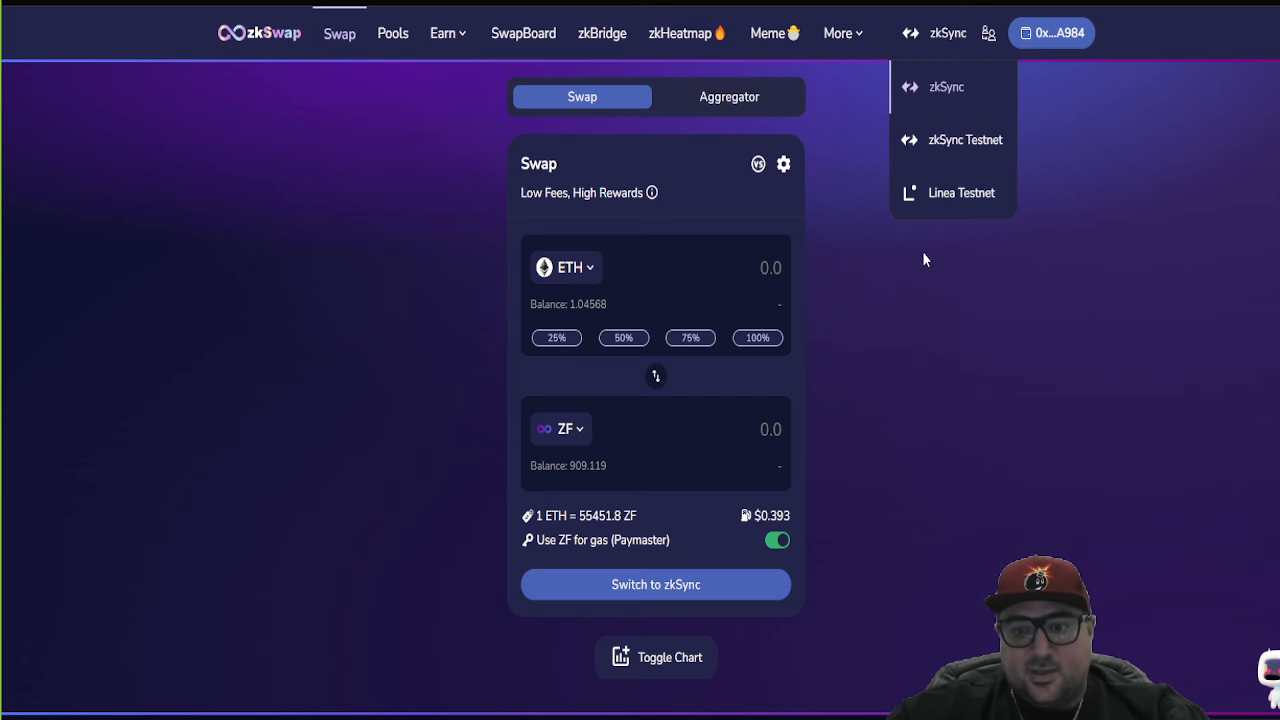
{"action": "mouse_move", "coordinate": [964, 172]}
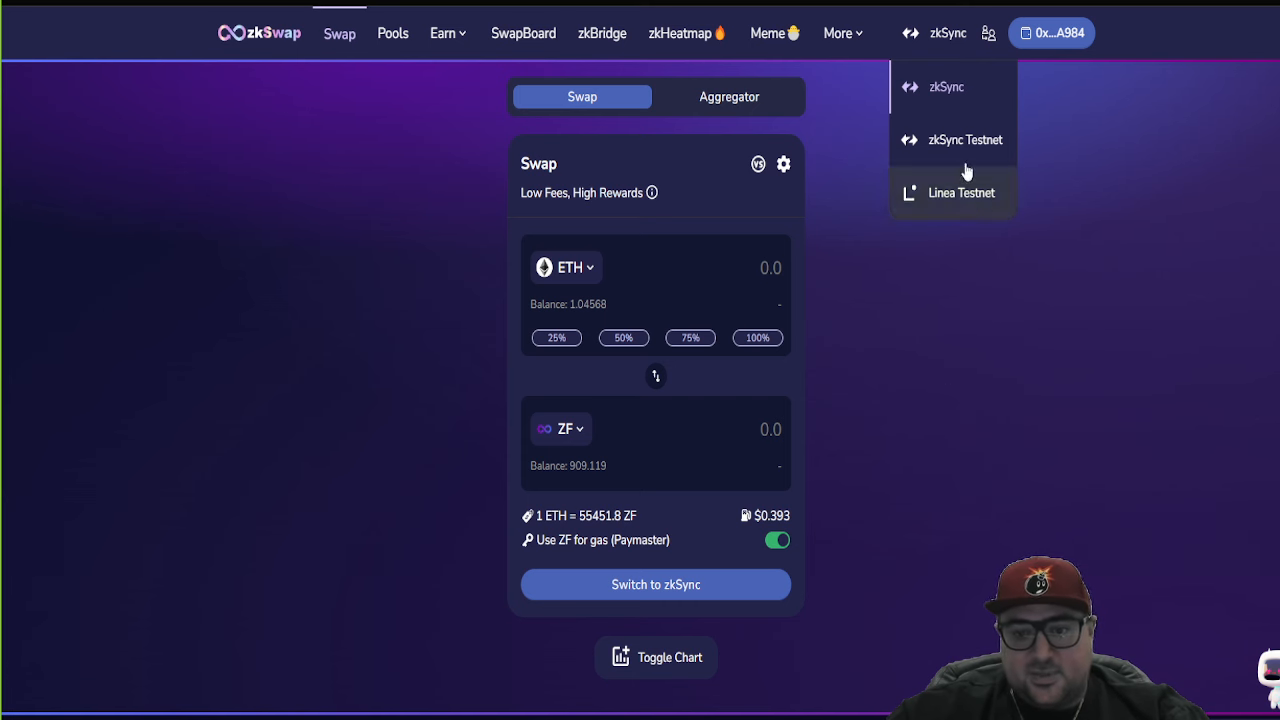
{"action": "mouse_move", "coordinate": [968, 334]}
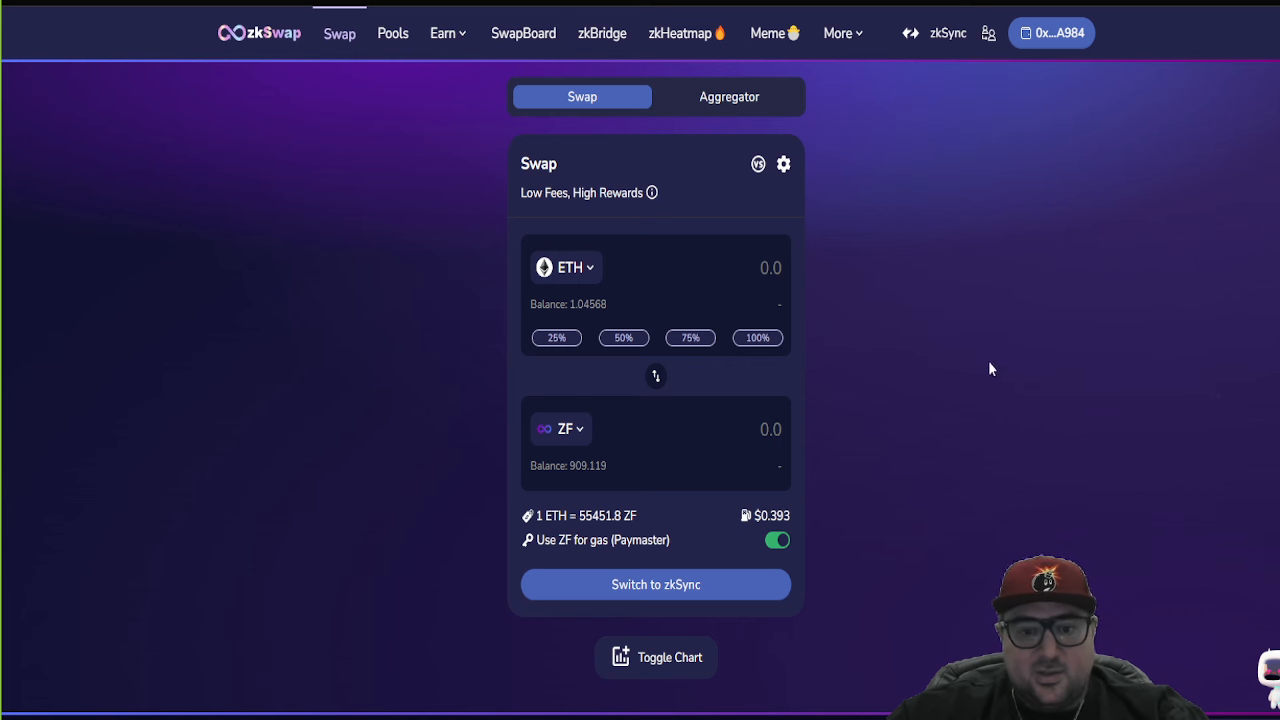
{"action": "mouse_move", "coordinate": [1010, 272]}
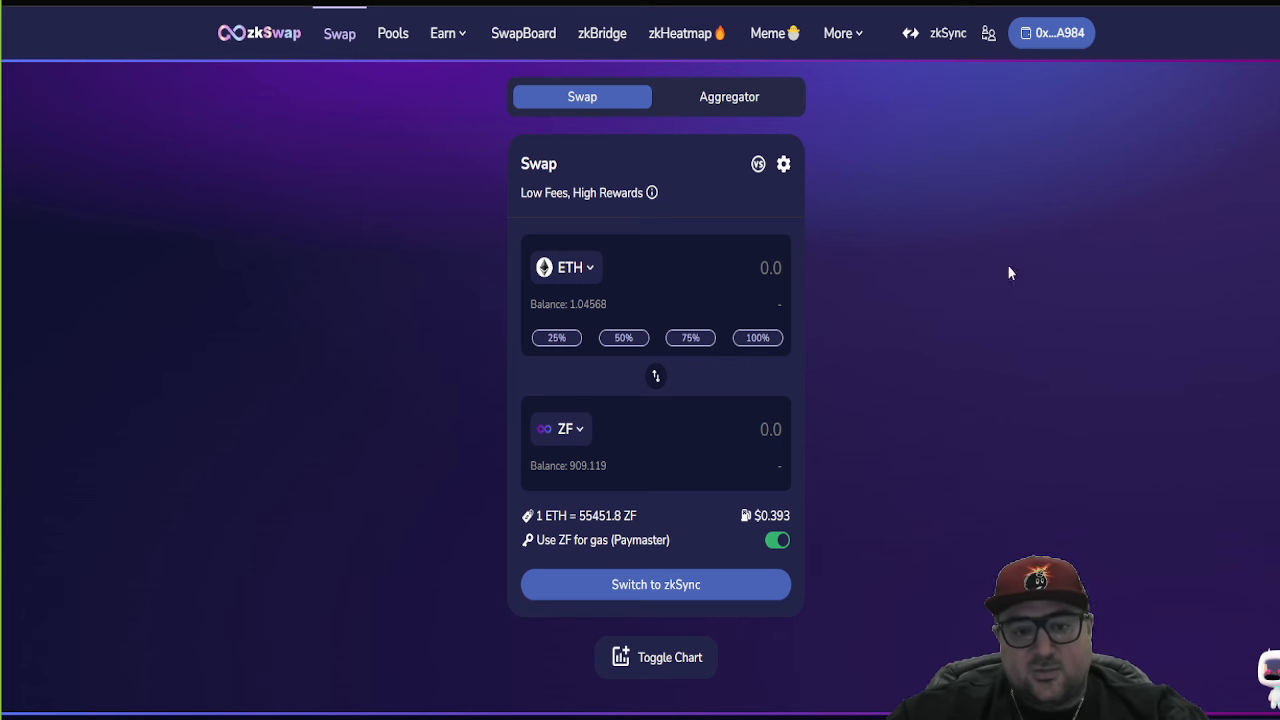
{"action": "mouse_move", "coordinate": [928, 236]}
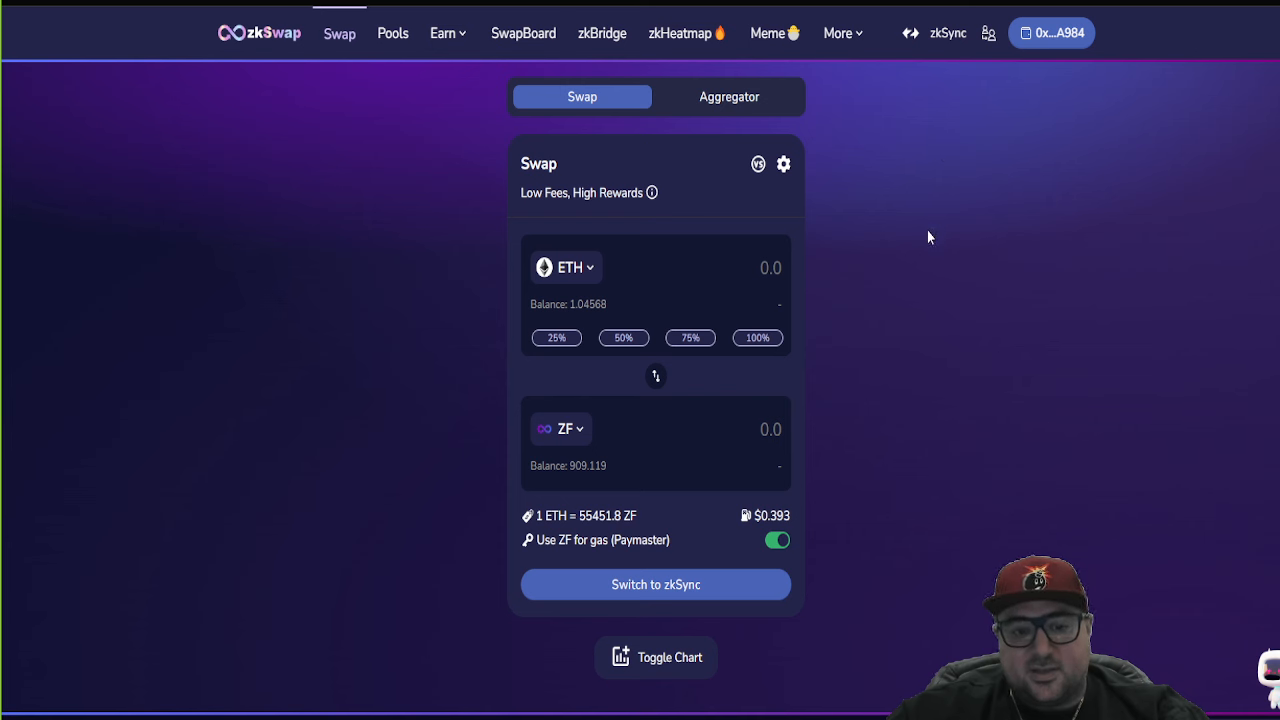
{"action": "mouse_move", "coordinate": [924, 272]}
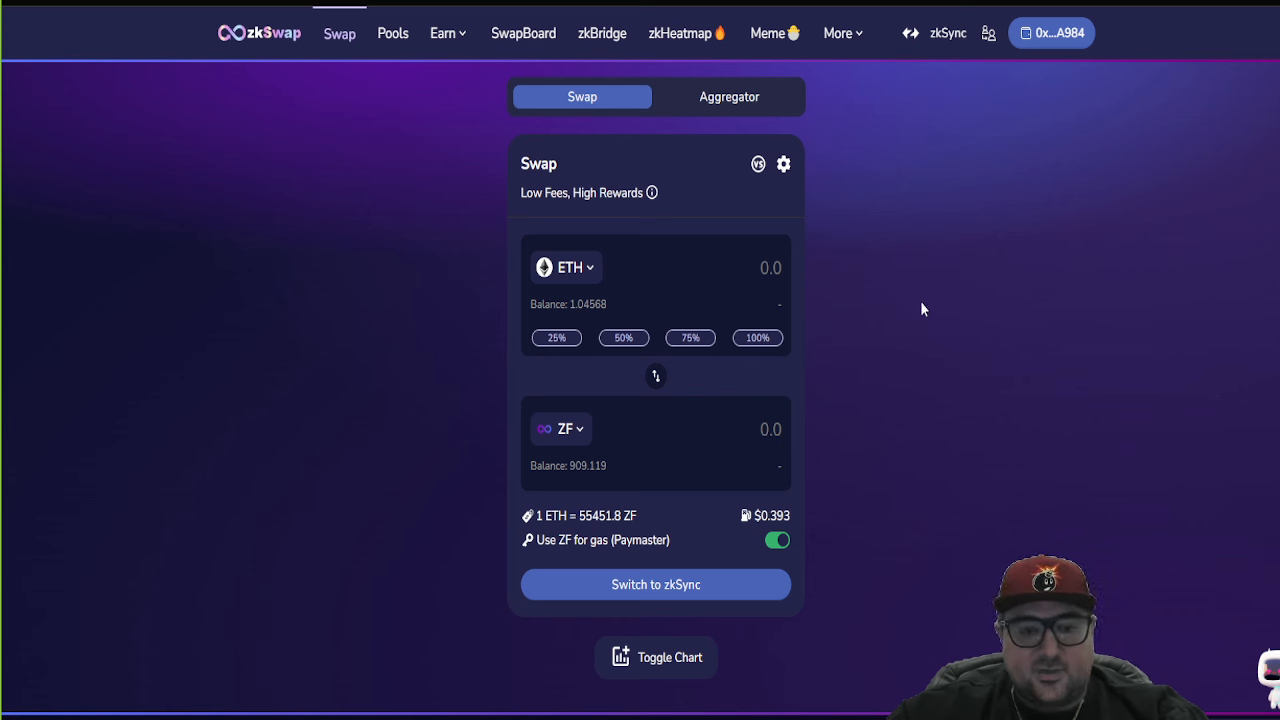
{"action": "mouse_move", "coordinate": [918, 296]}
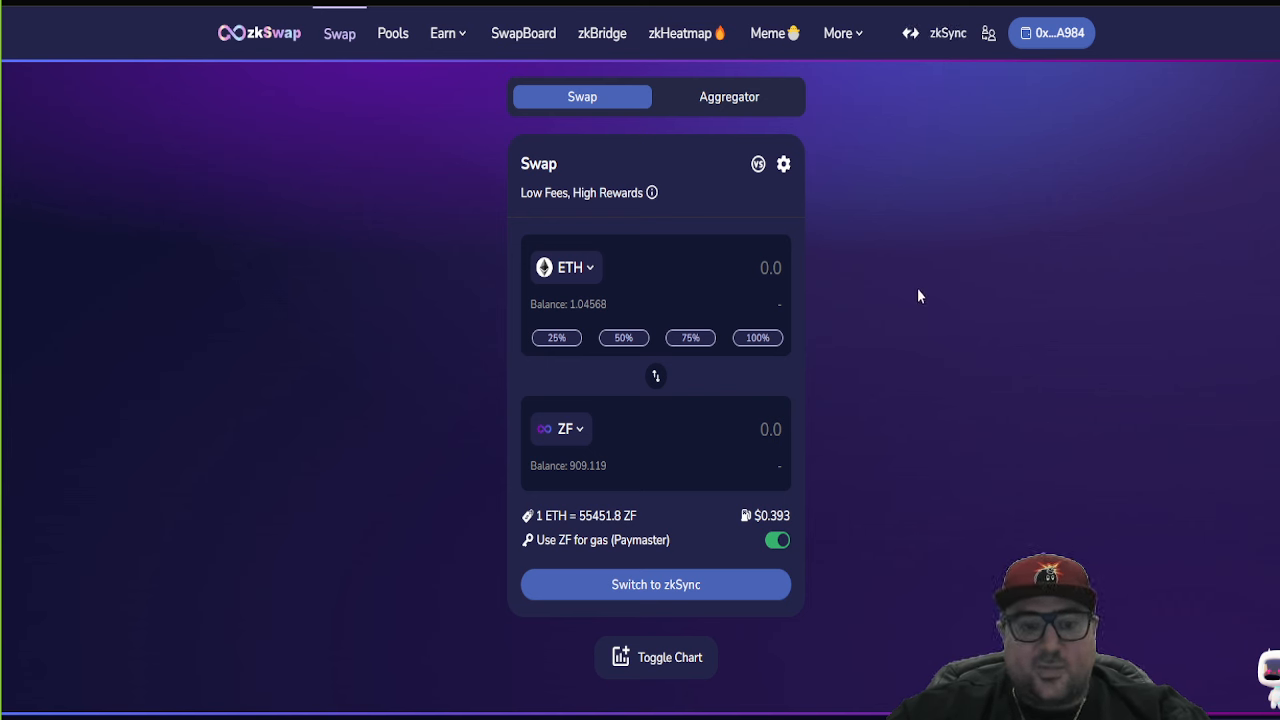
{"action": "mouse_move", "coordinate": [590, 118]}
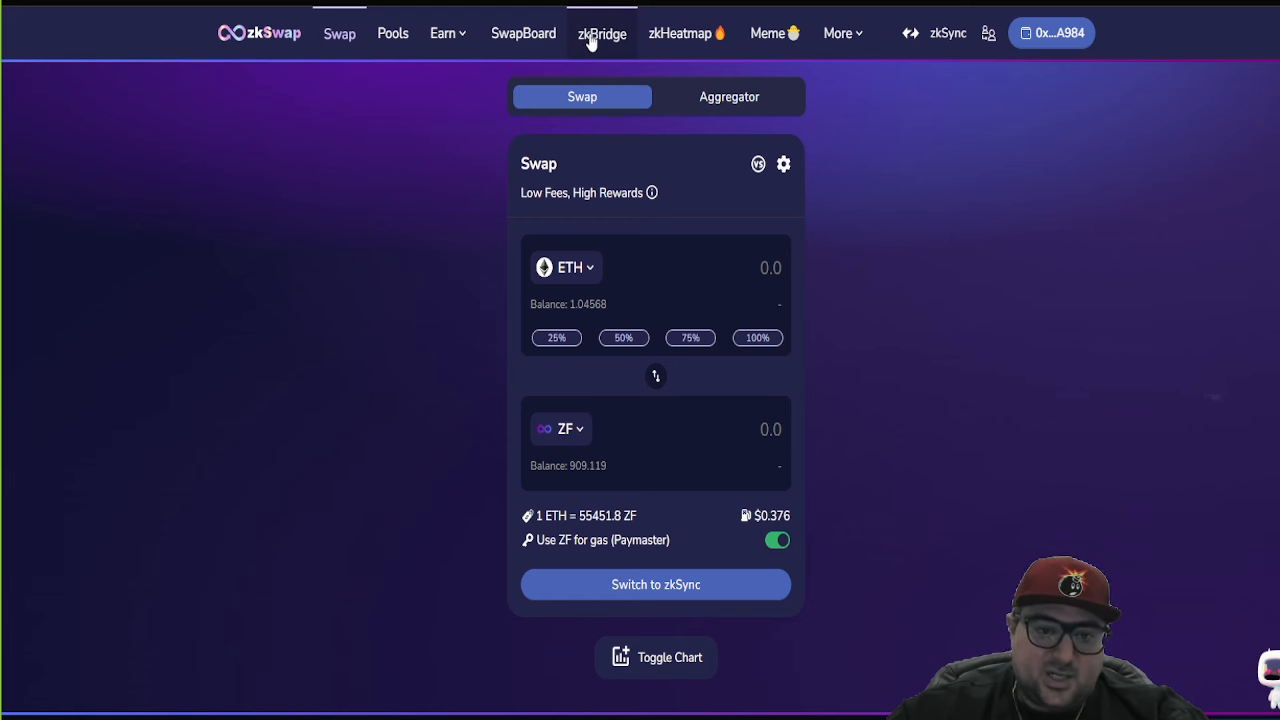
Step: View the zkHeatmap of token prices and daily changes
{"action": "left_click", "coordinate": [680, 32]}
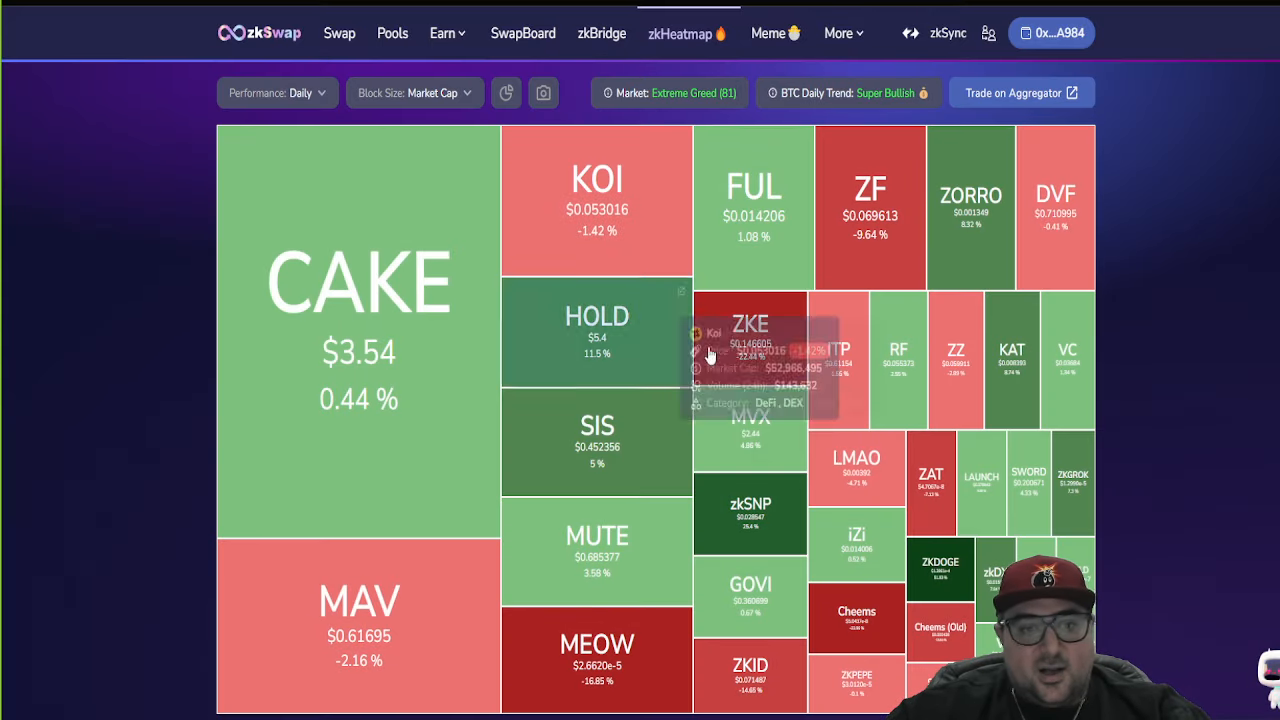
{"action": "mouse_move", "coordinate": [416, 340]}
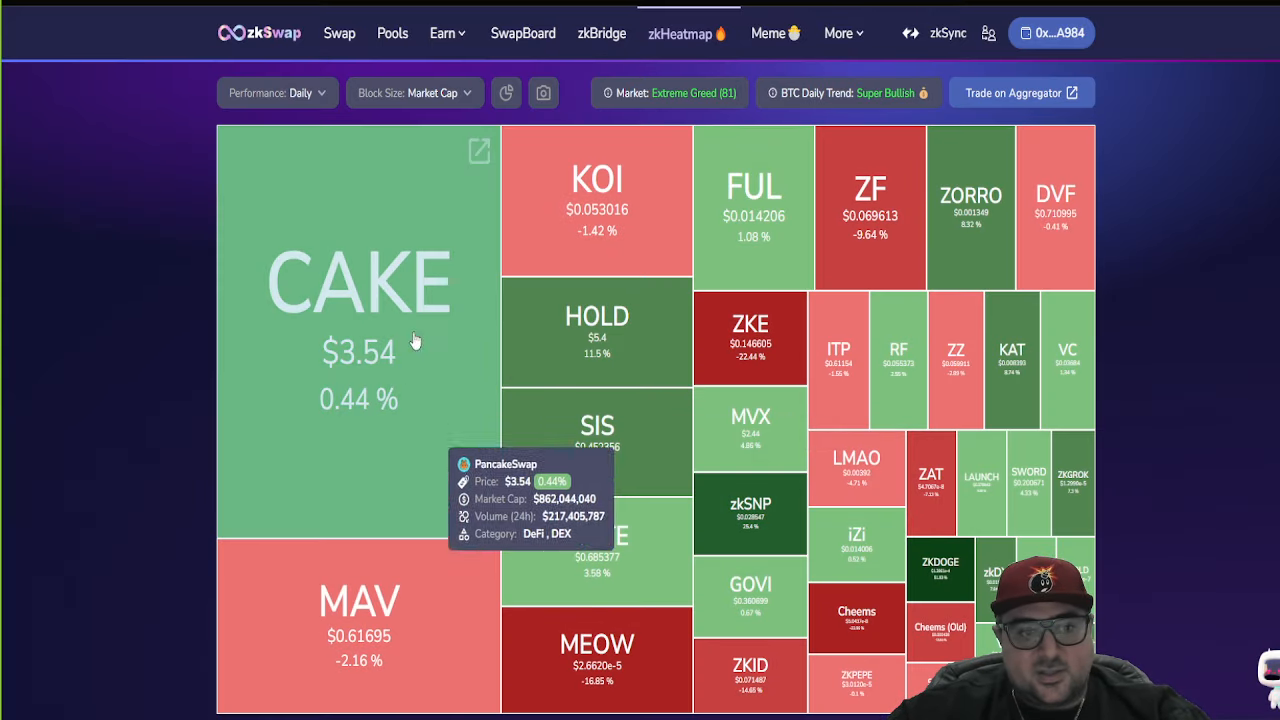
{"action": "mouse_move", "coordinate": [398, 114]}
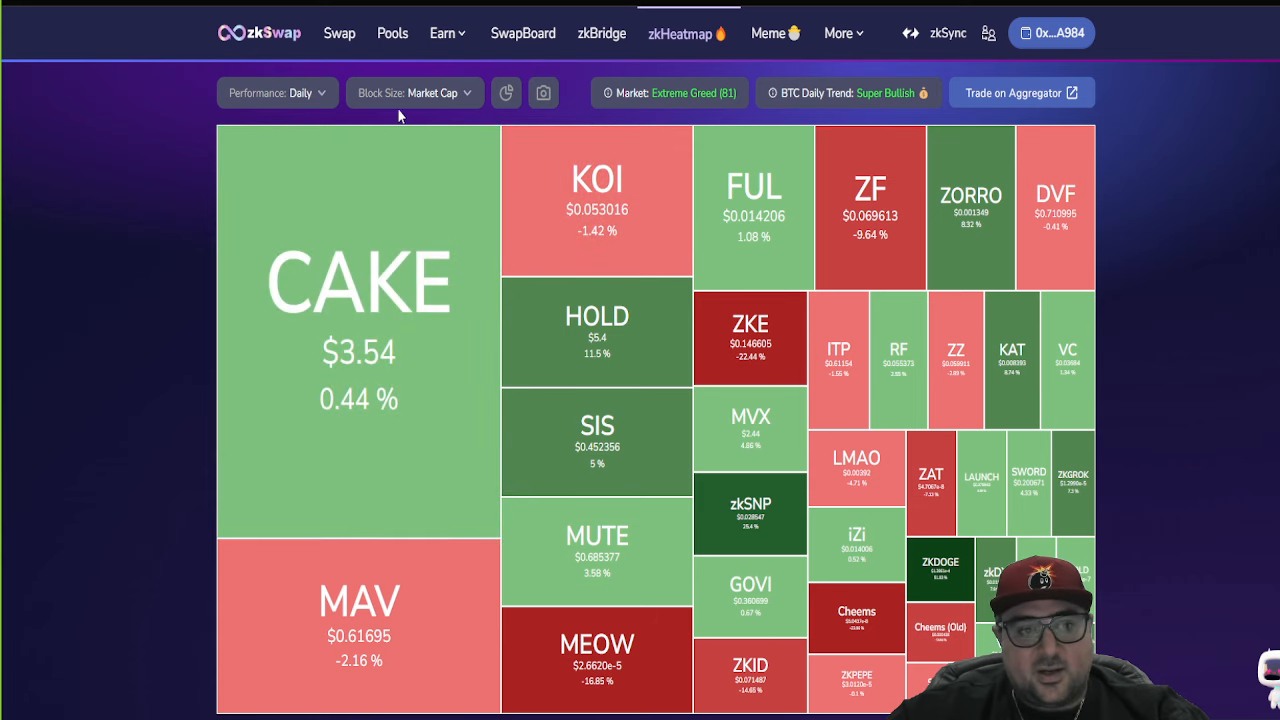
{"action": "mouse_move", "coordinate": [650, 236]}
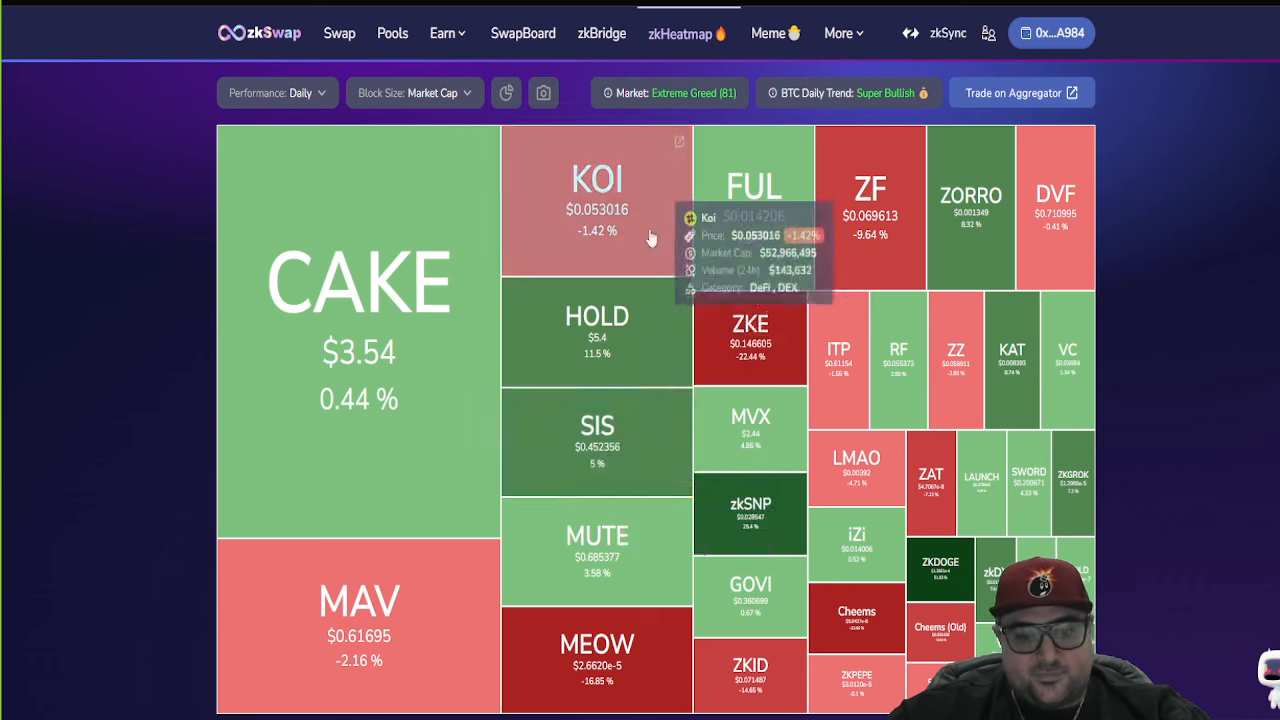
{"action": "mouse_move", "coordinate": [396, 224]}
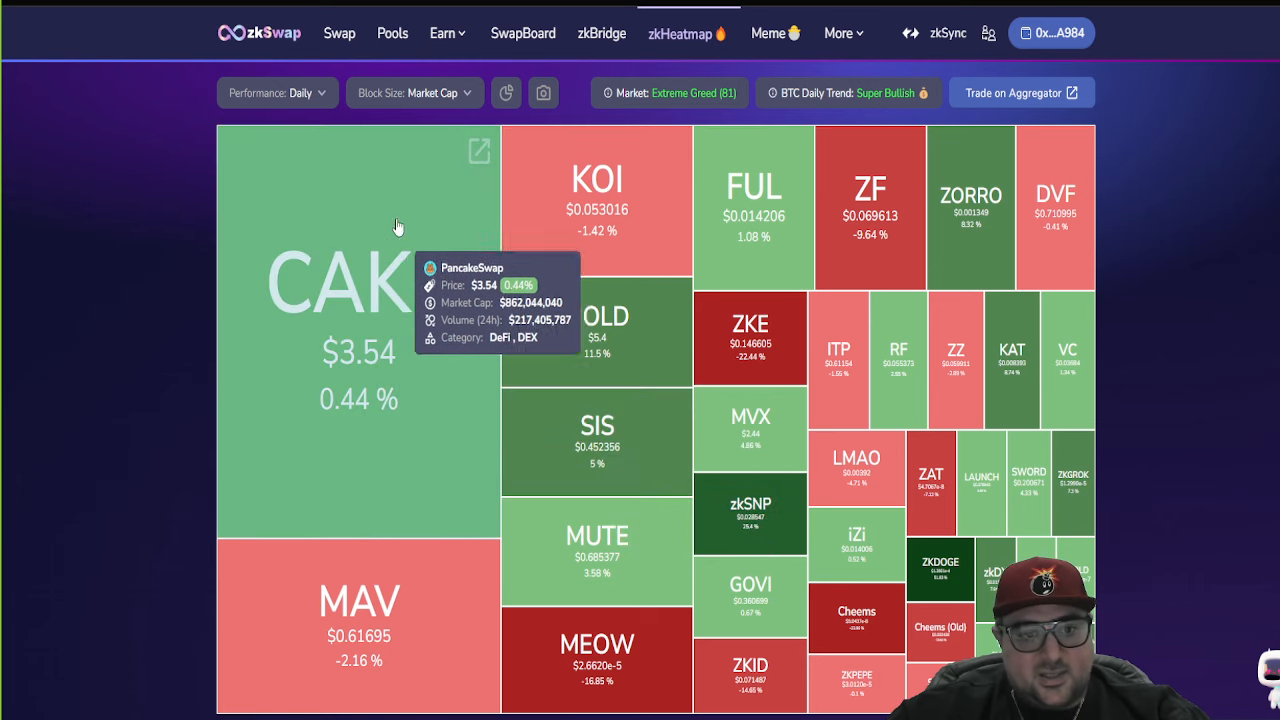
{"action": "mouse_move", "coordinate": [852, 232]}
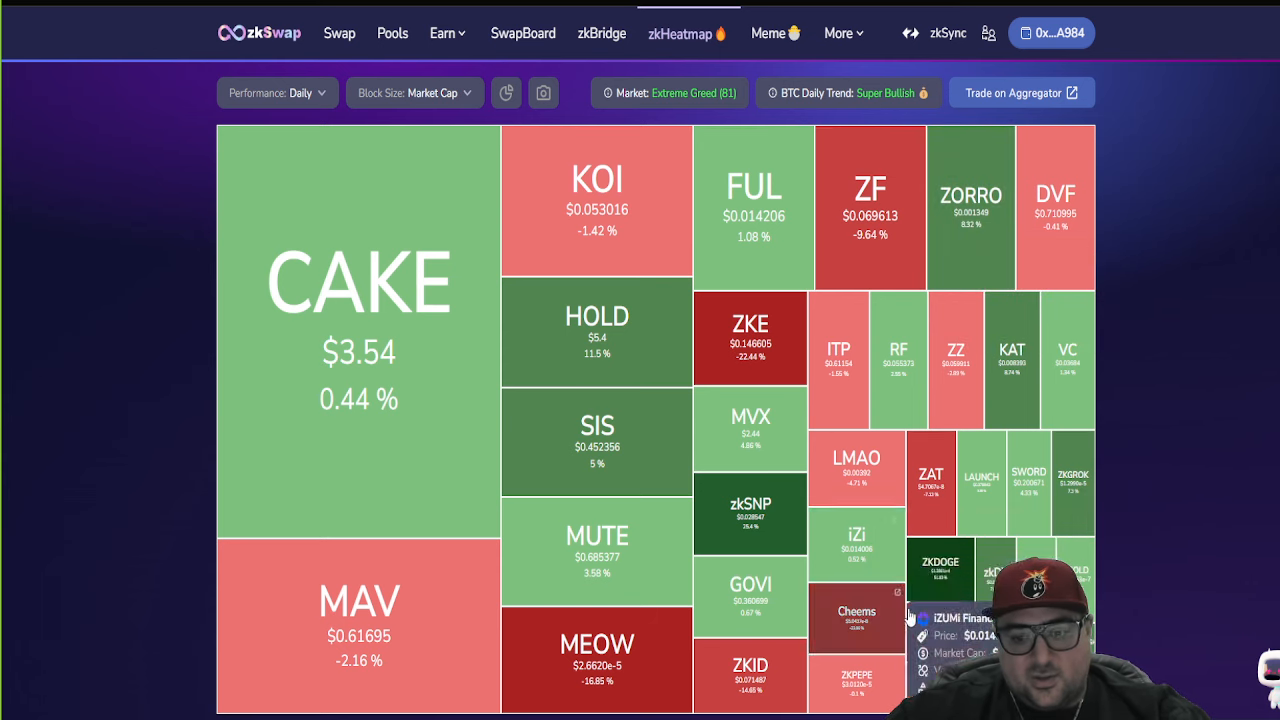
{"action": "mouse_move", "coordinate": [778, 340]}
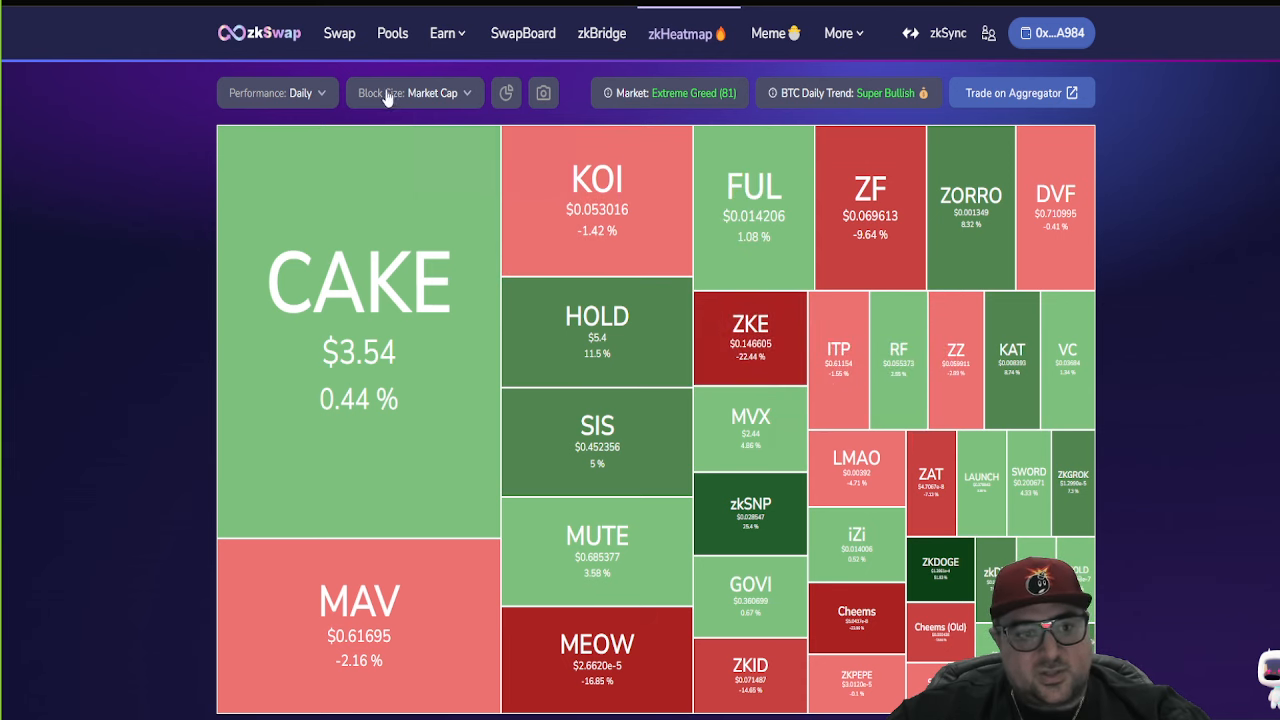
{"action": "mouse_move", "coordinate": [596, 230]}
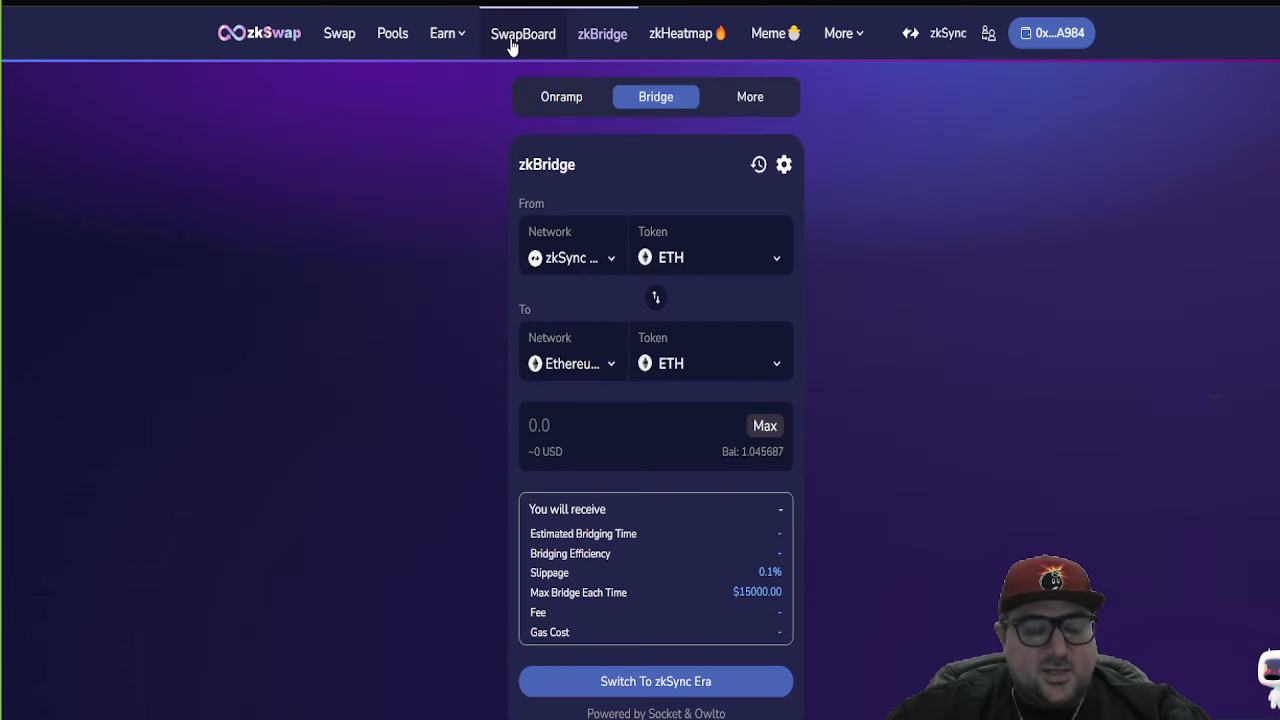
{"action": "left_click", "coordinate": [522, 32]}
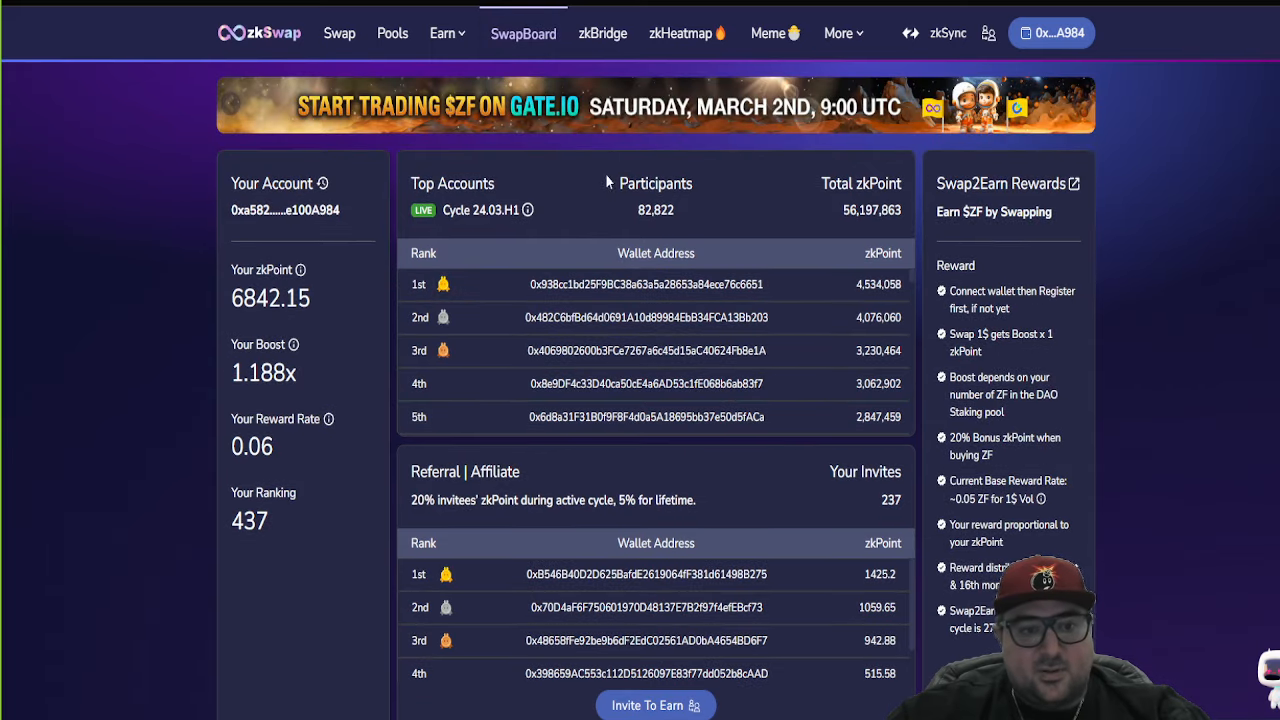
{"action": "left_click", "coordinate": [260, 32]}
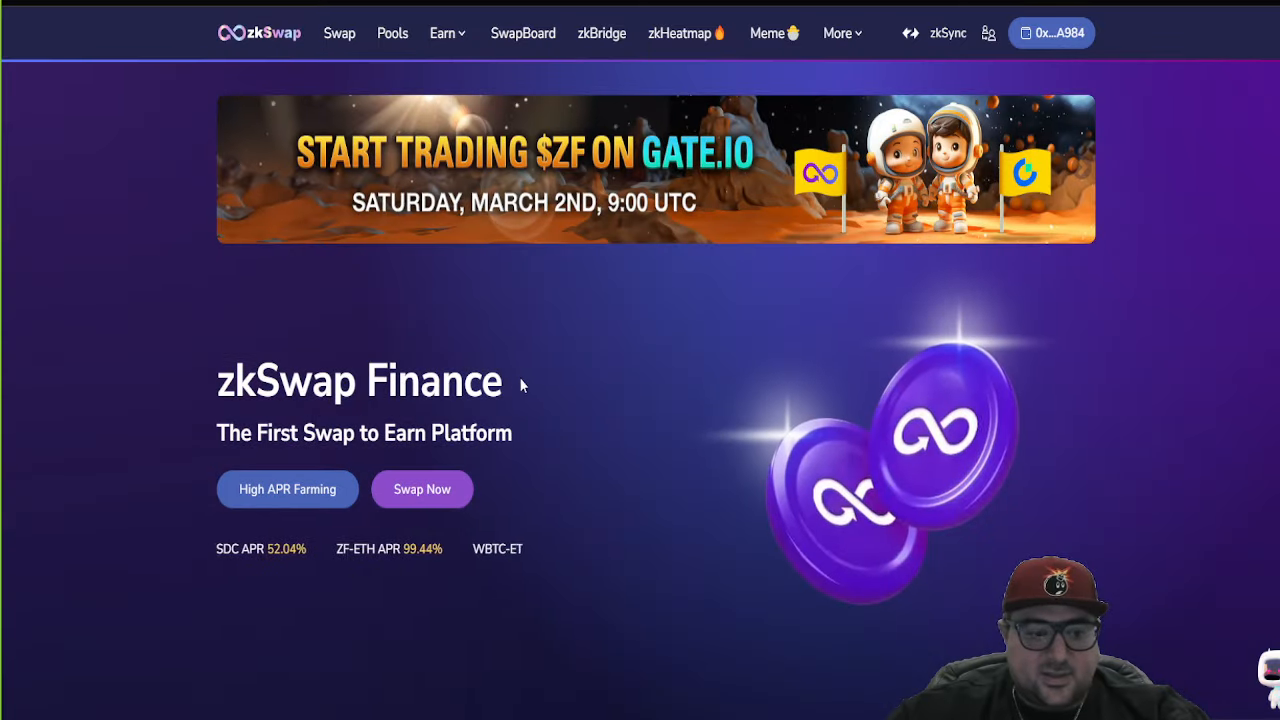
{"action": "scroll", "scroll_direction": "down", "scroll_amount": 3}
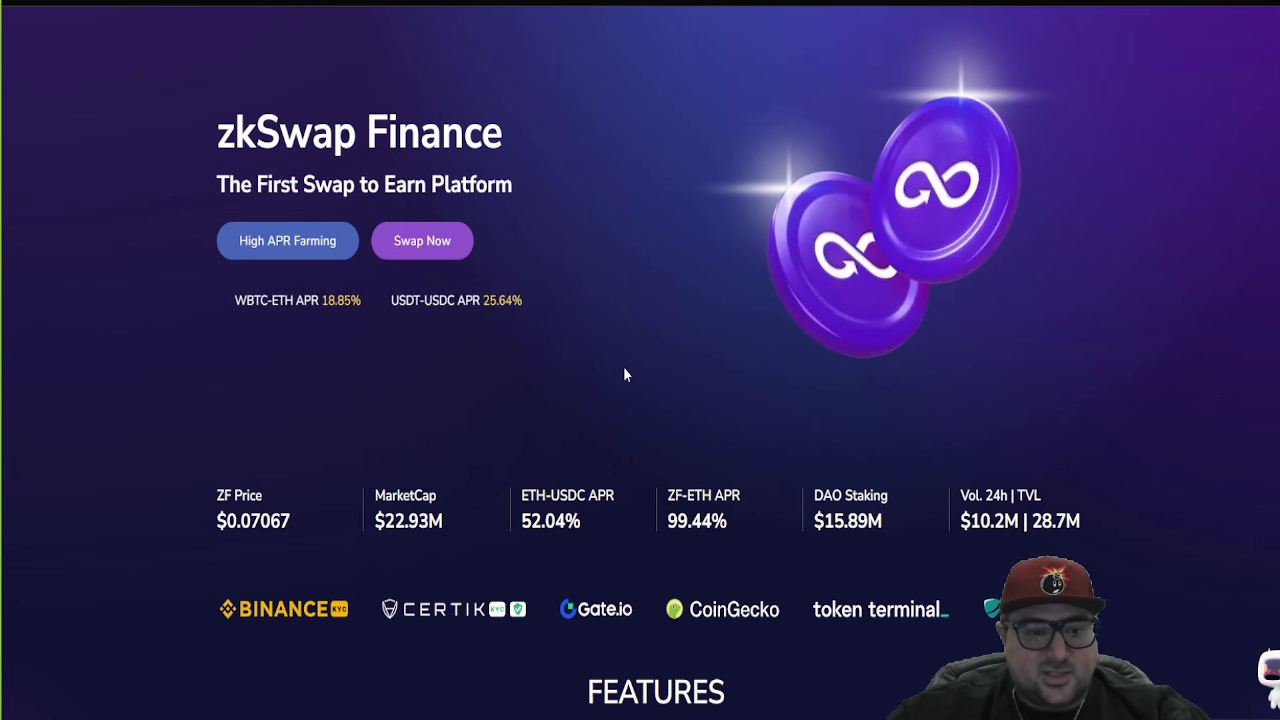
{"action": "left_click", "coordinate": [602, 32]}
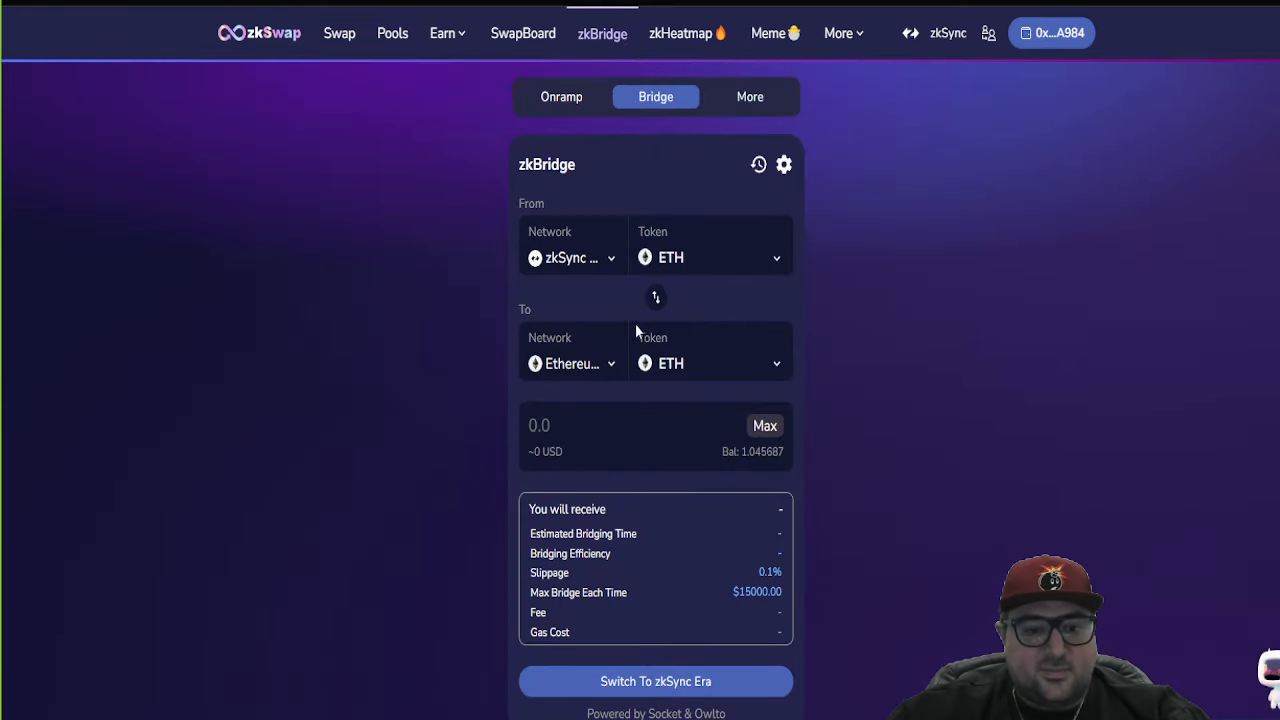
Step: Reverse the zkBridge direction so ETH goes from Ethereum to zkSync Era
{"action": "left_click", "coordinate": [656, 296]}
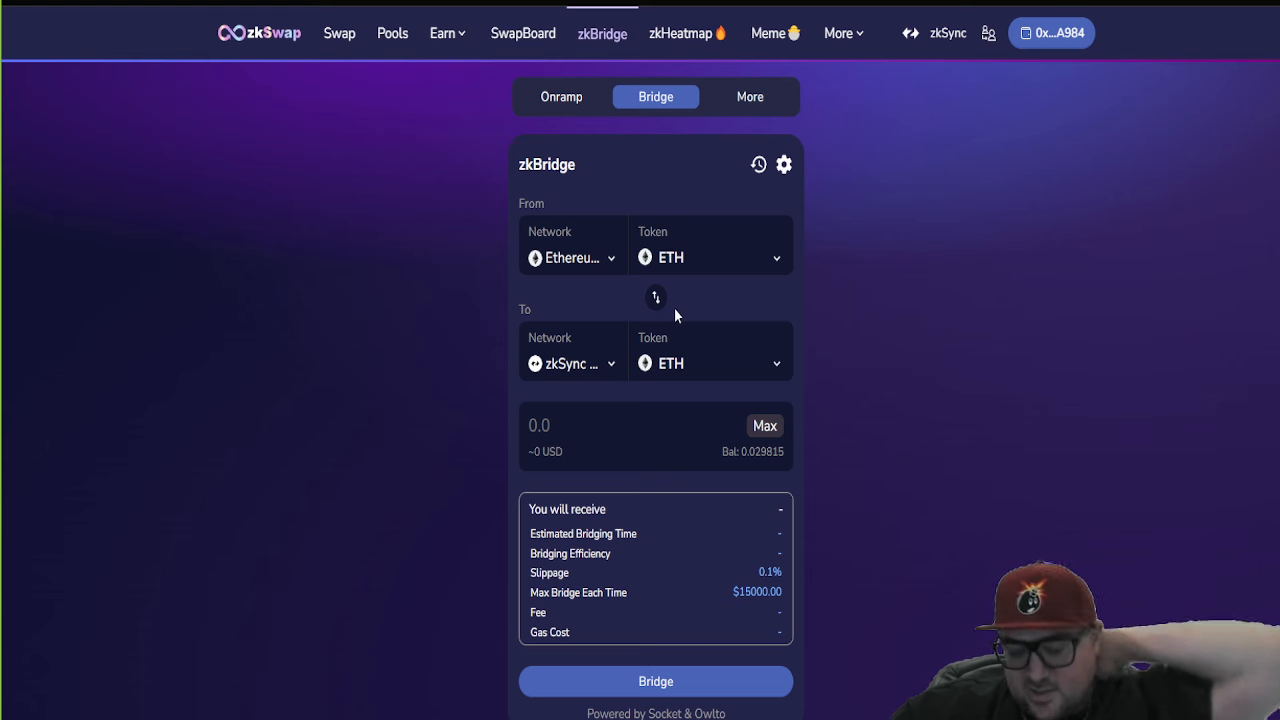
{"action": "mouse_move", "coordinate": [784, 356]}
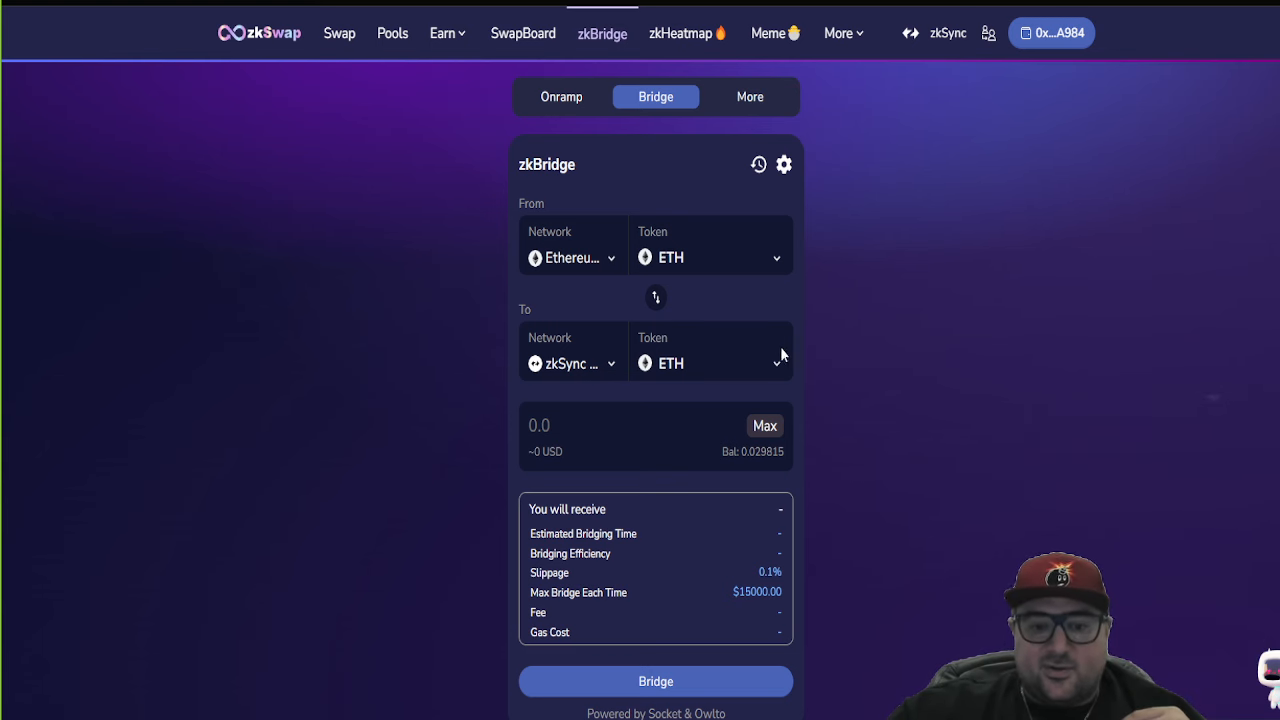
{"action": "mouse_move", "coordinate": [920, 376]}
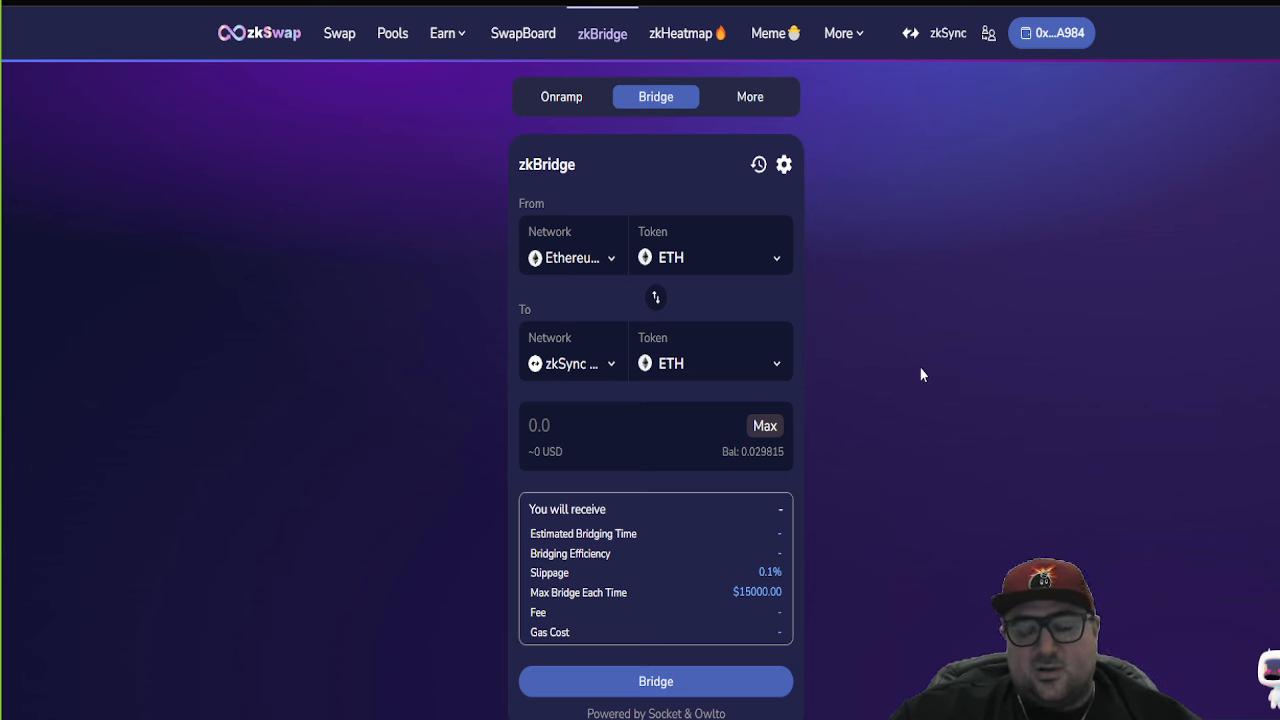
{"action": "mouse_move", "coordinate": [948, 348]}
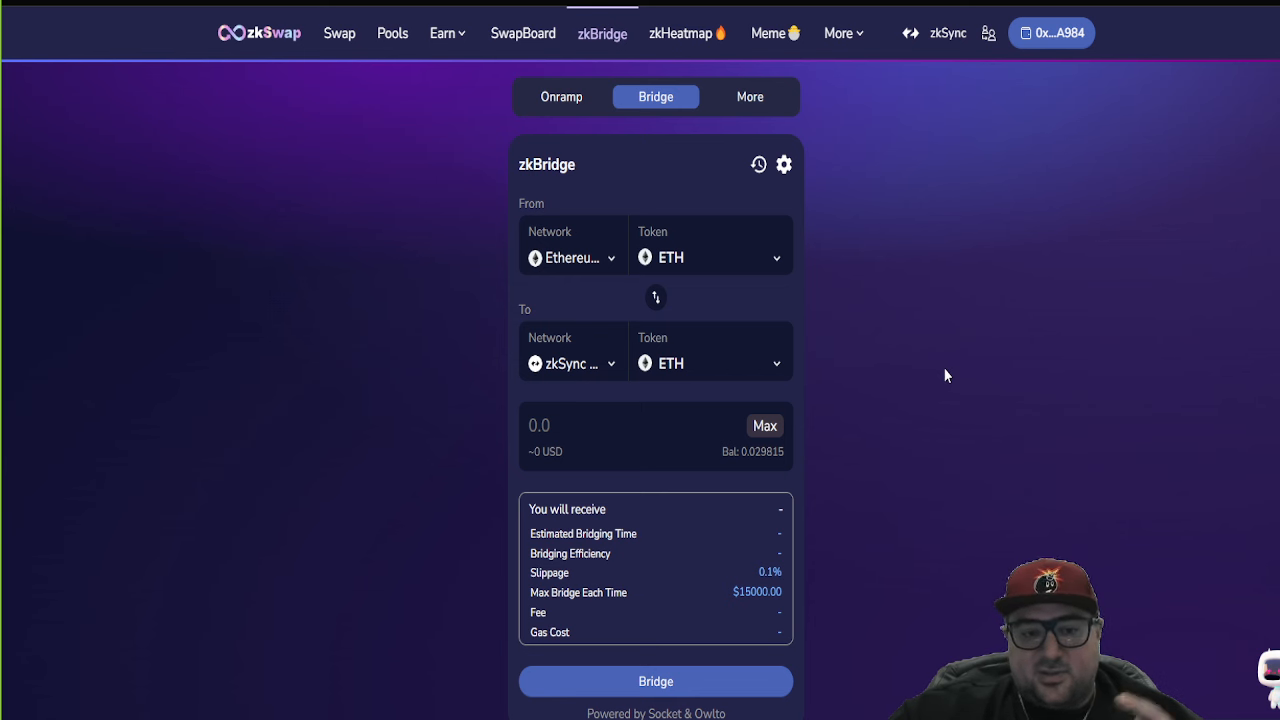
{"action": "mouse_move", "coordinate": [924, 358]}
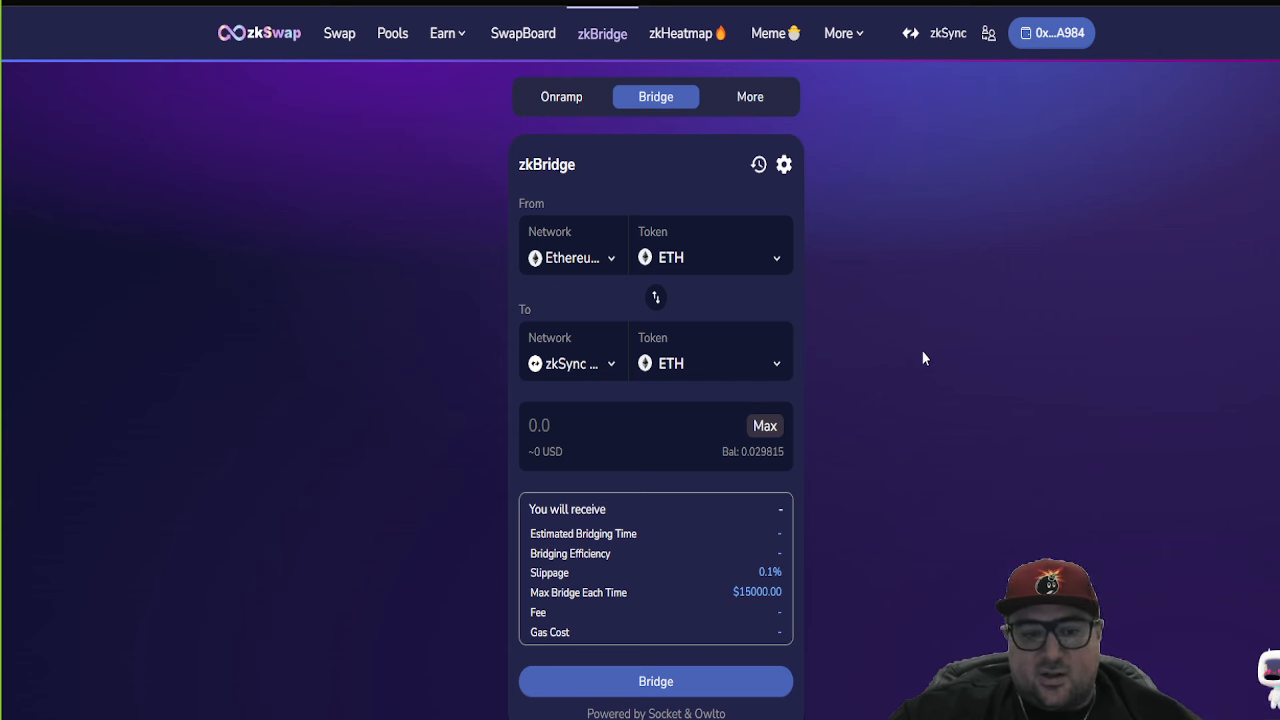
{"action": "mouse_move", "coordinate": [916, 378]}
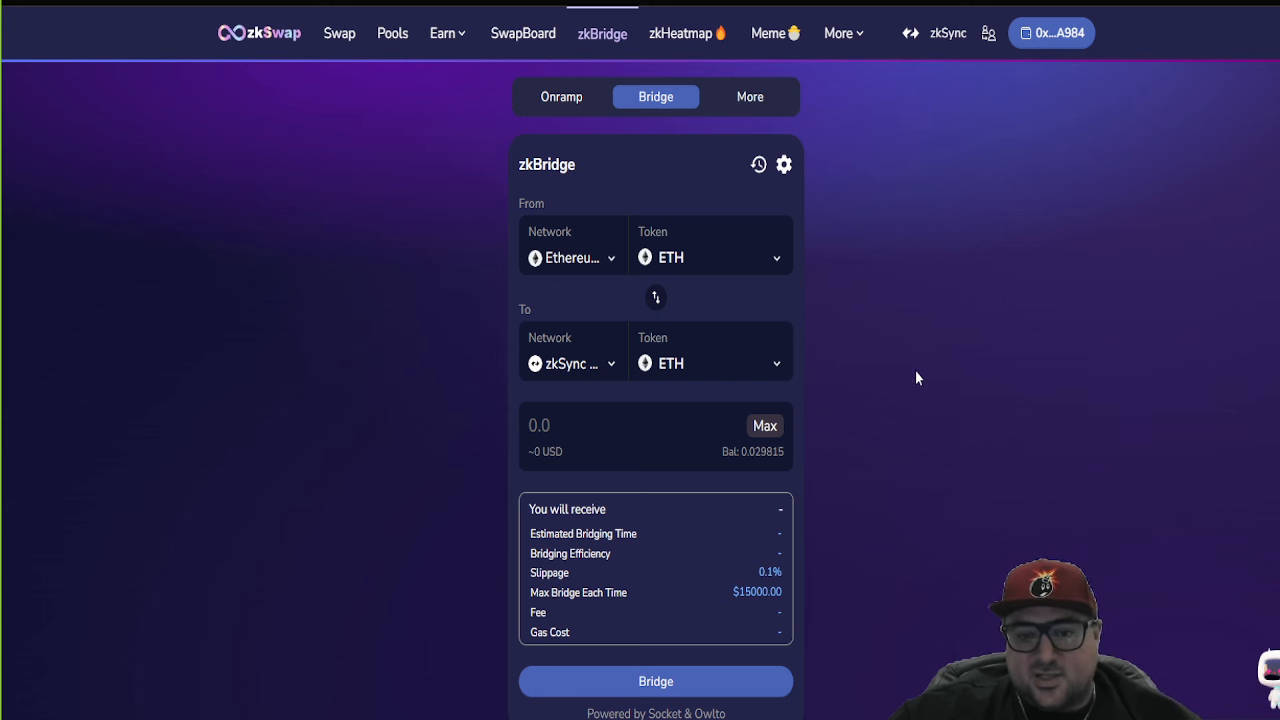
{"action": "mouse_move", "coordinate": [934, 380]}
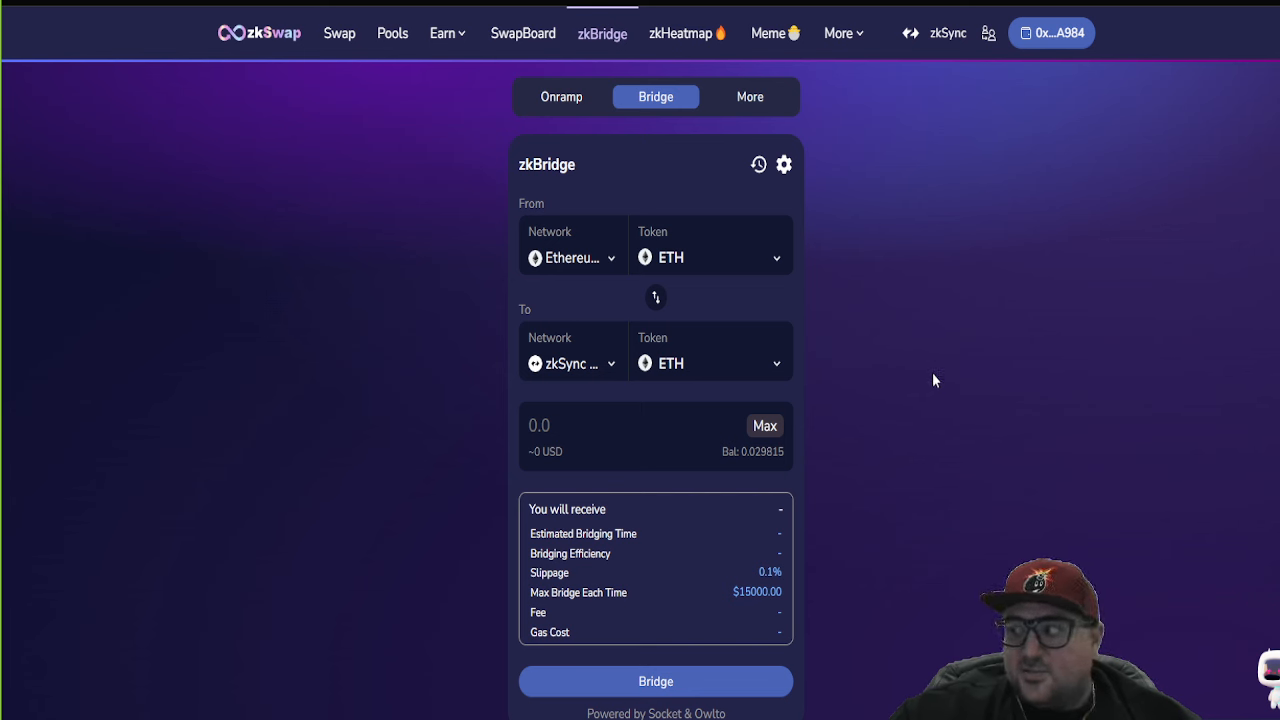
{"action": "mouse_move", "coordinate": [278, 44]}
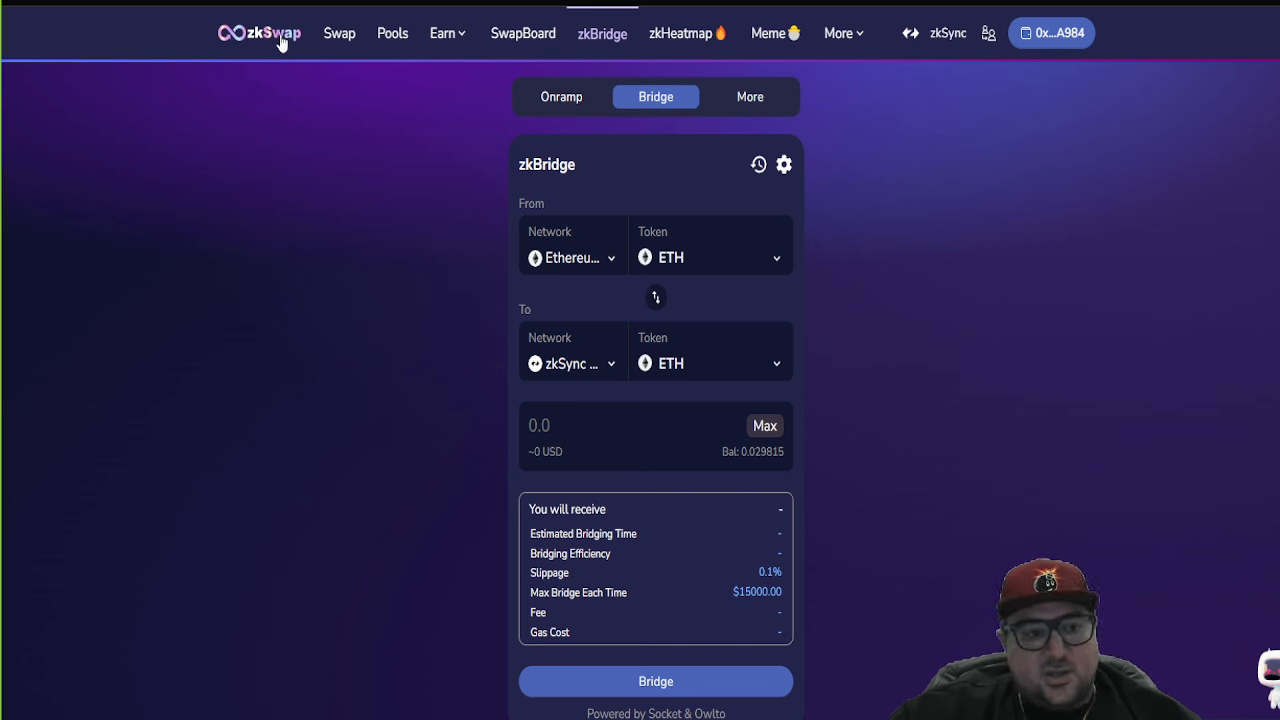
Step: Revisit the zkSwap home page, then return to the SwapBoard leaderboard
{"action": "left_click", "coordinate": [258, 32]}
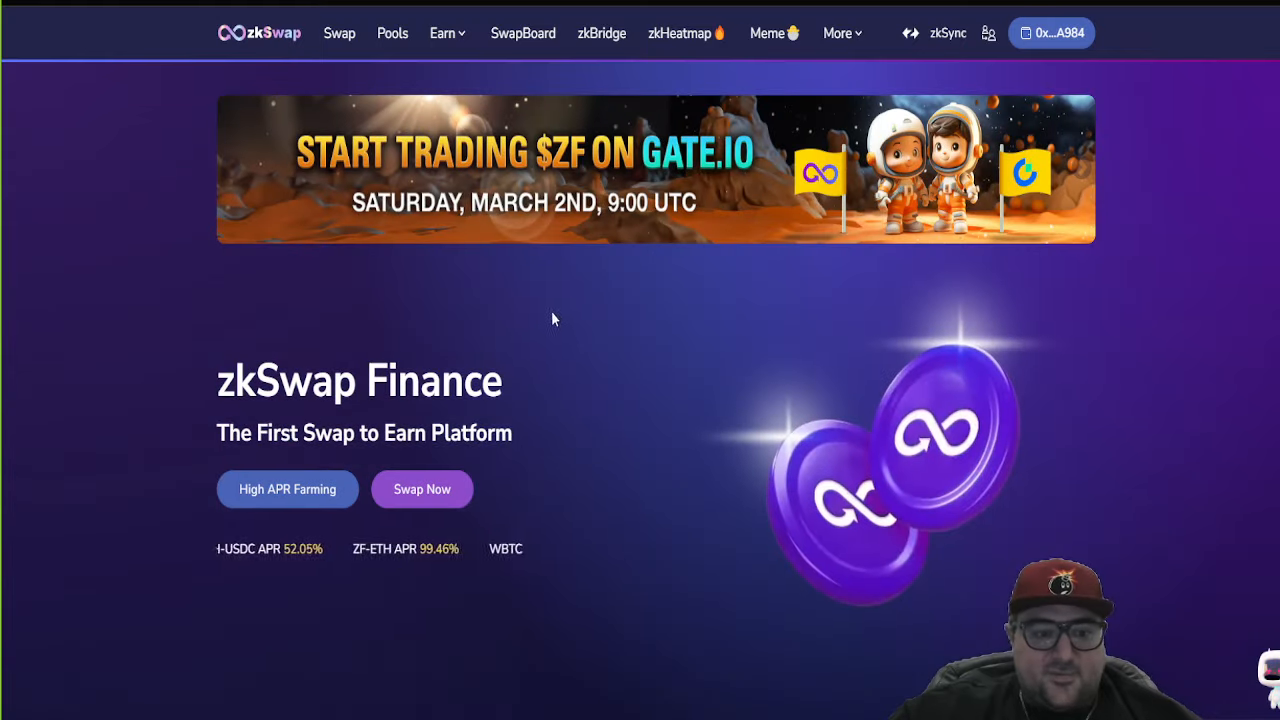
{"action": "scroll", "scroll_direction": "down", "scroll_amount": 3}
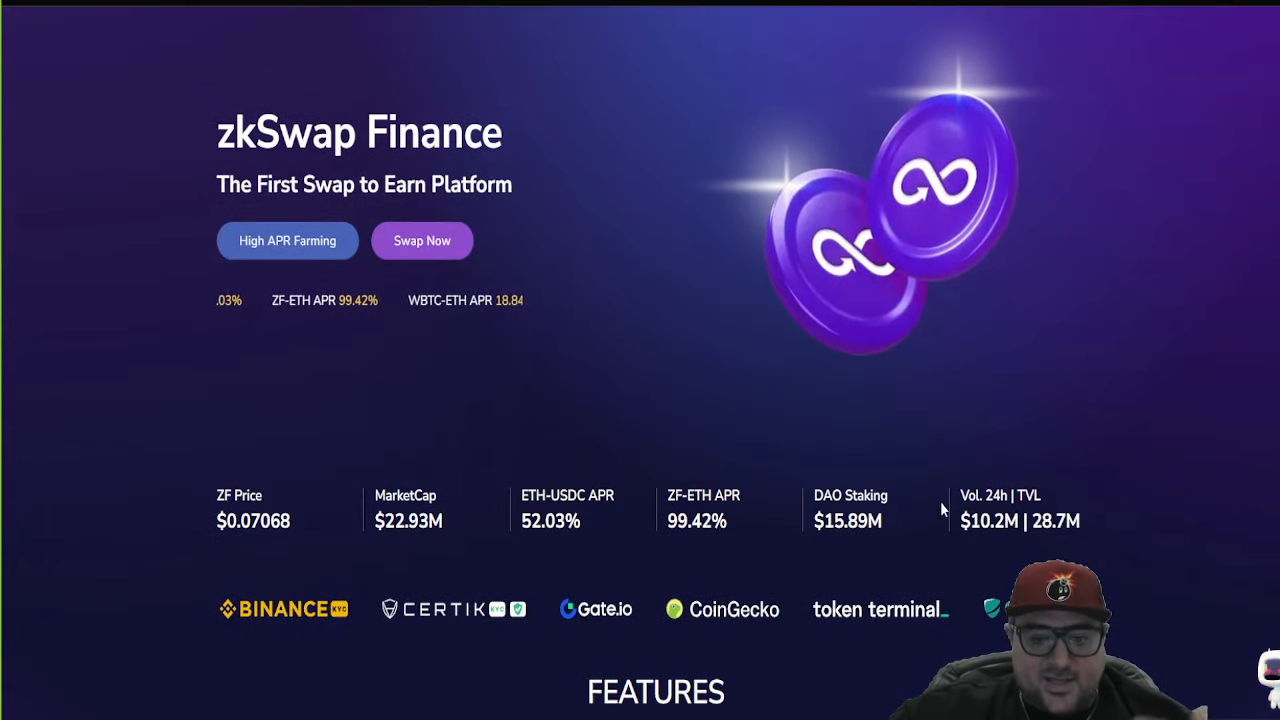
{"action": "scroll", "scroll_direction": "up", "scroll_amount": 3}
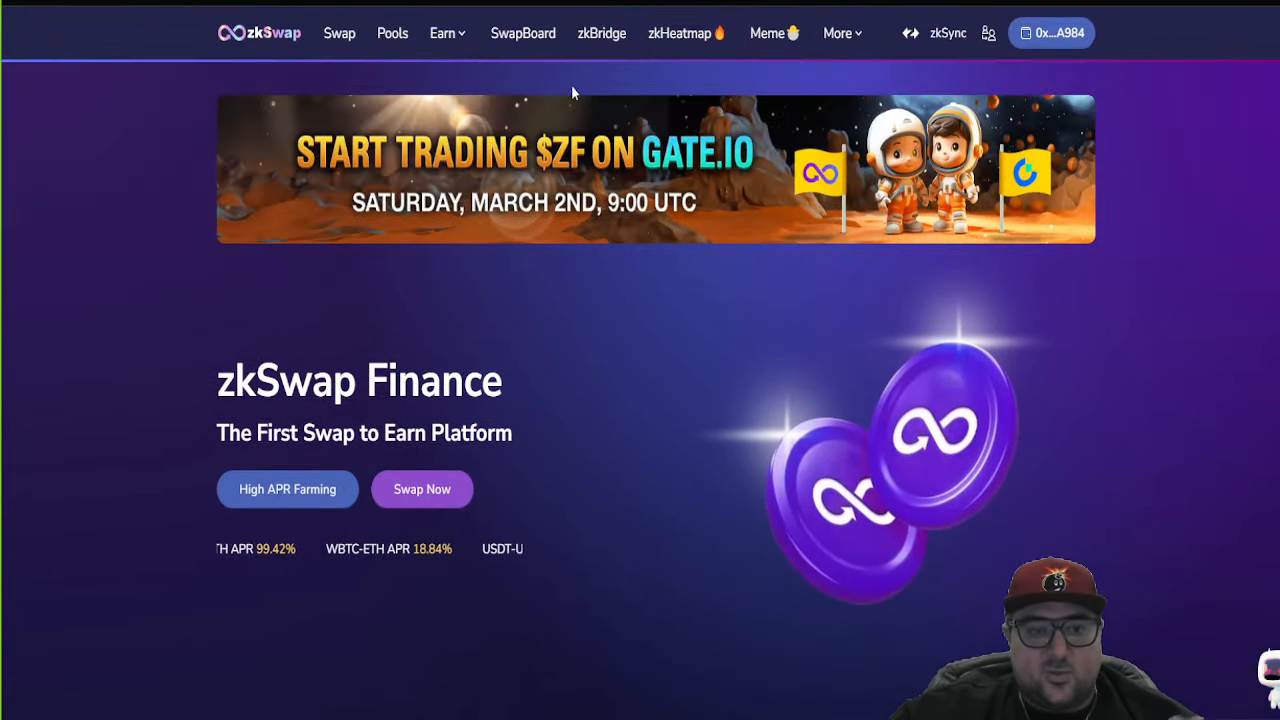
{"action": "left_click", "coordinate": [522, 32]}
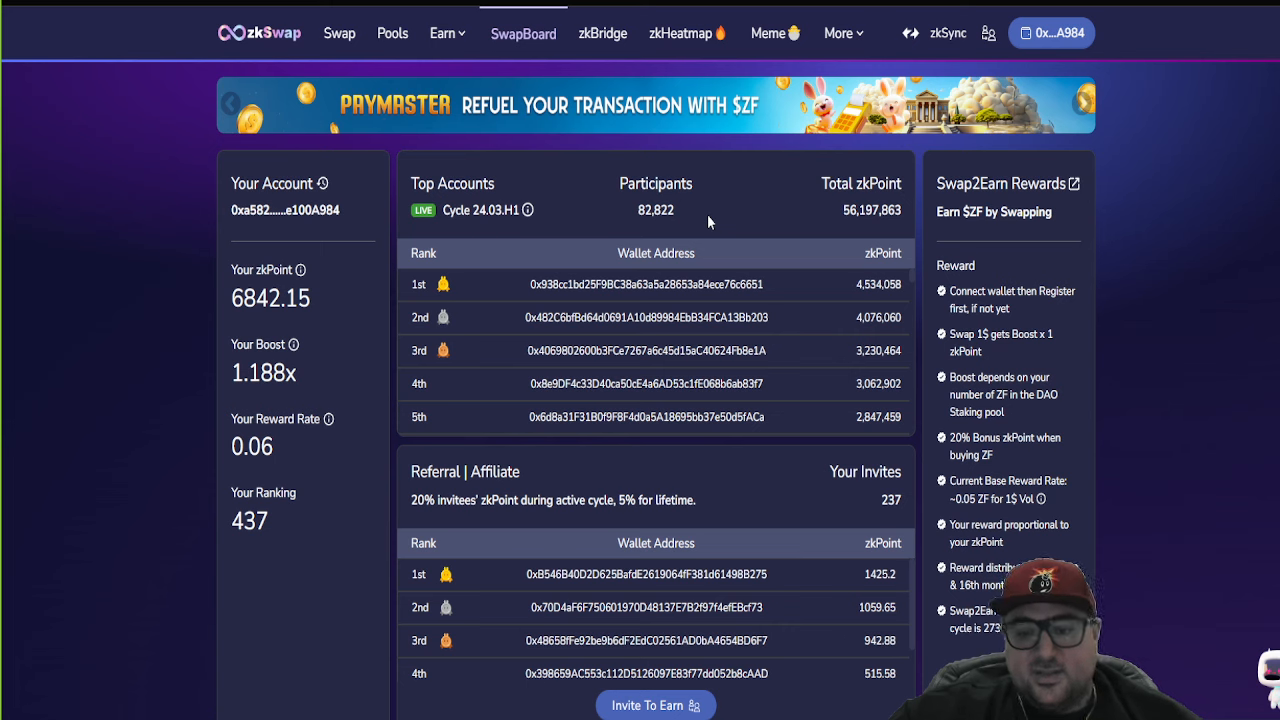
{"action": "left_click", "coordinate": [1080, 104]}
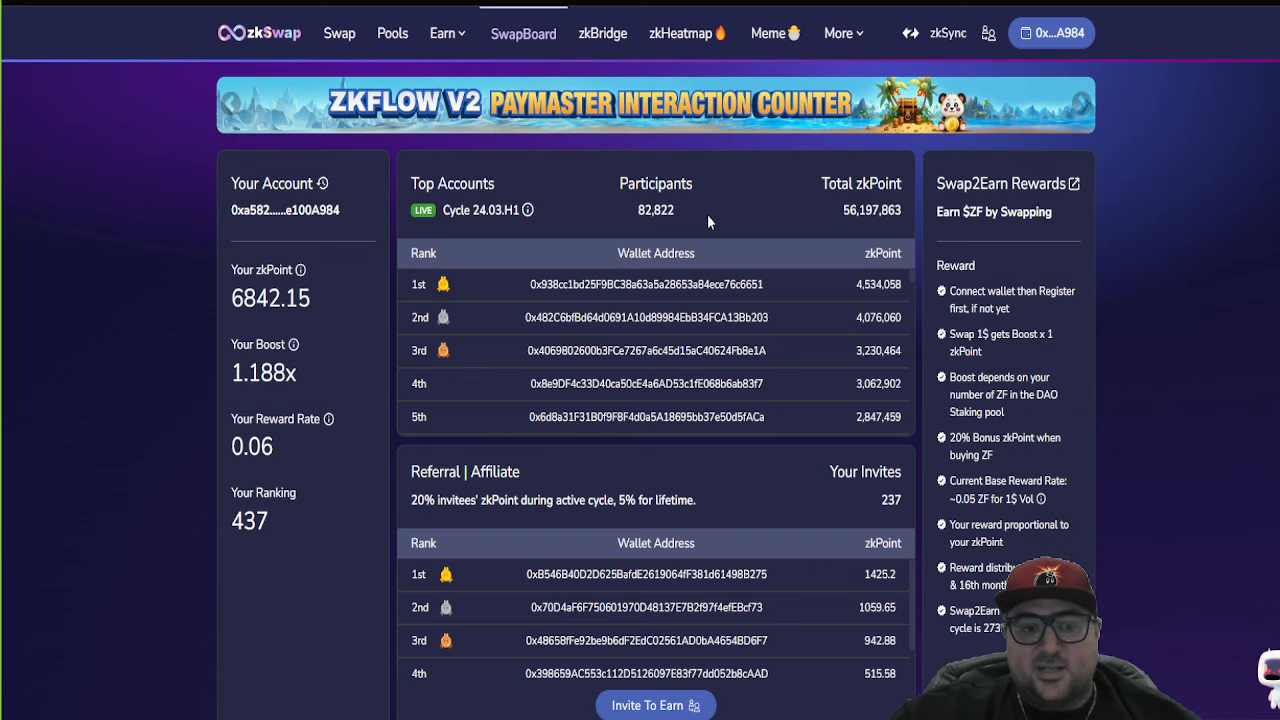
{"action": "mouse_move", "coordinate": [204, 420]}
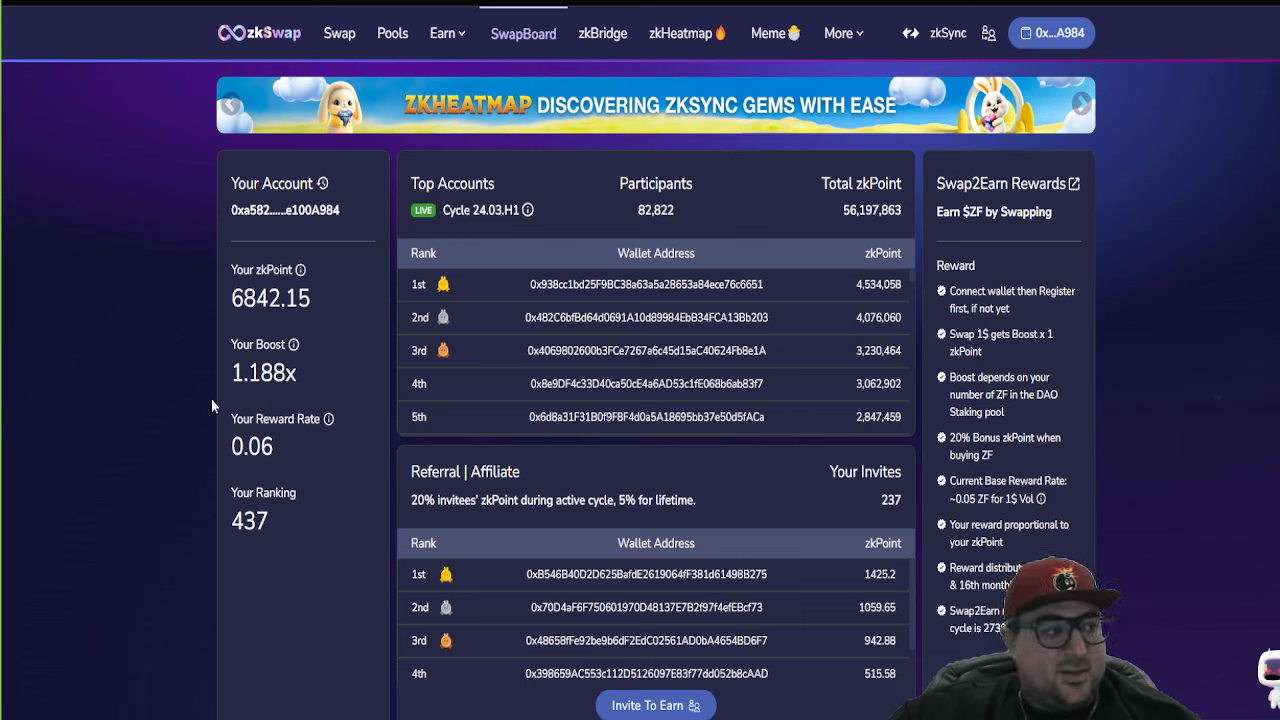
{"action": "mouse_move", "coordinate": [196, 360]}
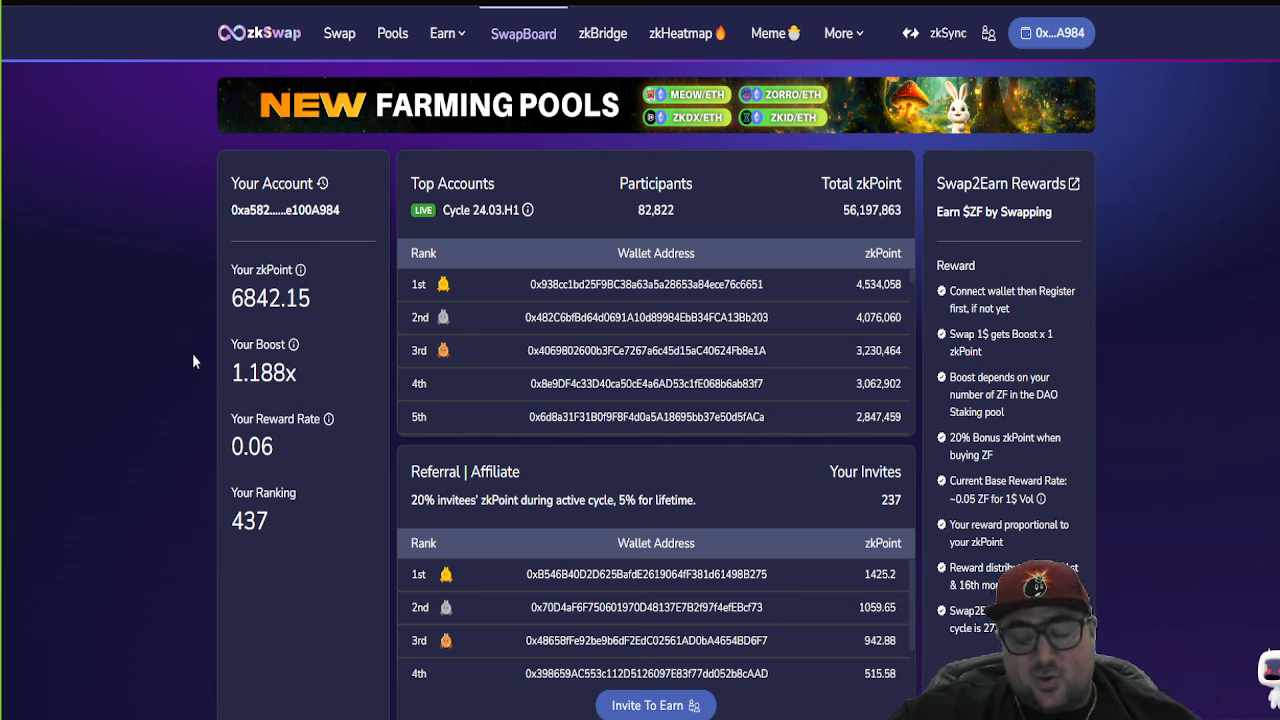
{"action": "left_click", "coordinate": [1084, 104]}
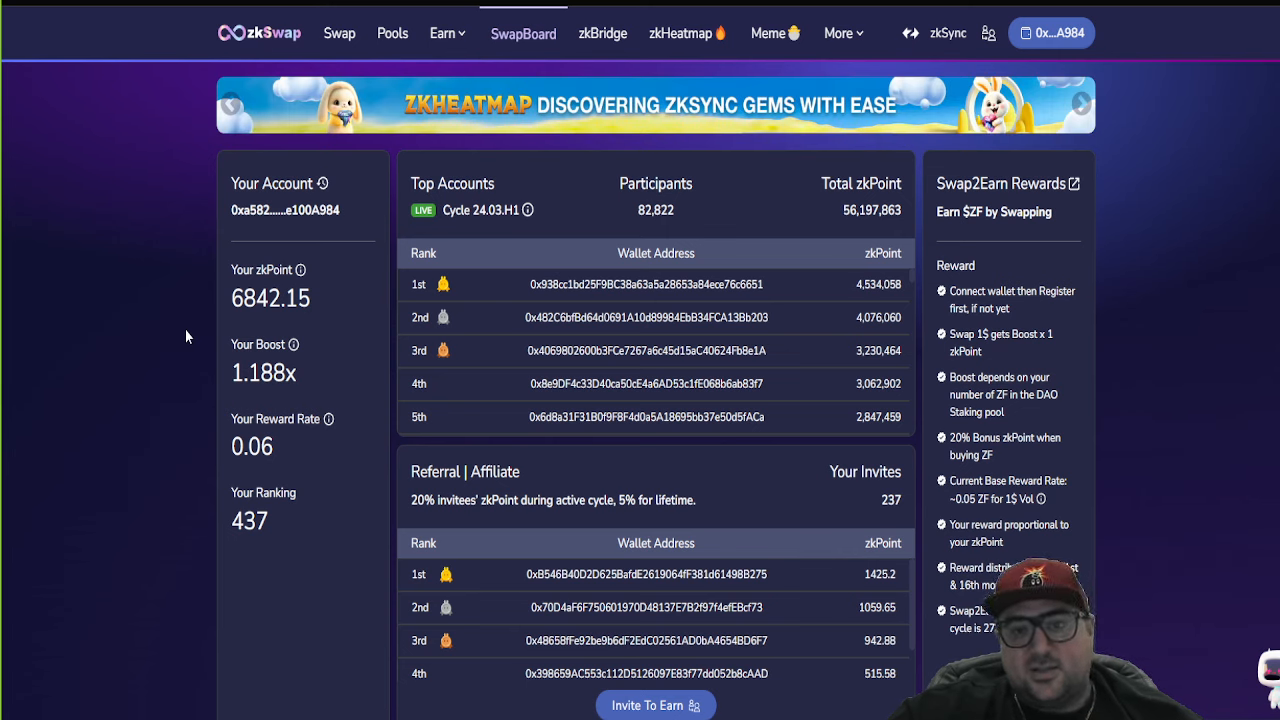
{"action": "mouse_move", "coordinate": [700, 316]}
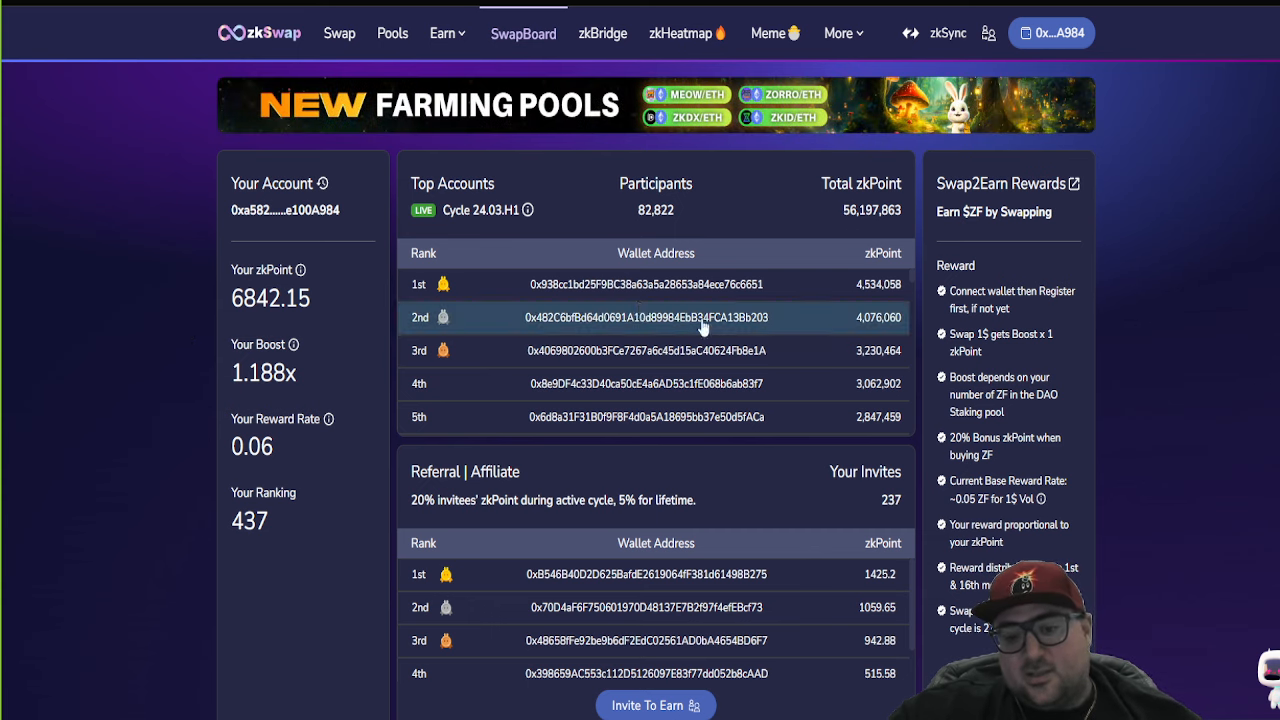
{"action": "mouse_move", "coordinate": [828, 370]}
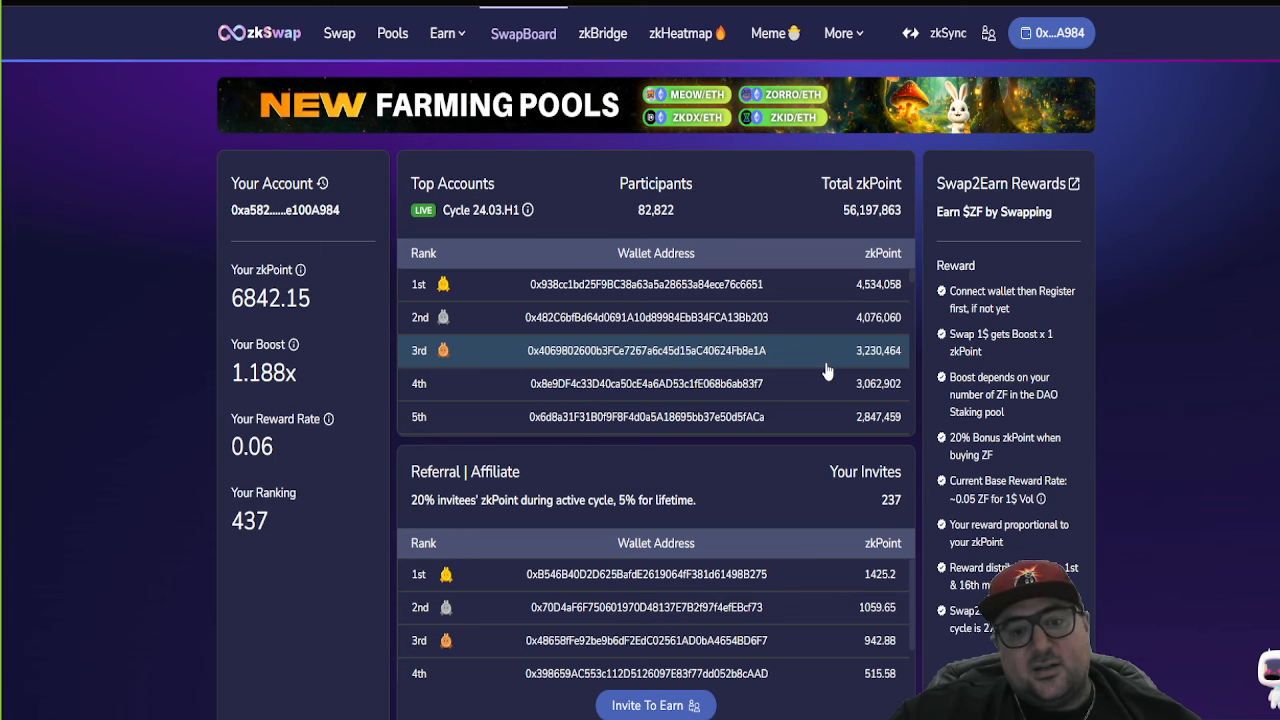